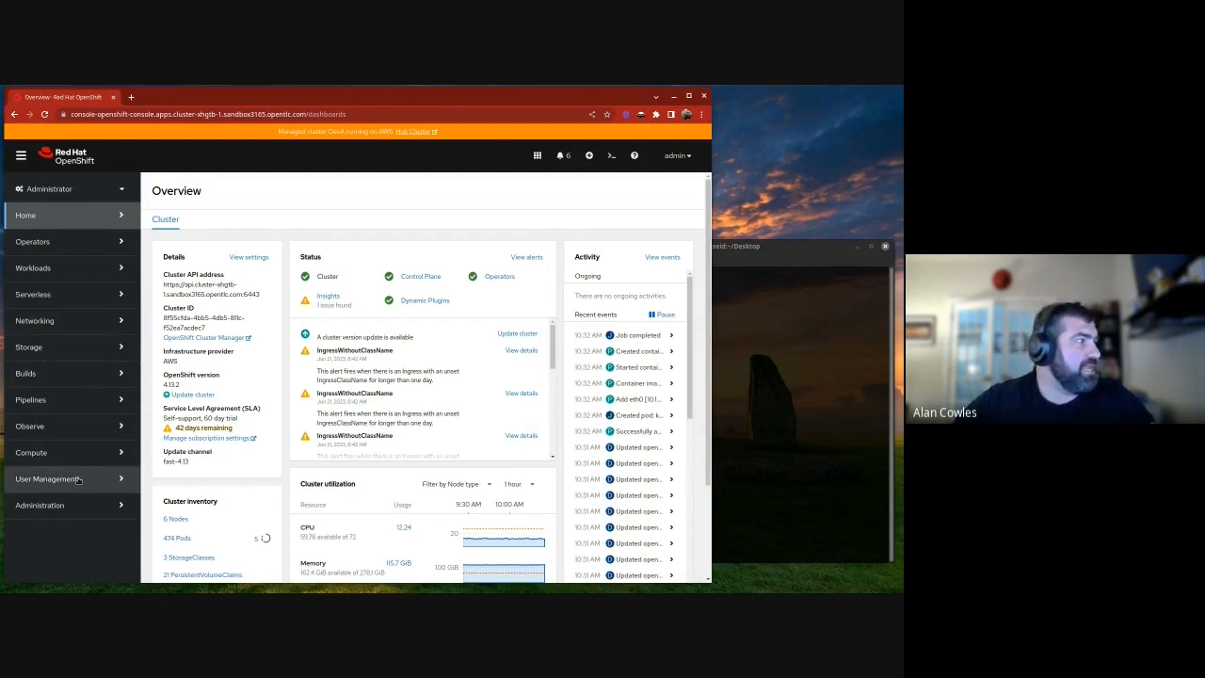
Browse the CustomResourceDefinitions list under Administration, scrolling past the K–O entries
click(45, 478)
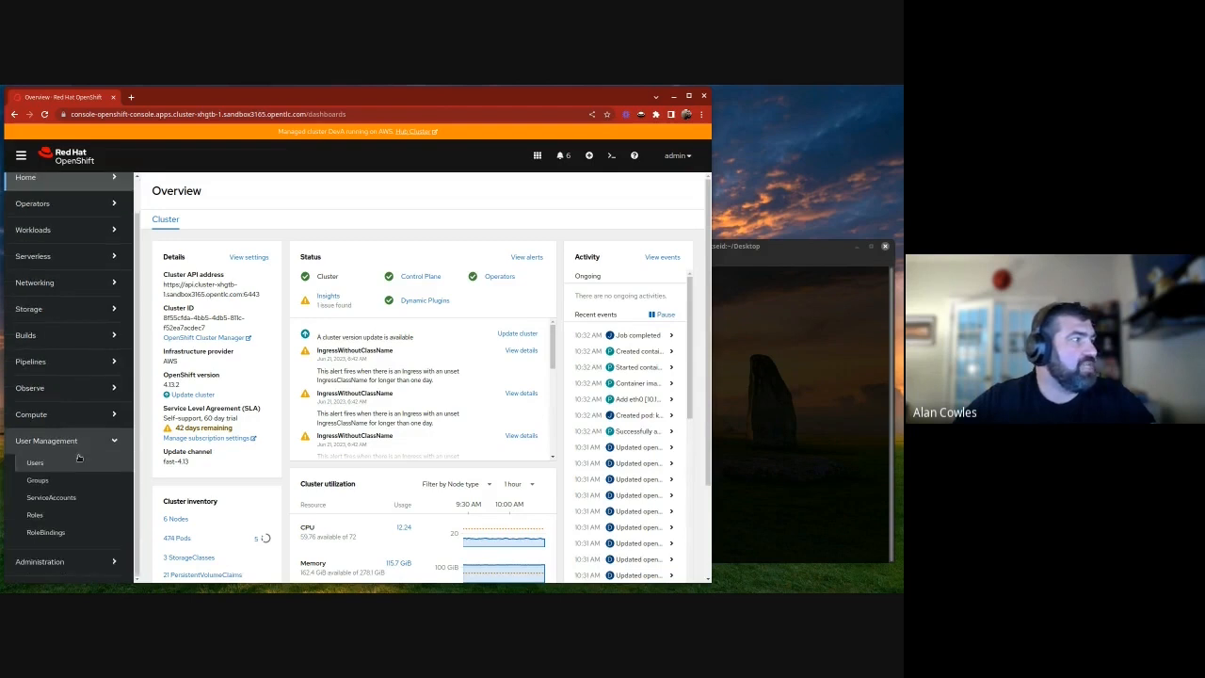
mouse_move(37, 480)
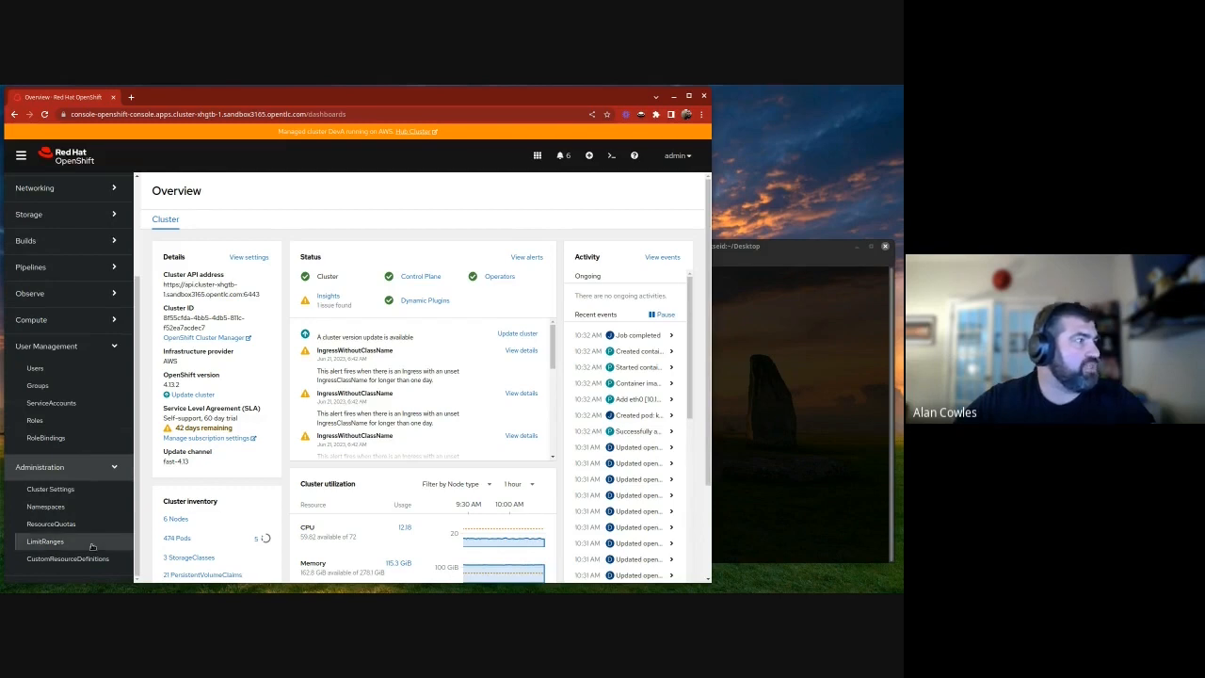
click(67, 557)
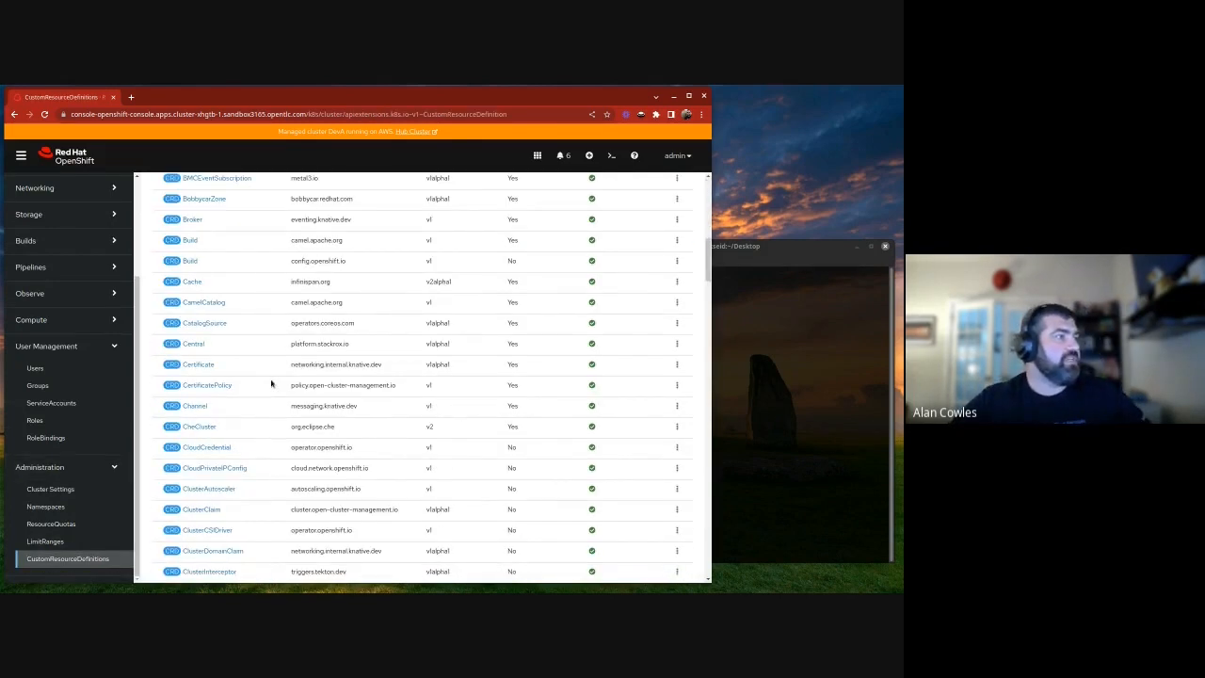
scroll(down, 3)
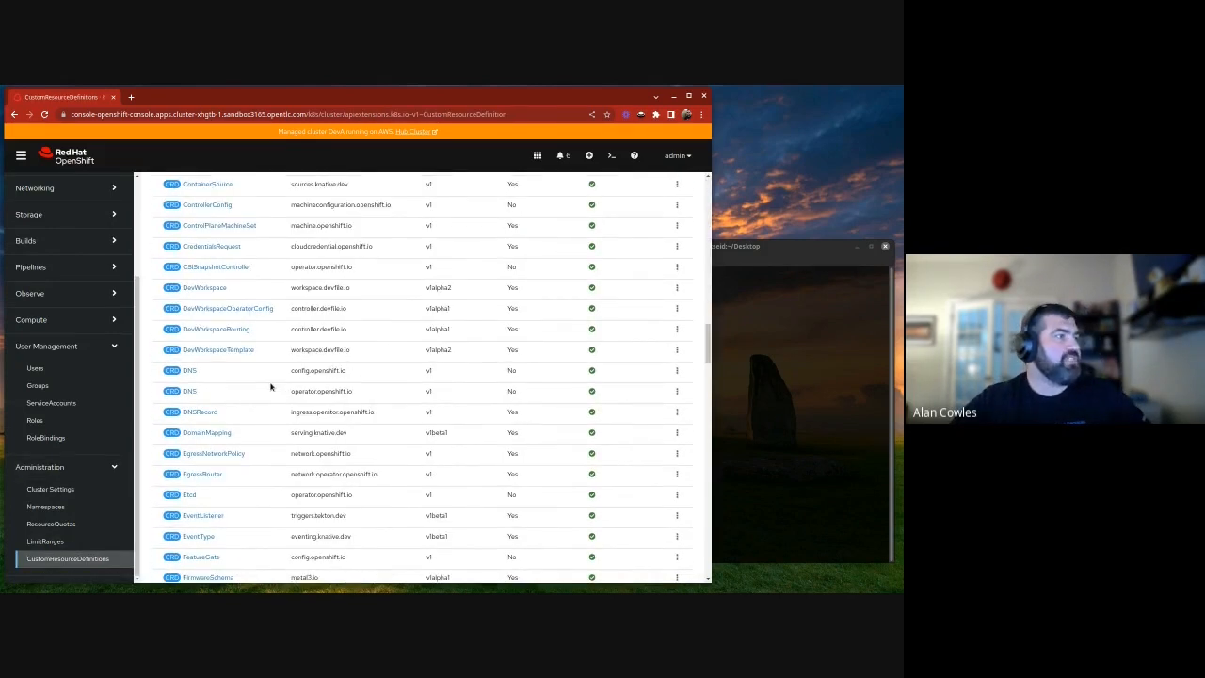
scroll(down, 3)
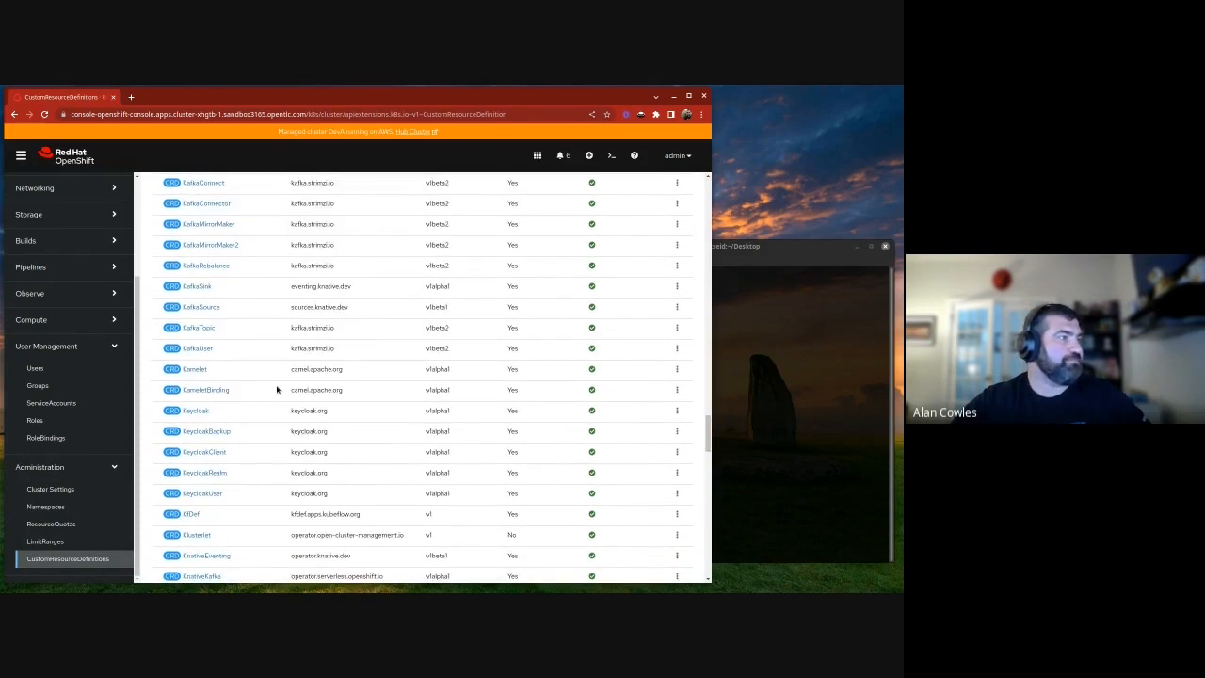
scroll(down, 3)
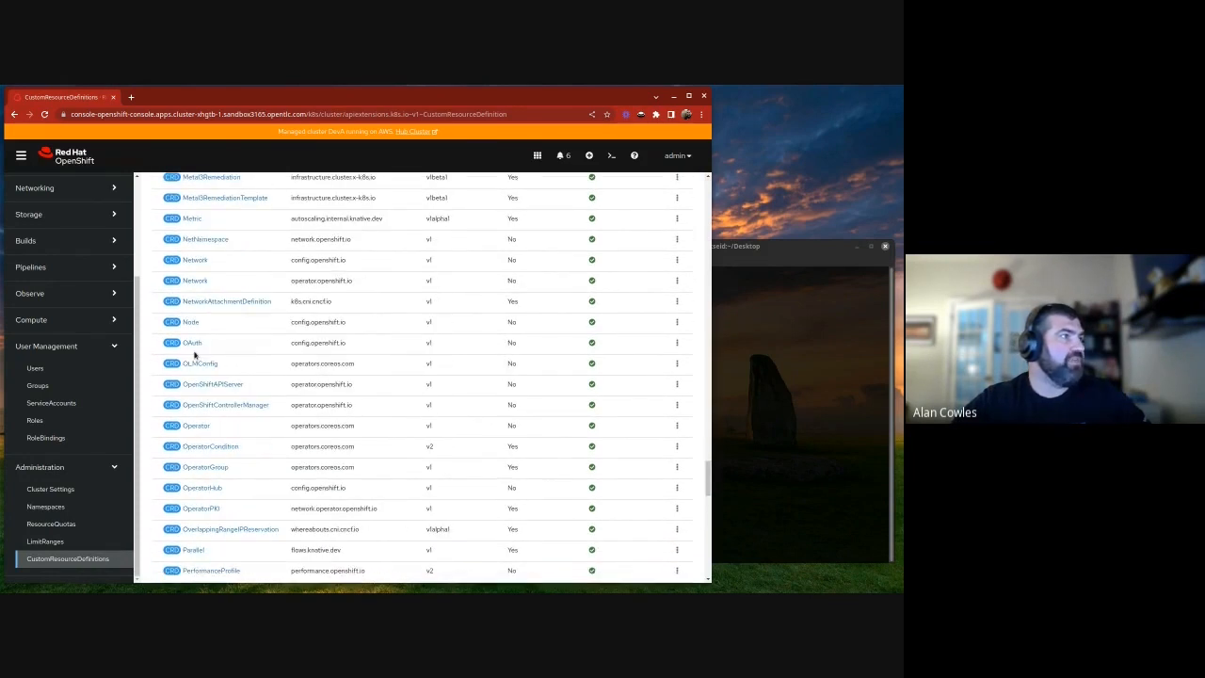
Inspect the cluster OAuth config's identity provider options, then list the cluster users
click(192, 343)
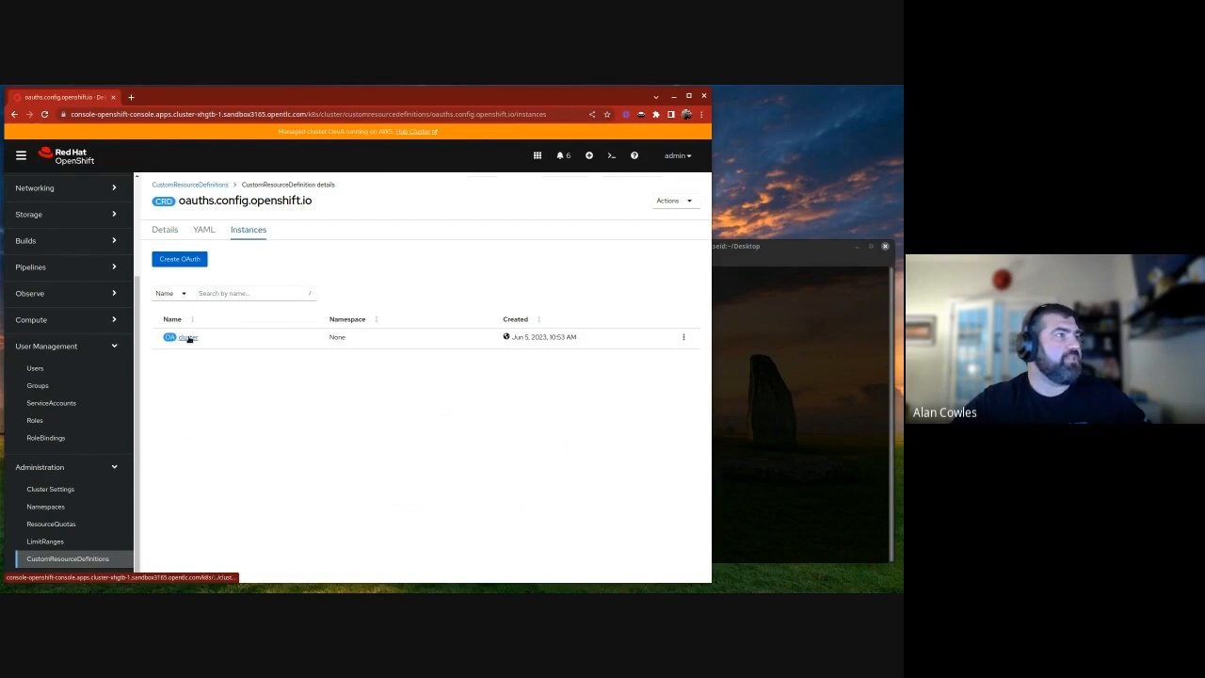
click(189, 337)
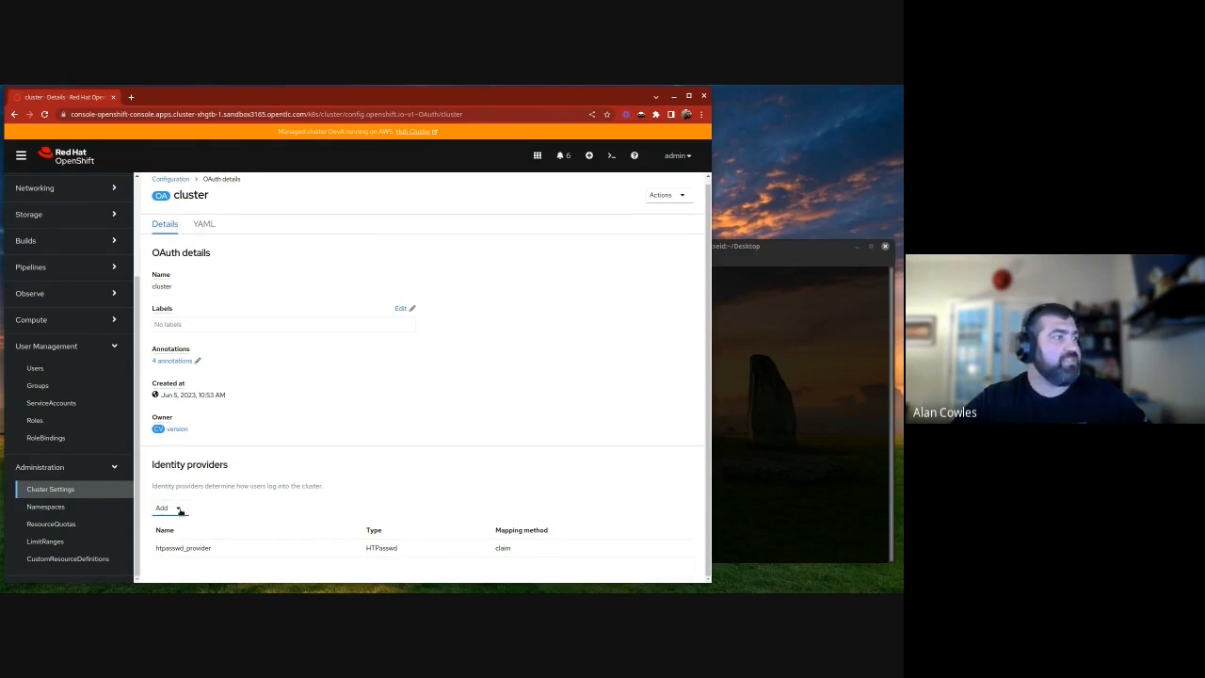
click(167, 509)
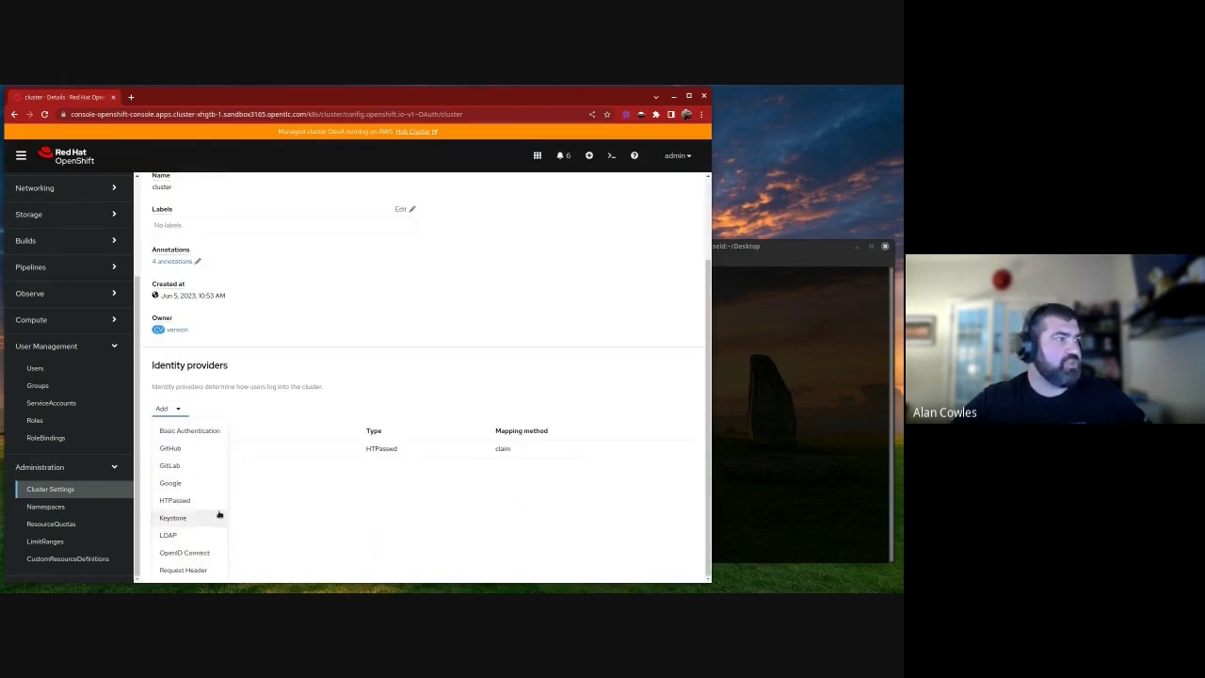
mouse_move(311, 406)
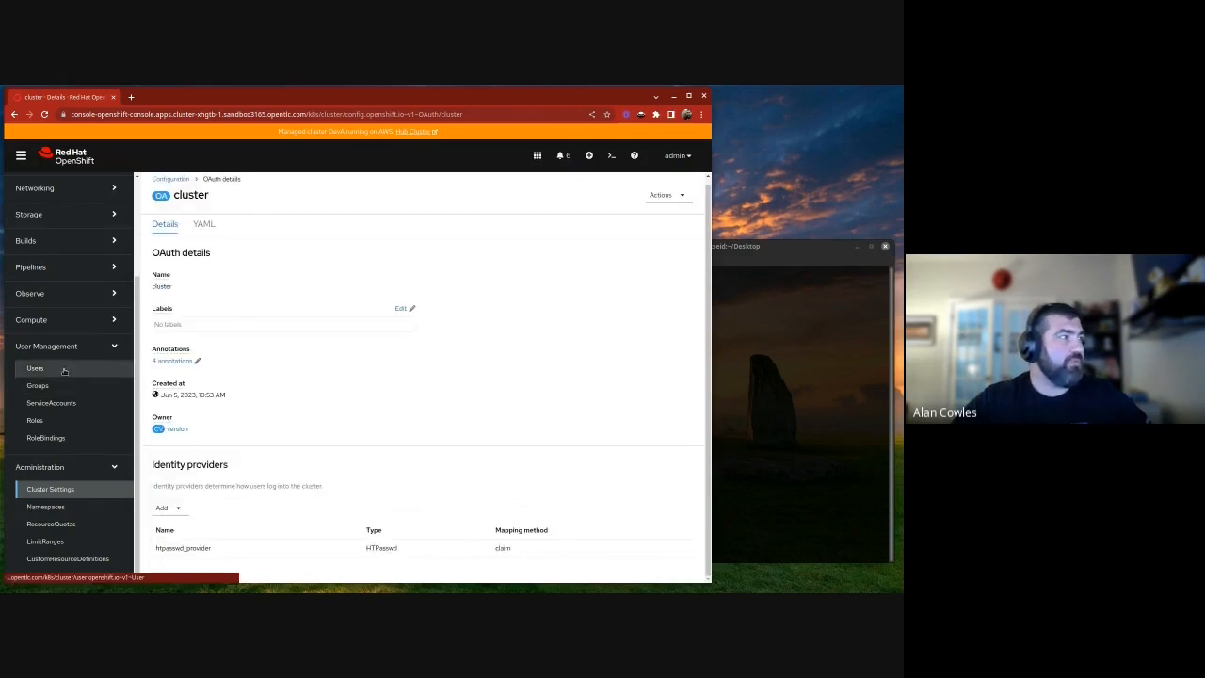
click(34, 367)
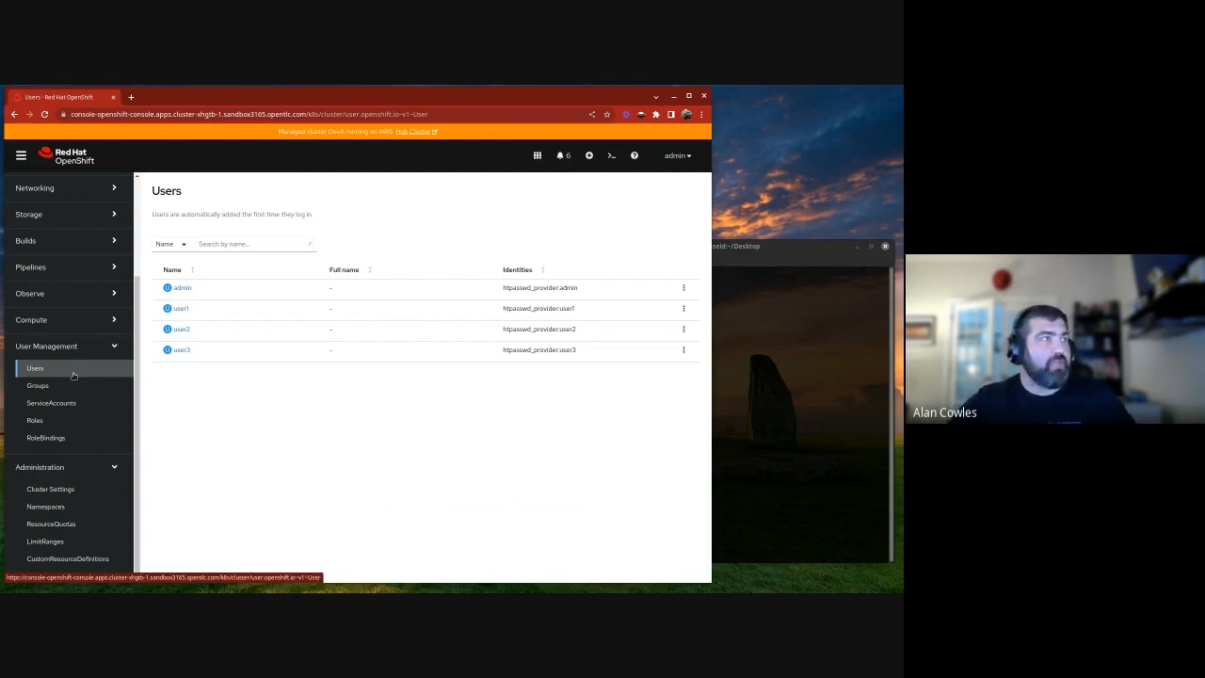
mouse_move(186, 352)
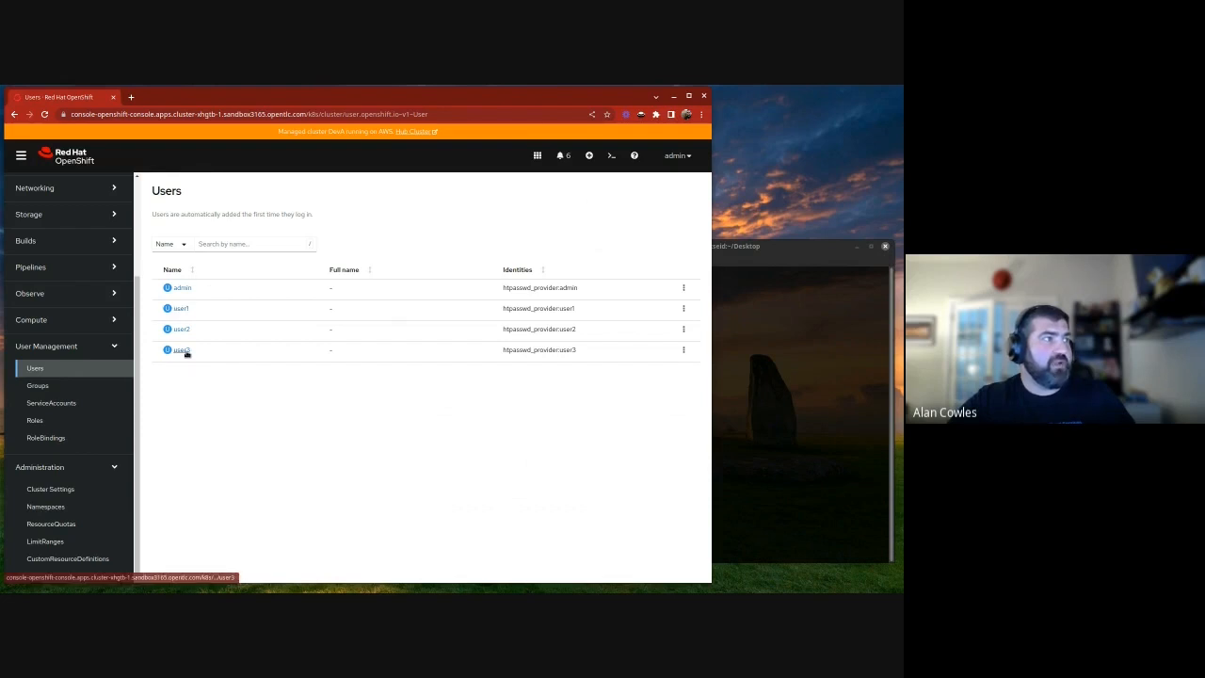
mouse_move(285, 446)
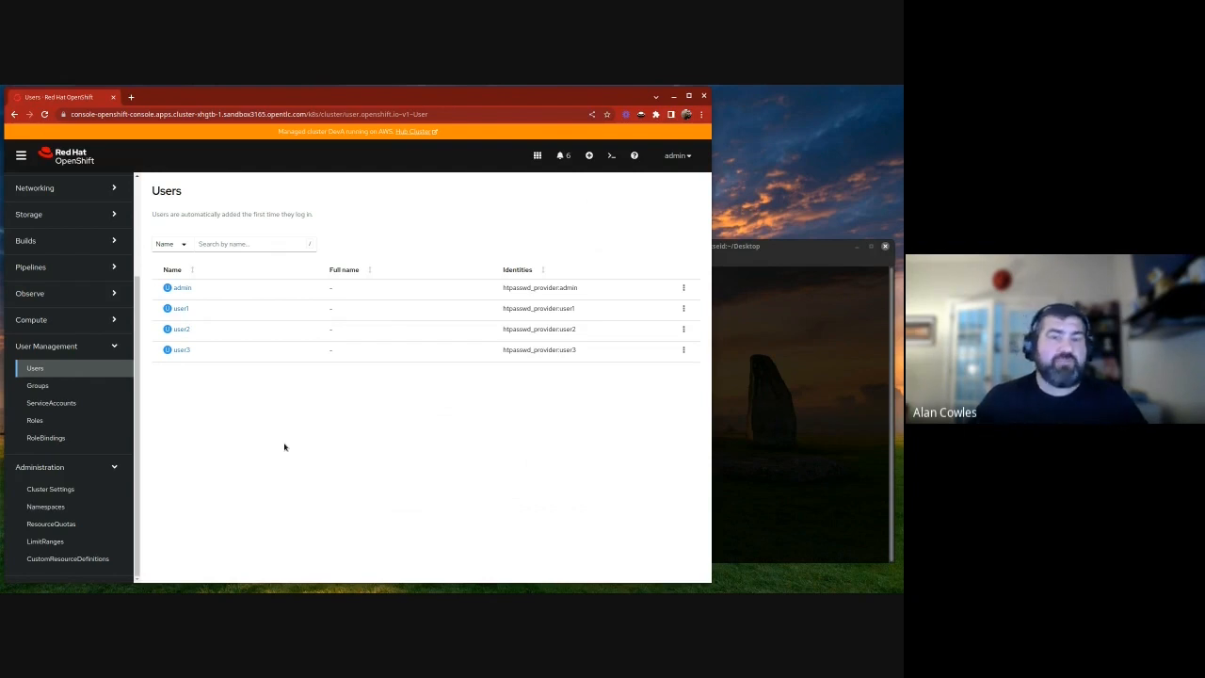
mouse_move(331, 437)
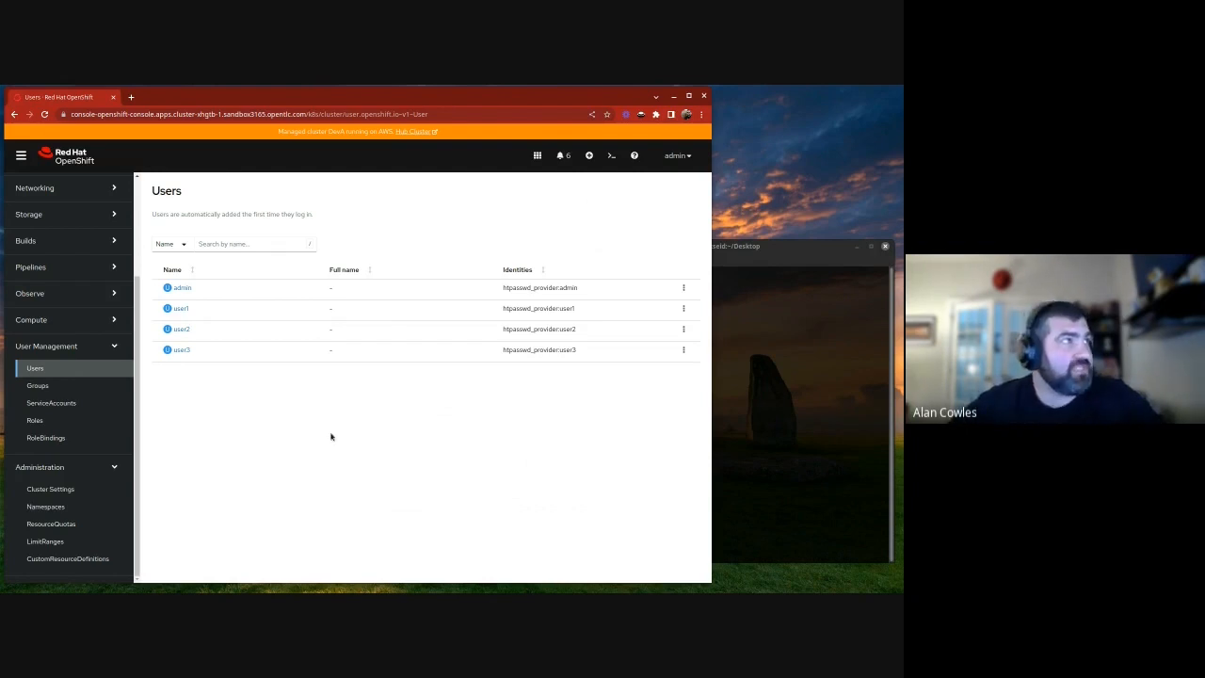
mouse_move(624, 591)
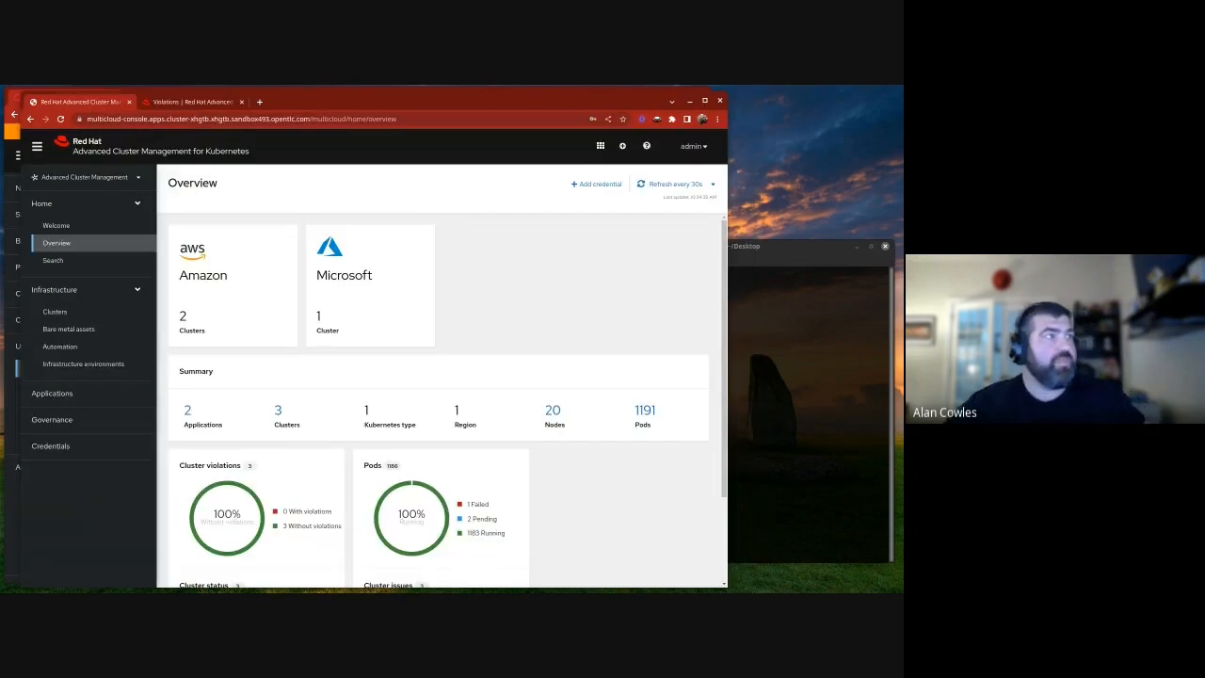
mouse_move(362, 312)
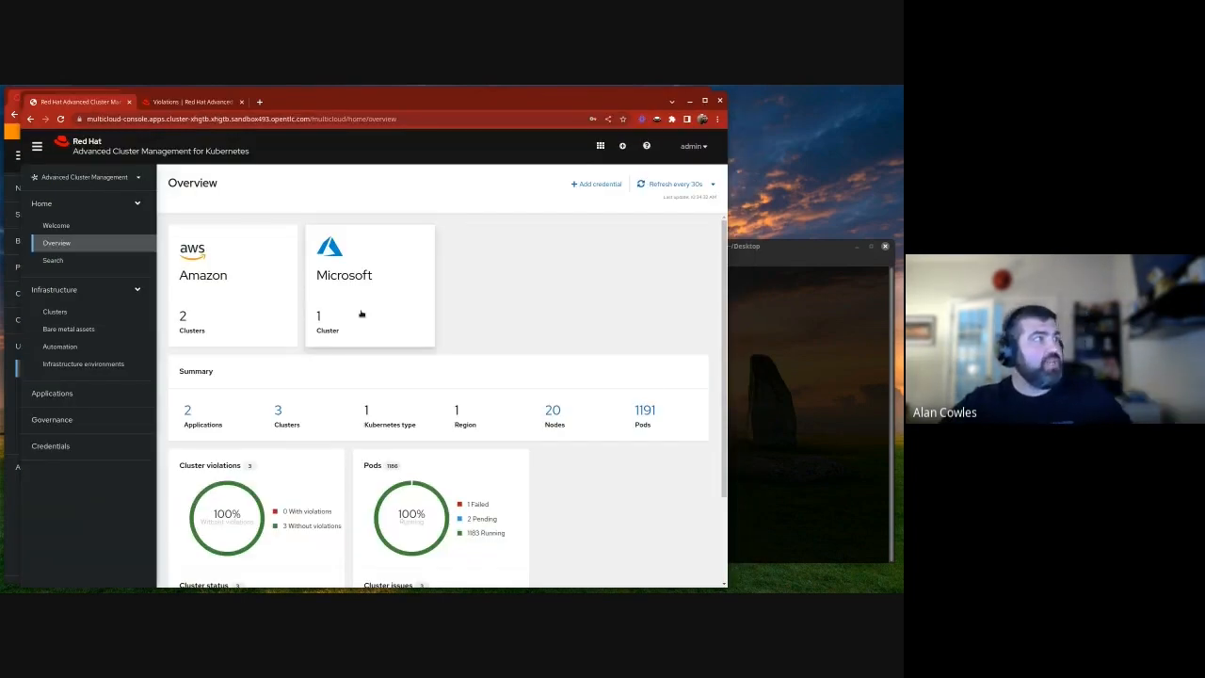
mouse_move(226, 339)
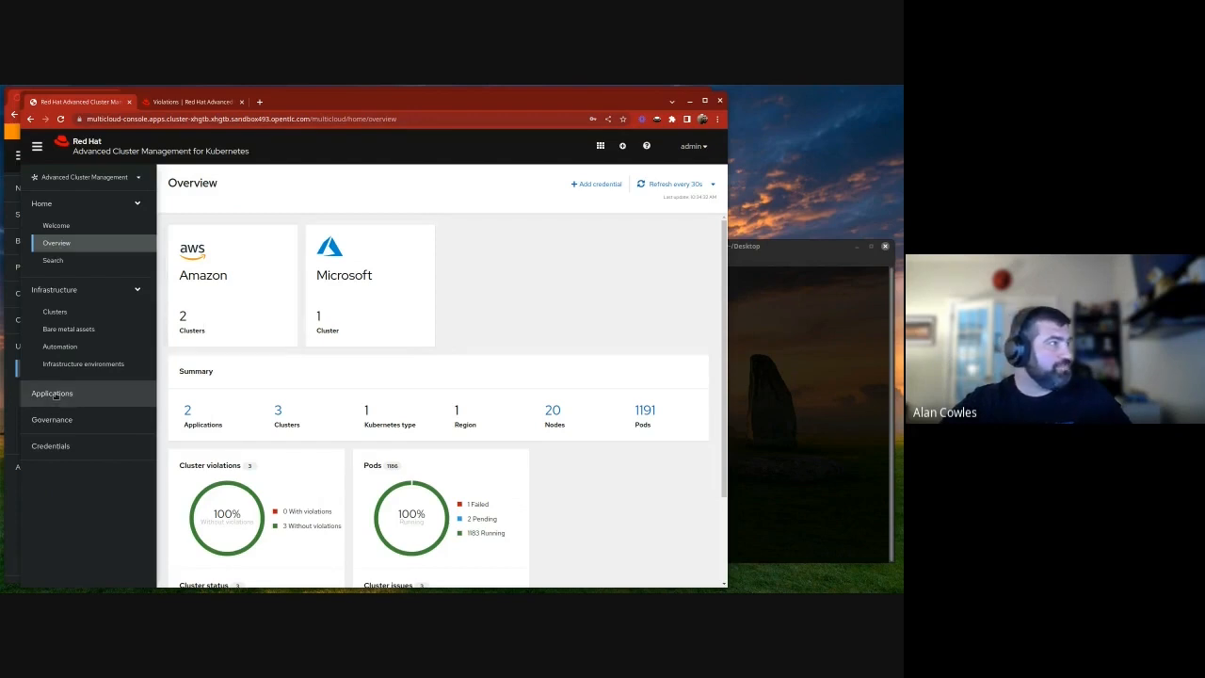
Show the ACM Governance Policies list with its one enabled policy
click(51, 417)
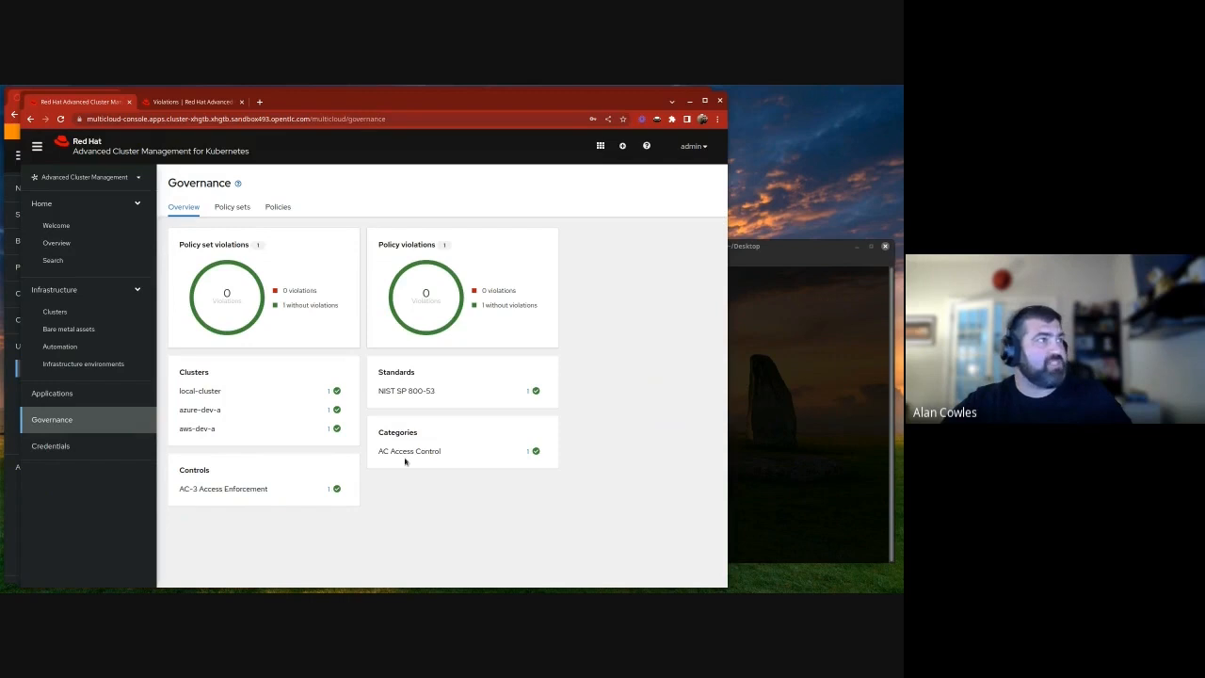
click(279, 205)
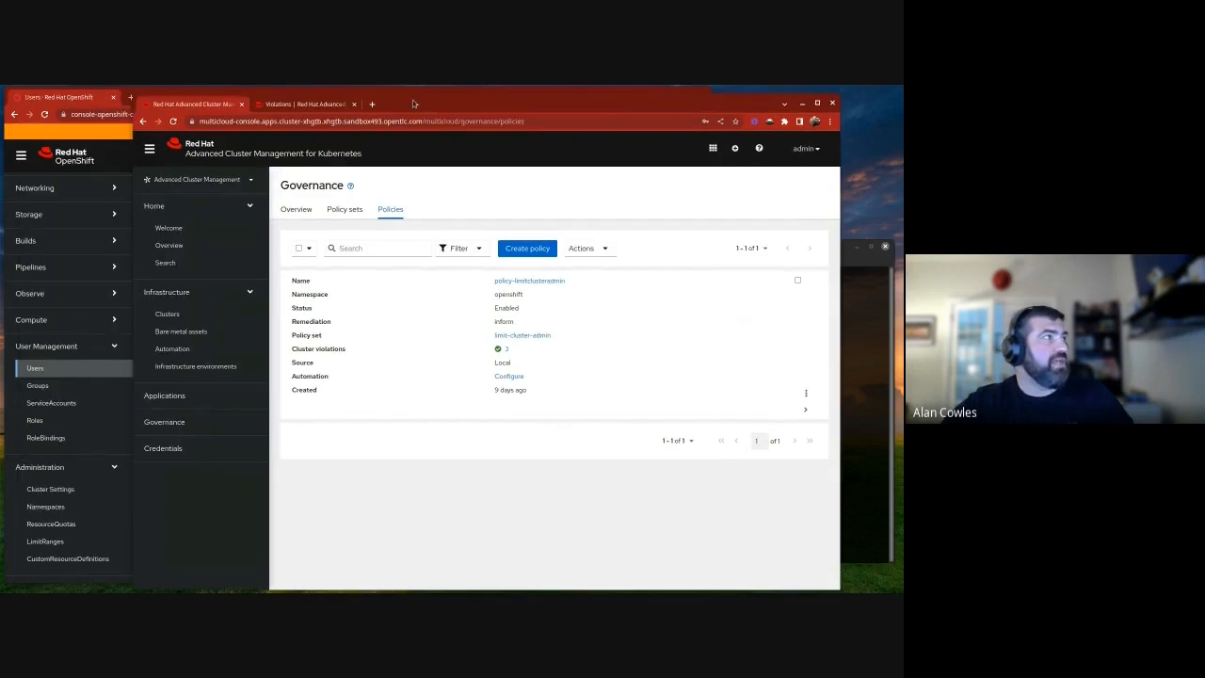
mouse_move(51, 489)
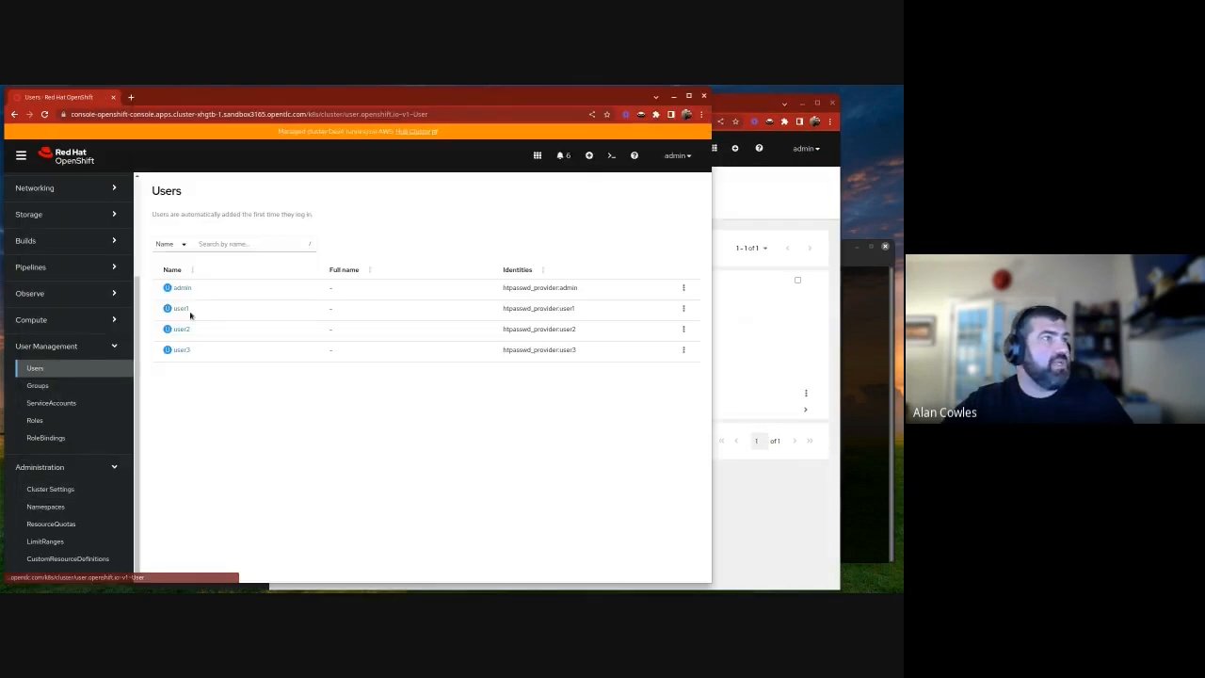
Begin a cluster-wide role binding for user1 named user1-cluster-admin
click(681, 309)
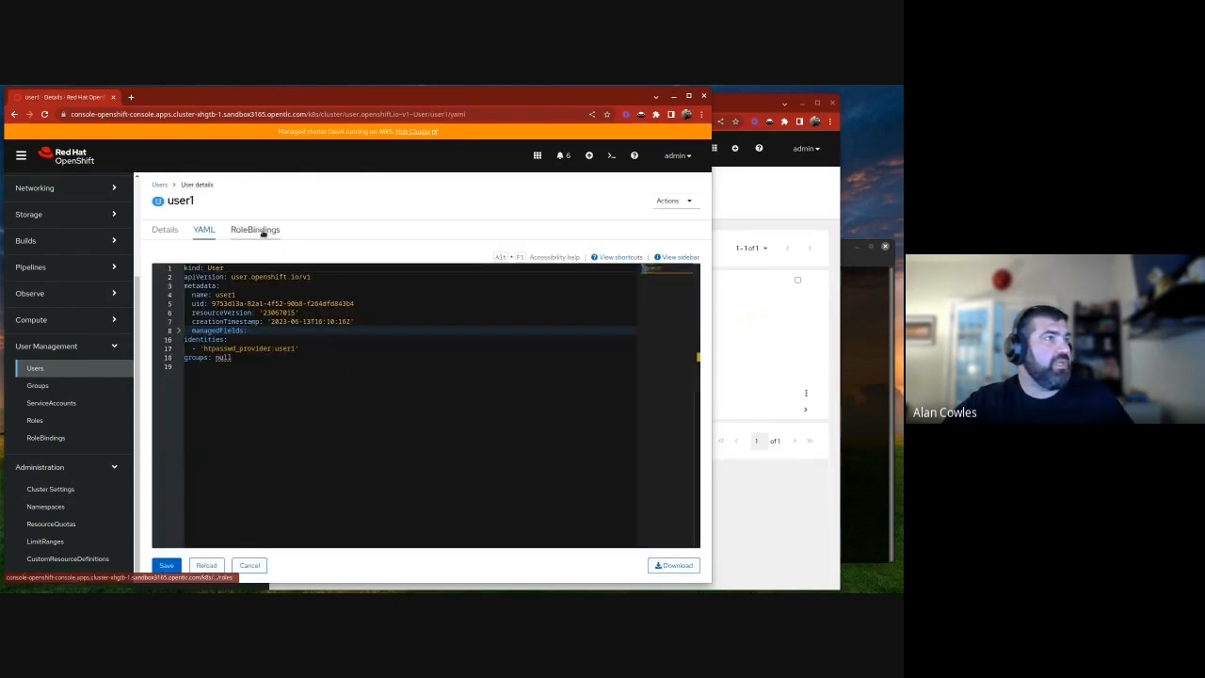
click(254, 229)
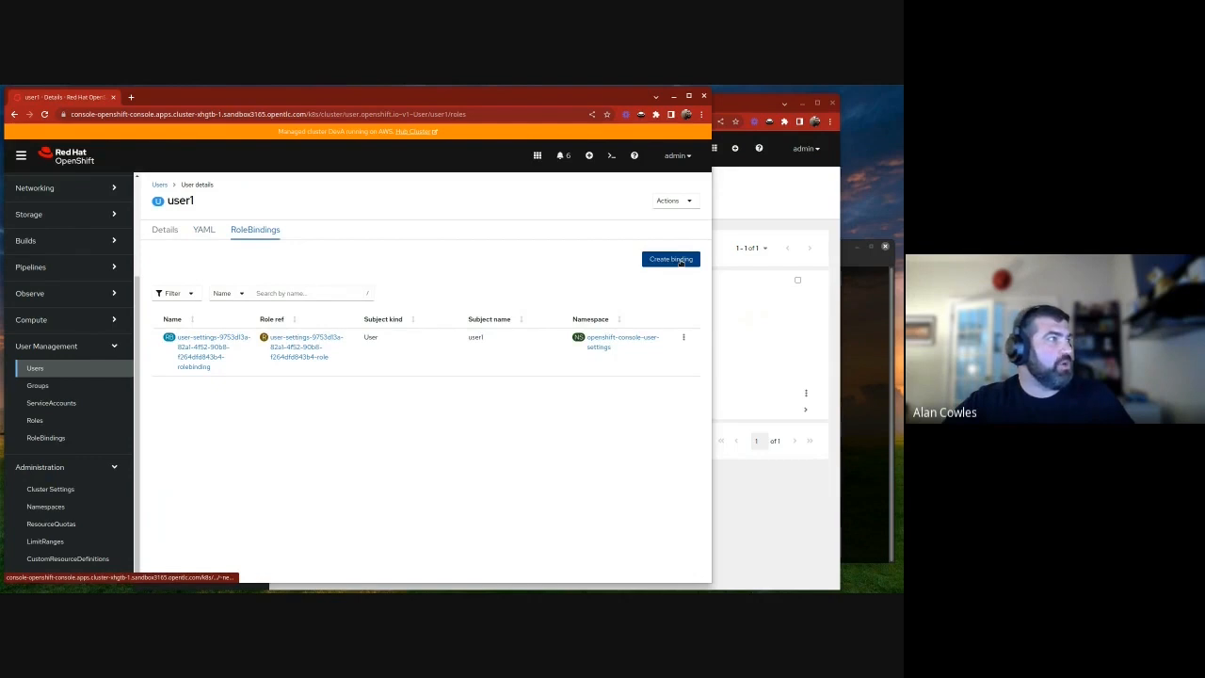
click(670, 260)
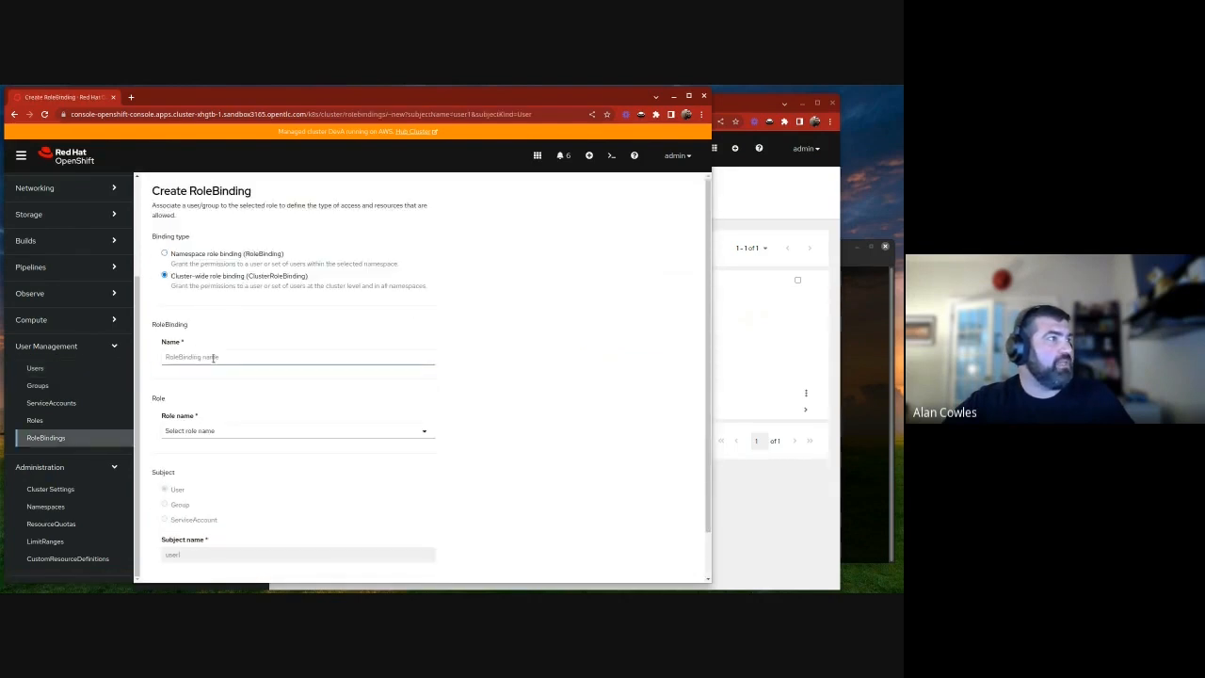
text(user1-cluster-admin)
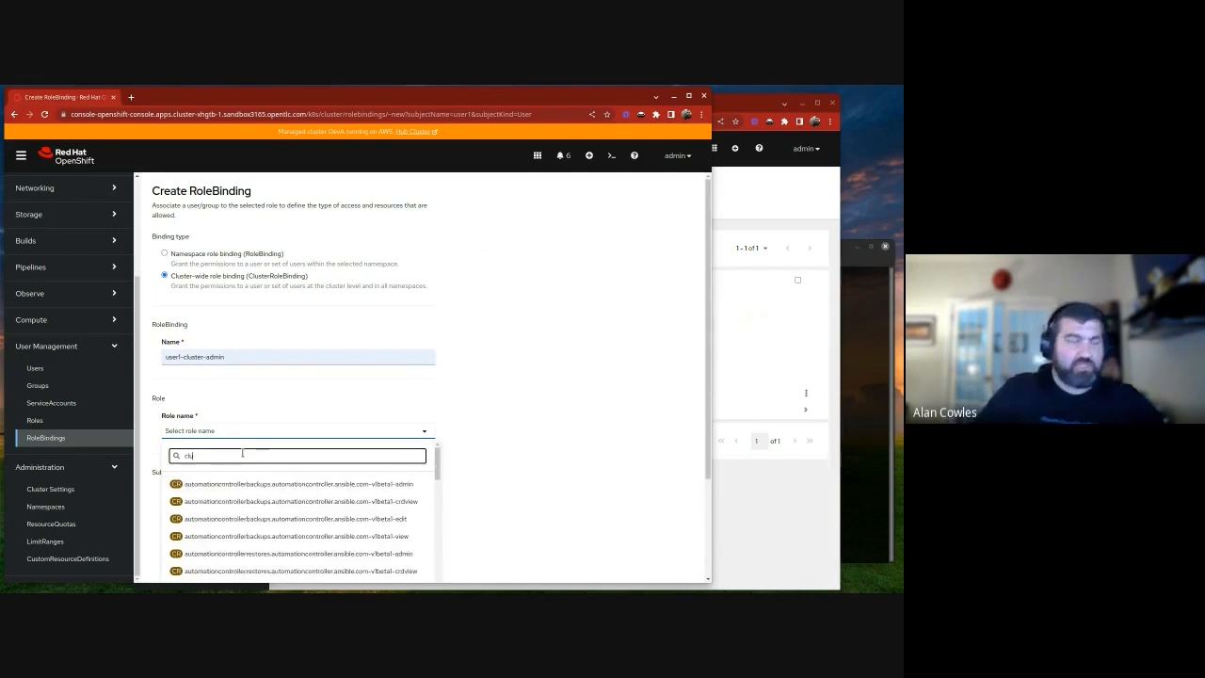
Assign role cluster-admin, create the binding, and return to the Users list
text(cluster-admin)
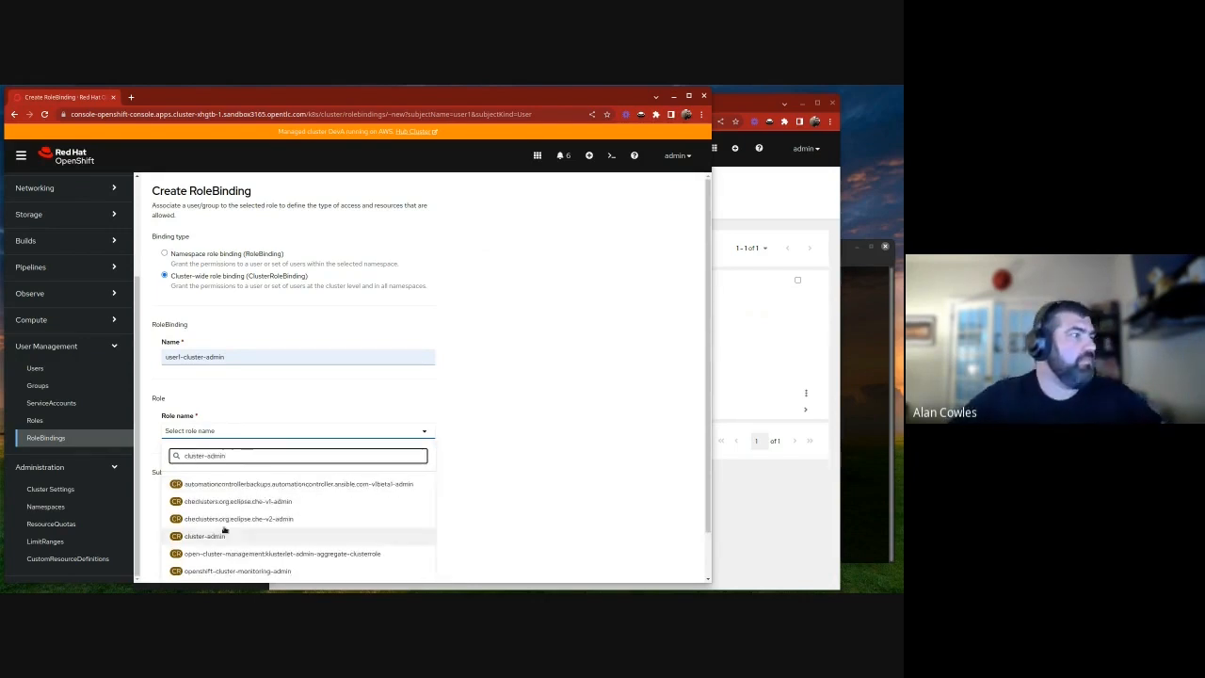
click(196, 535)
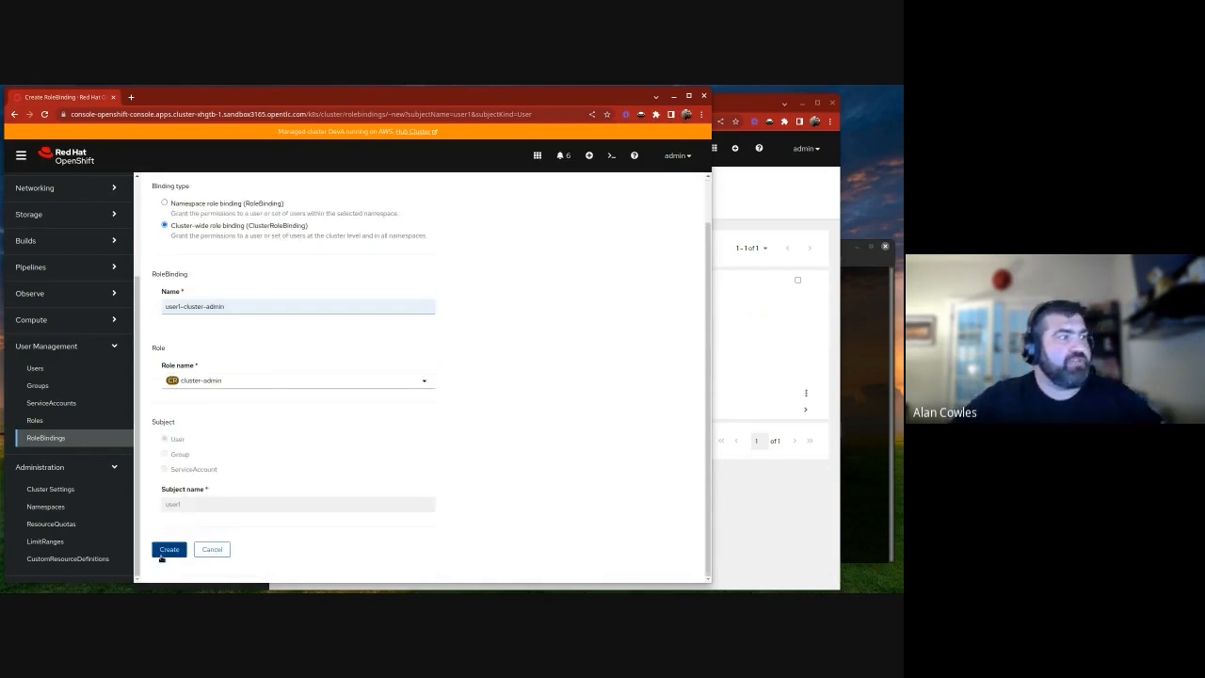
click(170, 549)
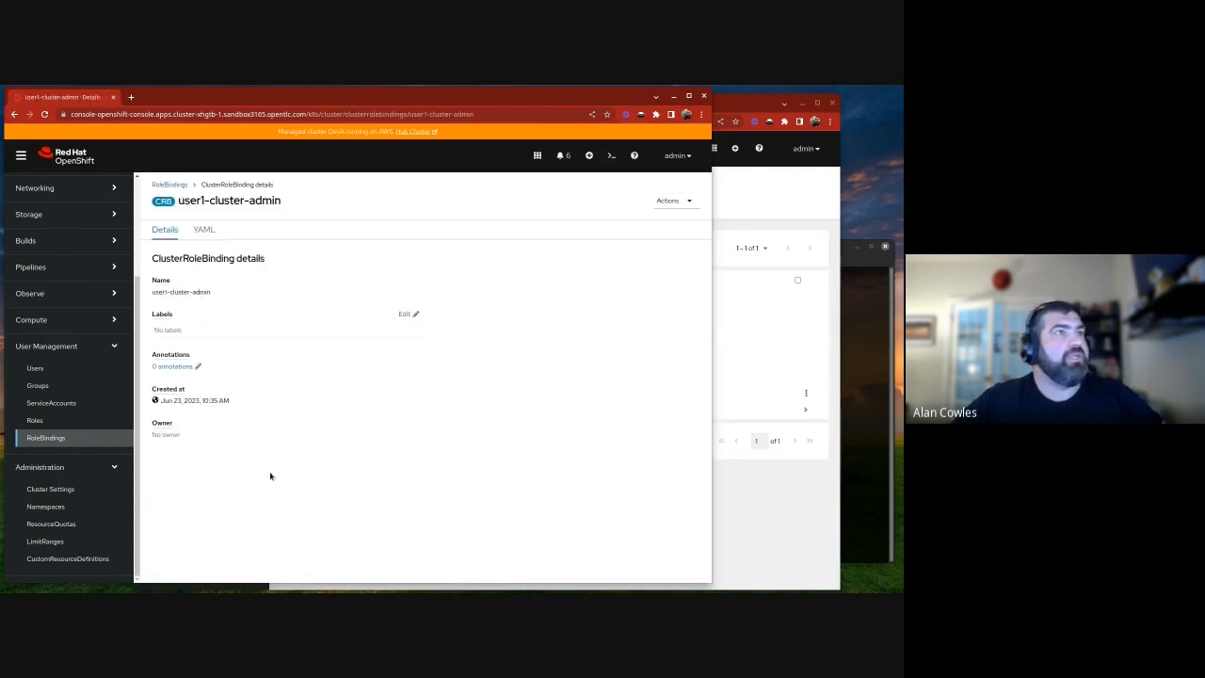
mouse_move(38, 367)
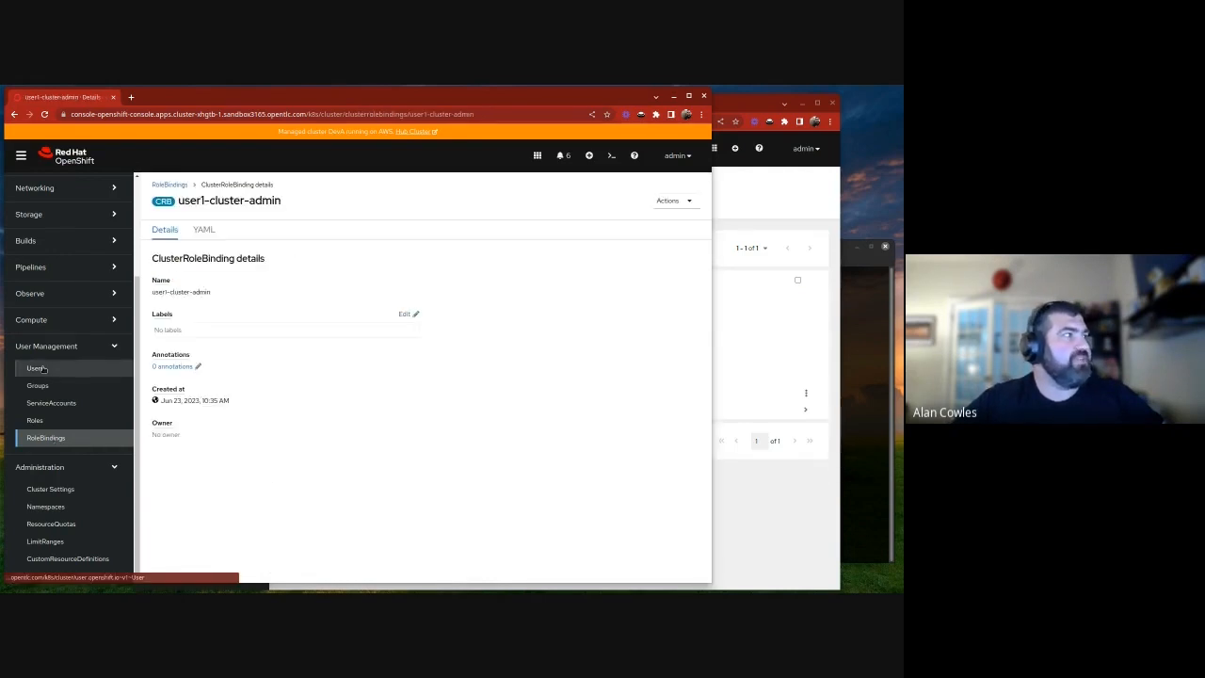
click(34, 367)
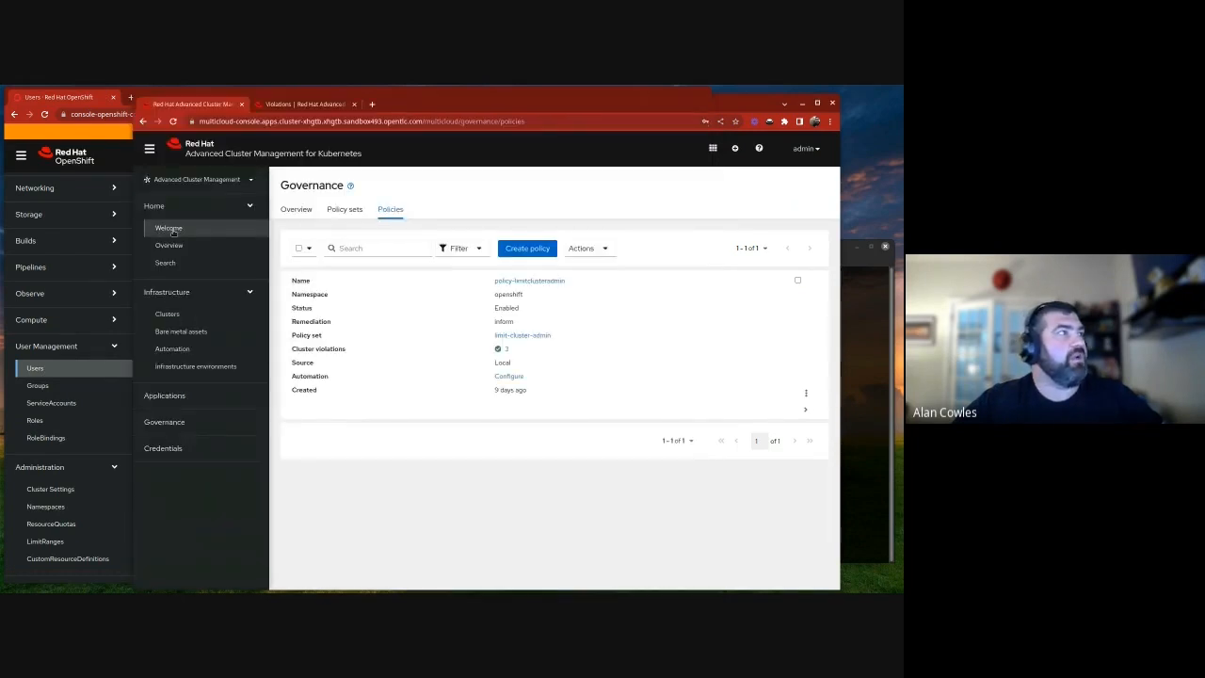
Go to the ACM Overview summarizing 3 clusters, 20 nodes and 1191 pods
click(169, 245)
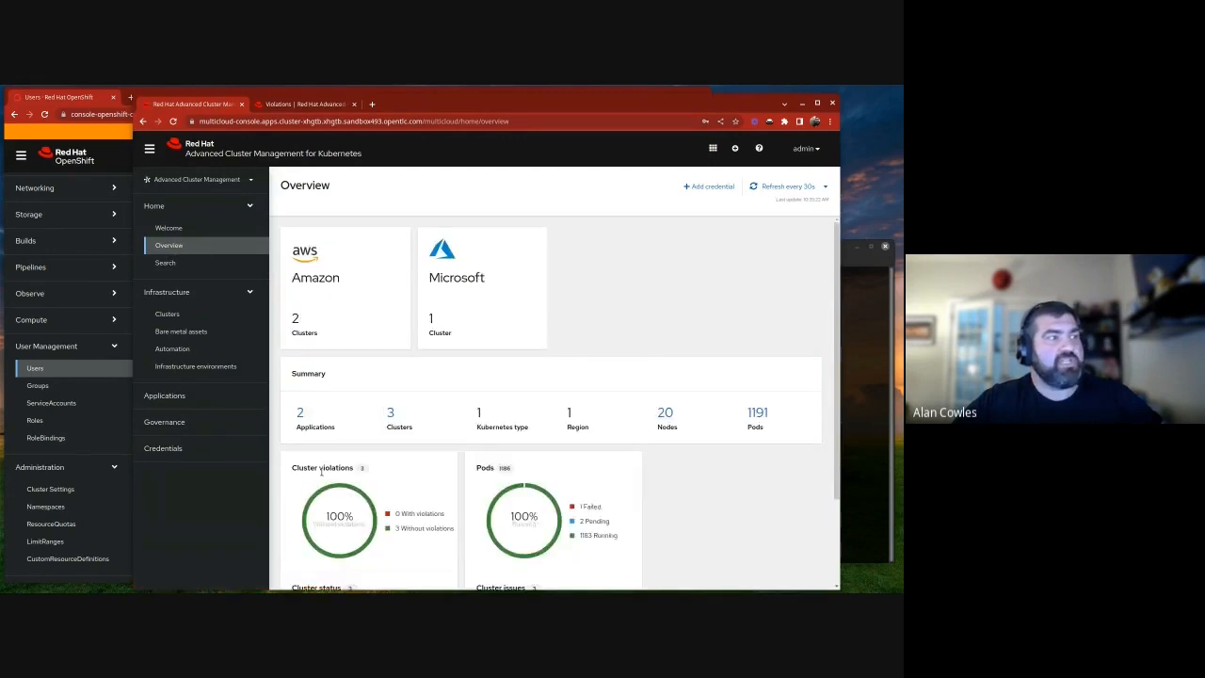
mouse_move(295, 546)
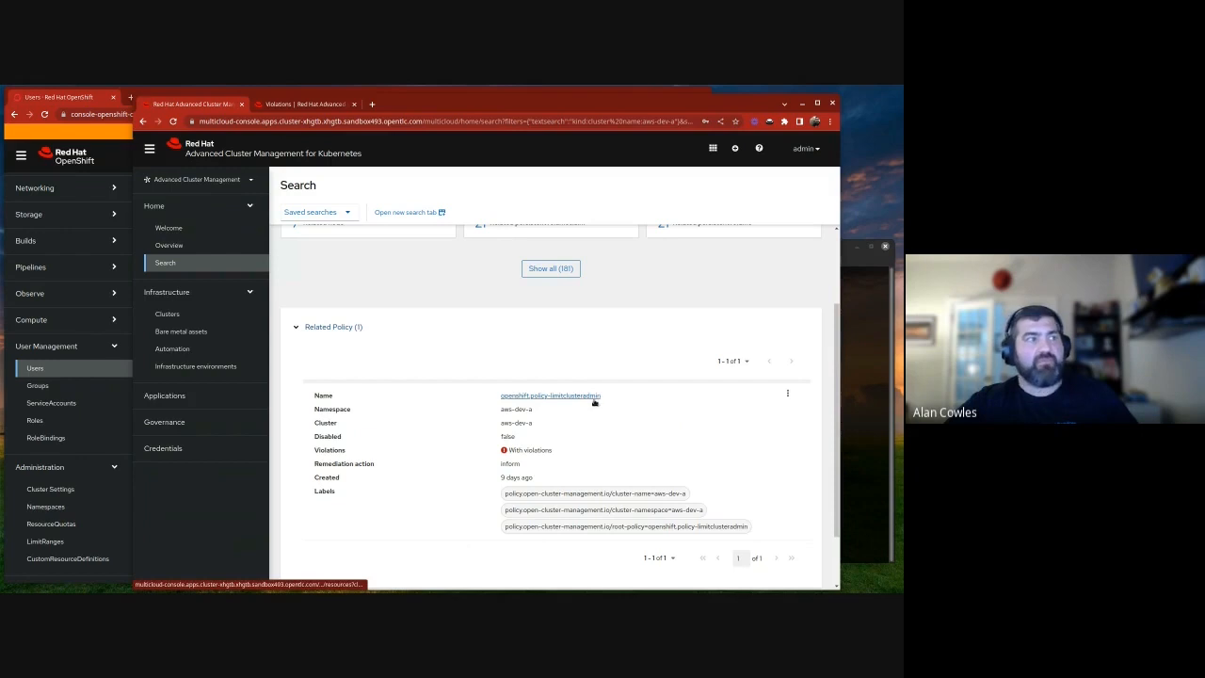
mouse_move(632, 458)
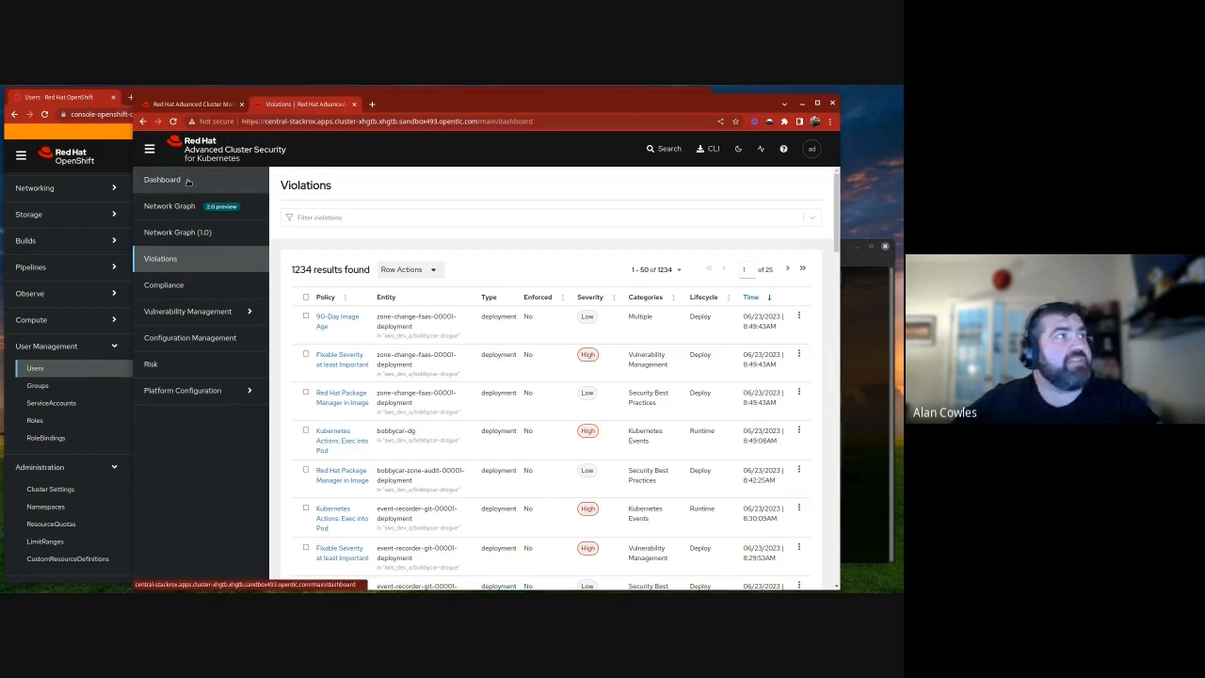
Review the ACS security Dashboard widgets, then list the 1234 policy Violations
click(160, 179)
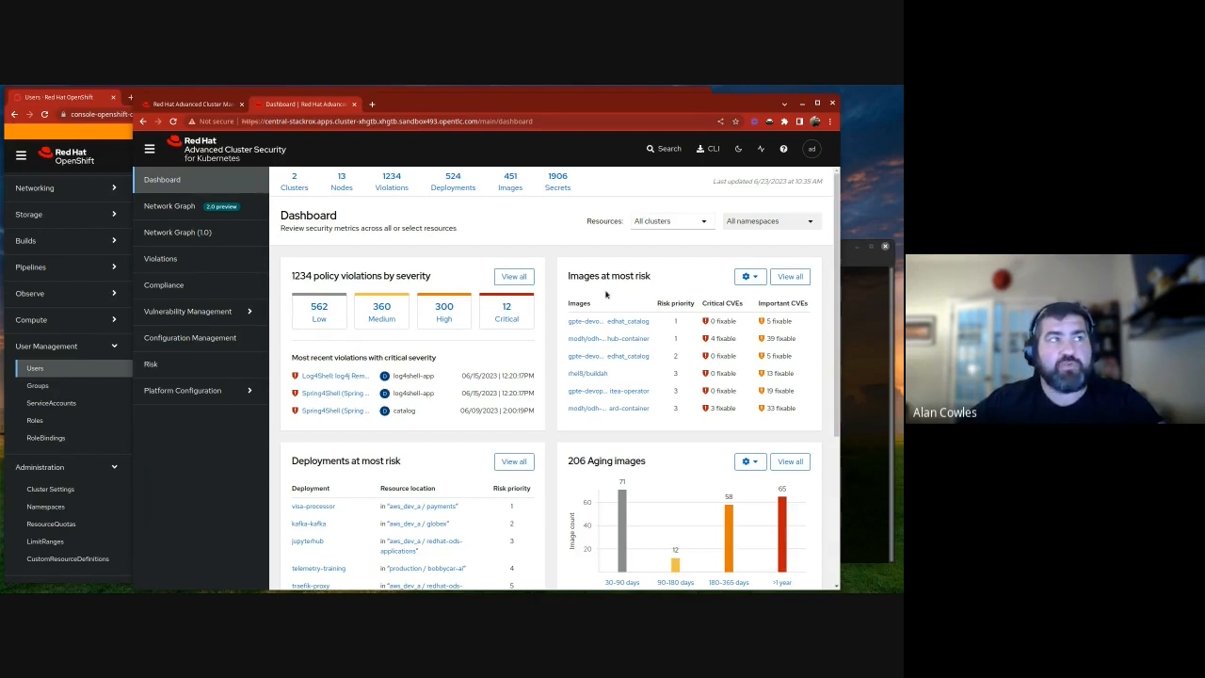
mouse_move(733, 313)
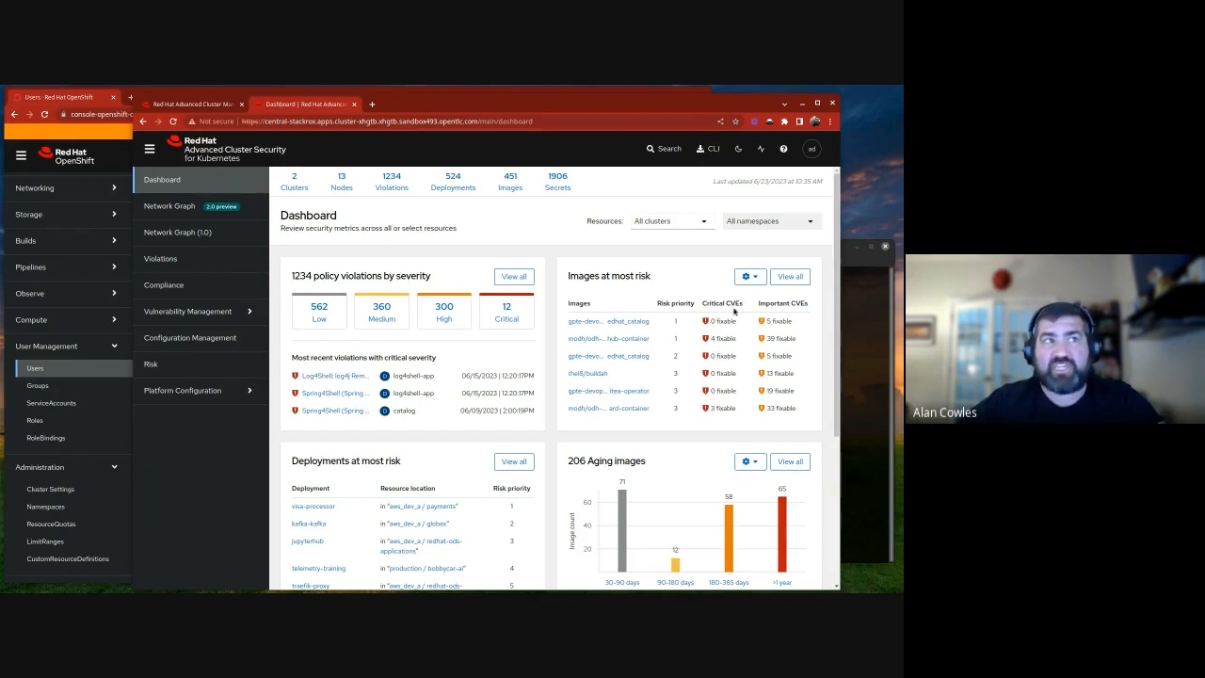
mouse_move(800, 313)
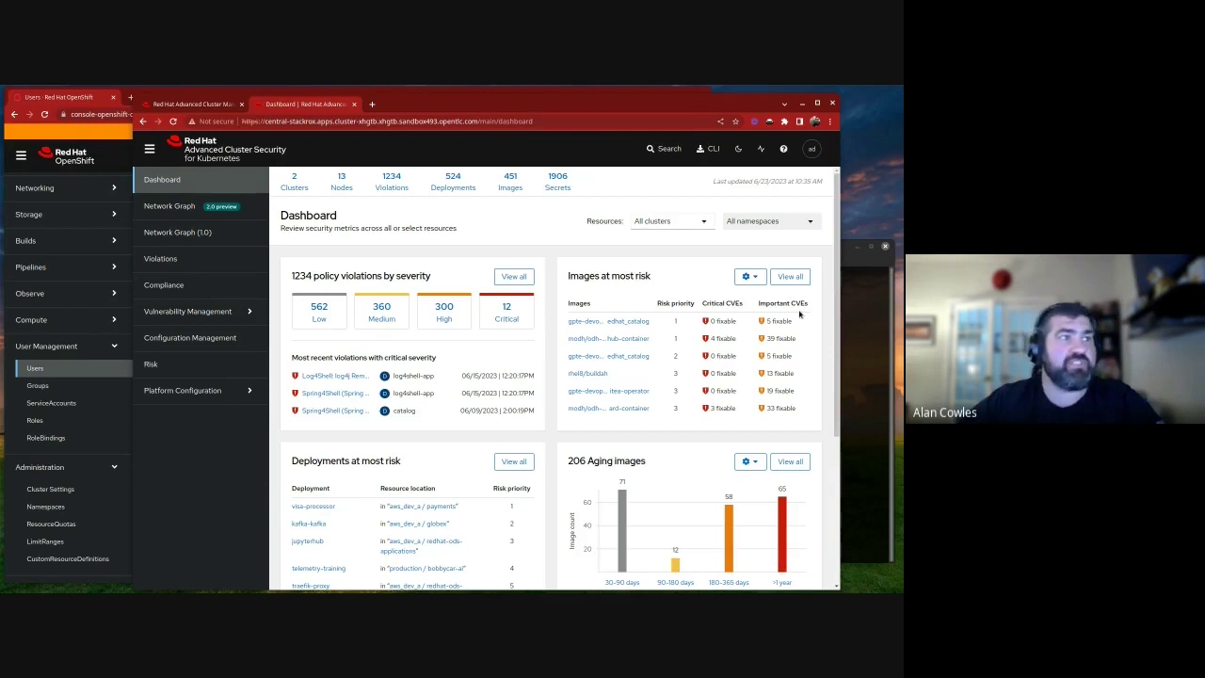
scroll(down, 3)
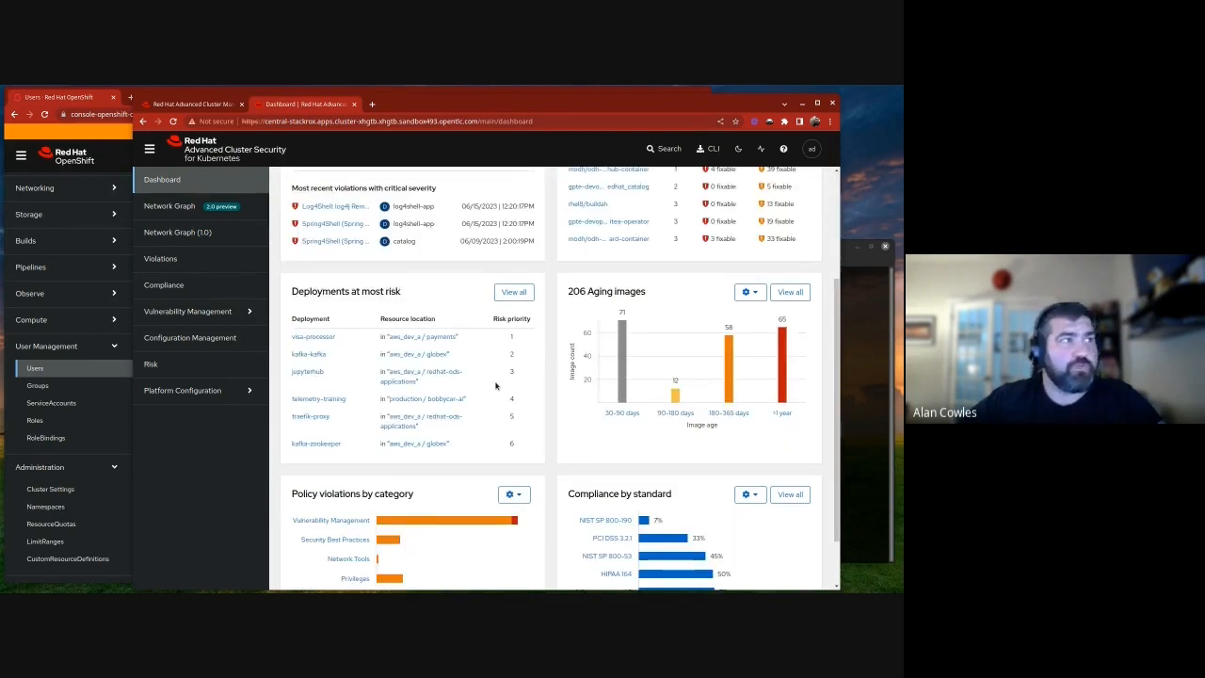
mouse_move(403, 480)
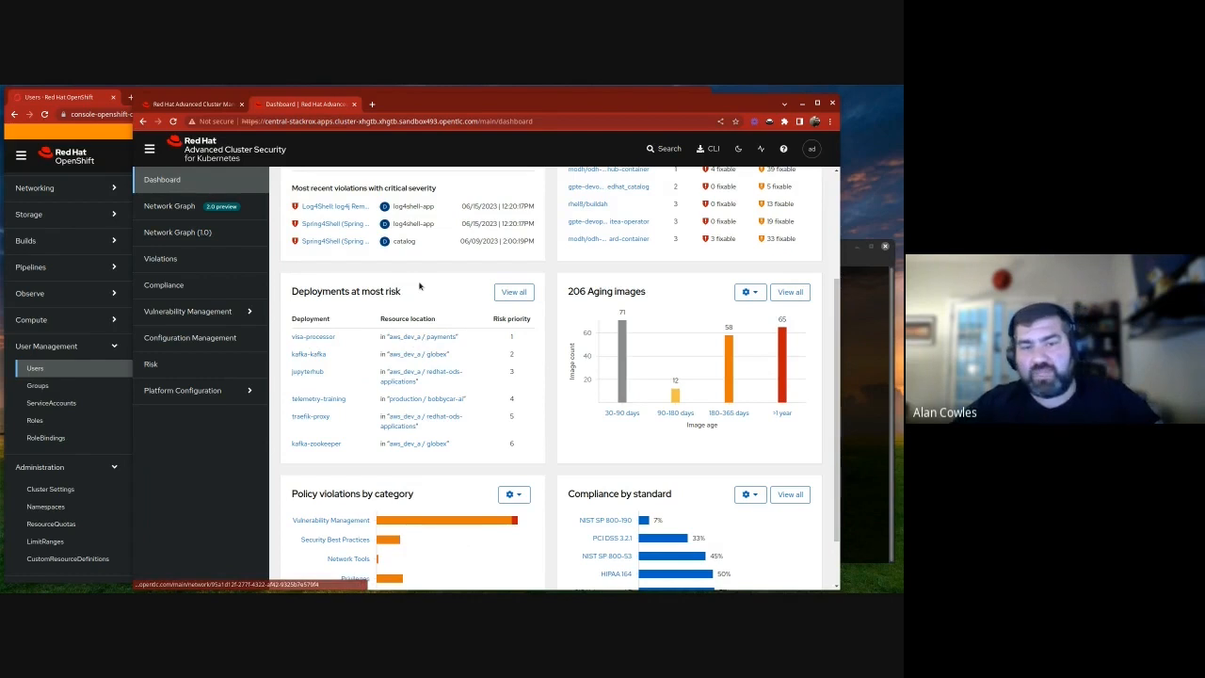
mouse_move(426, 294)
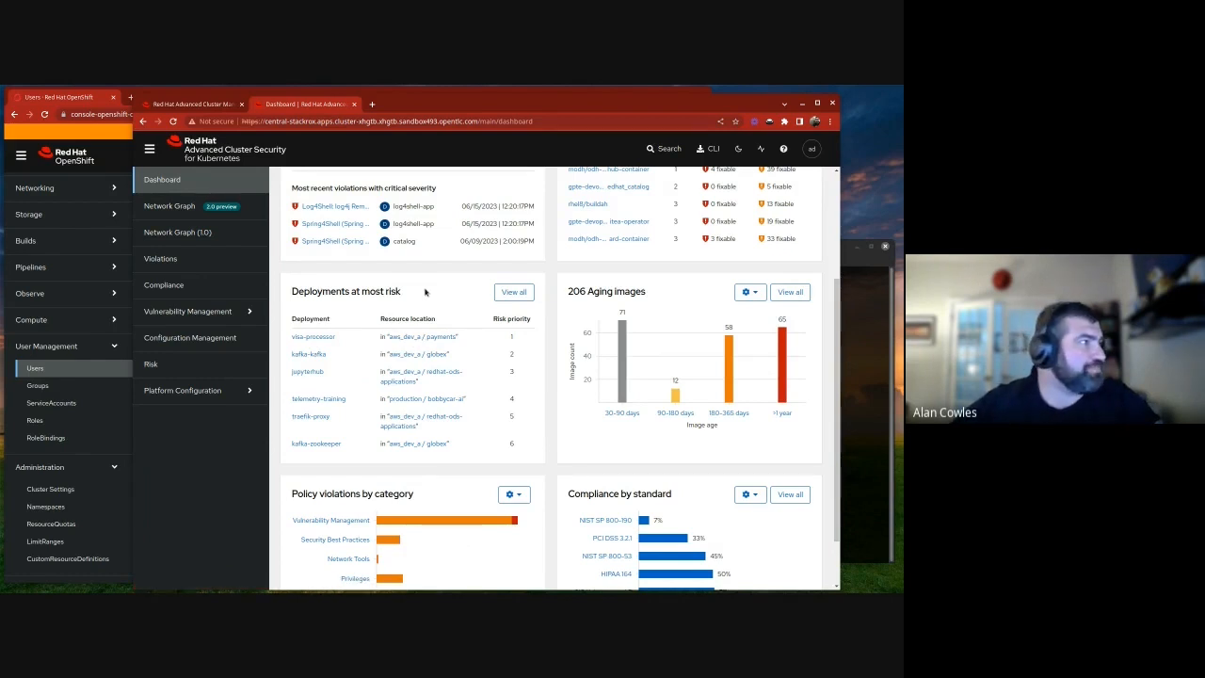
mouse_move(180, 259)
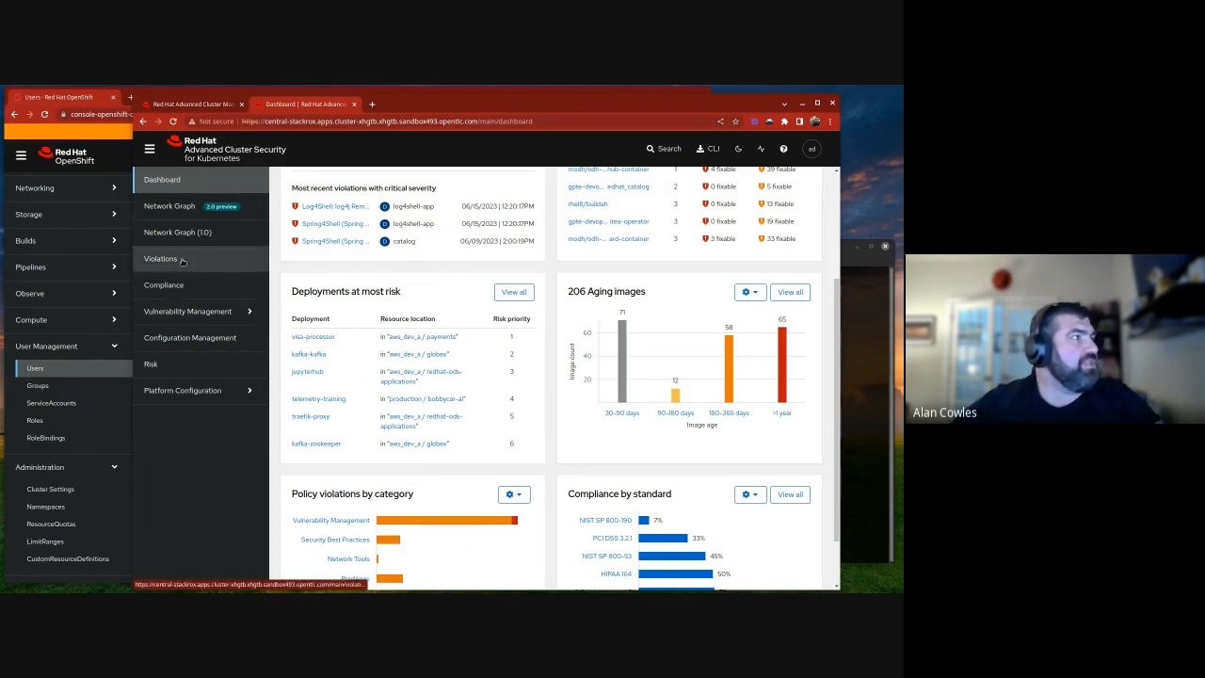
click(158, 259)
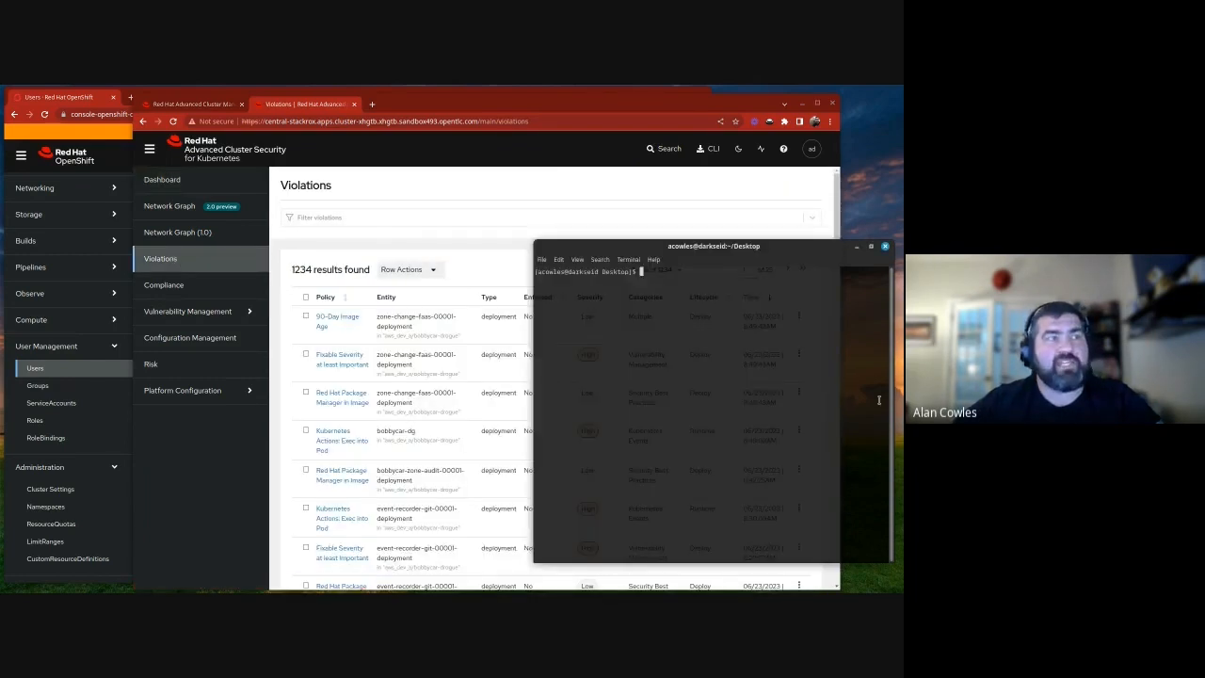
From the acs-demo folder run acs-runtime-commands.sh to port-forward to a deployment
text(clear)
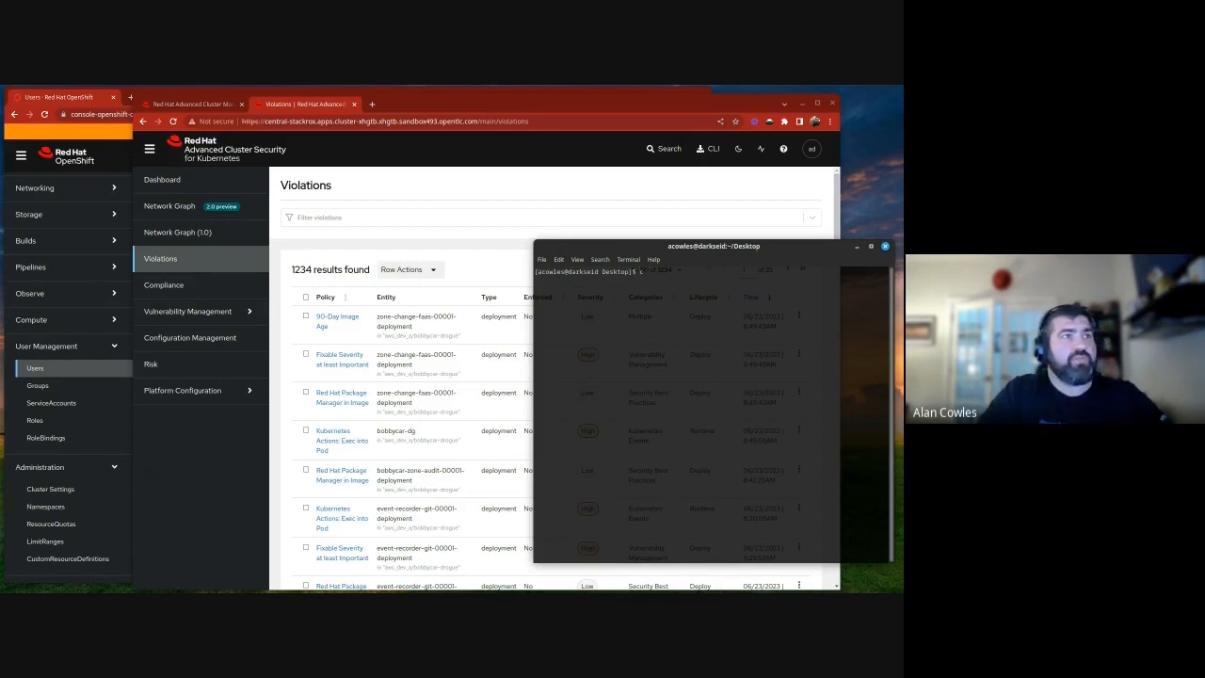
text(cd acs-demo/)
text(sh acs-runtime-commands.sh)
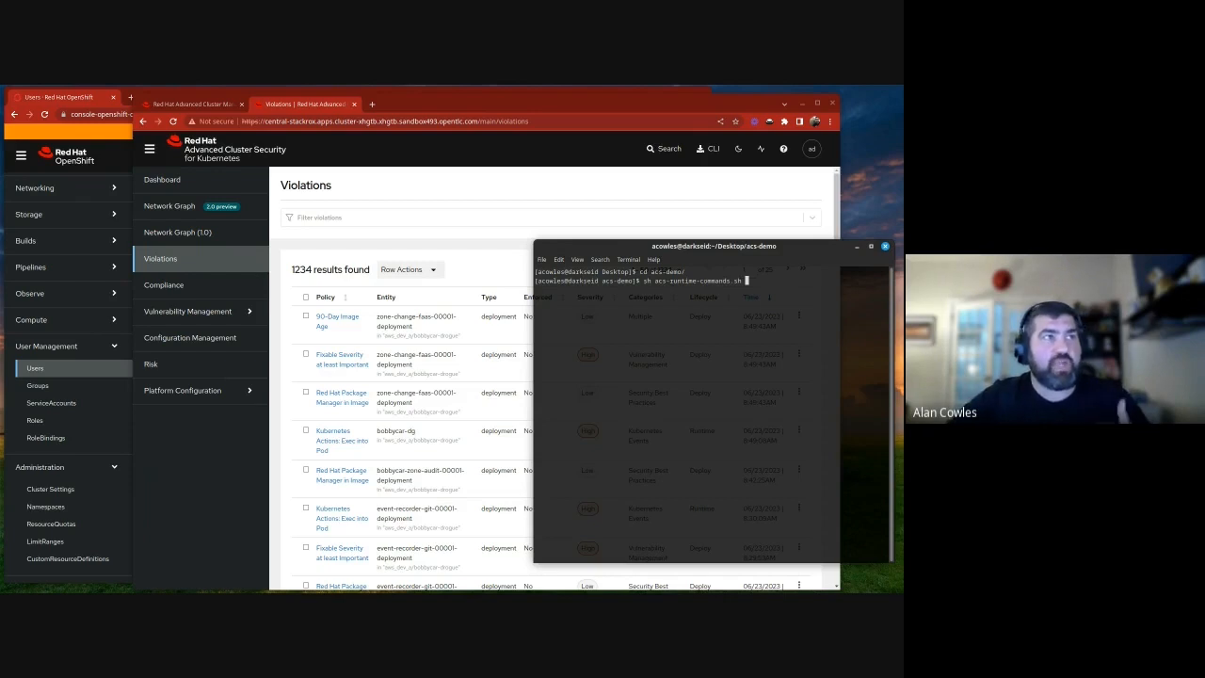
key(Return)
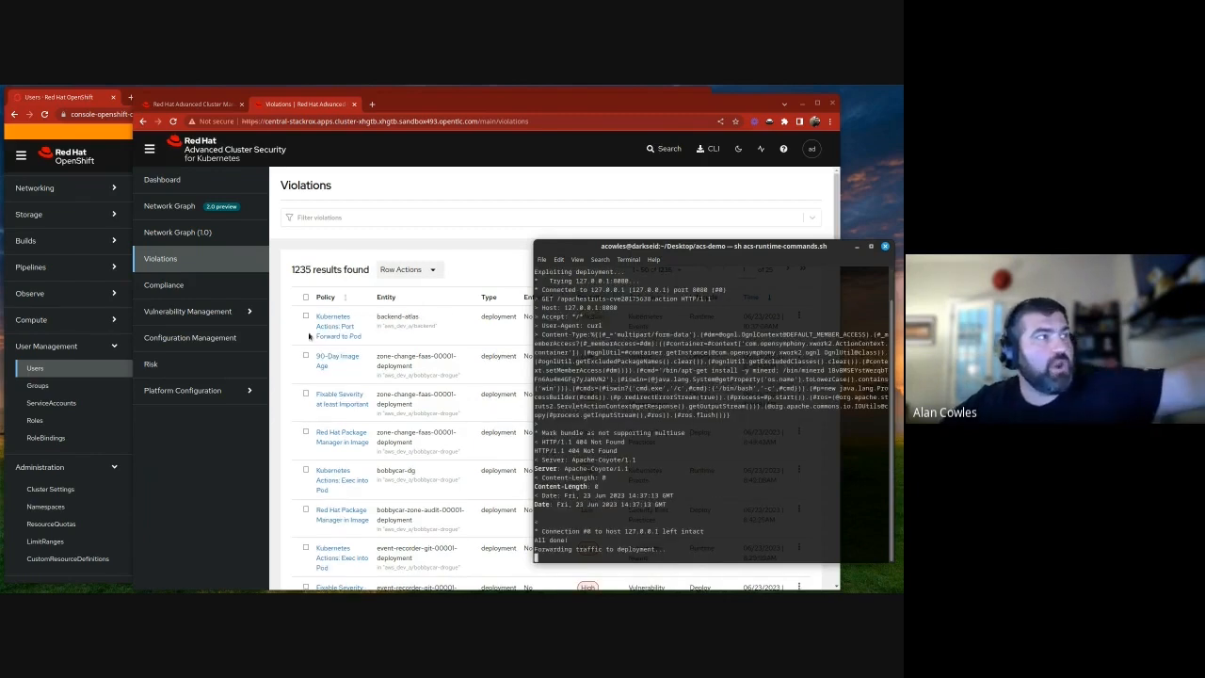
mouse_move(425, 320)
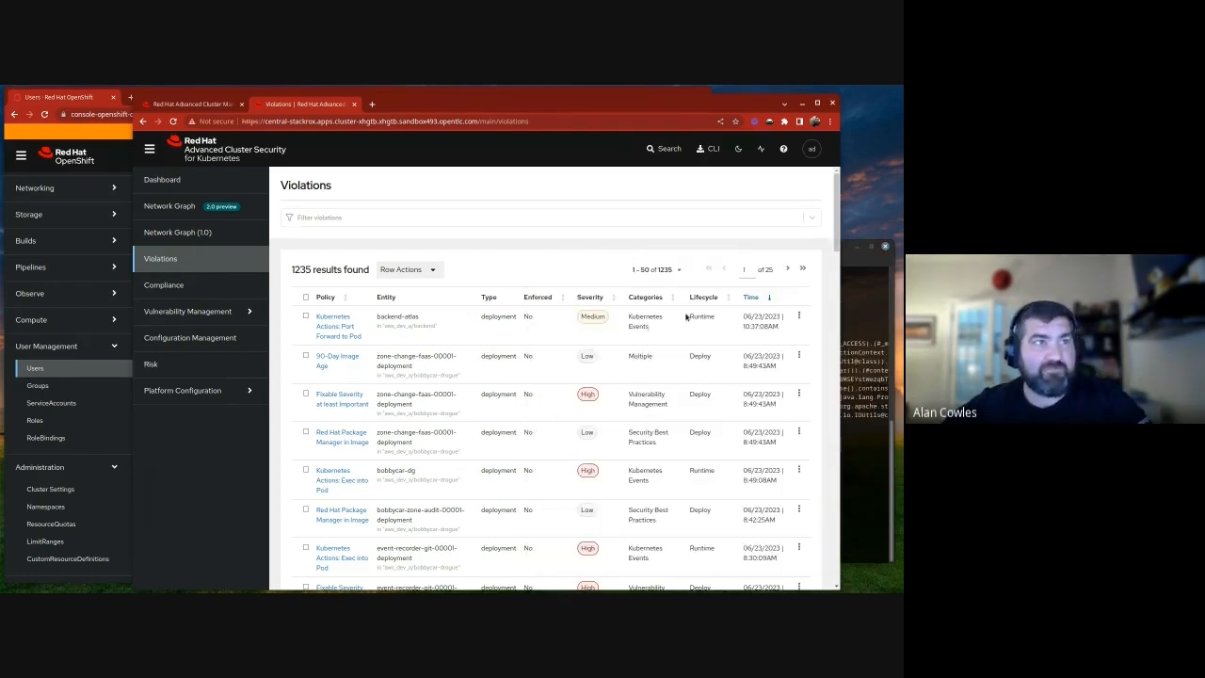
mouse_move(335, 326)
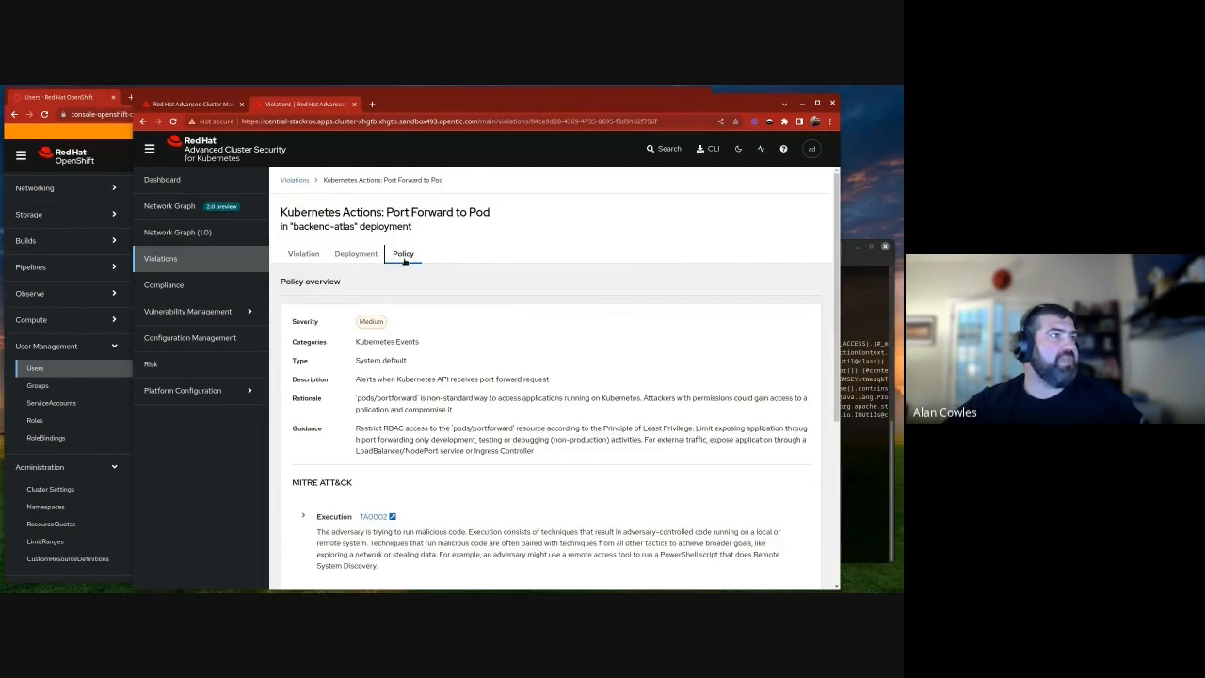
mouse_move(348, 301)
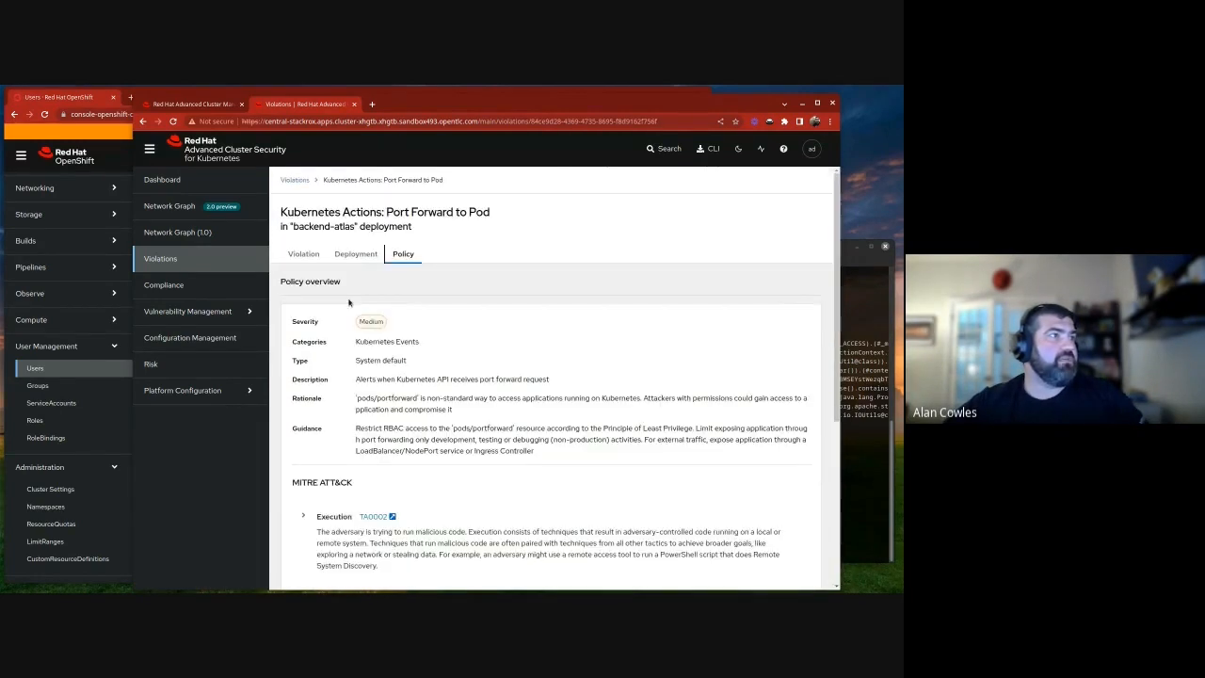
View the Port Forward to Pod violation's events for backend-atlas
click(303, 252)
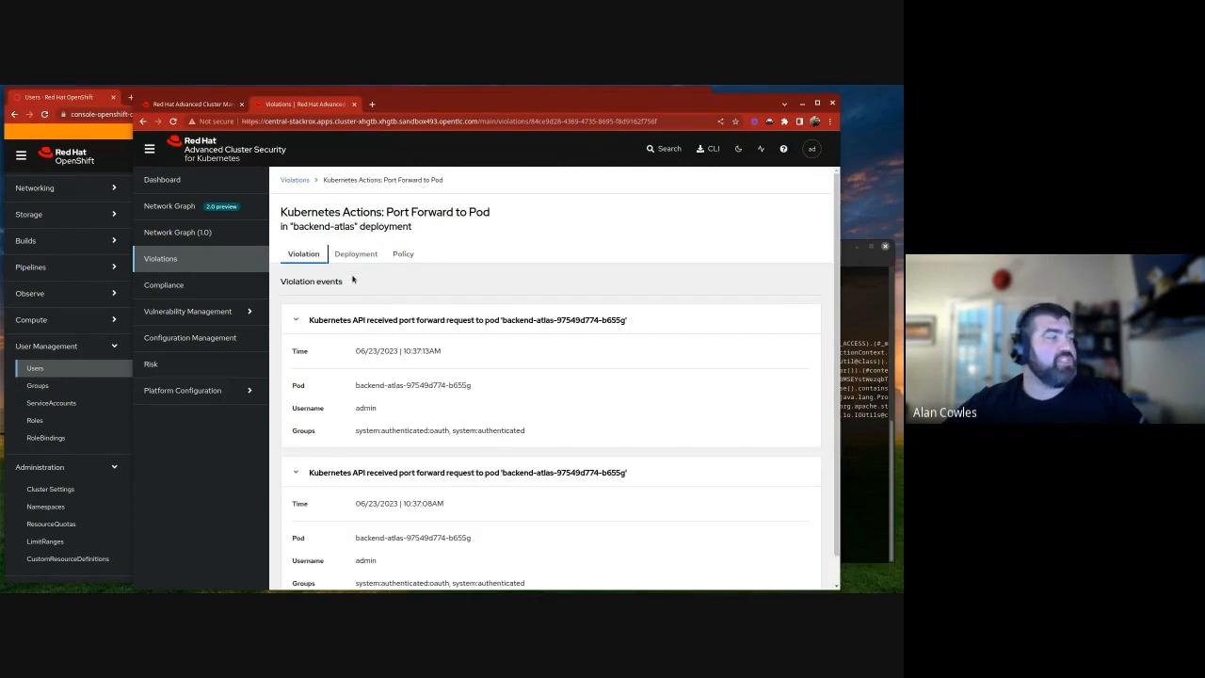
click(182, 390)
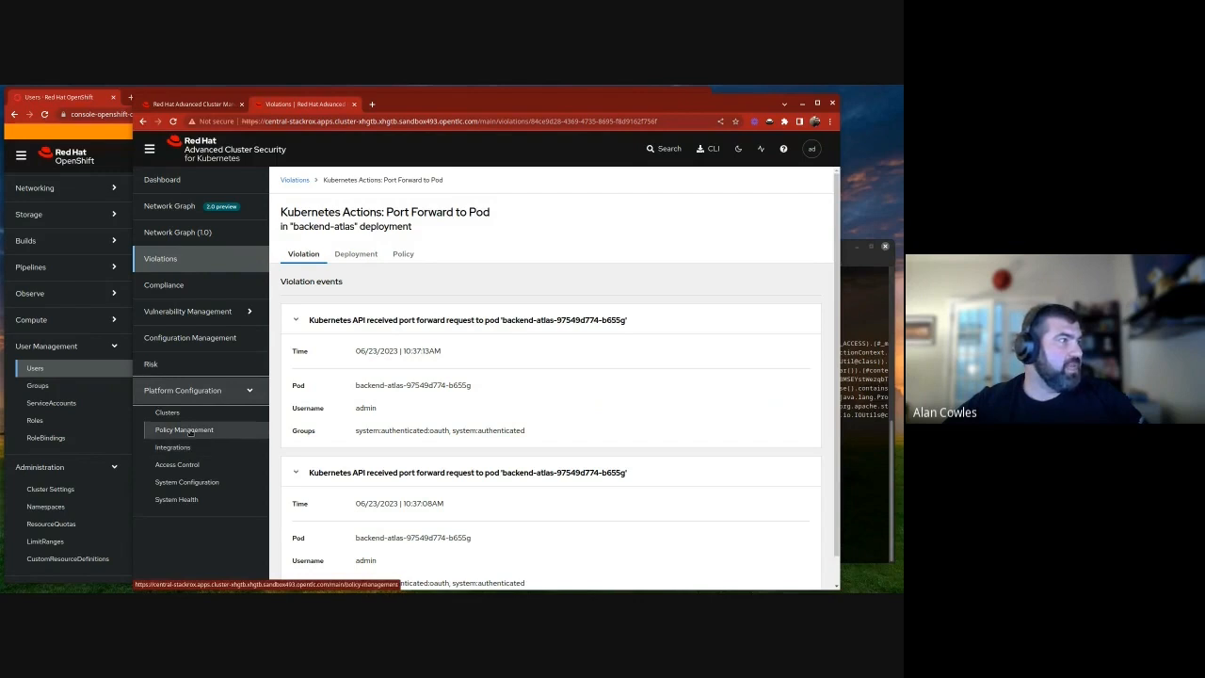
Edit the Port Forward to Pod policy from Policy Management
click(184, 430)
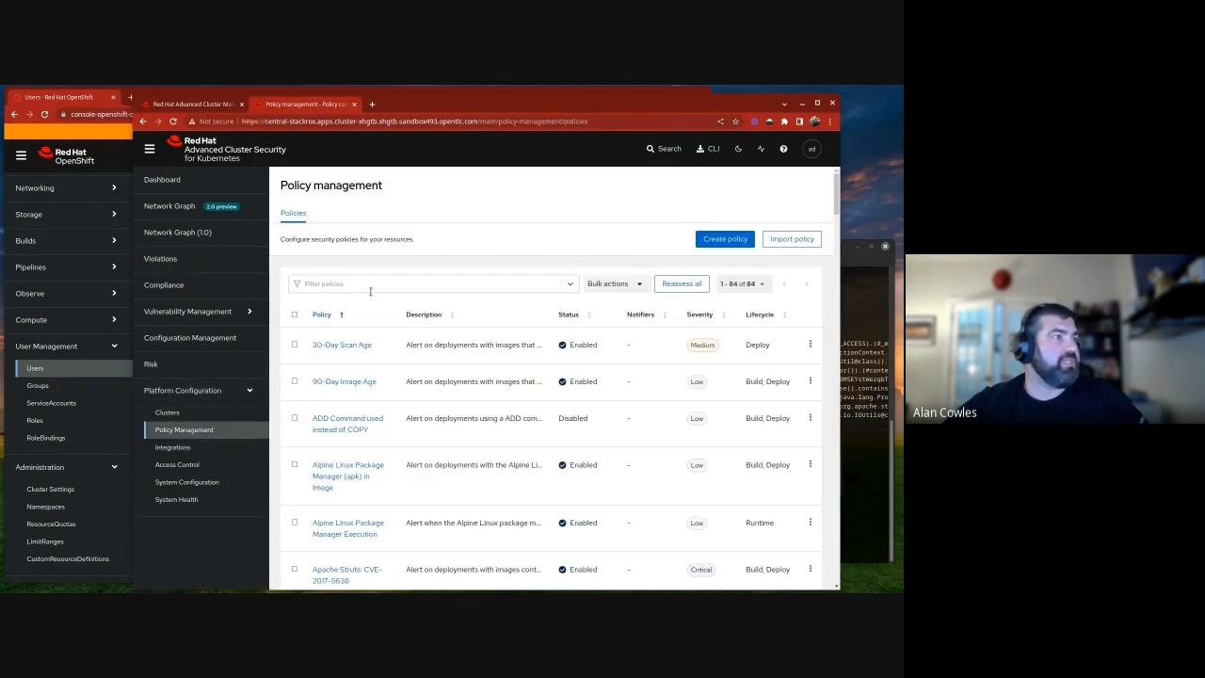
scroll(down, 3)
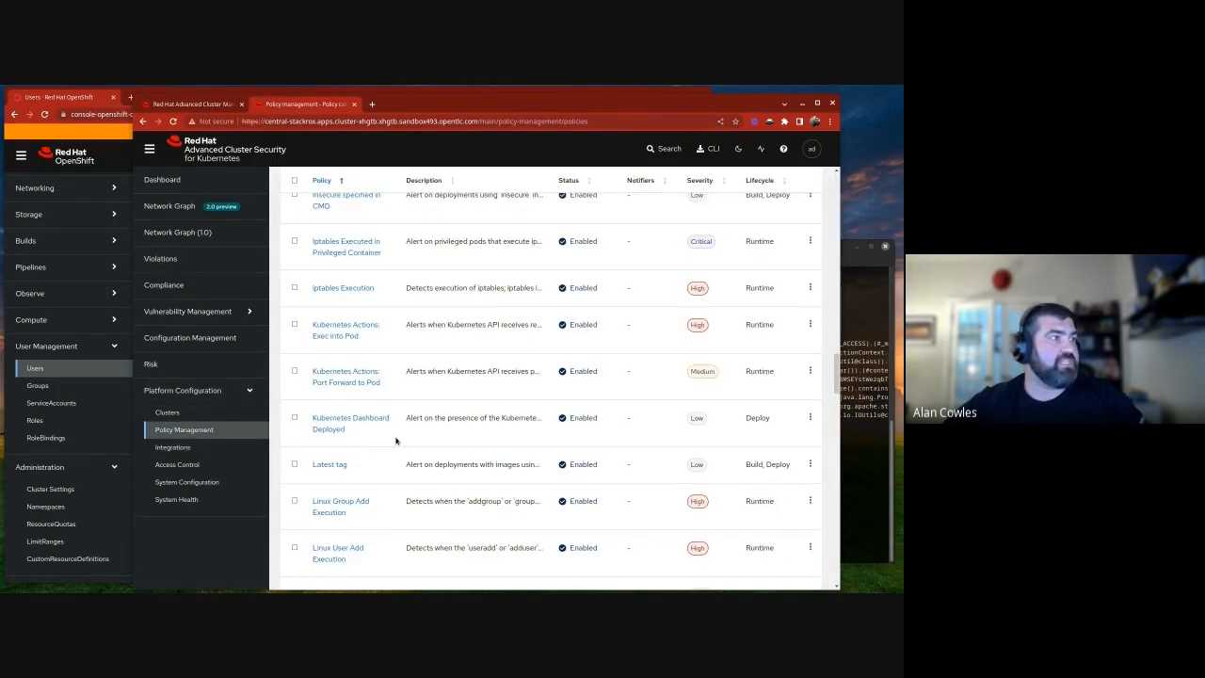
scroll(down, 3)
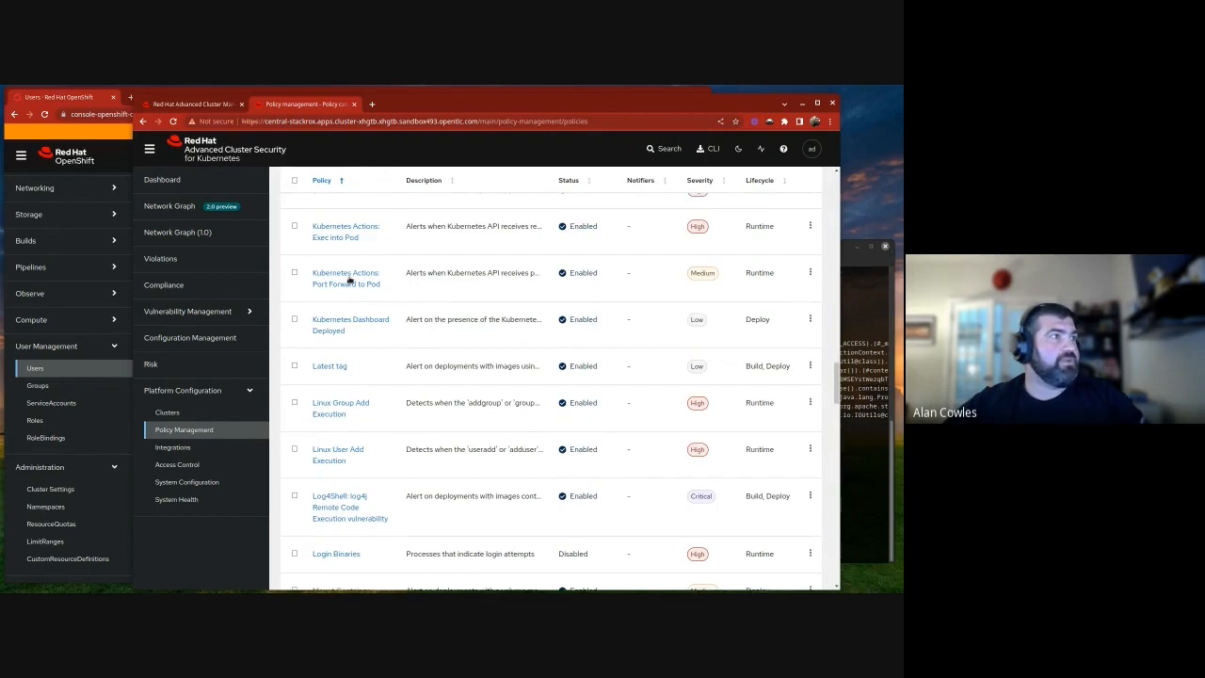
click(809, 271)
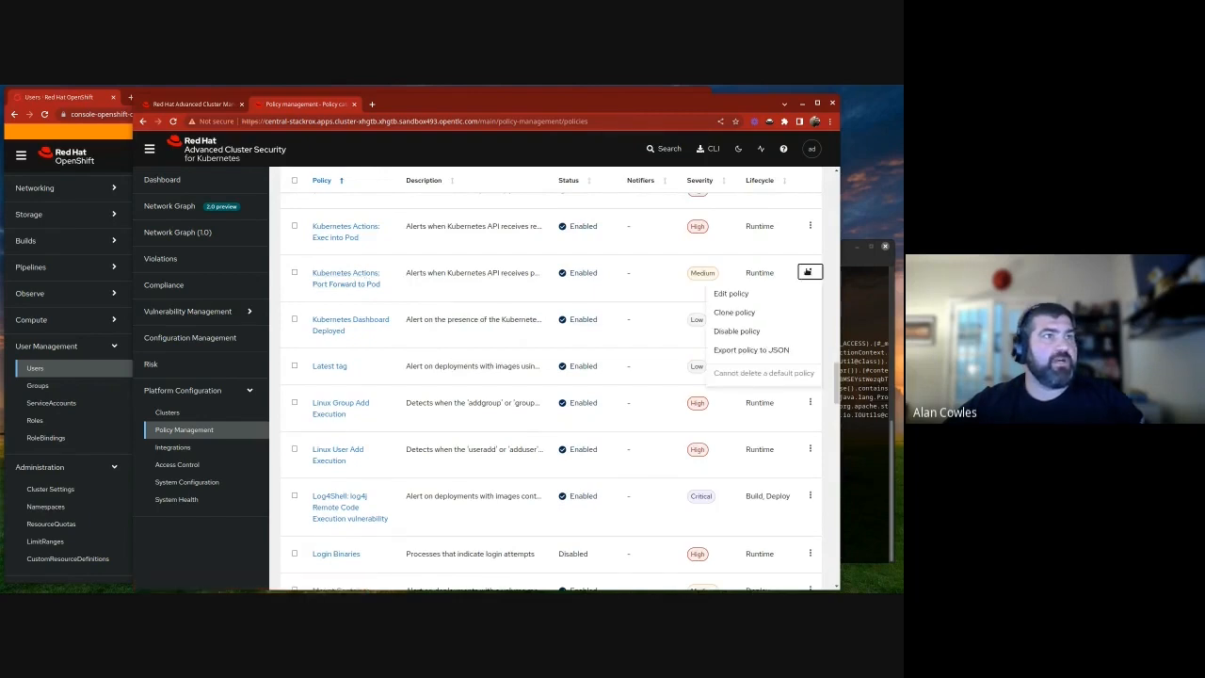
click(731, 293)
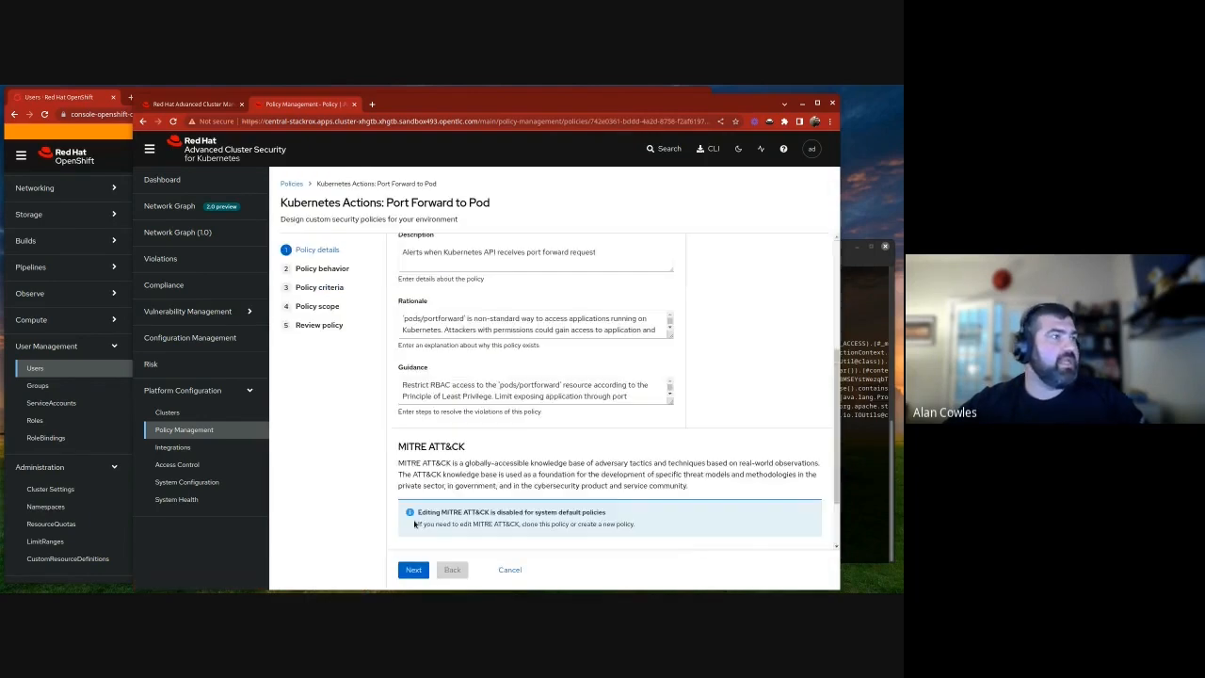
Turn on runtime enforcement in the policy behavior step and continue
click(412, 568)
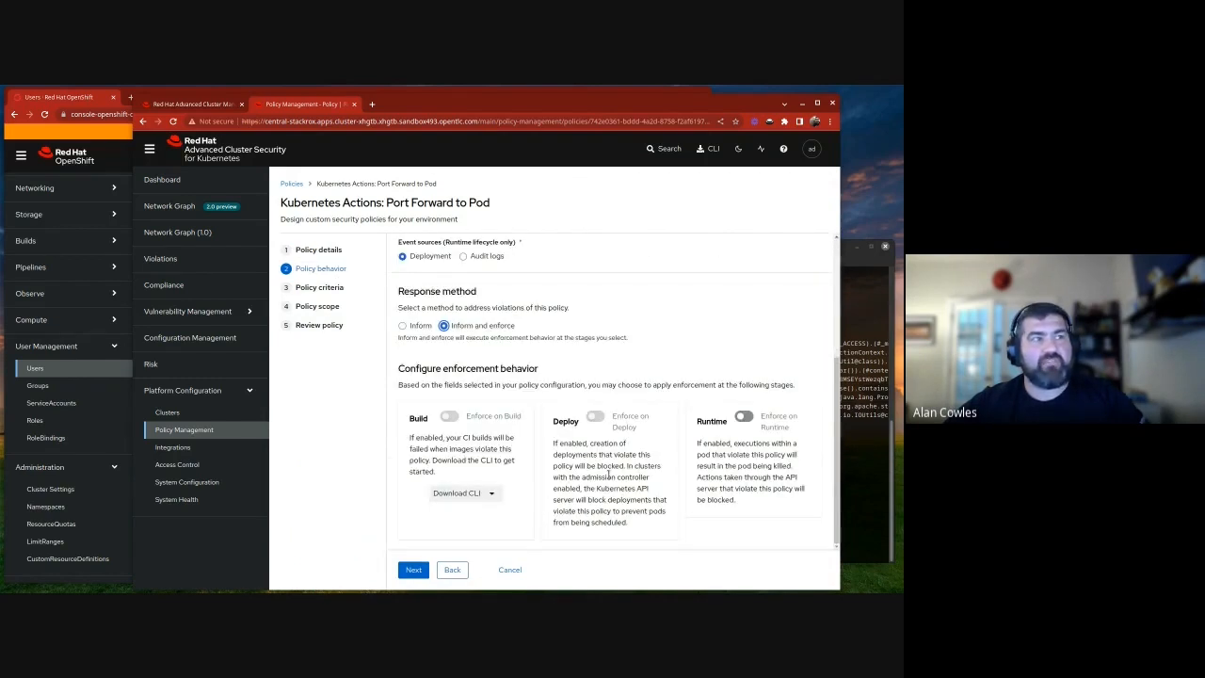
click(741, 416)
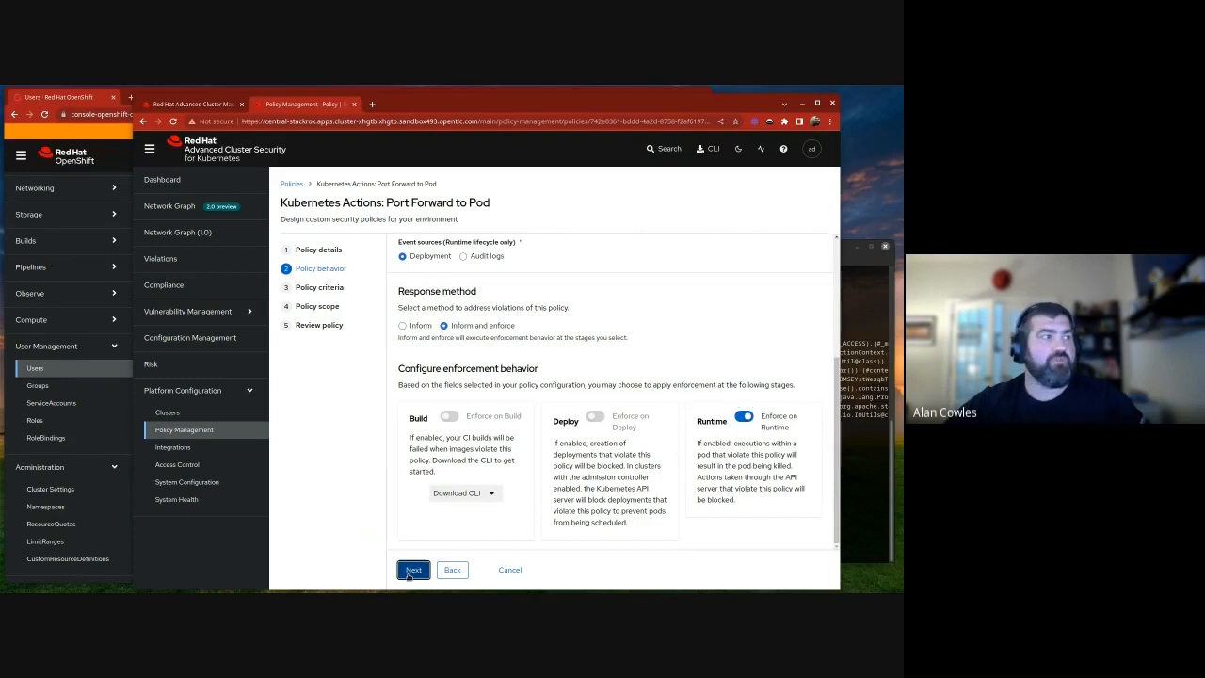
click(414, 569)
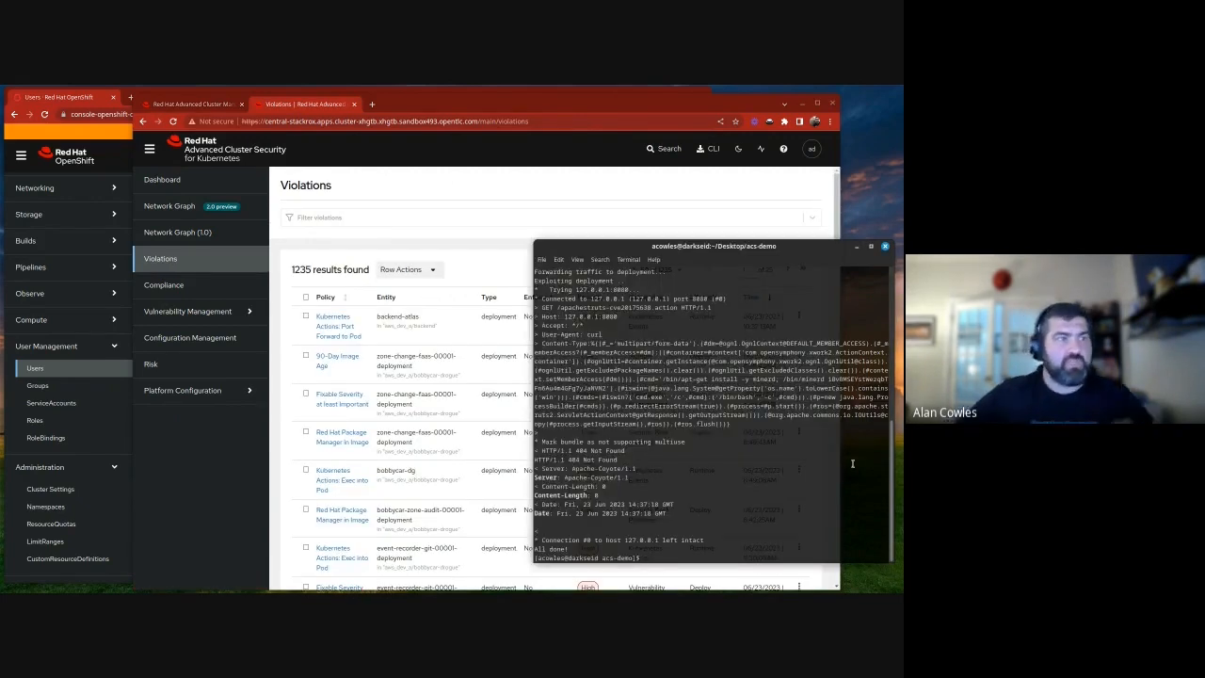
Rerun sh acs-runtime-commands.sh so port-forward attempts are refused under enforcement
text(sh acs-runtime-commands.sh)
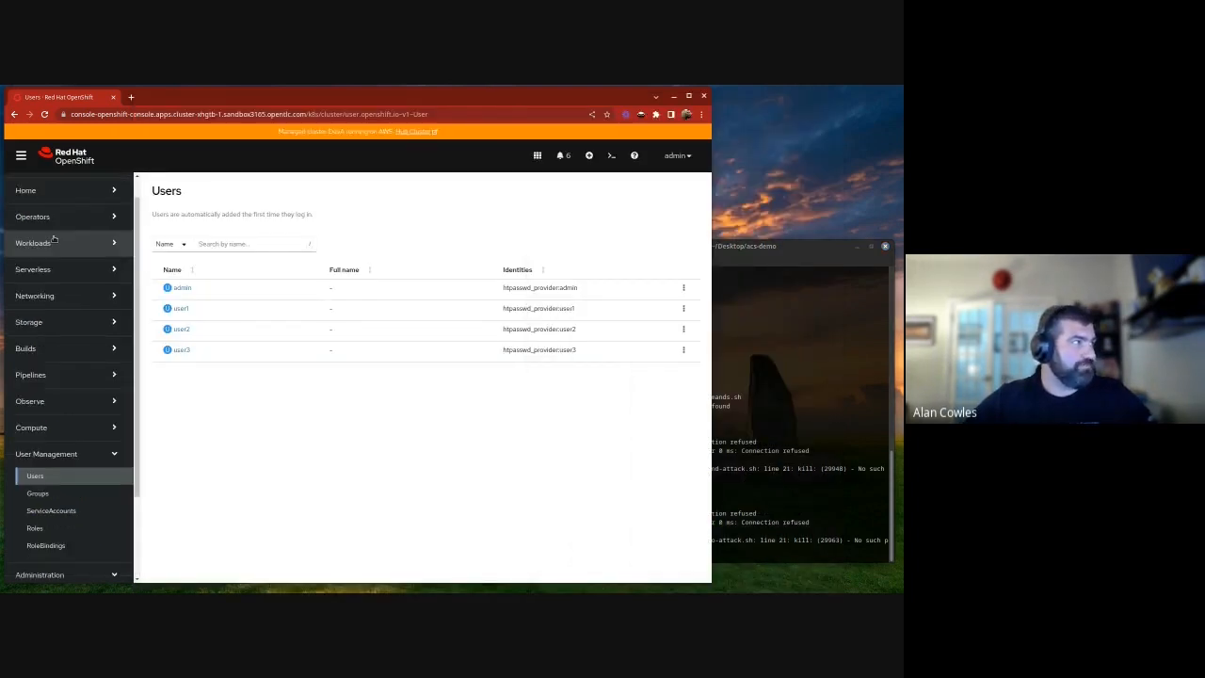
Bring up the single-node cluster's Overview from Home in the left navigation
click(26, 190)
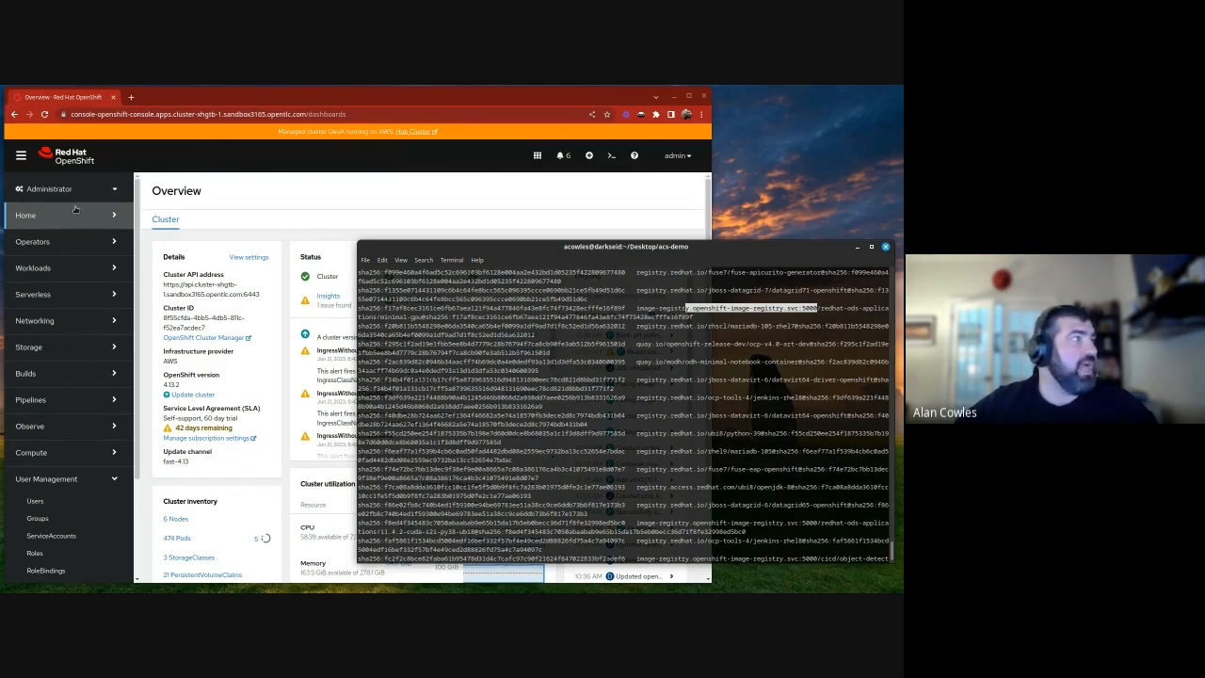
Switch the Developer view to the demo project and go to its +Add page
click(66, 188)
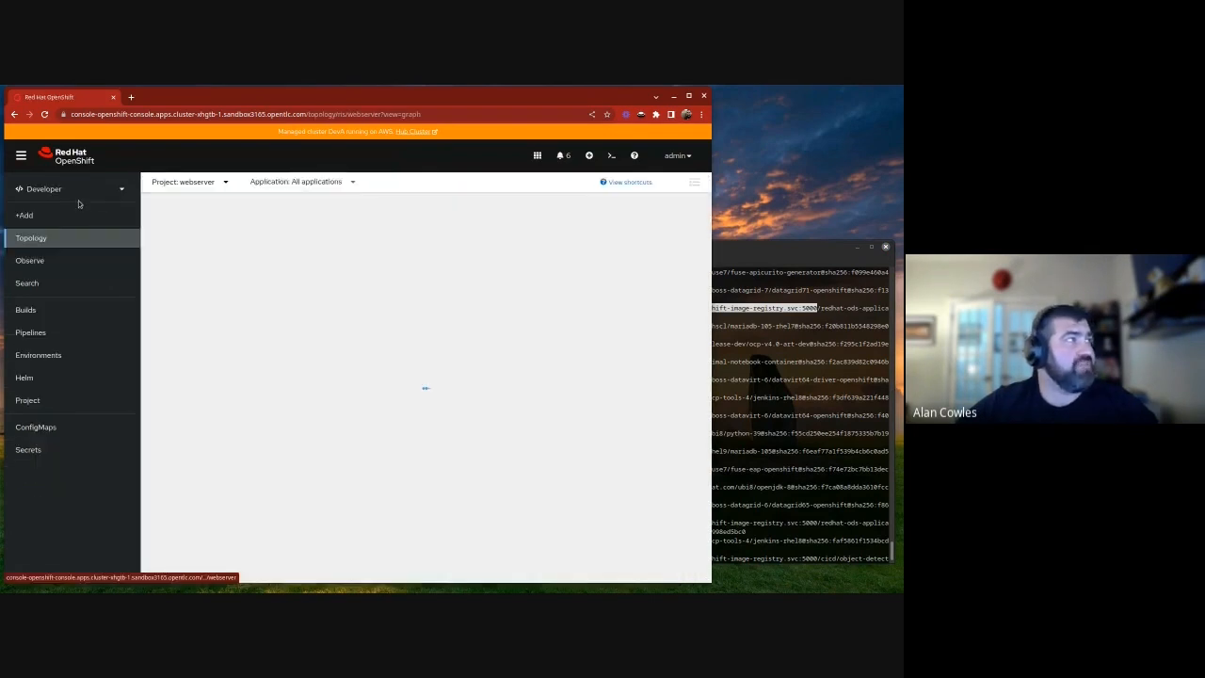
click(188, 181)
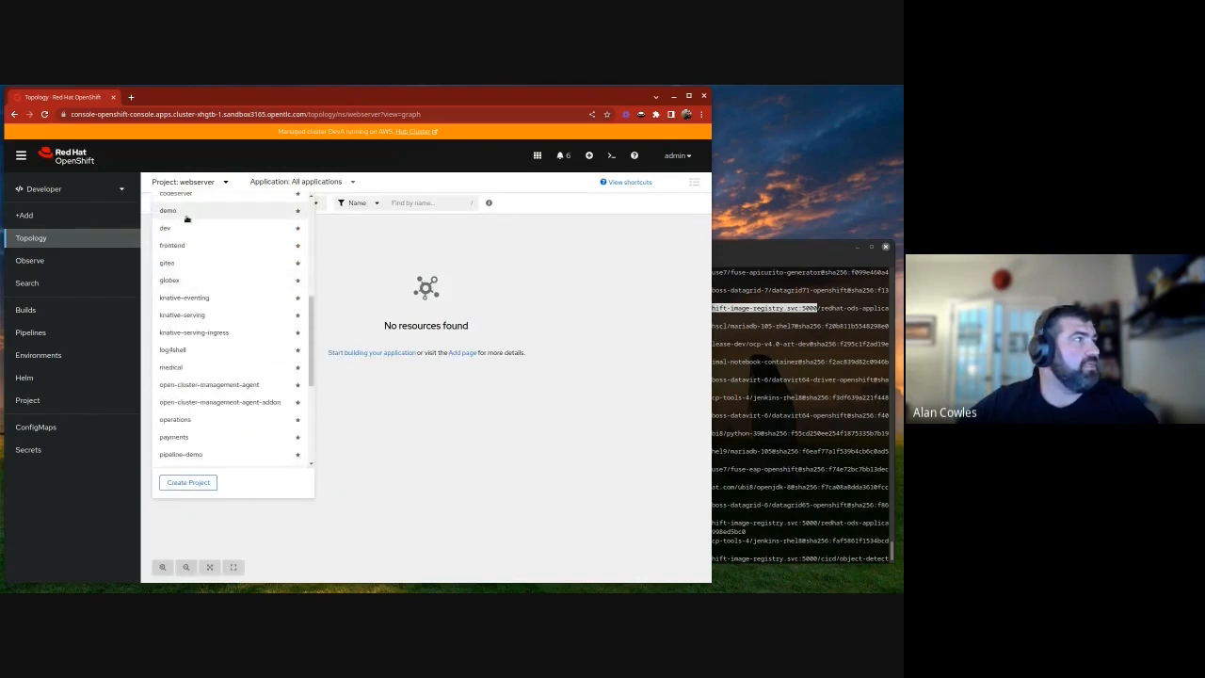
click(167, 211)
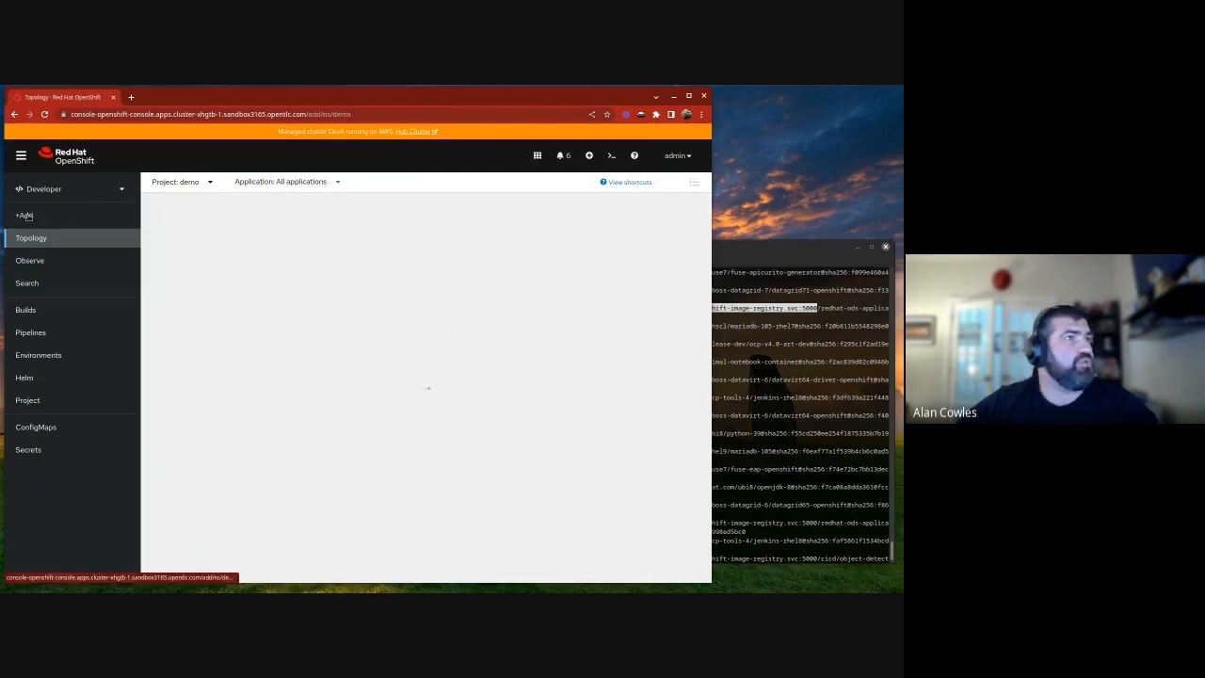
click(22, 214)
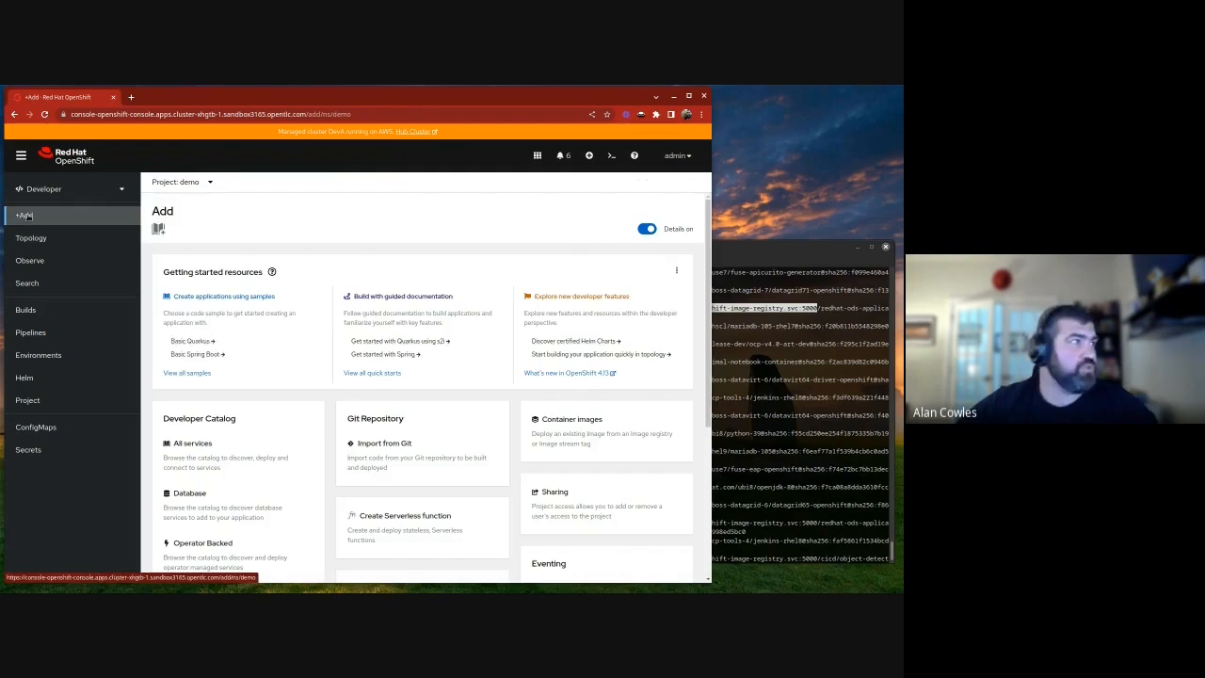
scroll(down, 3)
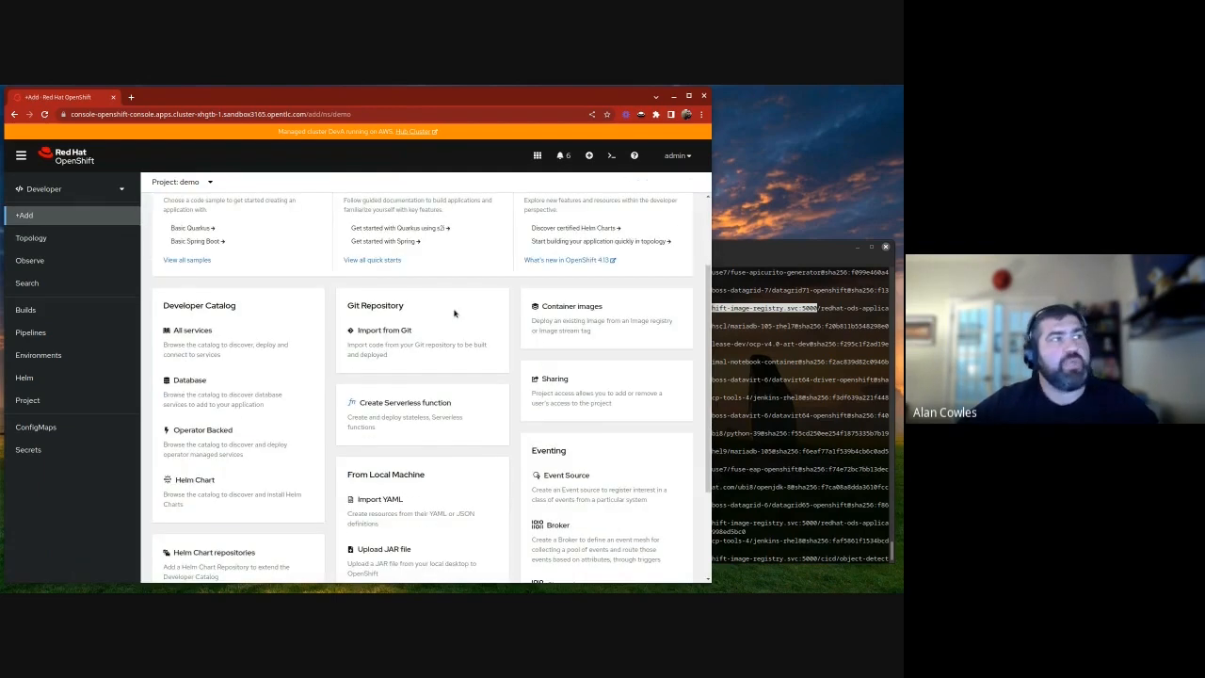
mouse_move(591, 343)
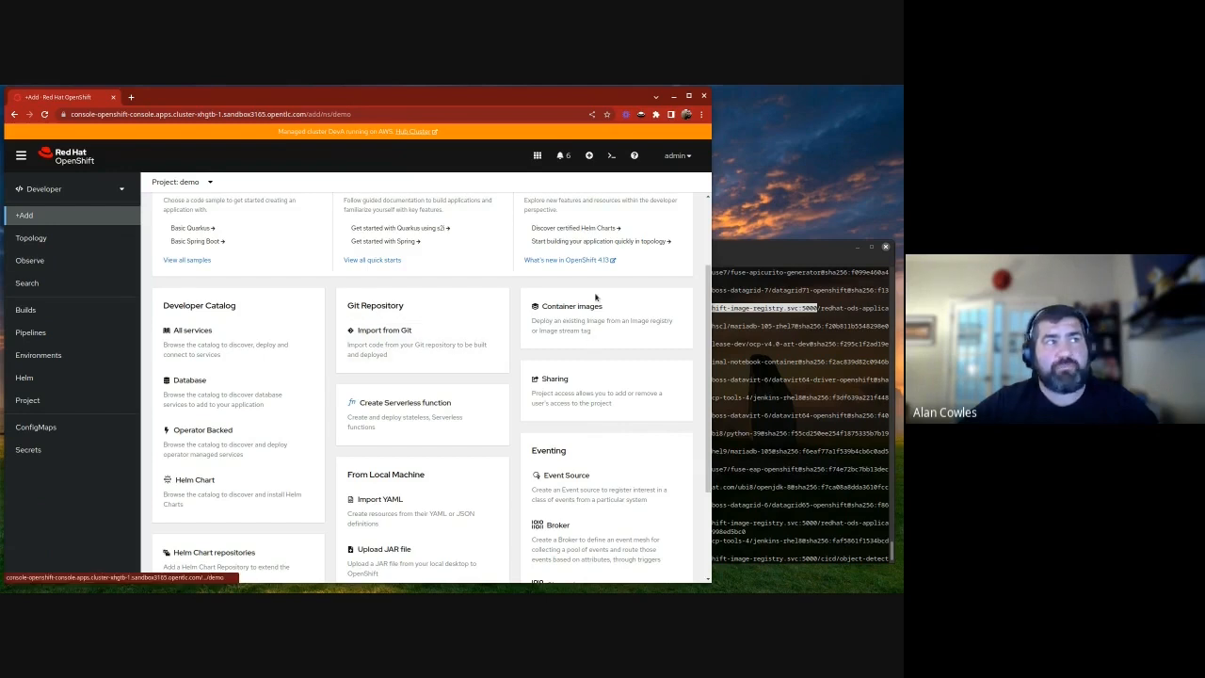
mouse_move(593, 305)
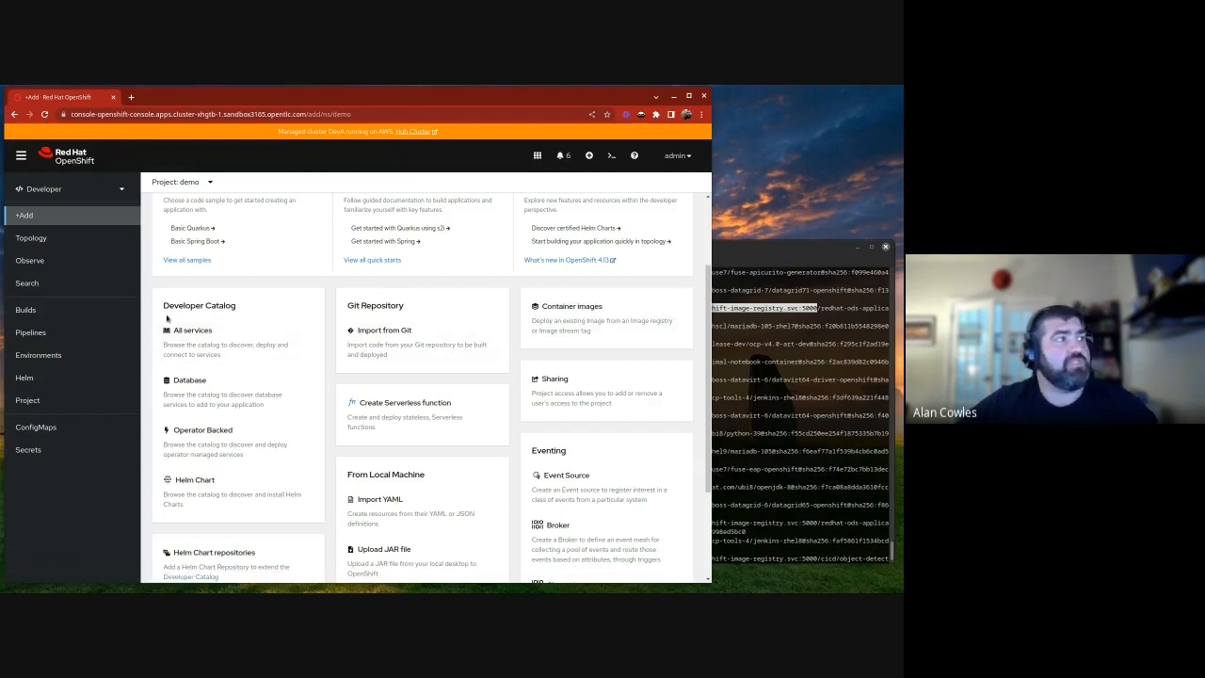
Instantiate the MariaDB template from All services > Databases with default values
click(192, 329)
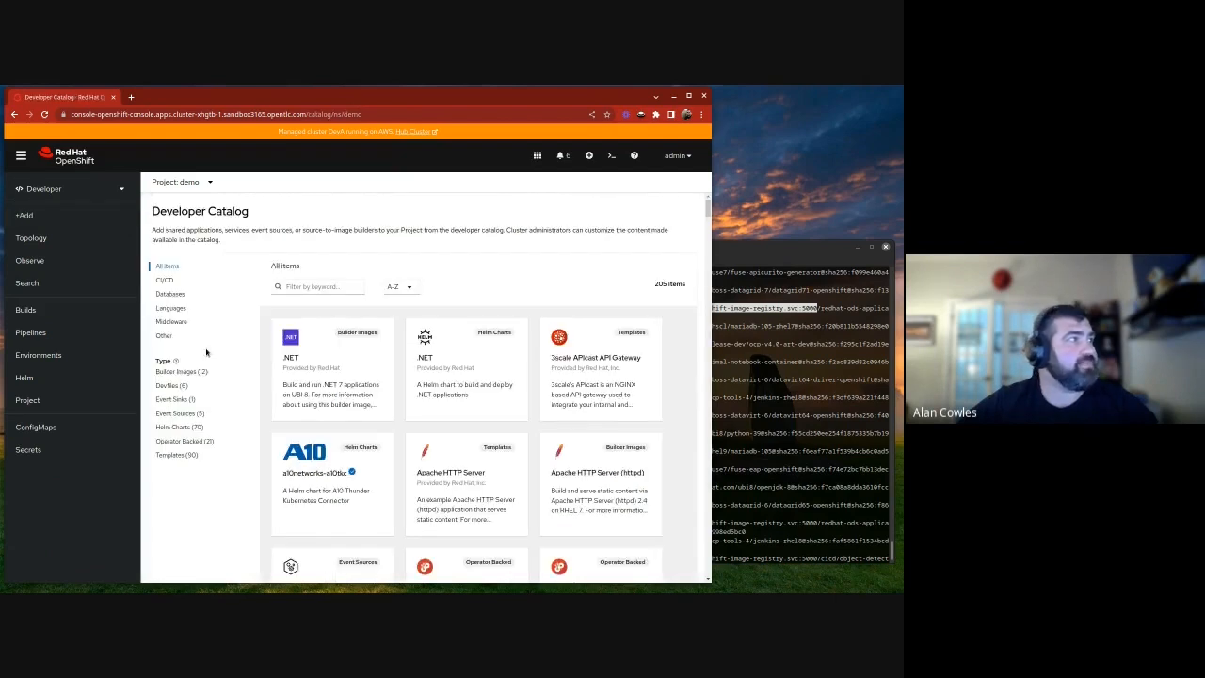
click(170, 294)
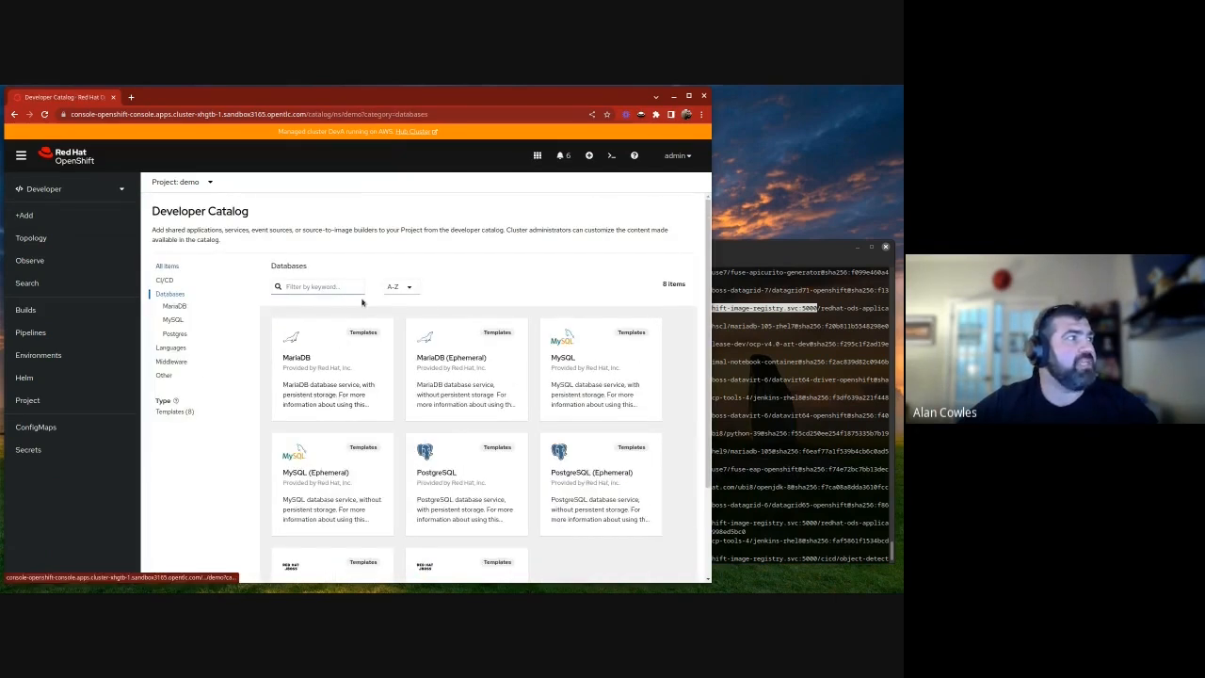
click(174, 305)
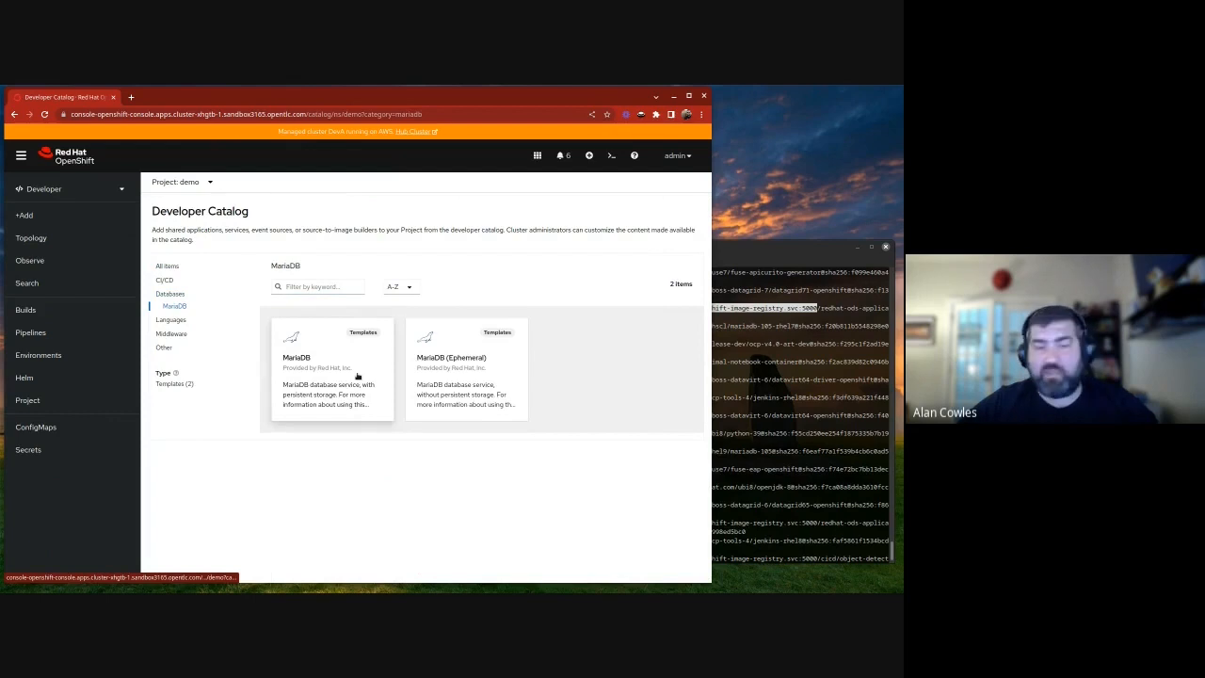
click(332, 367)
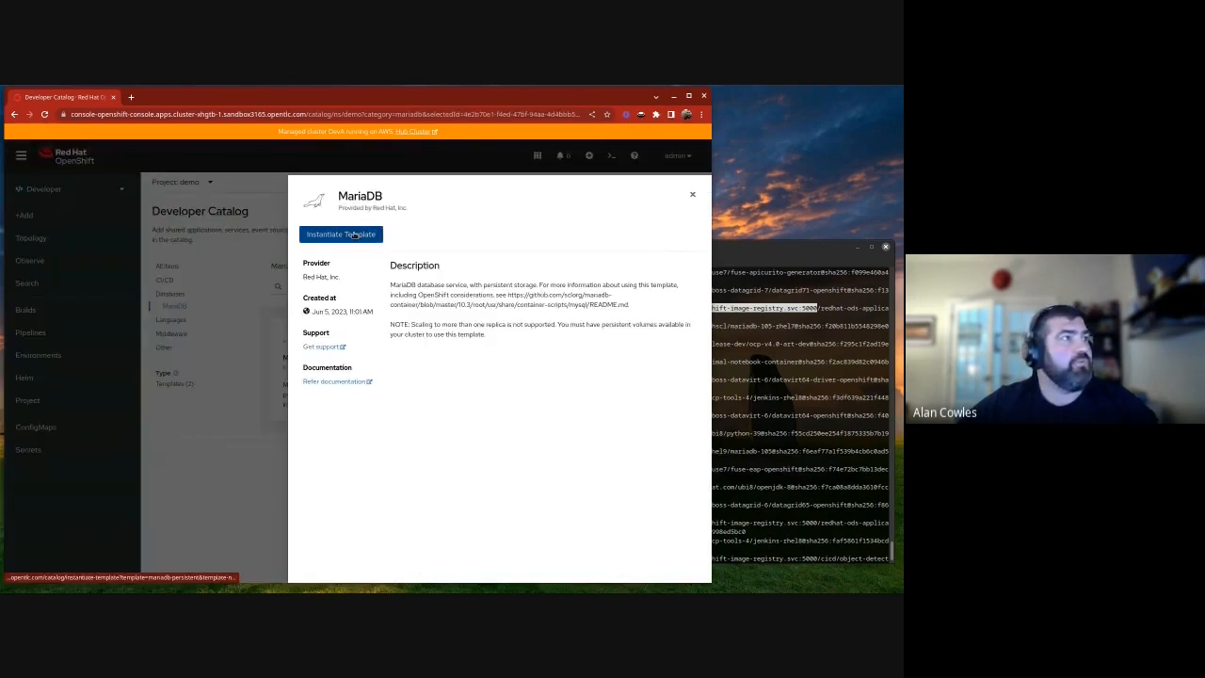
click(341, 234)
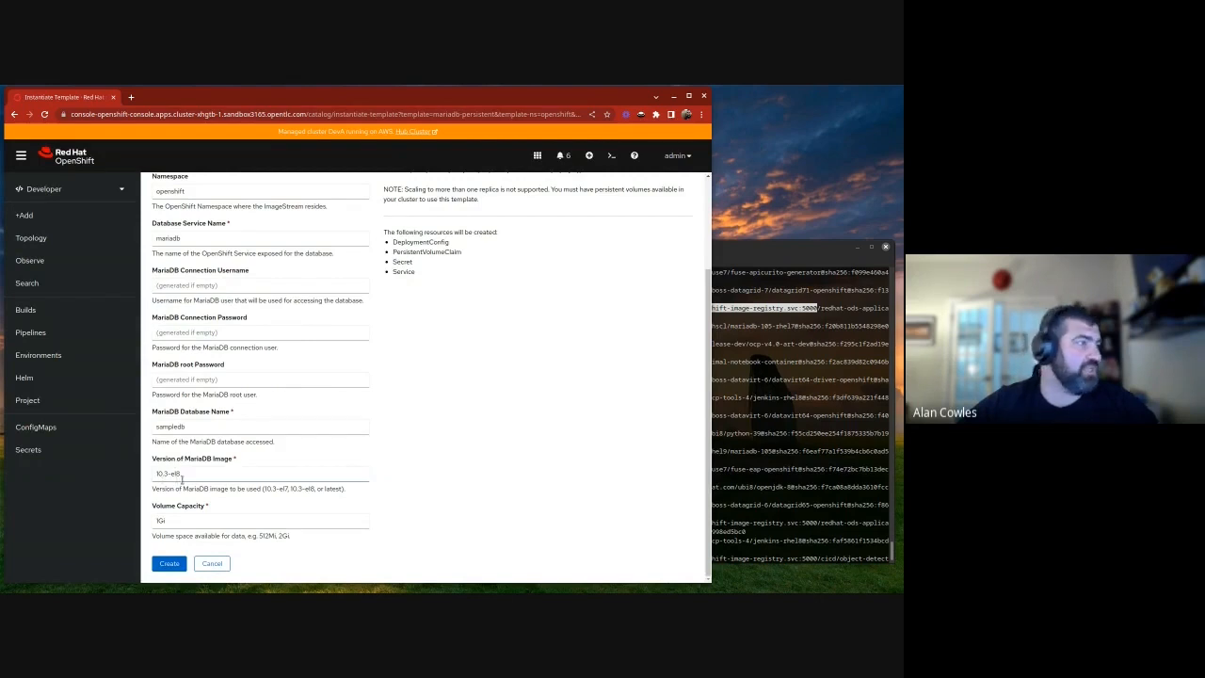
click(169, 563)
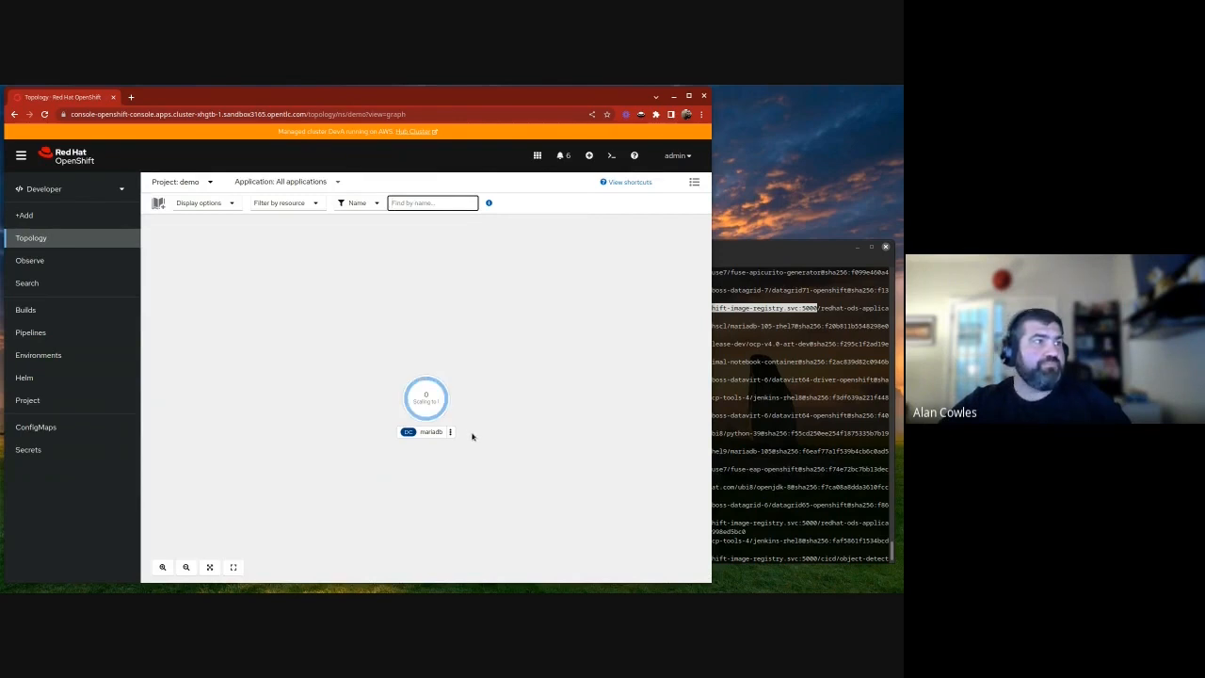
mouse_move(478, 438)
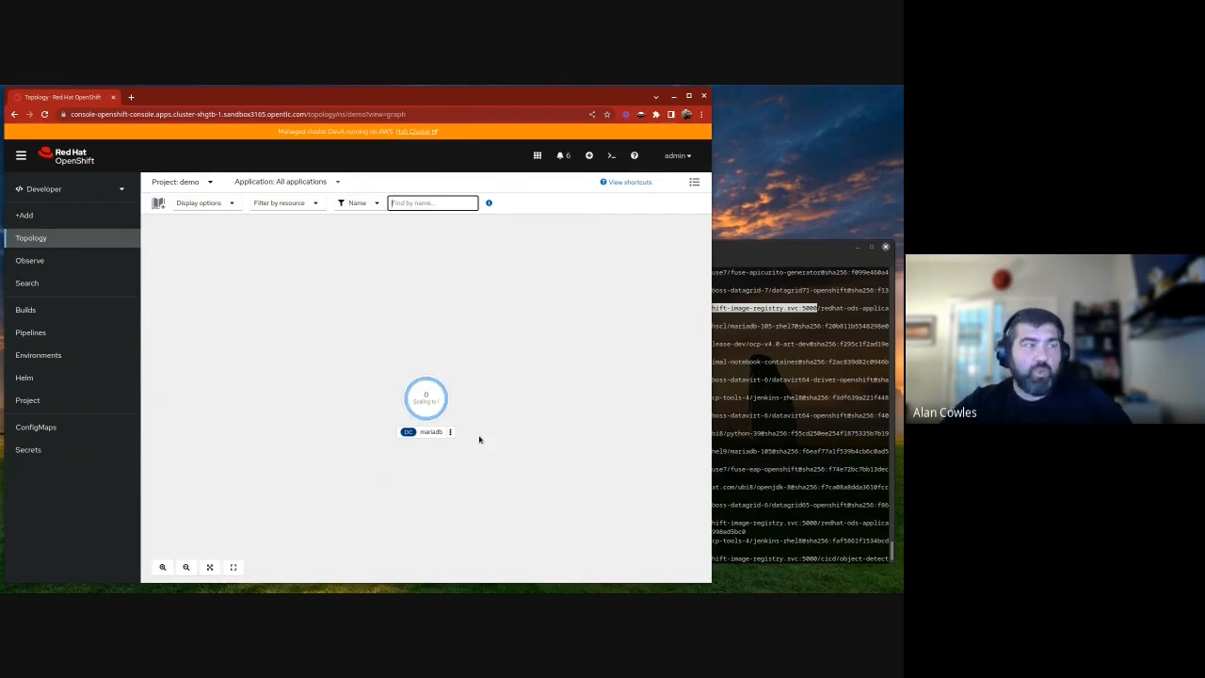
mouse_move(482, 440)
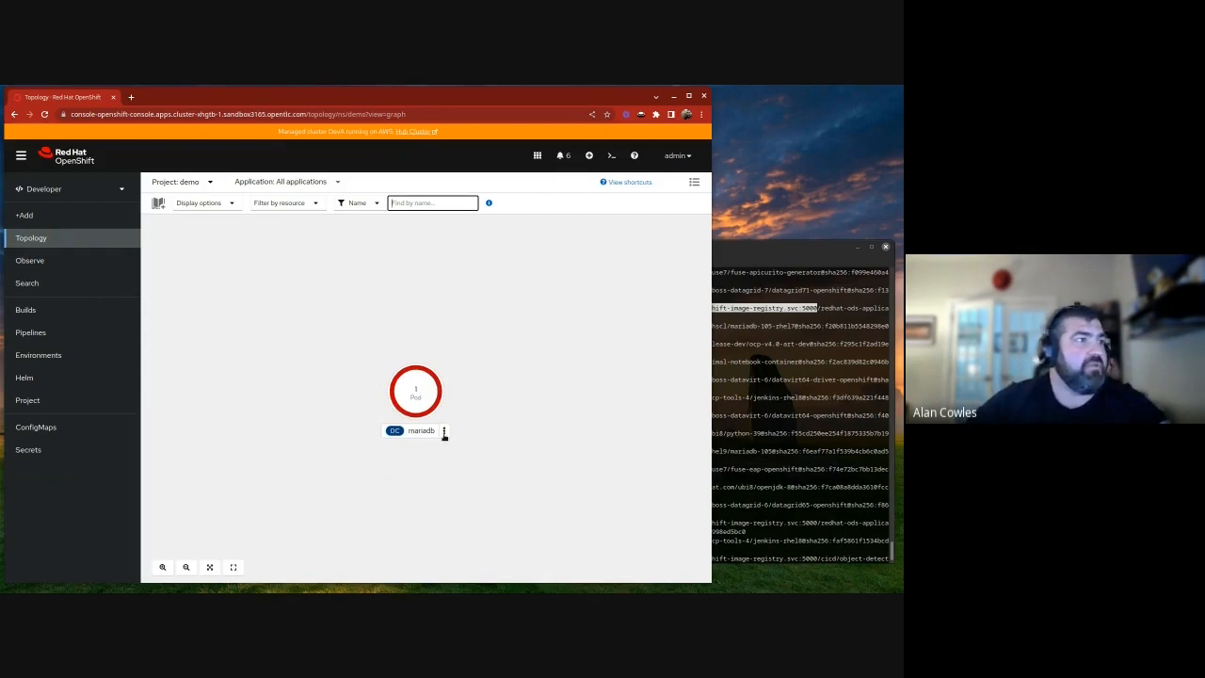
Edit the mariadb DeploymentConfig from Topology and set its image Tag to latest
click(444, 429)
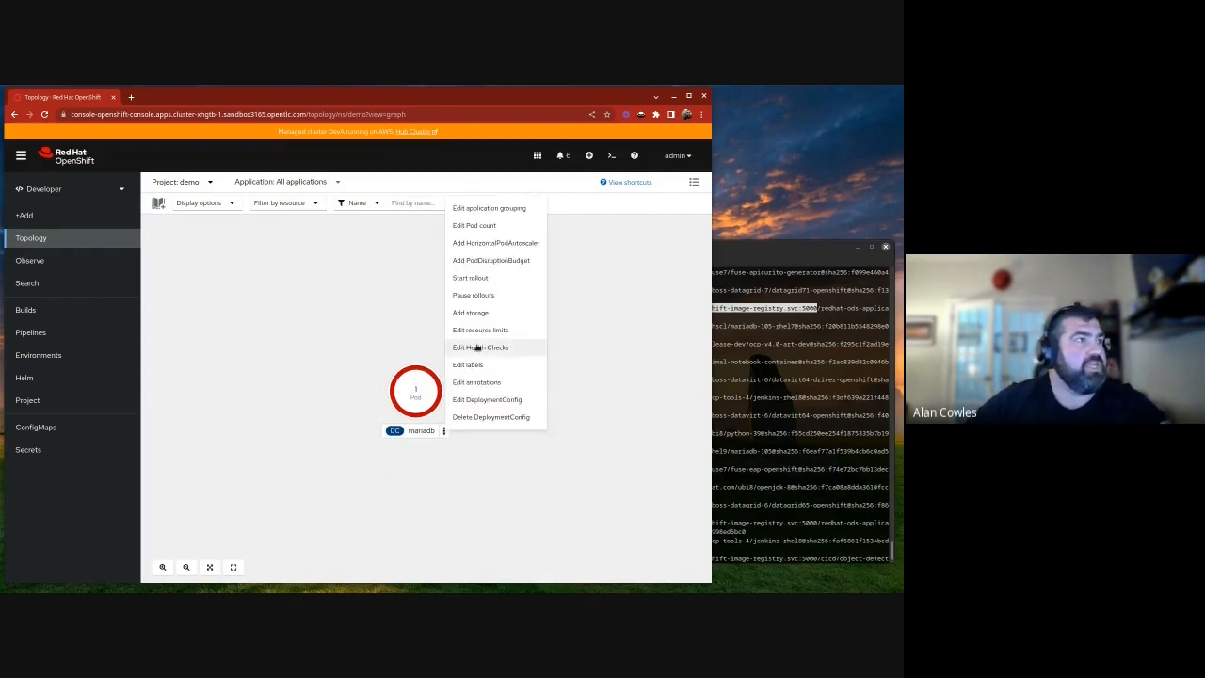
click(485, 399)
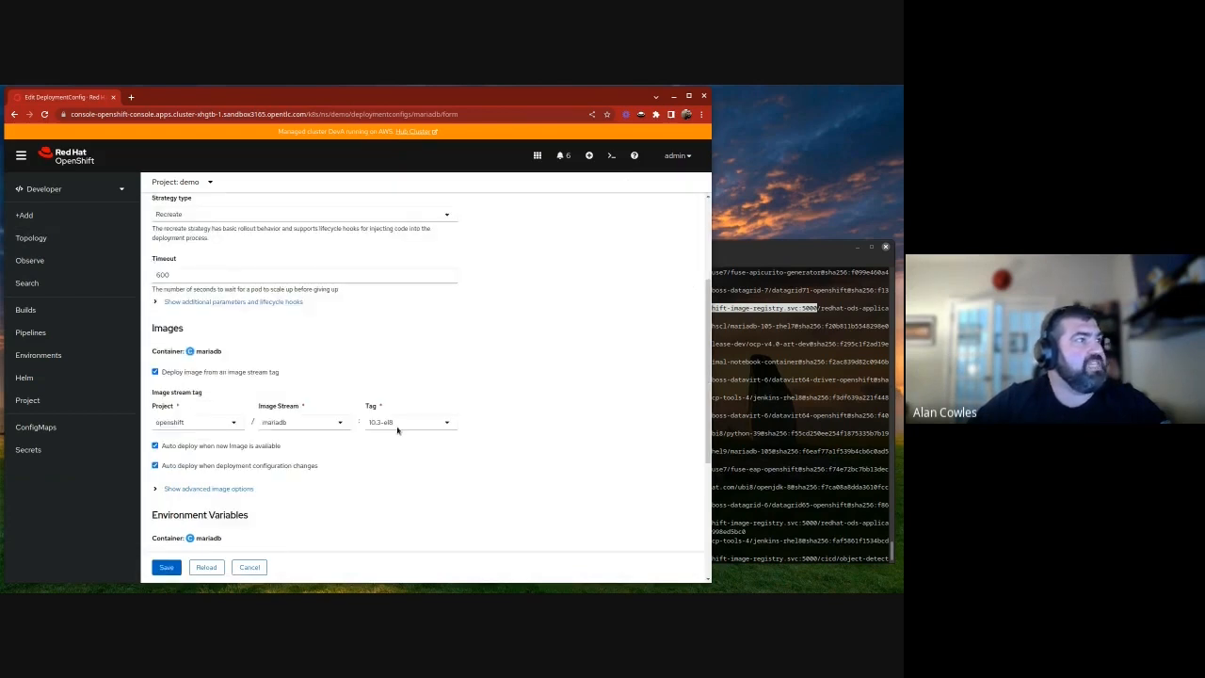
scroll(down, 3)
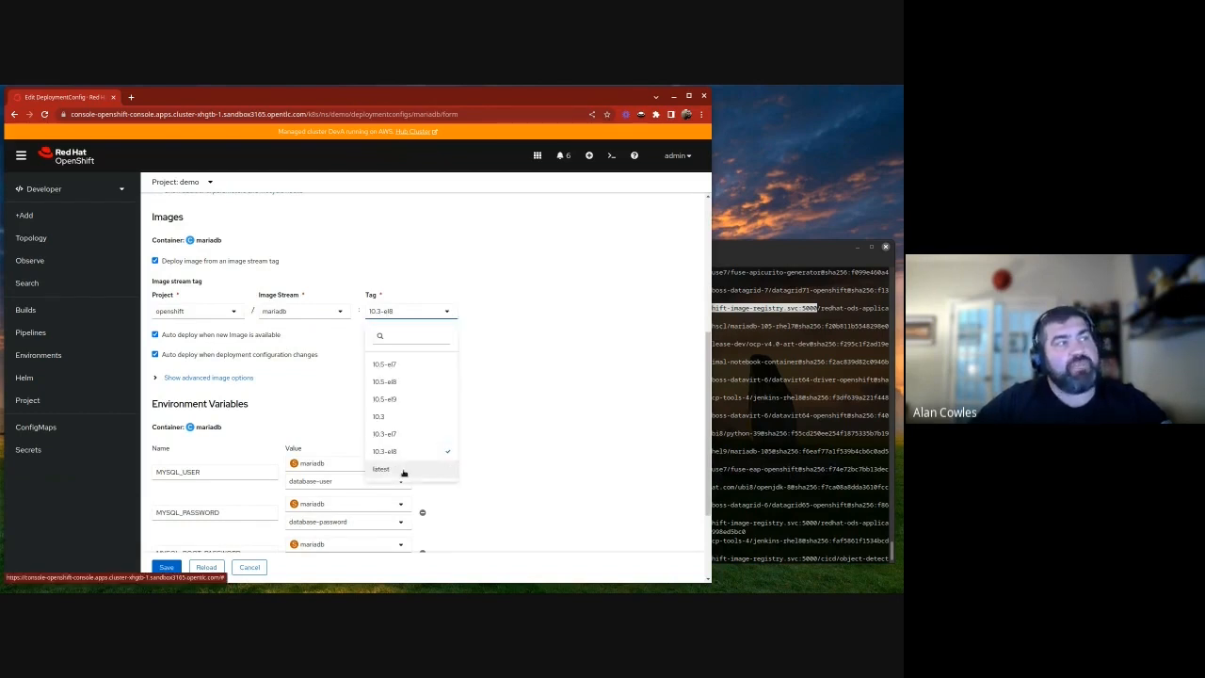
click(380, 469)
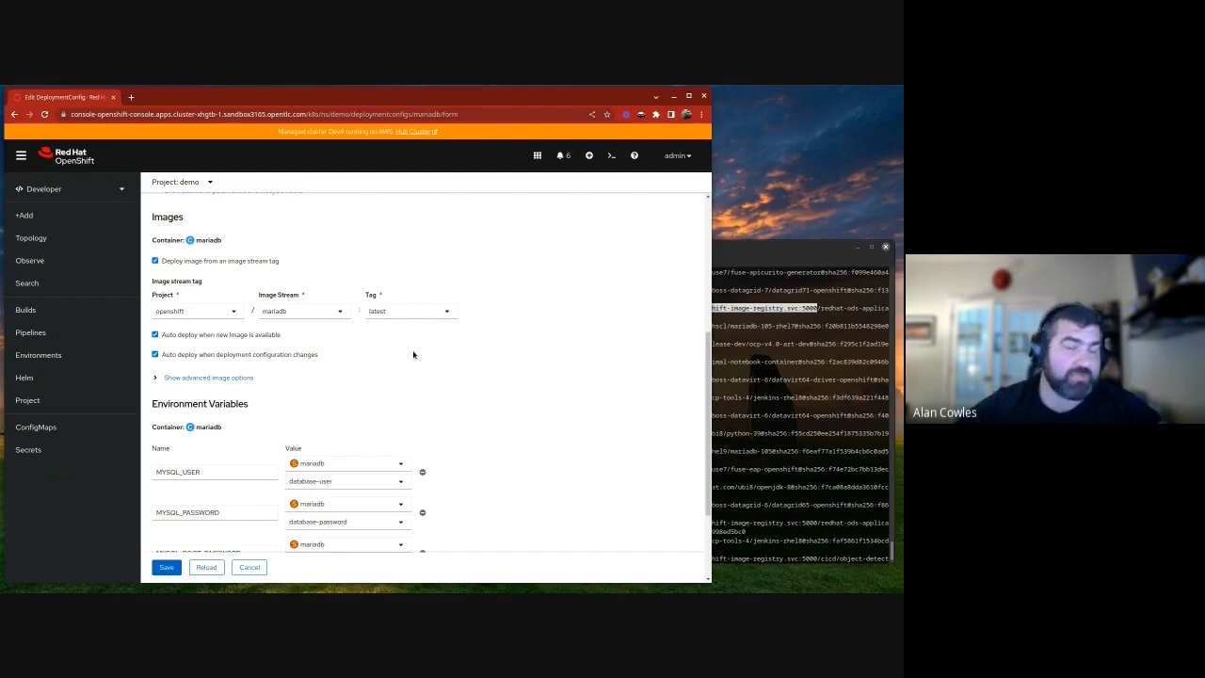
mouse_move(448, 354)
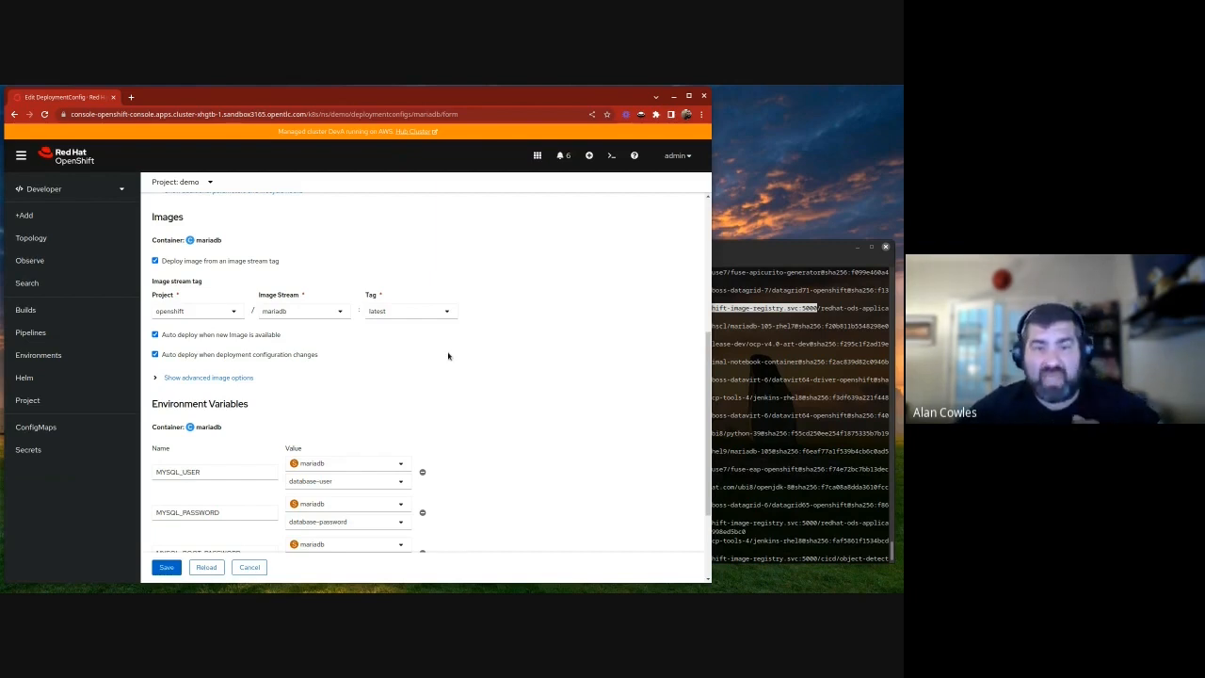
mouse_move(429, 353)
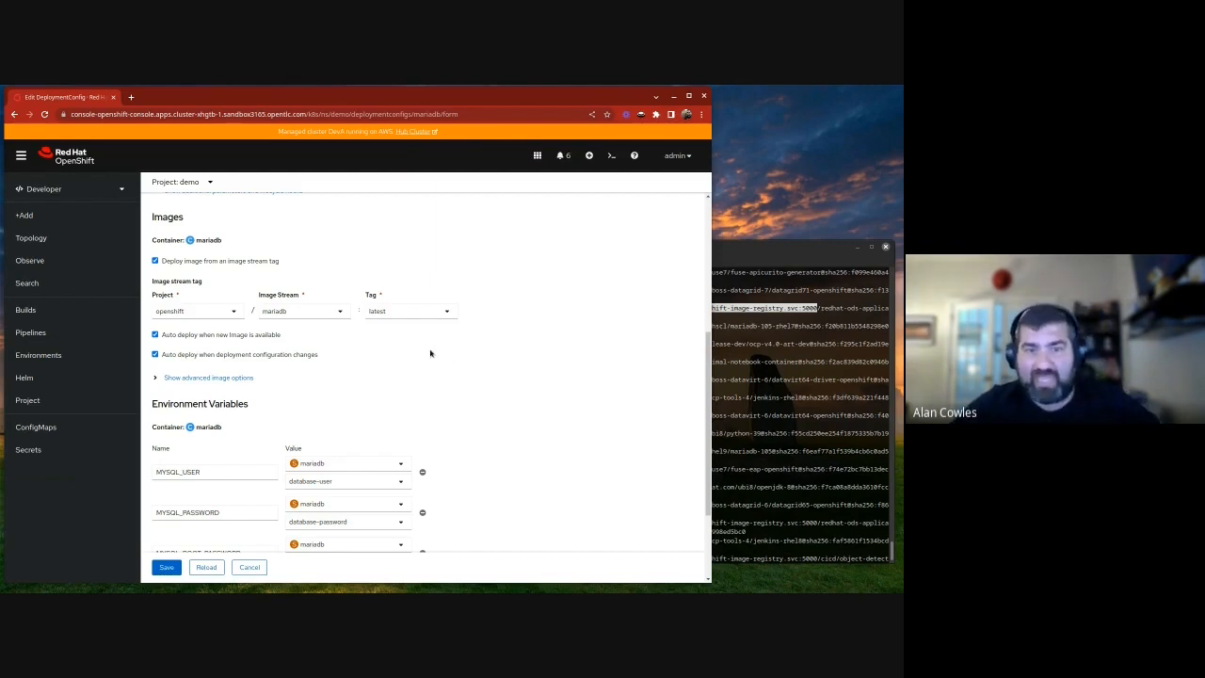
mouse_move(448, 357)
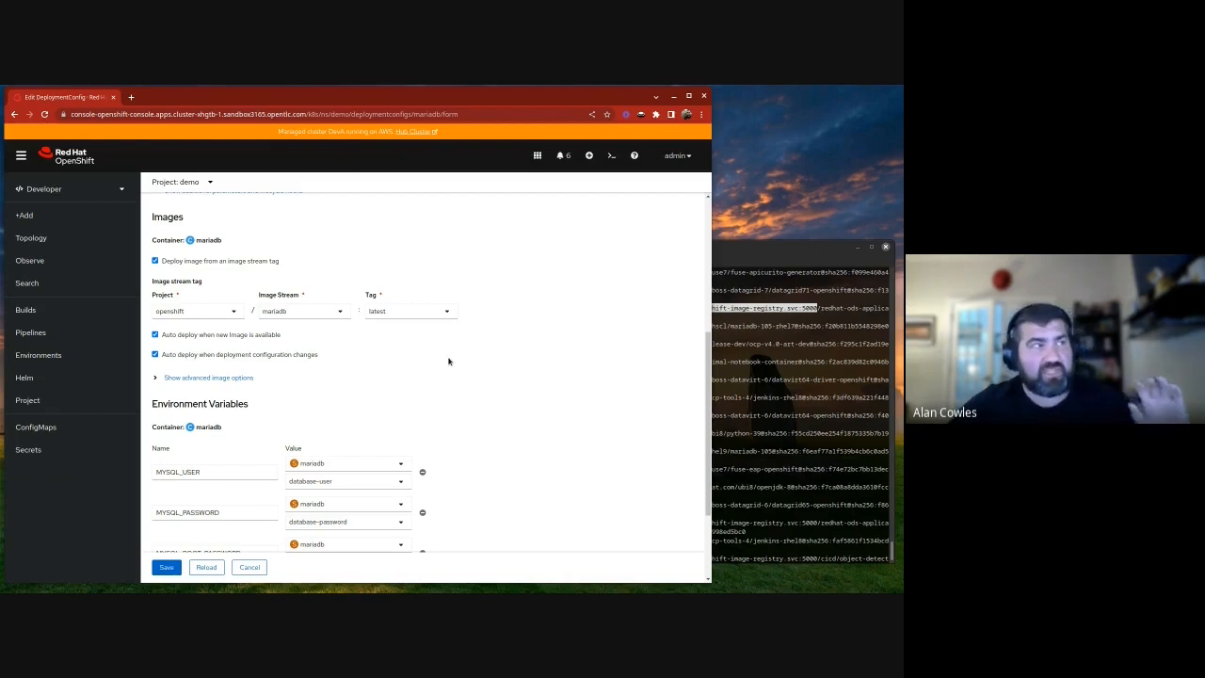
mouse_move(446, 388)
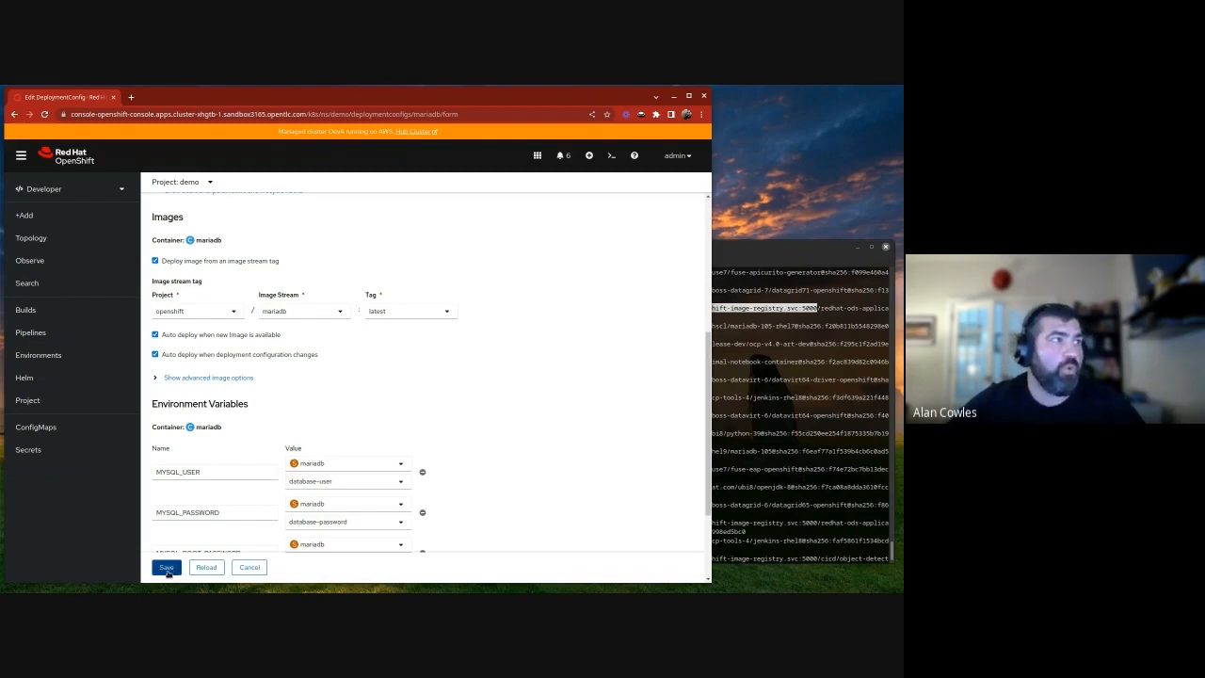
Save the deployment config, then in the terminal begin typing 'oc get co'
click(165, 566)
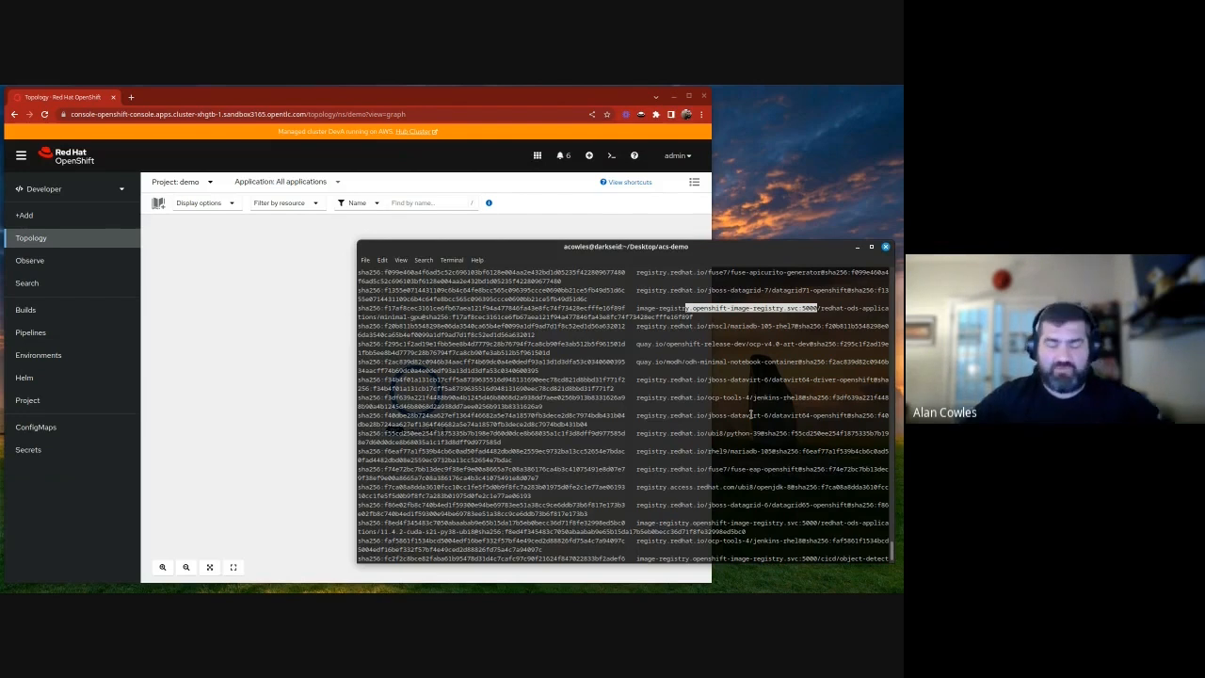
scroll(down, 3)
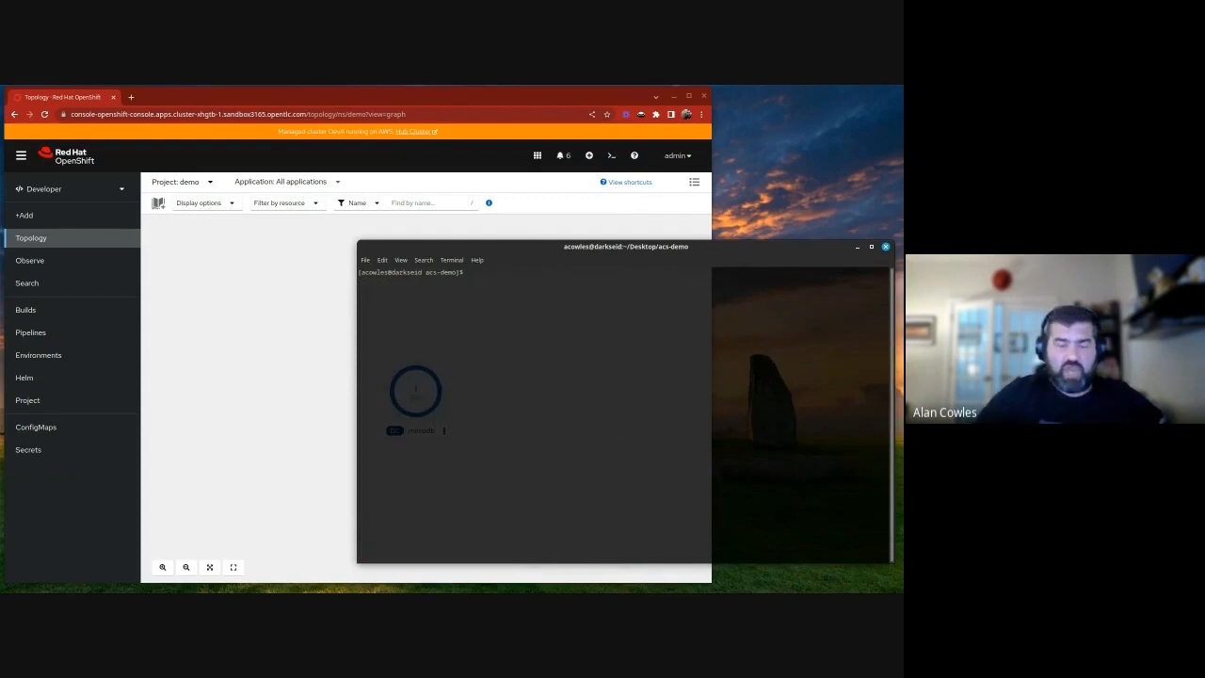
text(oc)
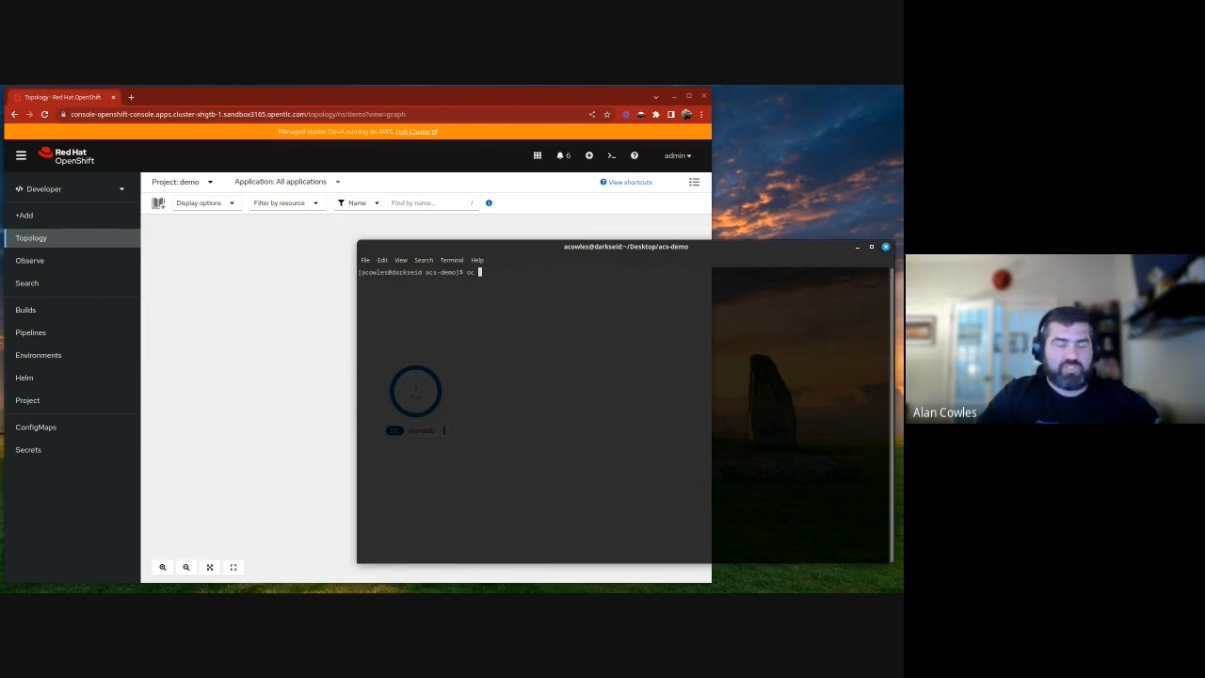
text(get co)
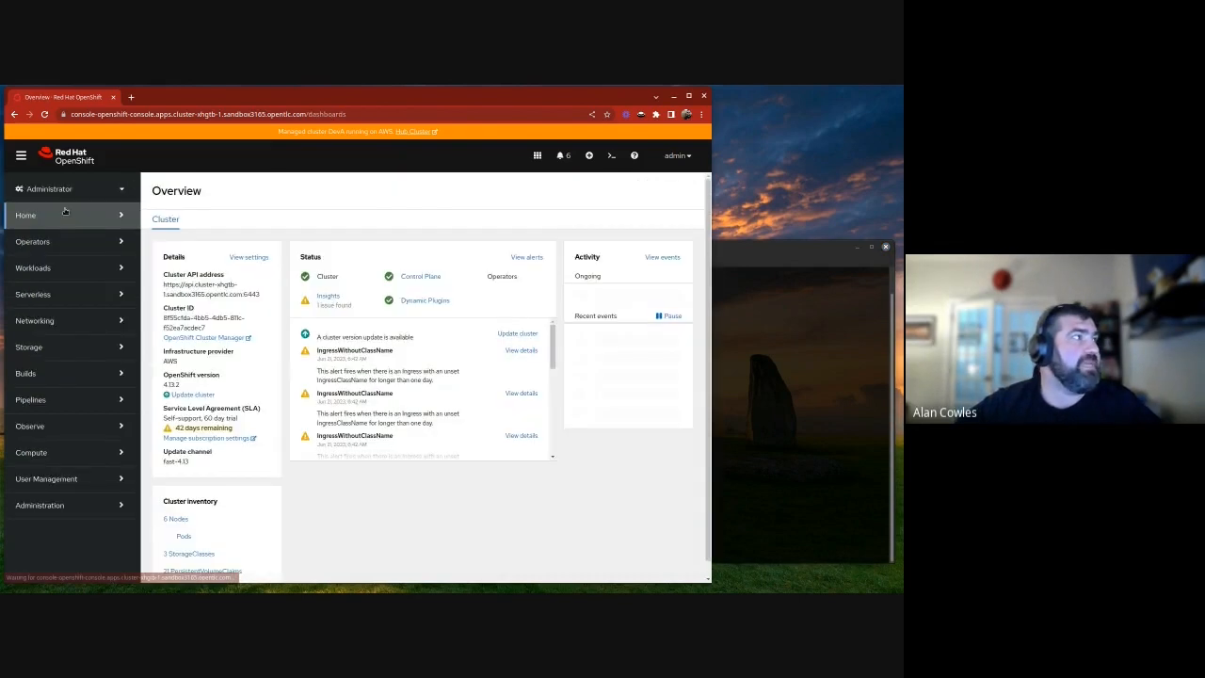
Search OperatorHub for 'grafana' and select the Grafana Operator tile
click(32, 241)
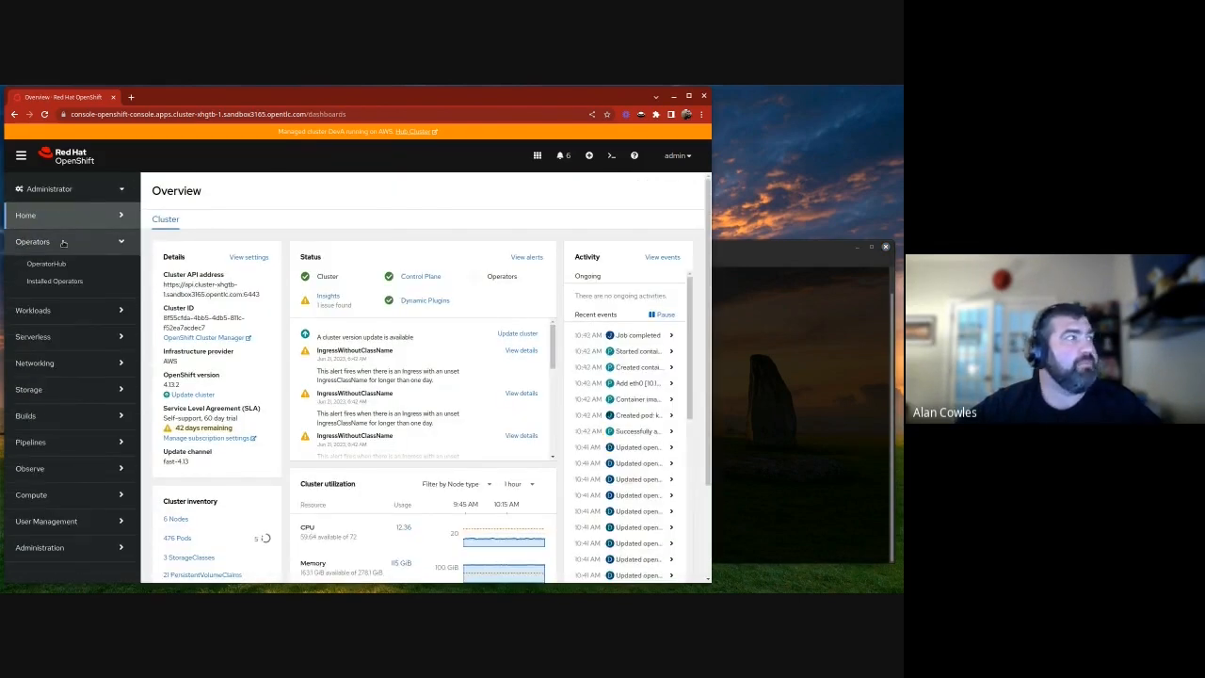
click(45, 263)
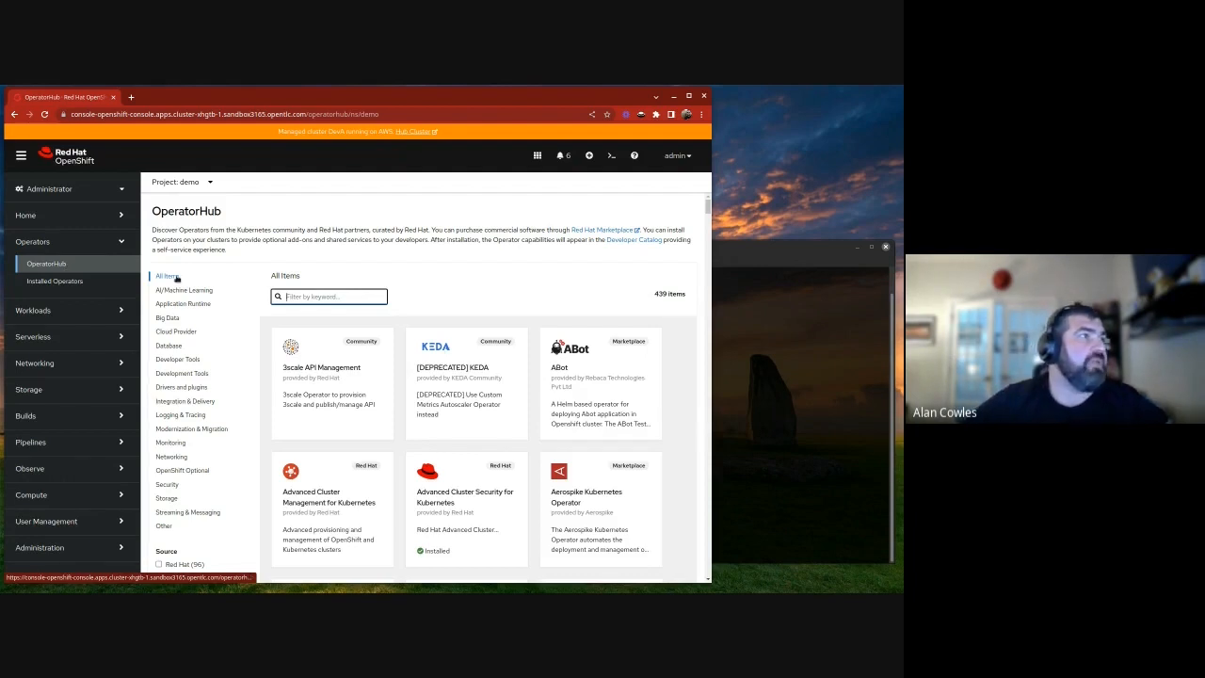
text(d)
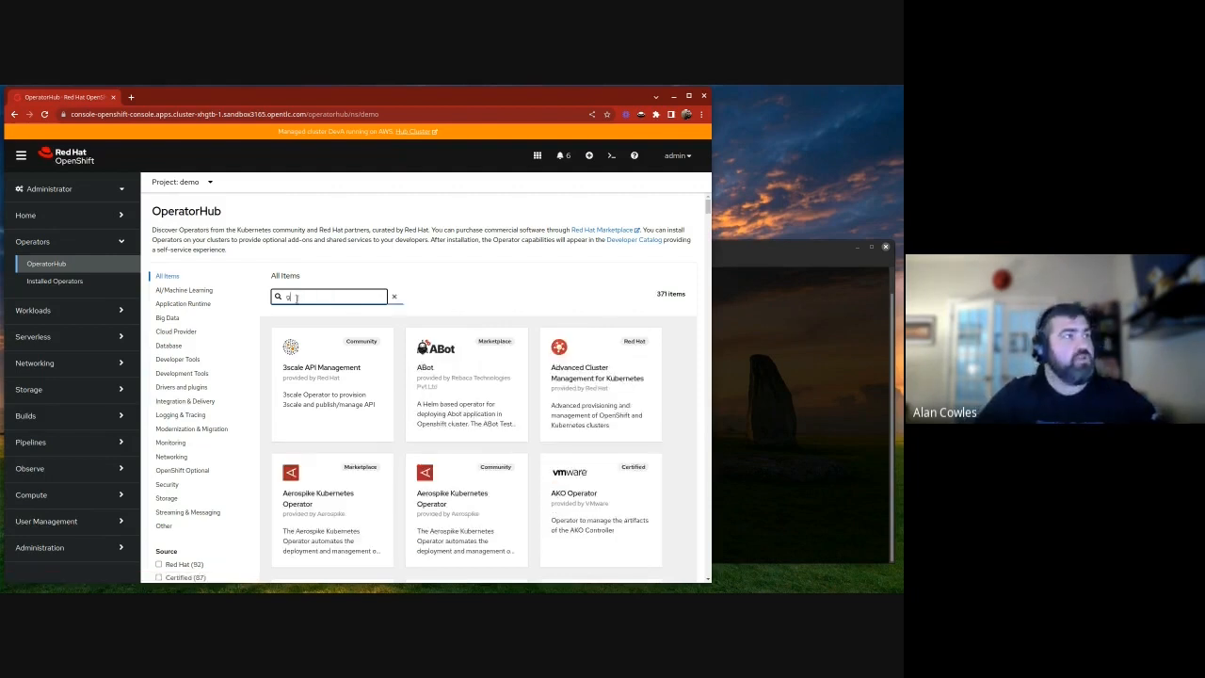
text(grafa)
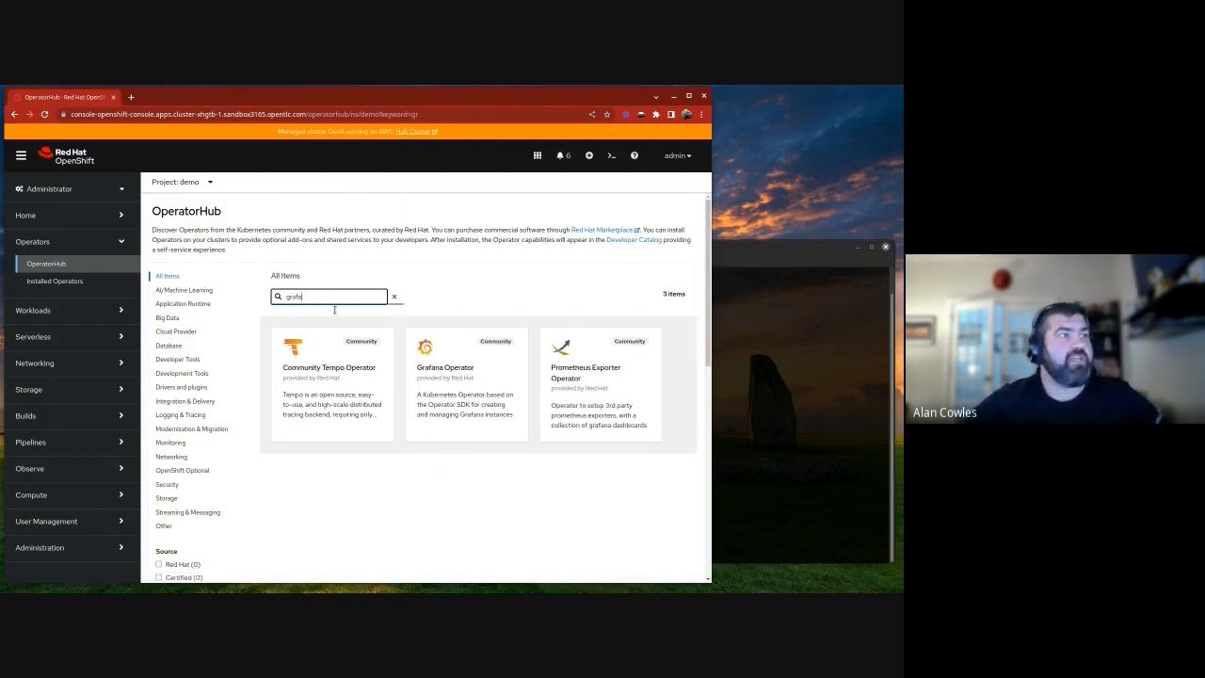
mouse_move(486, 367)
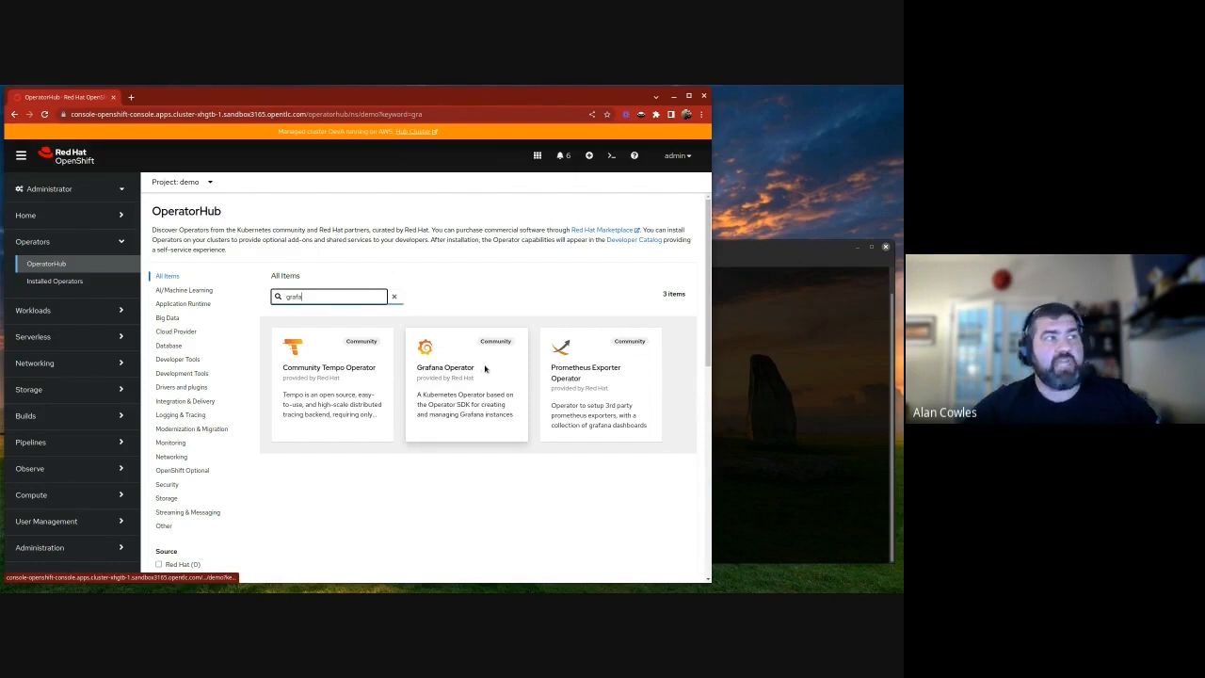
click(444, 367)
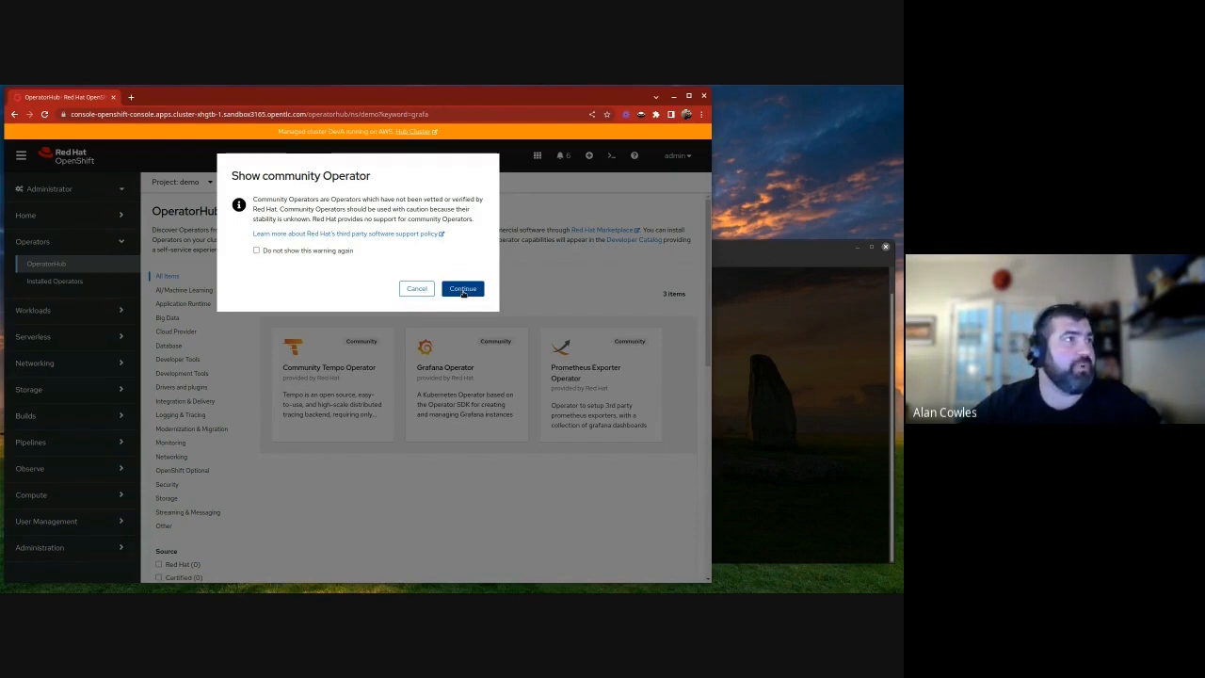
Accept the community warning and install the Grafana Operator into demo with automatic approval
click(463, 288)
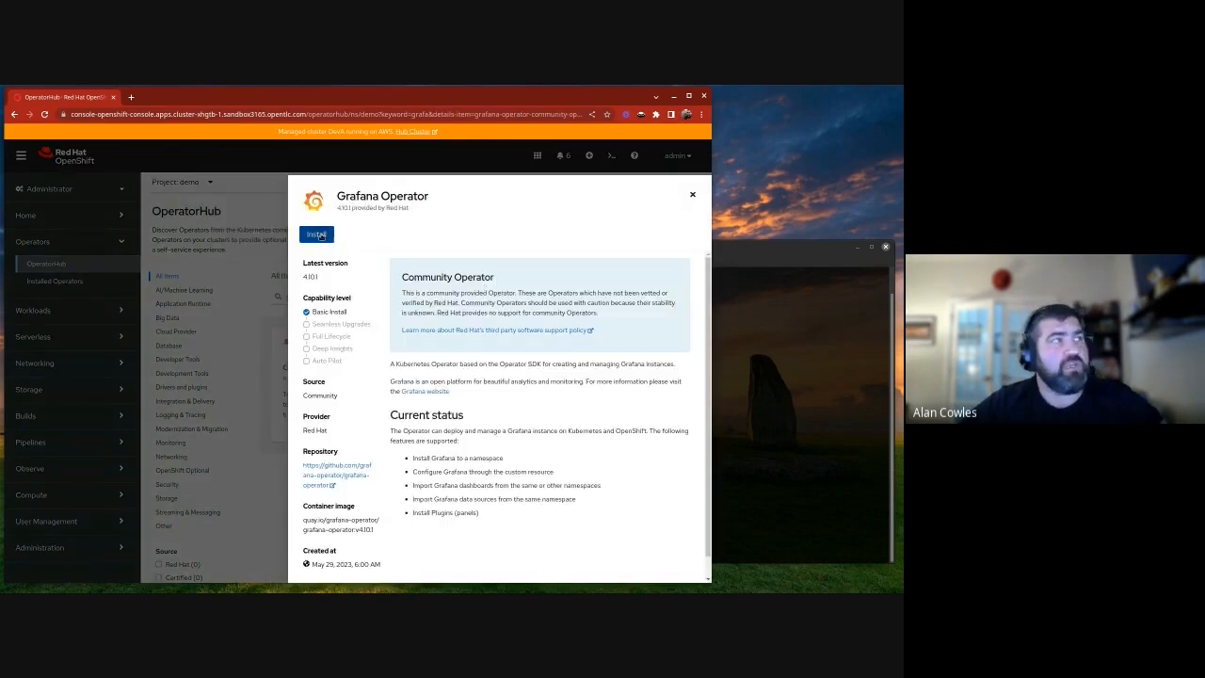
click(316, 233)
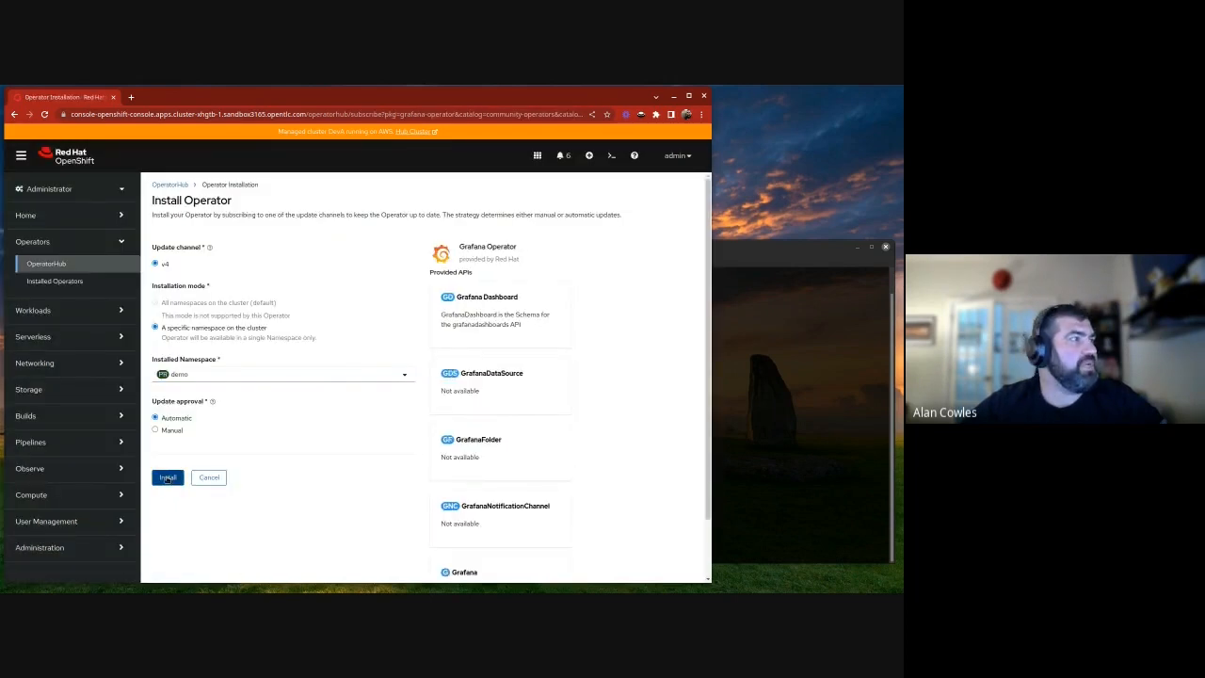
click(165, 478)
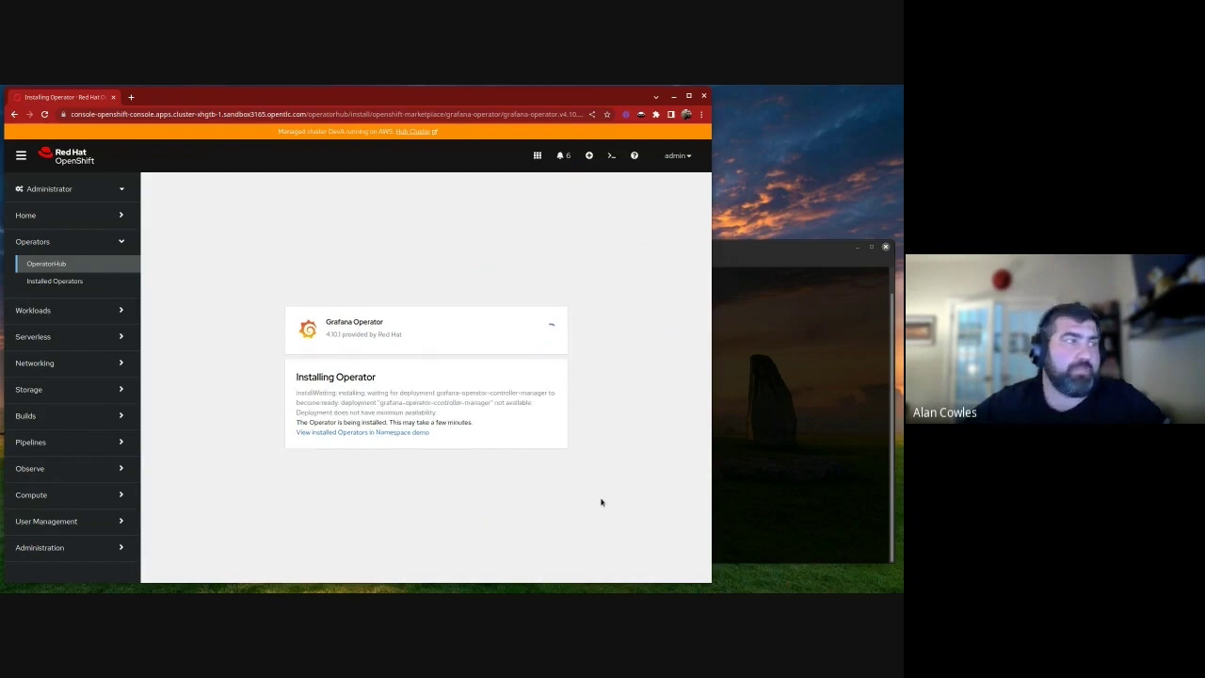
mouse_move(546, 493)
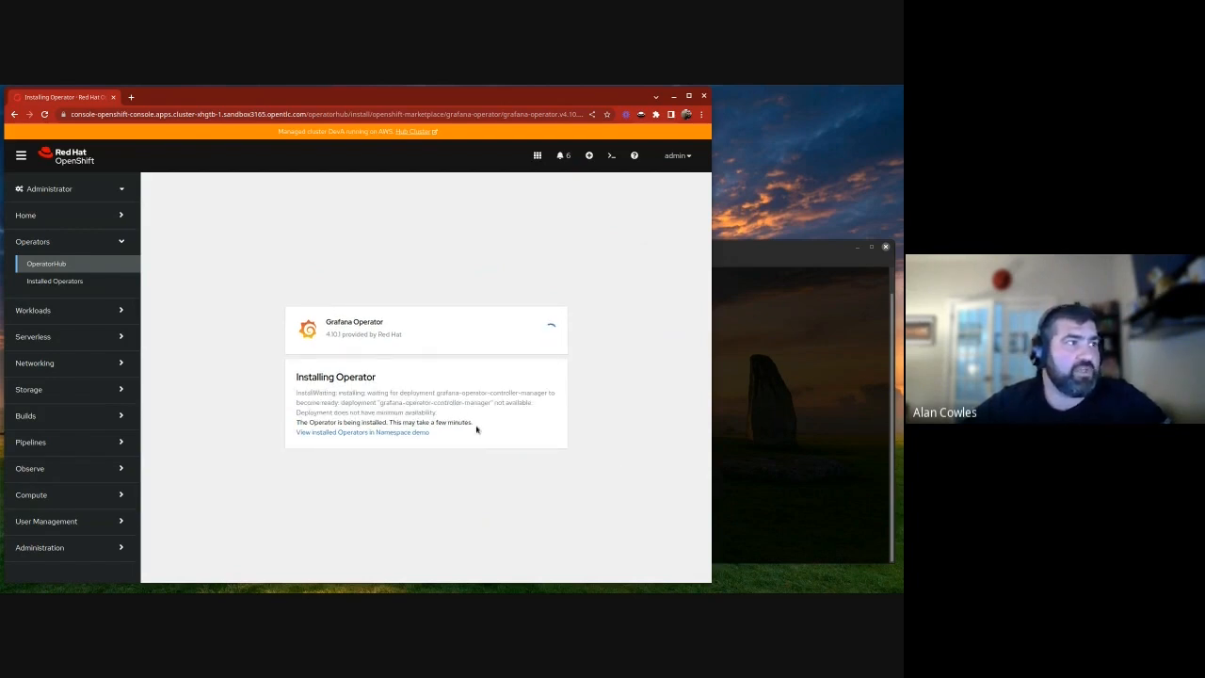
mouse_move(463, 515)
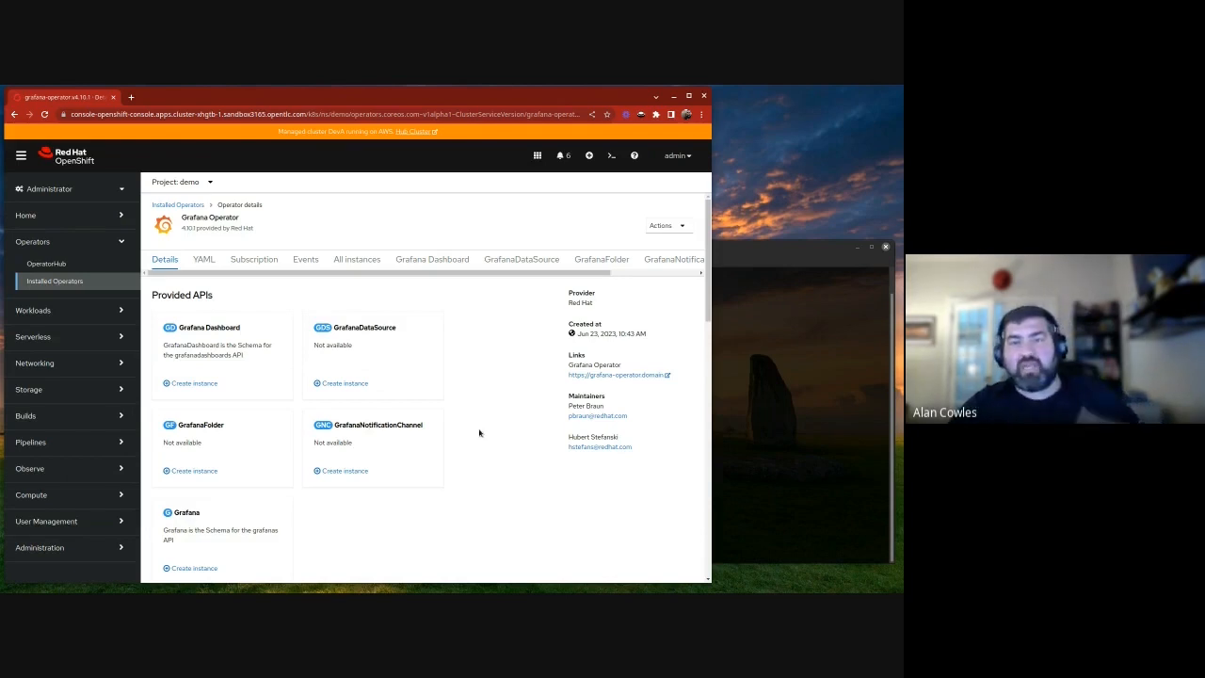
mouse_move(483, 416)
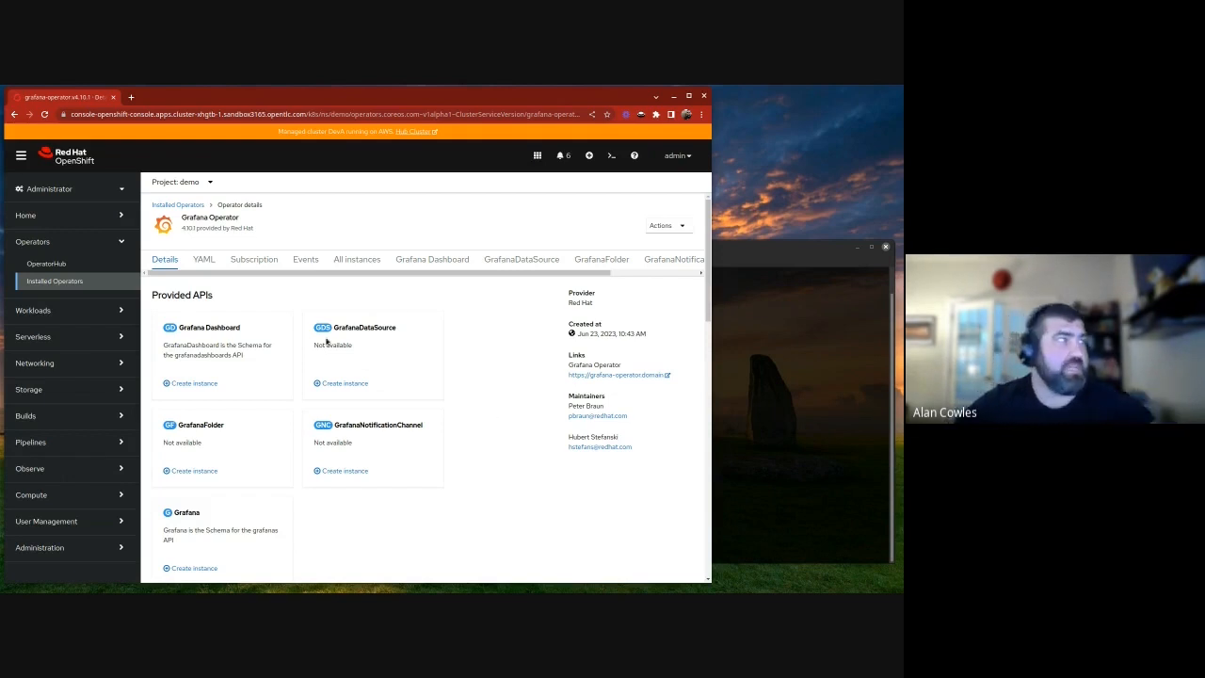
Navigate via Operators to review the Grafana Operator, then show the other cluster's Overview
click(34, 241)
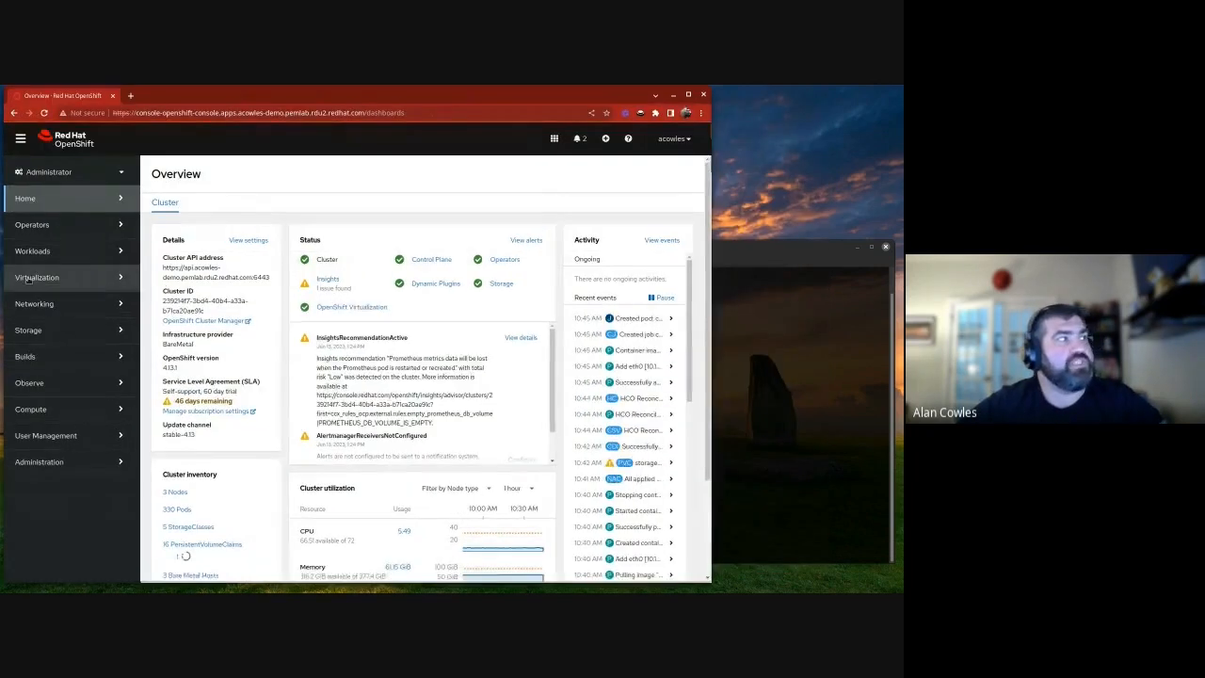
Show the webserver project's VirtualMachines list under Virtualization (none found)
click(38, 277)
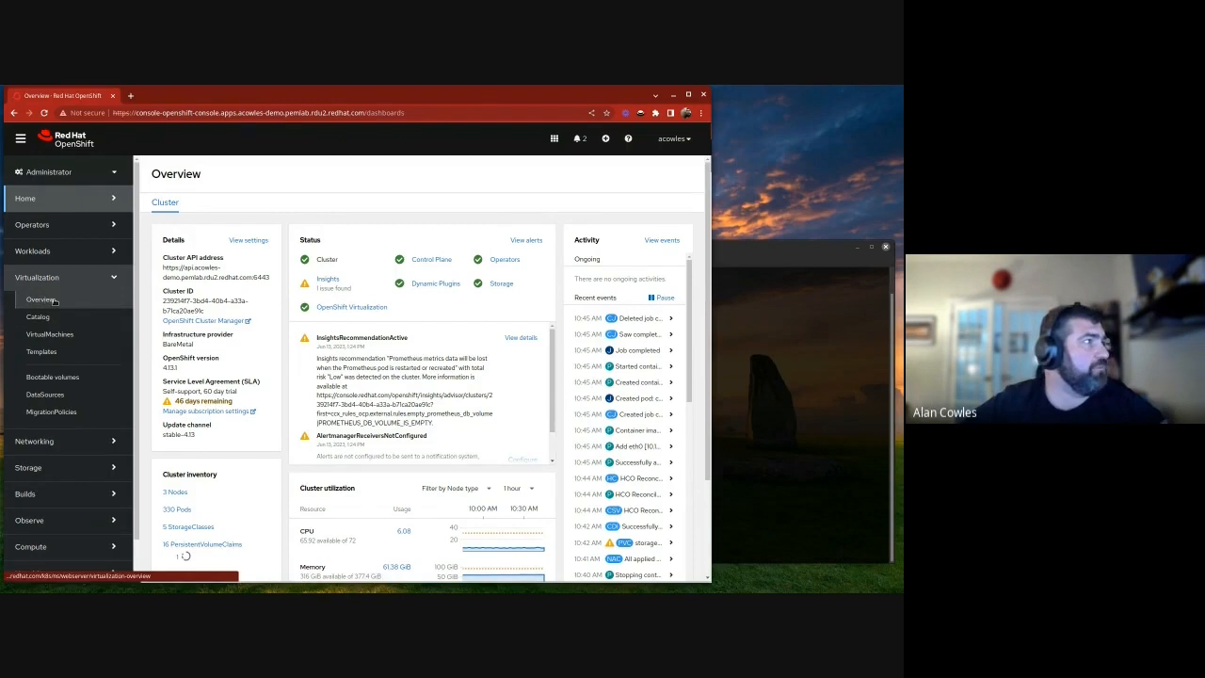
mouse_move(49, 335)
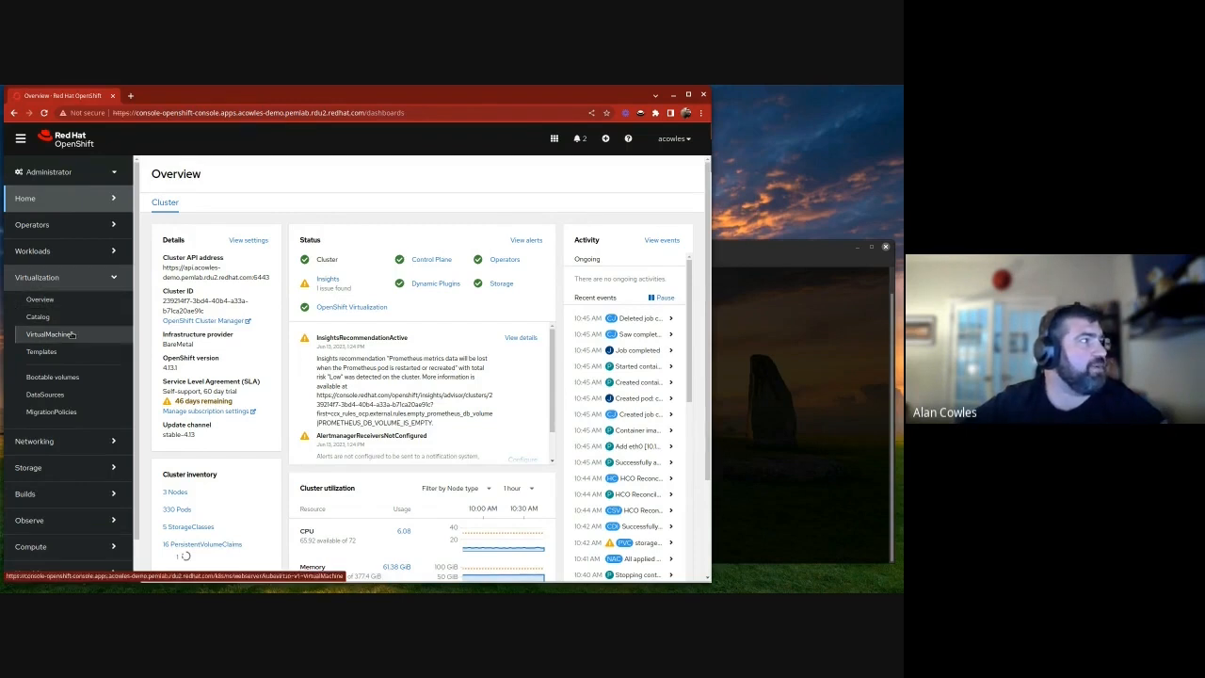
click(49, 335)
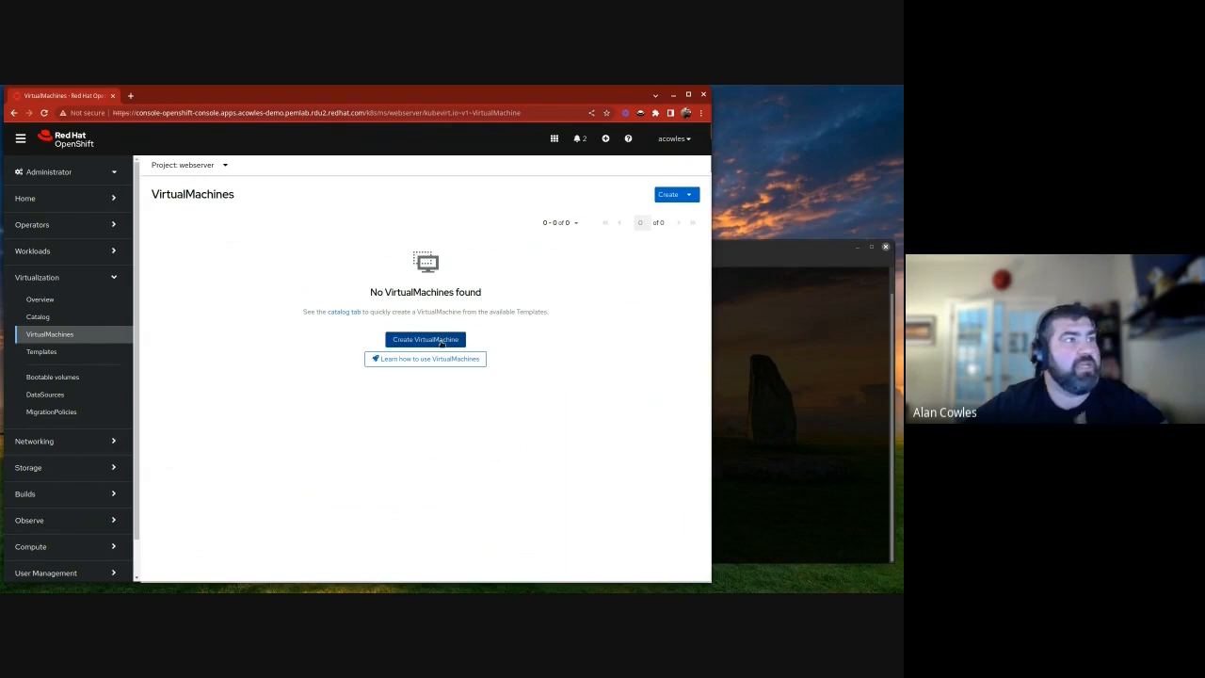
Create a VM from the CentOS Stream 8 template, customize it, and save the edited YAML
click(425, 339)
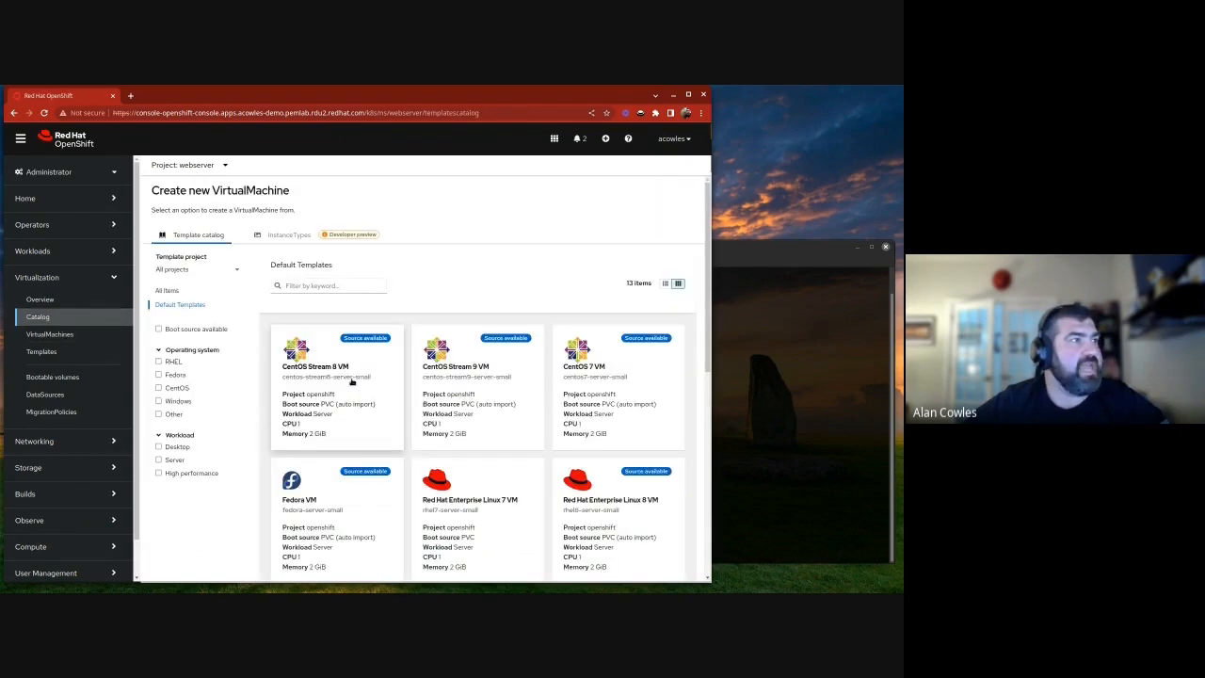
click(335, 365)
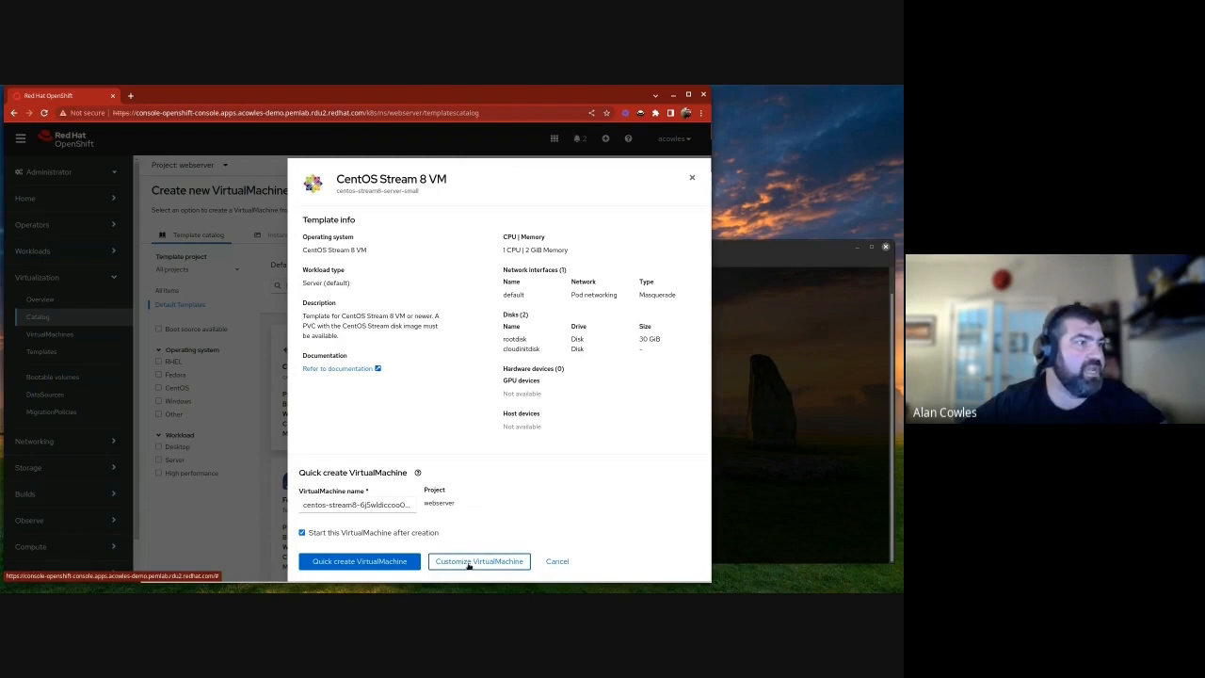
click(478, 561)
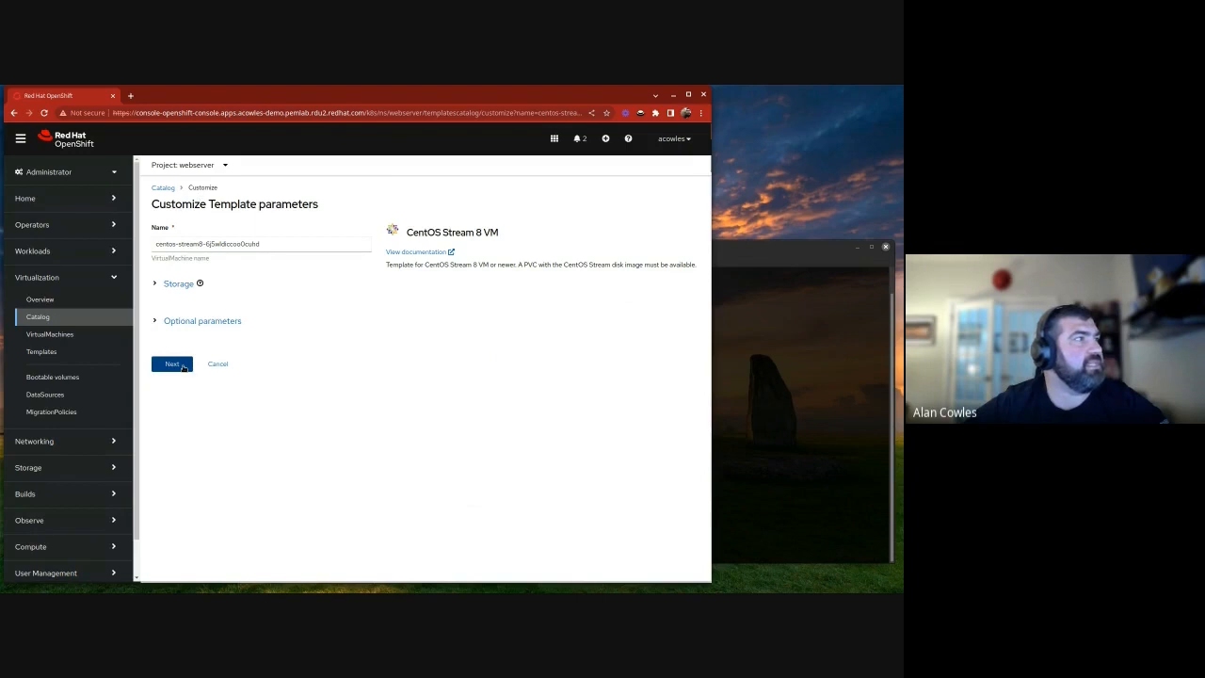
click(171, 365)
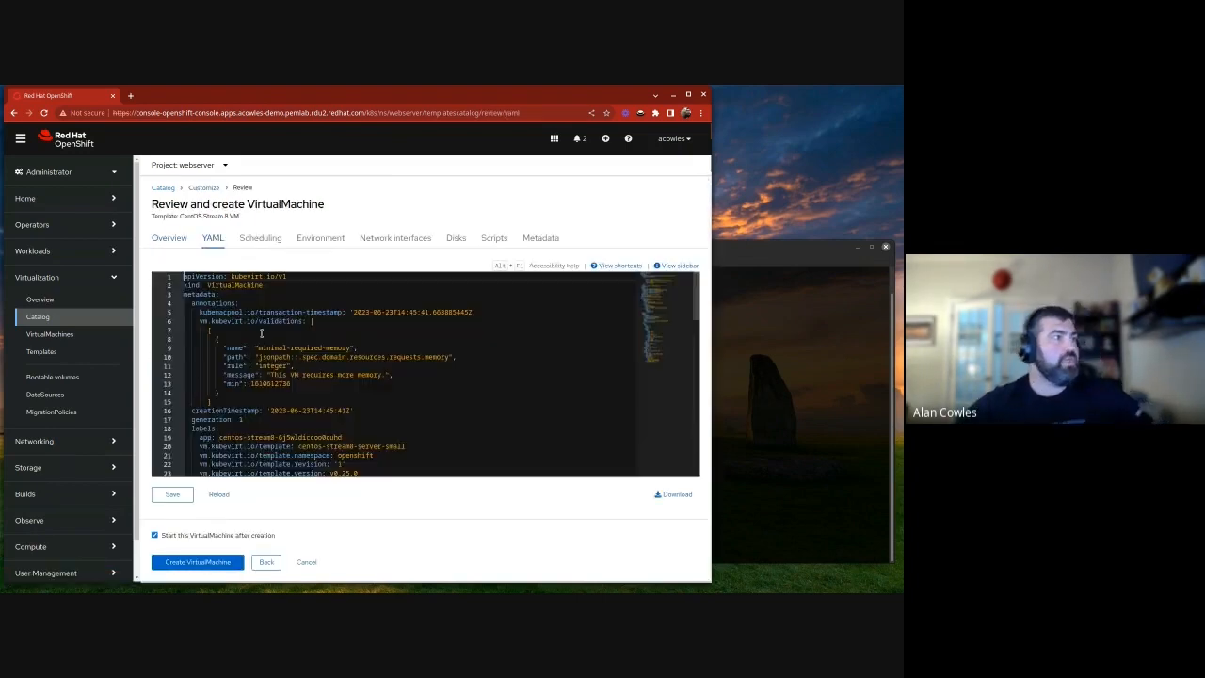
scroll(down, 3)
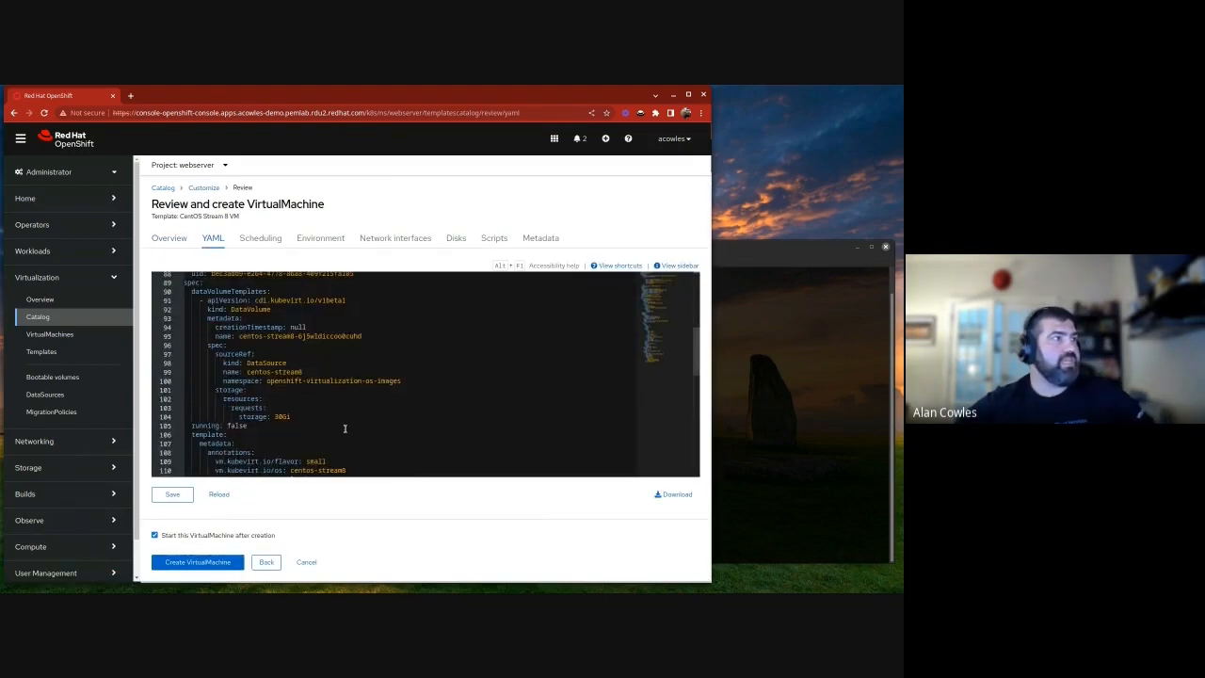
scroll(down, 3)
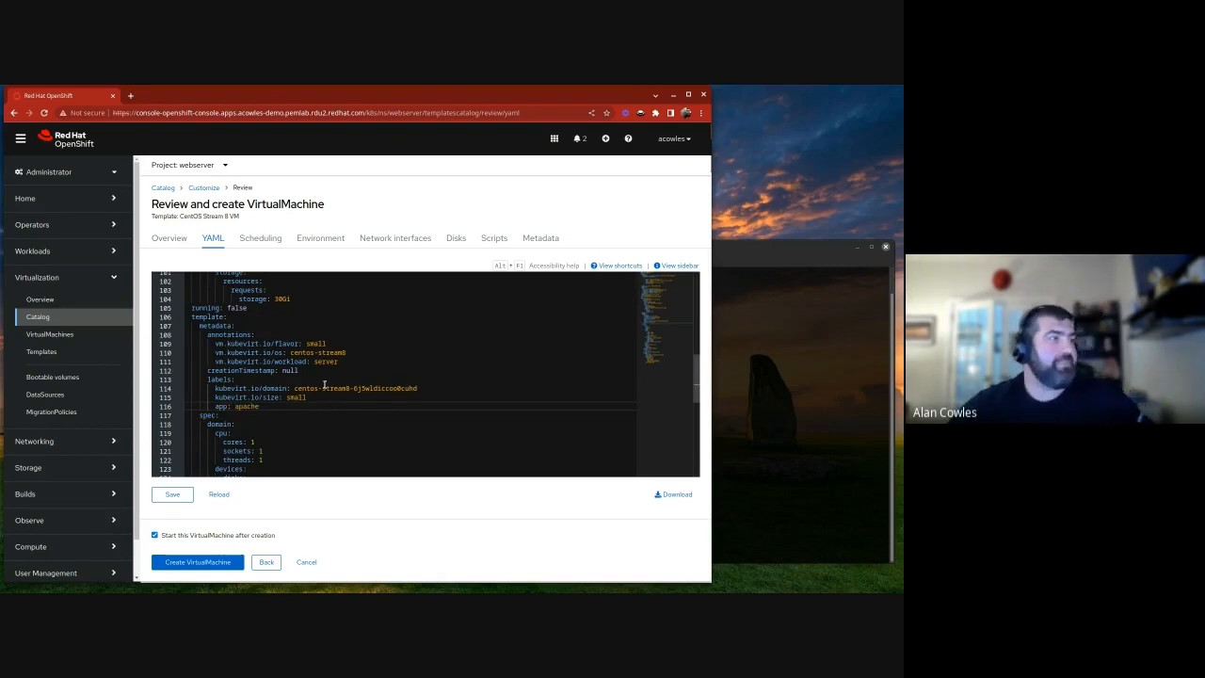
click(173, 493)
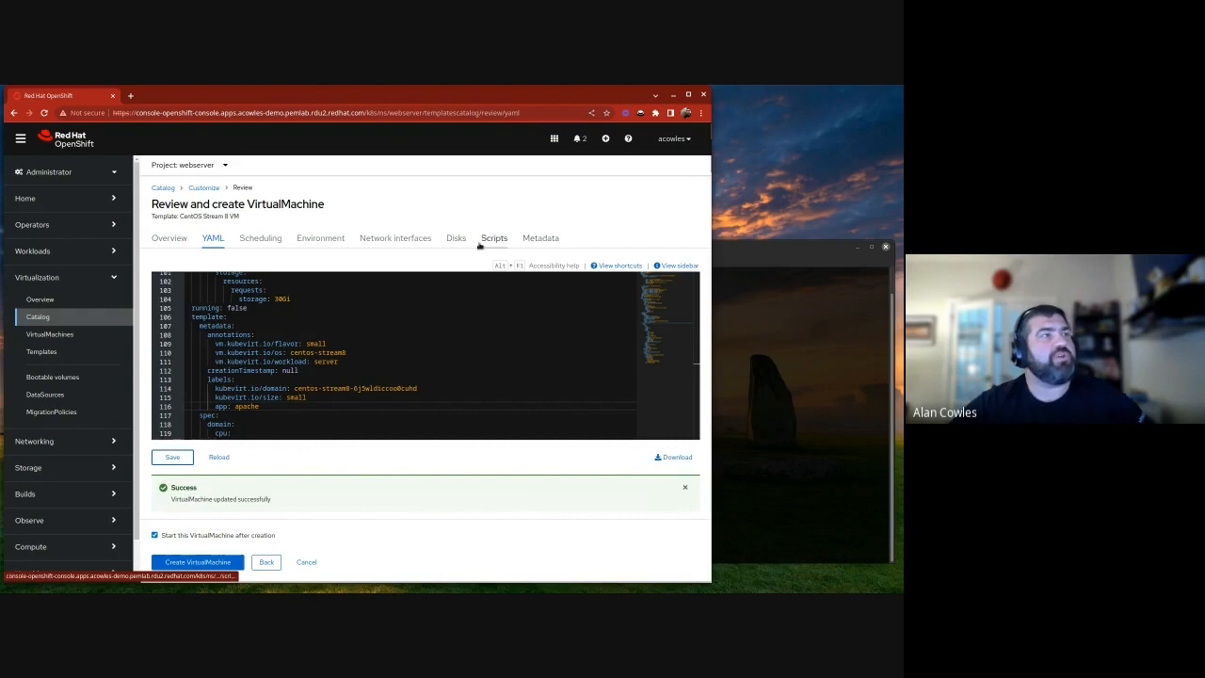
Bring up the VM's cloud-init settings in raw Script editing mode
click(493, 237)
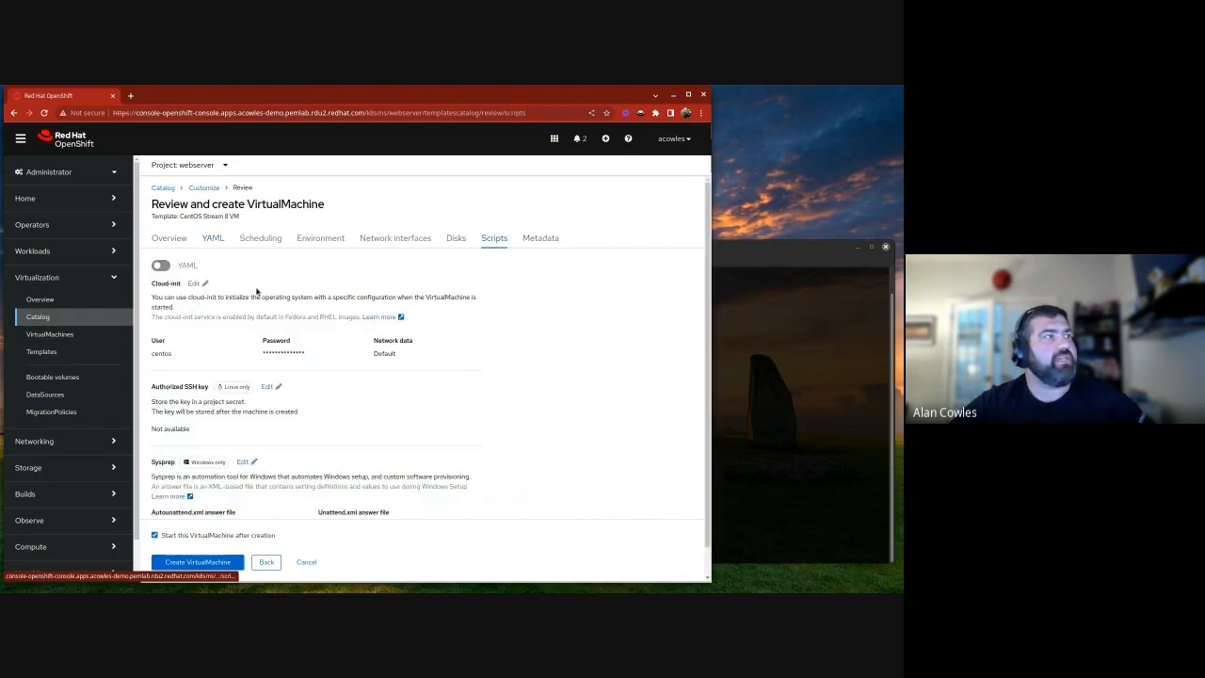
click(192, 282)
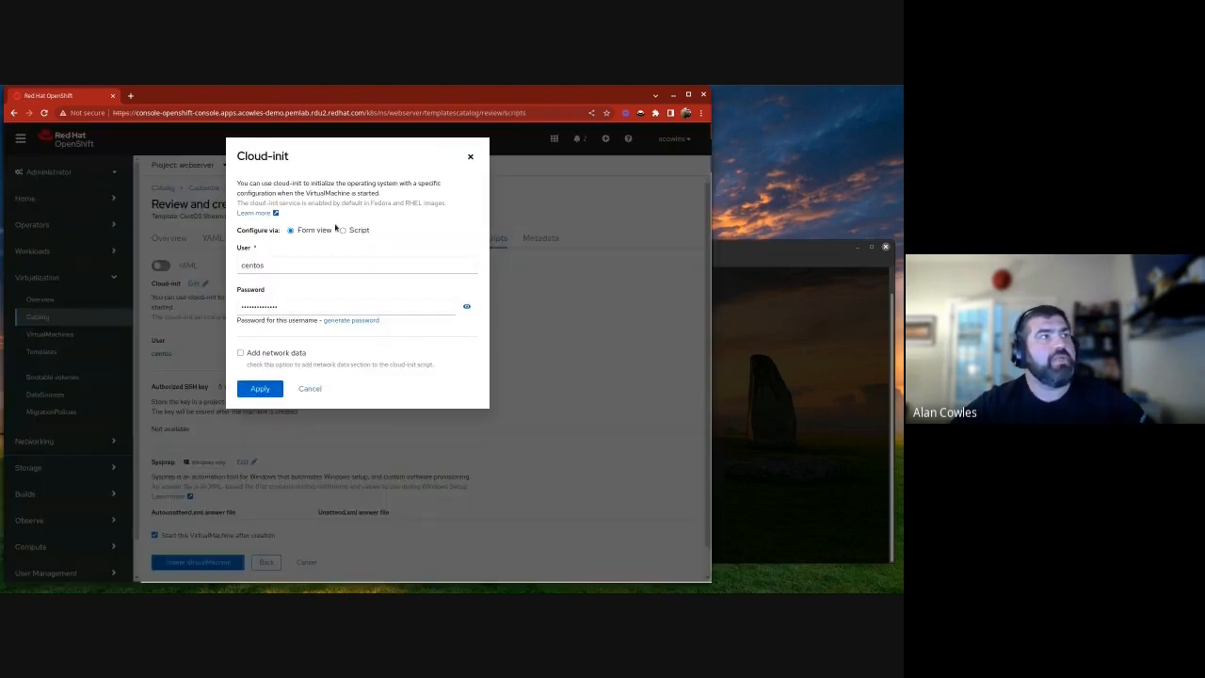
click(346, 230)
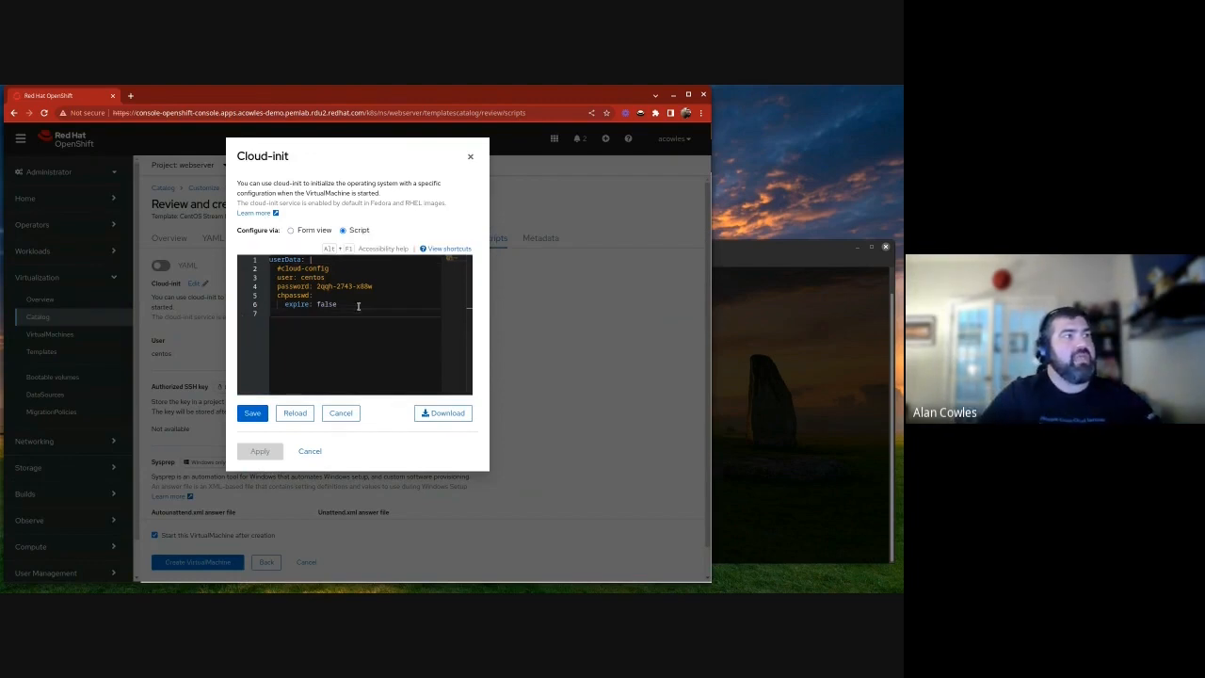
Write the script: httpd under packages, systemctl enable and start httpd.service under runcmd, then save it
text(packages)
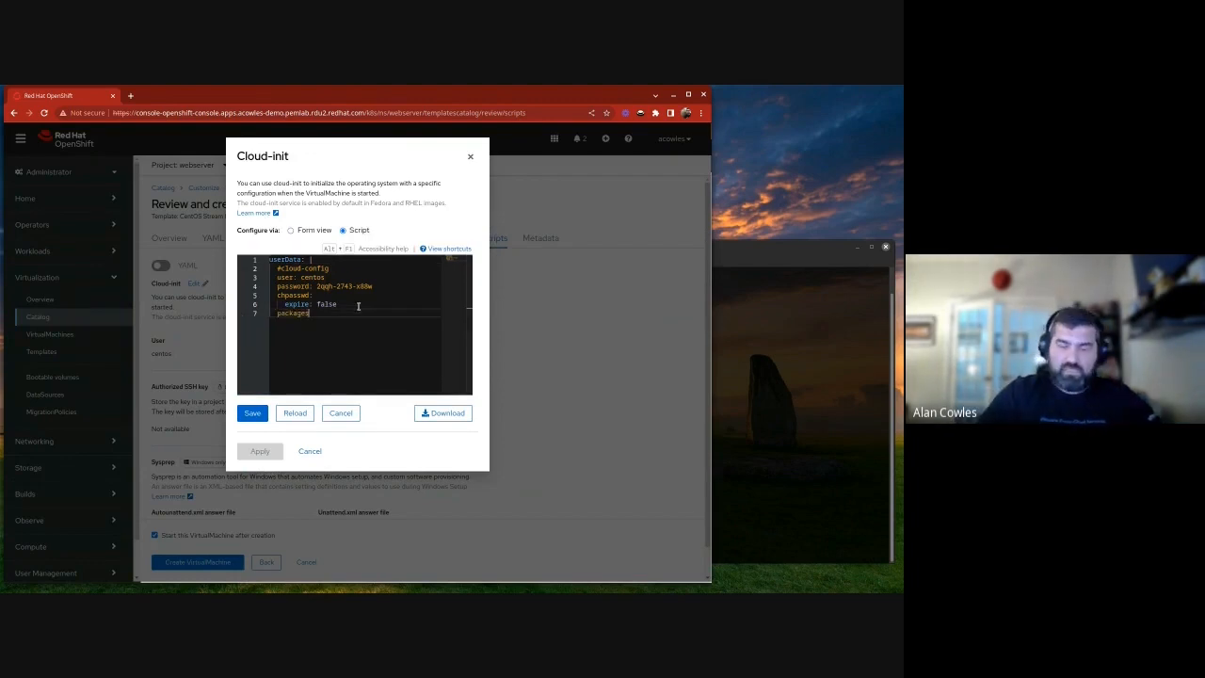
key(Enter)
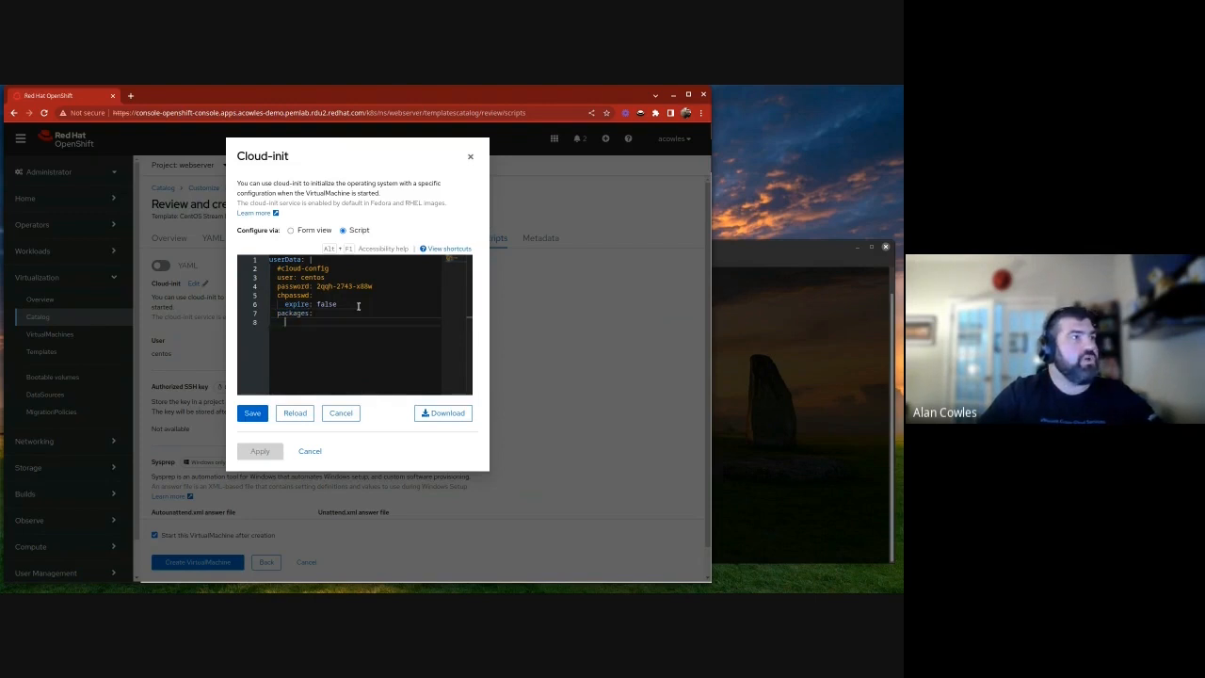
text(-)
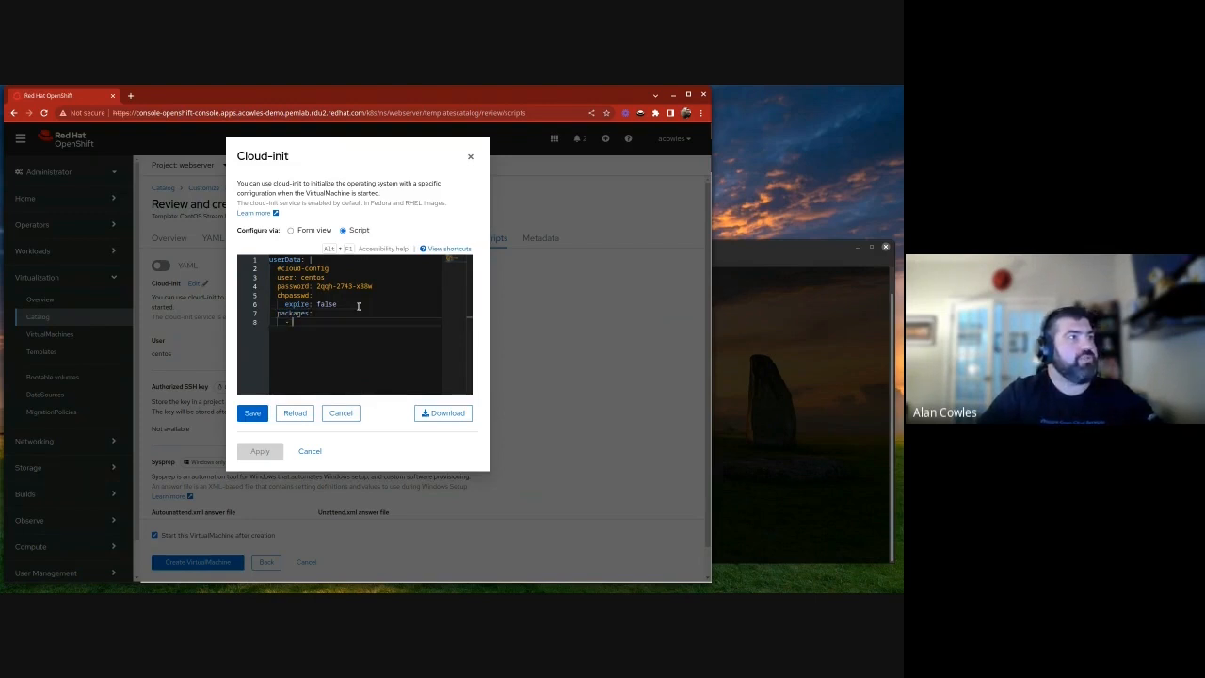
text(httpd)
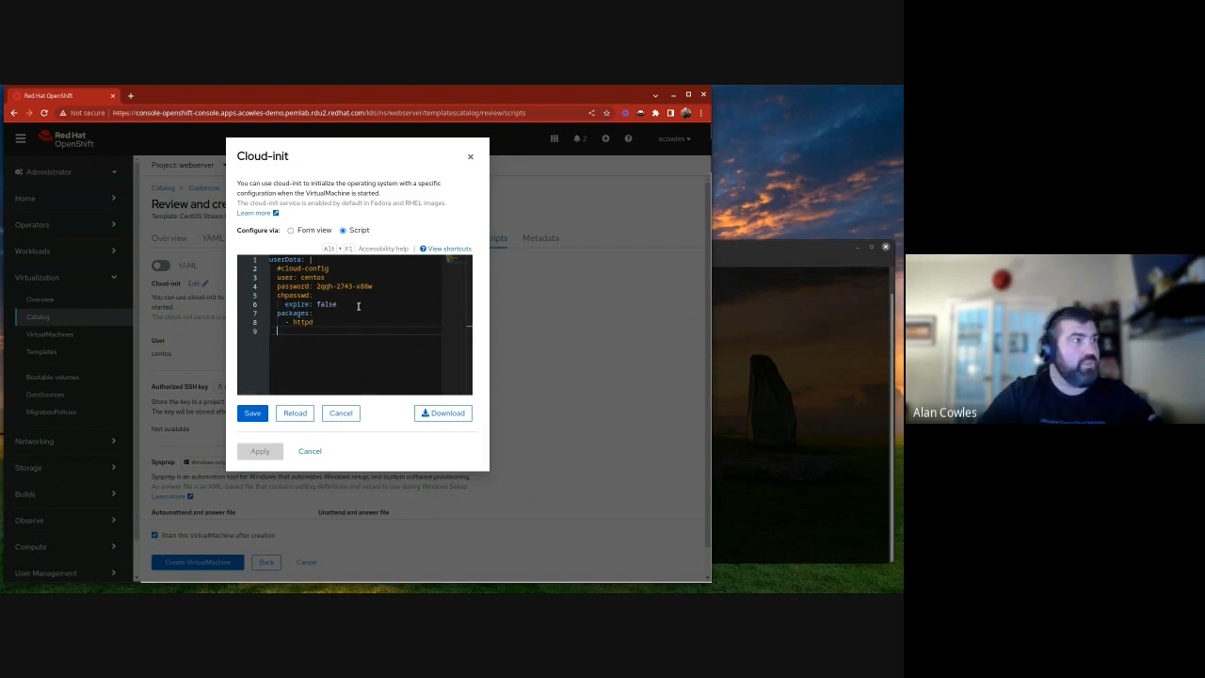
text(runcmd:)
text(- systemctl)
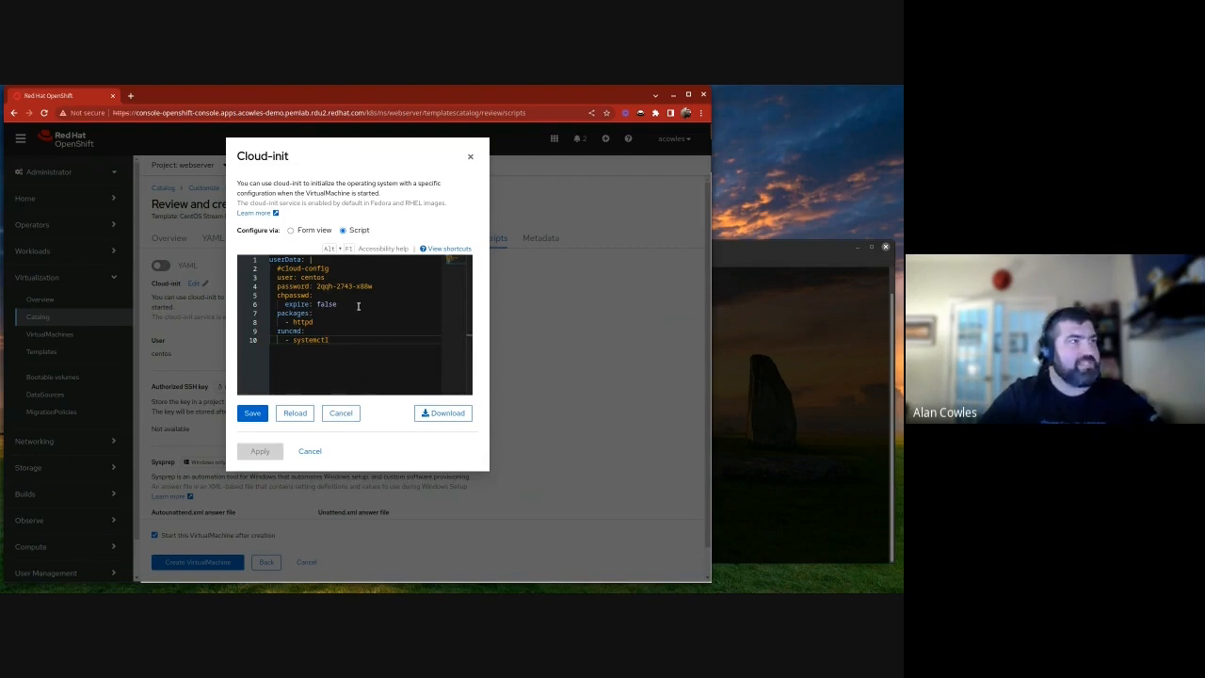
text(enab)
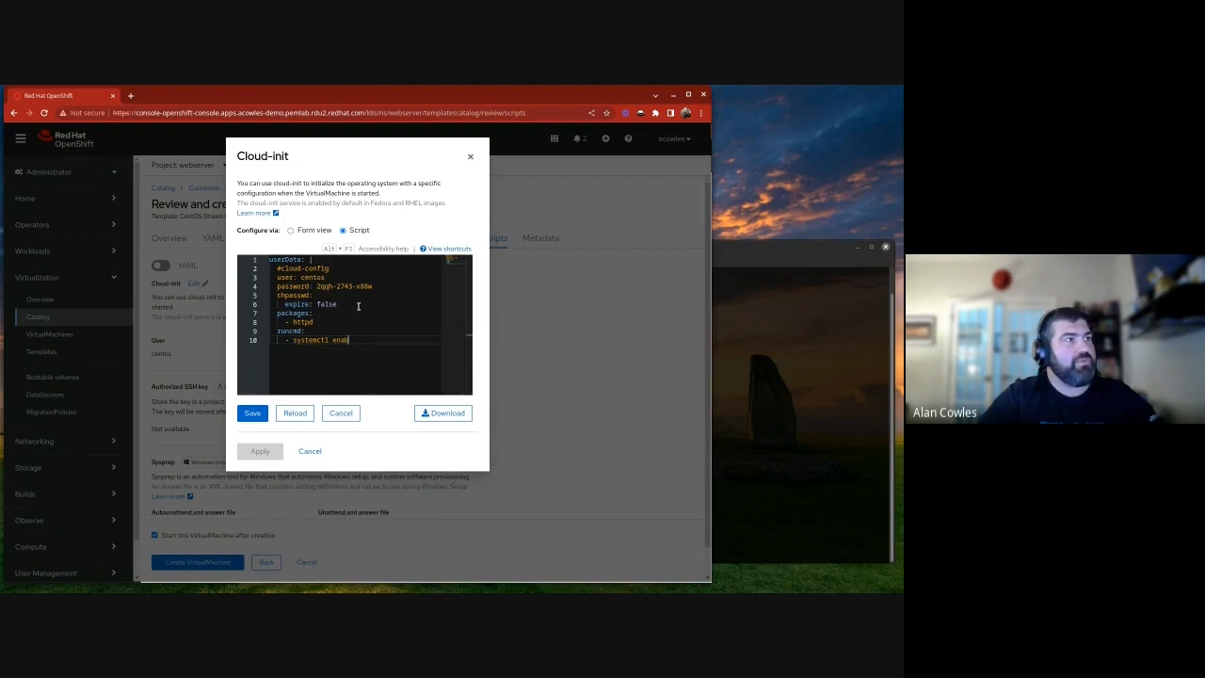
text(httpd ser)
text(- systemctl ena)
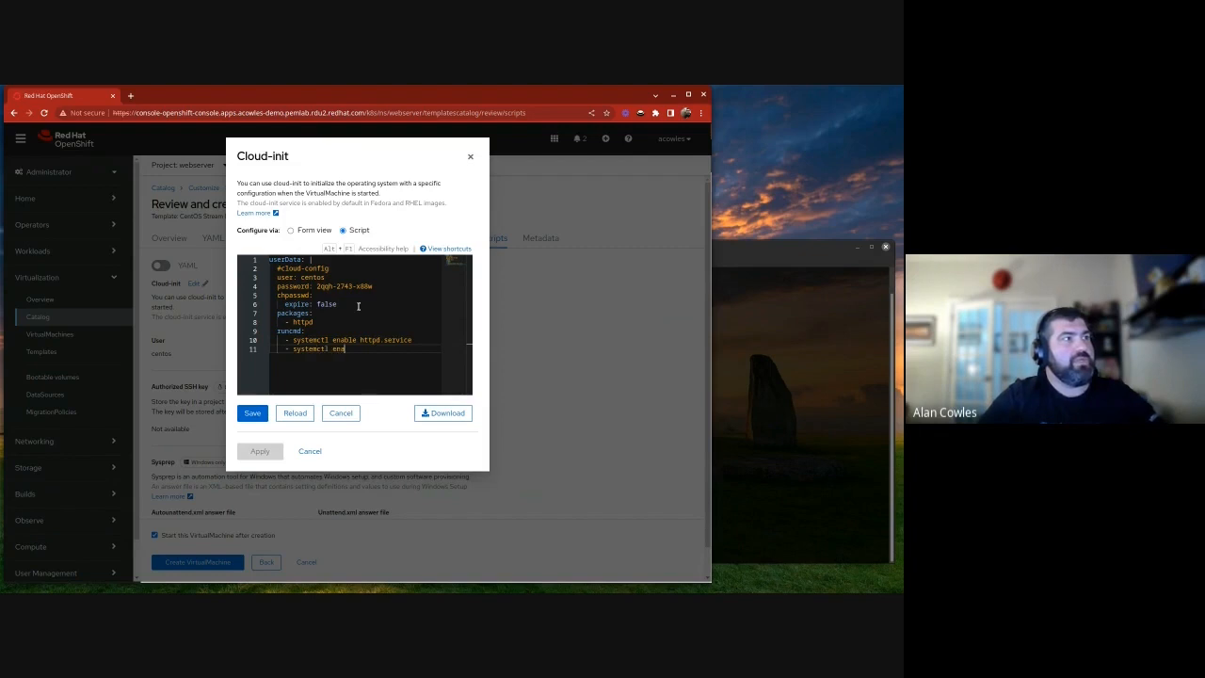
text(start)
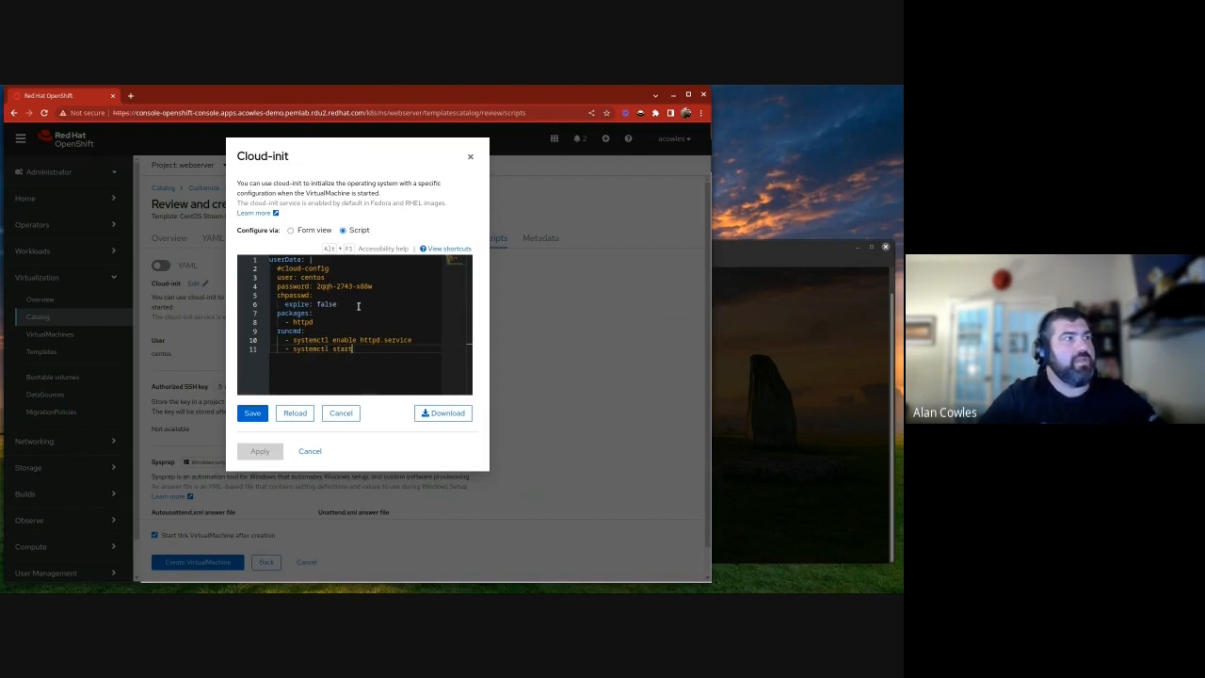
text(httpd.service)
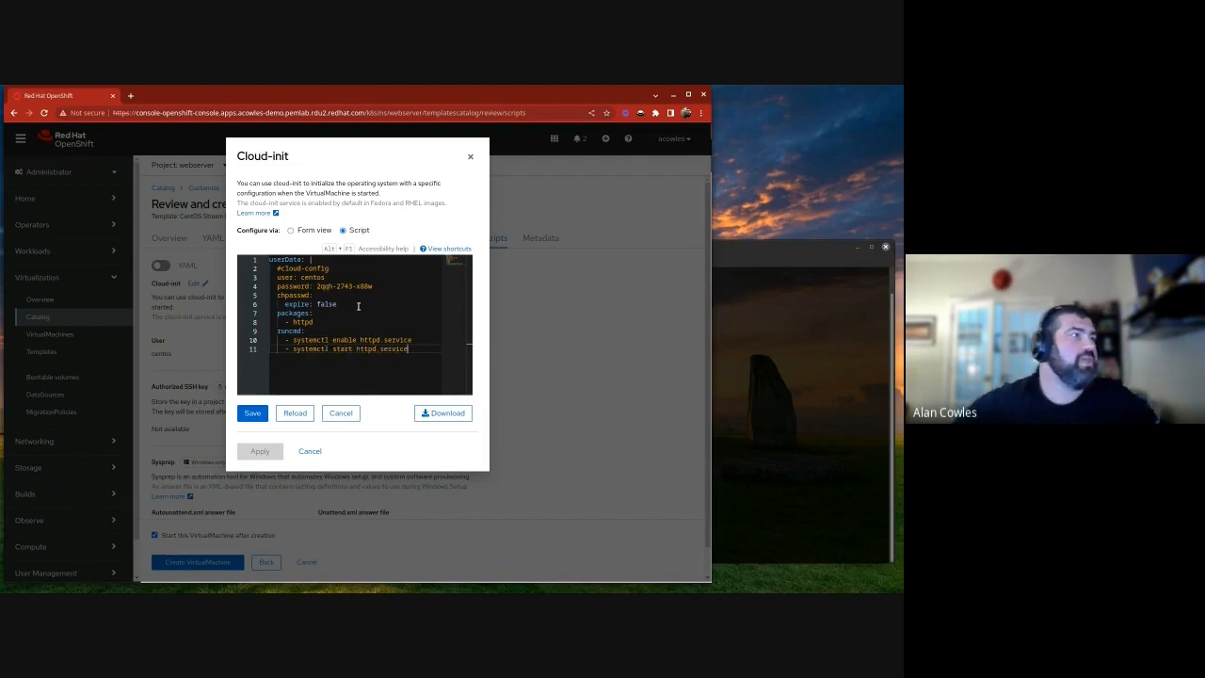
click(252, 415)
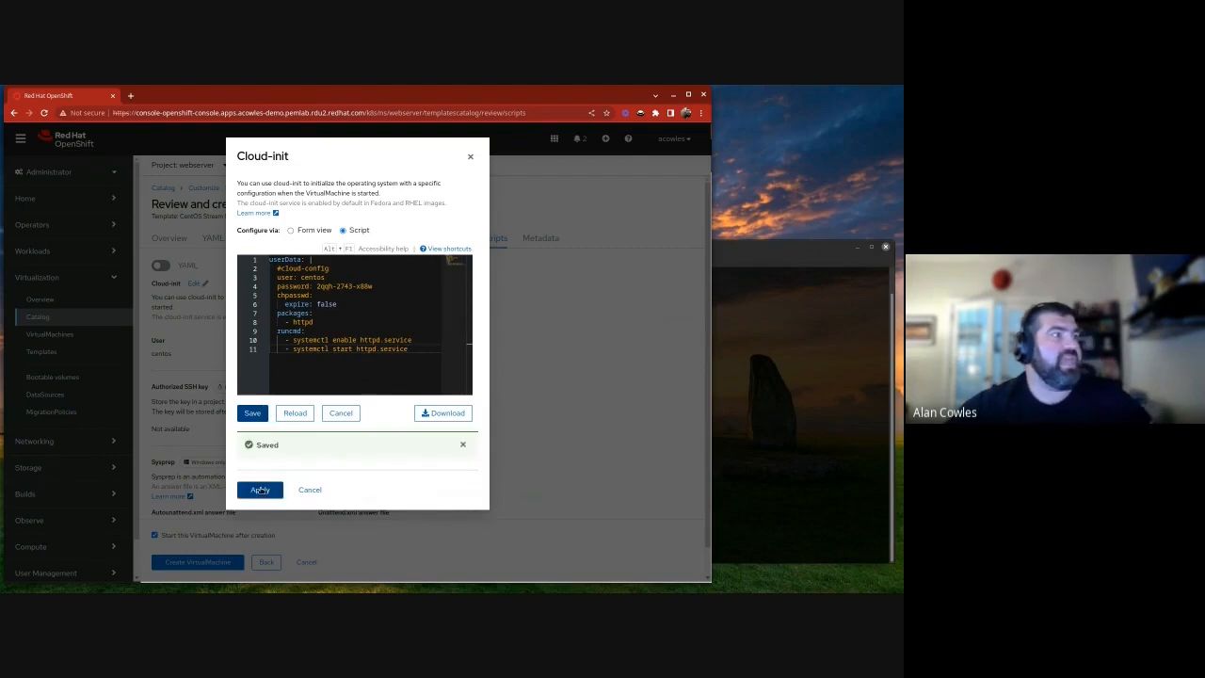
Apply the cloud-init to the VM and run oc new-app httpd -n webserver in the terminal
click(259, 489)
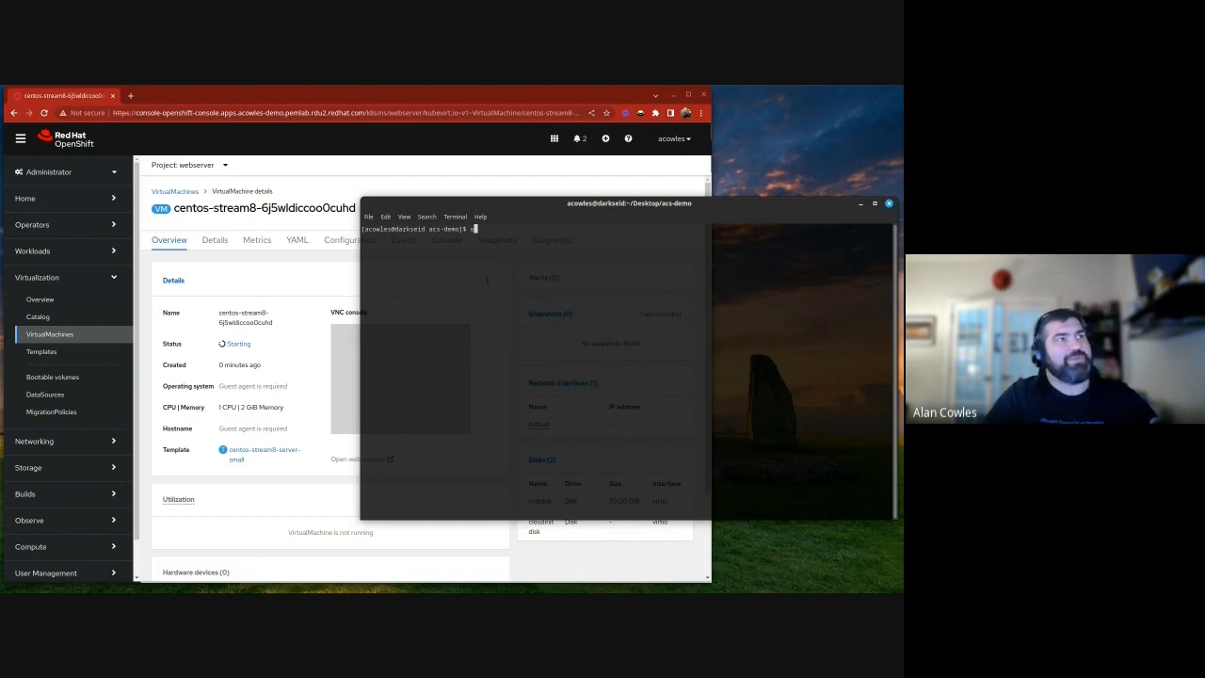
text(nc c)
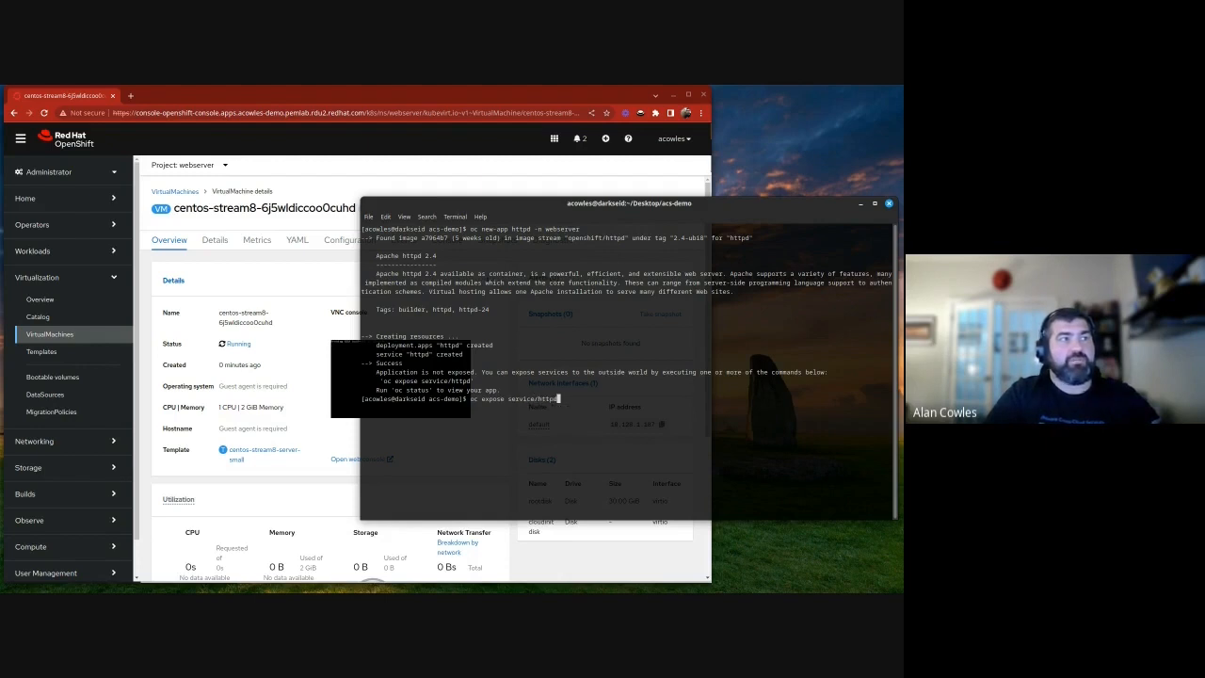
text(-n webserver)
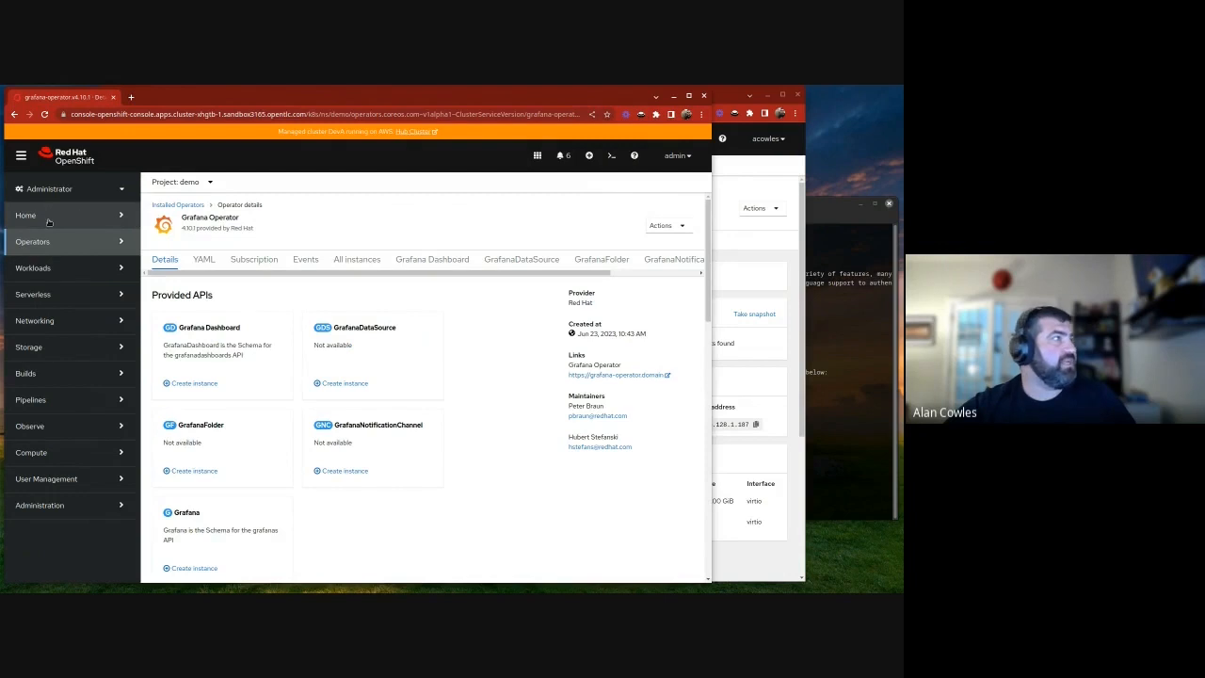
Switch the console to the webserver project
click(180, 181)
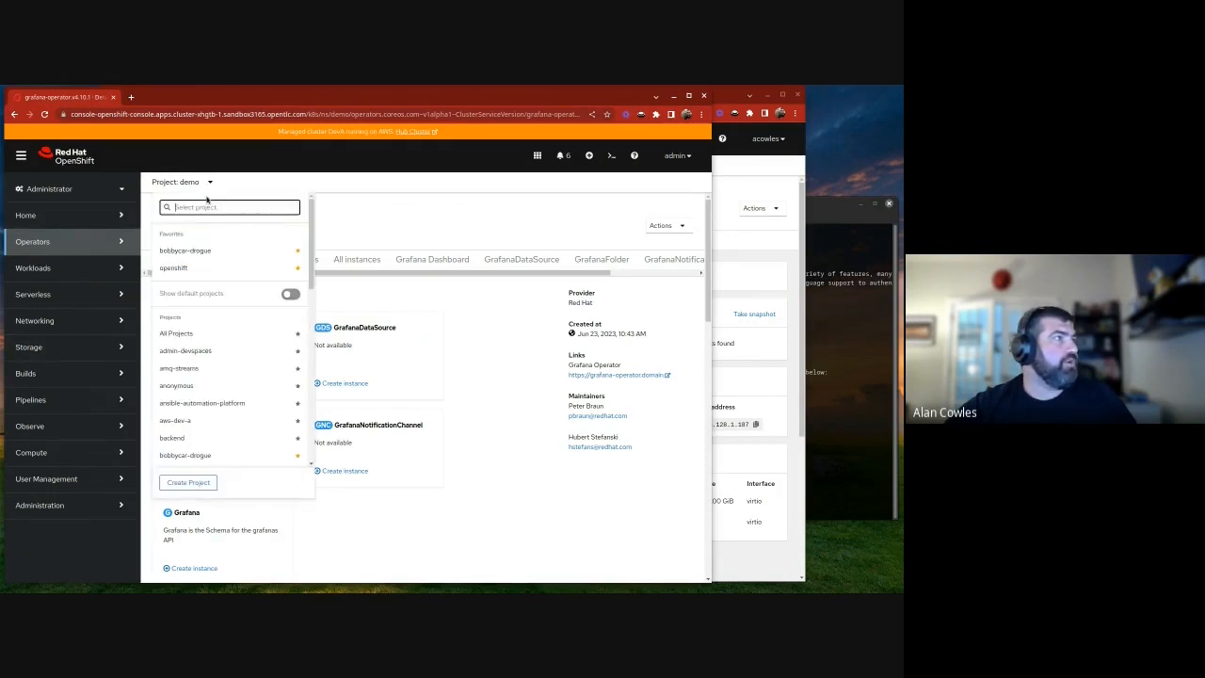
scroll(down, 3)
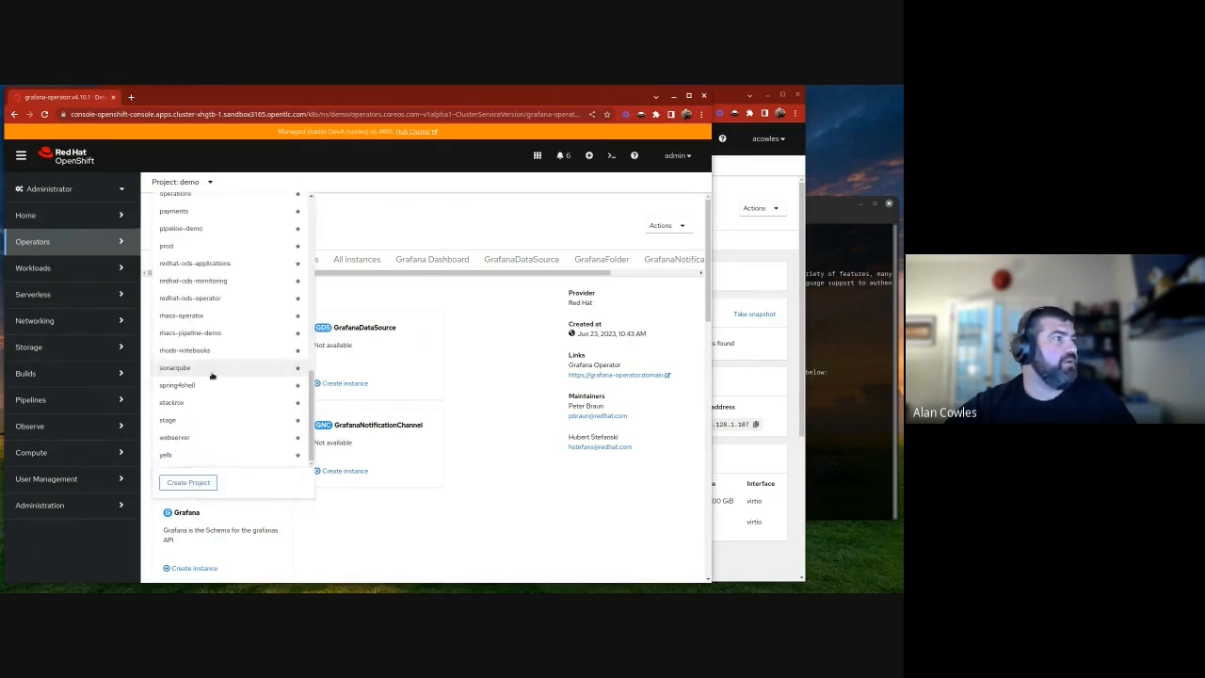
click(173, 437)
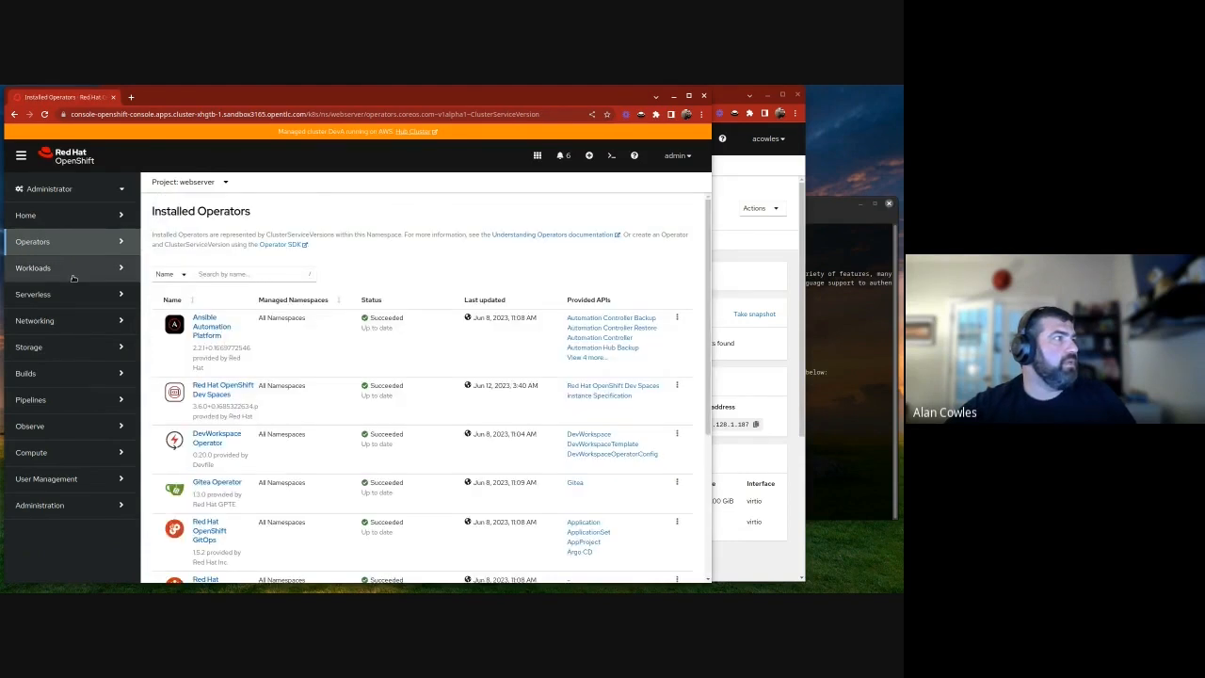
mouse_move(38, 347)
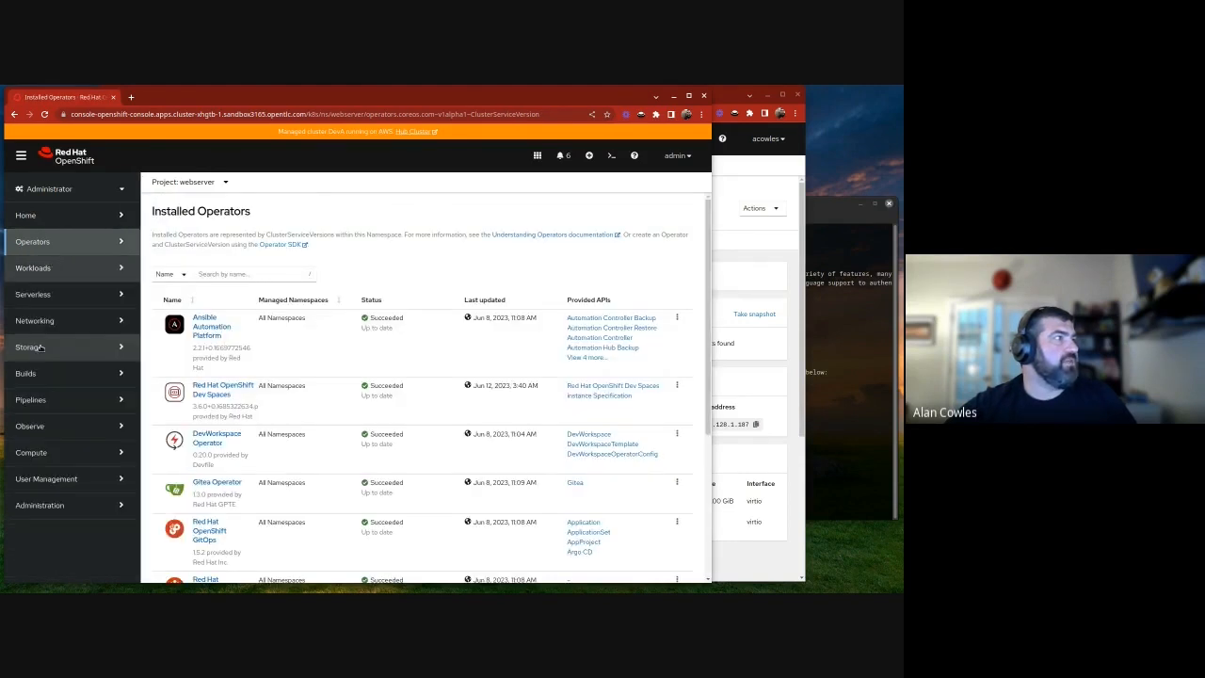
Check the running httpd pod, the httpd service and its accepted route, then visit the route URL
click(34, 267)
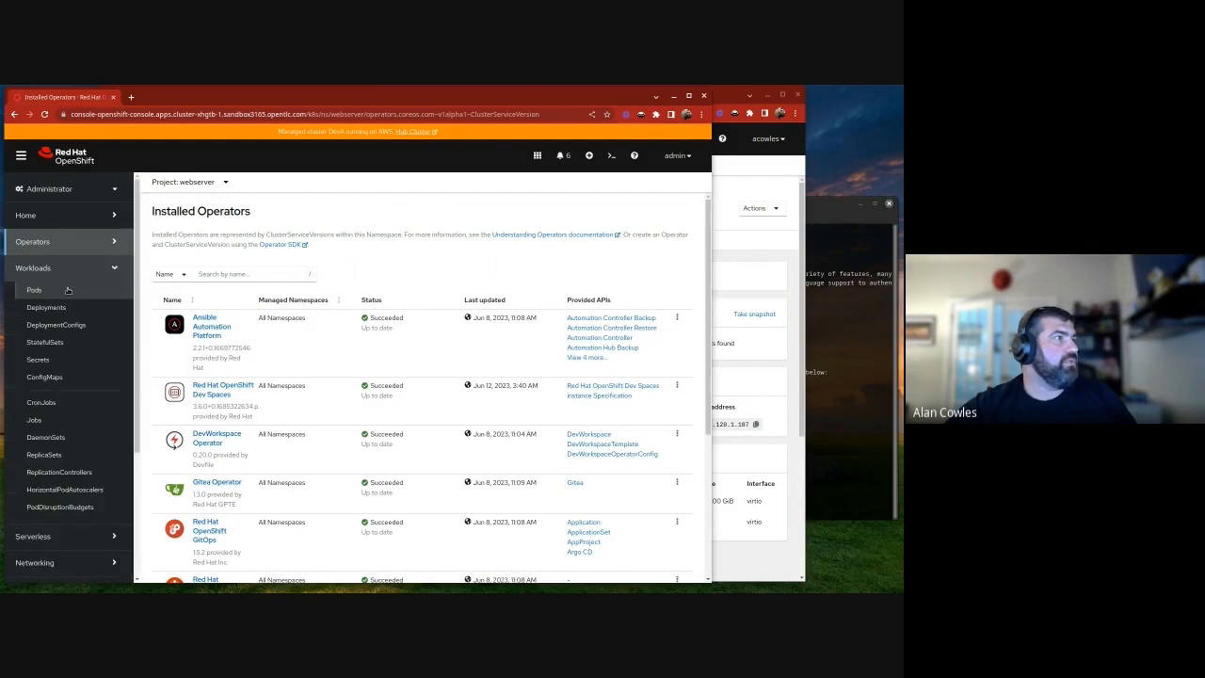
click(34, 290)
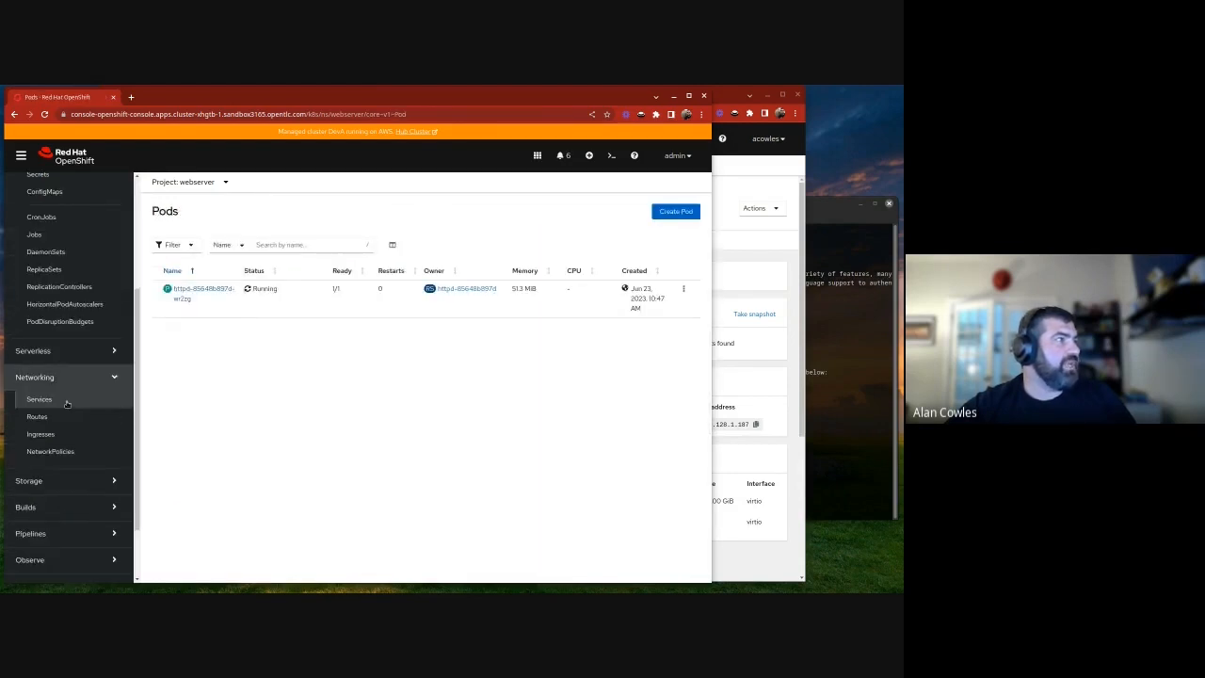
click(40, 399)
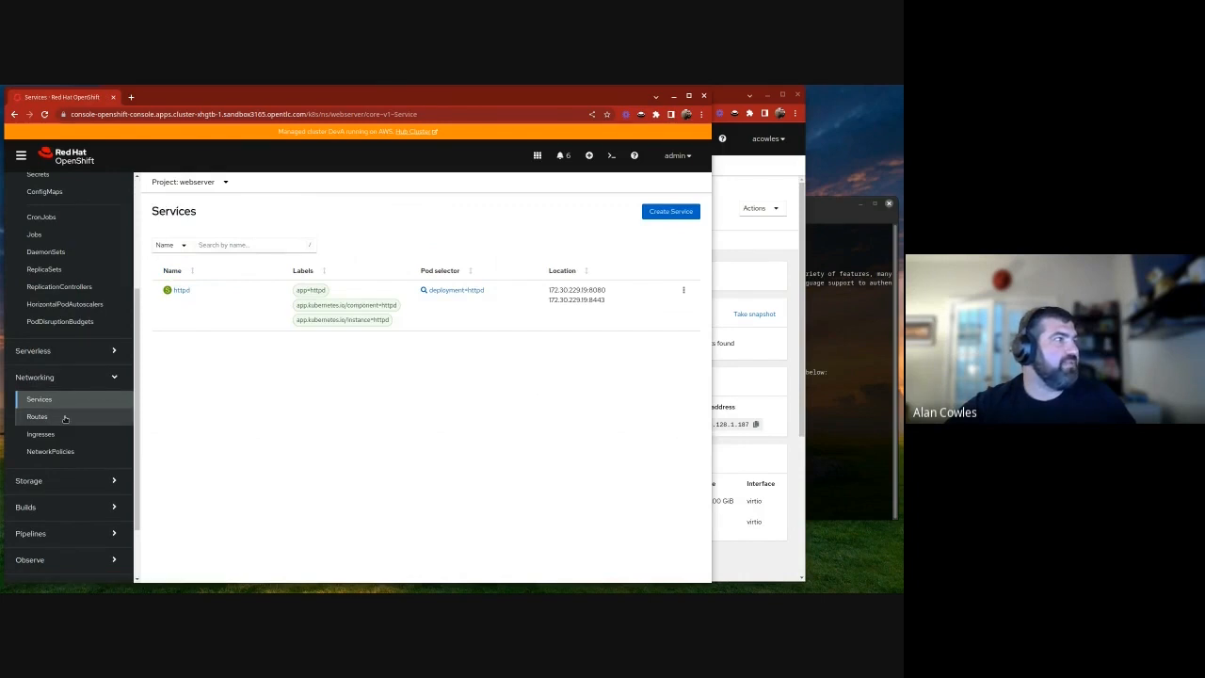
click(36, 416)
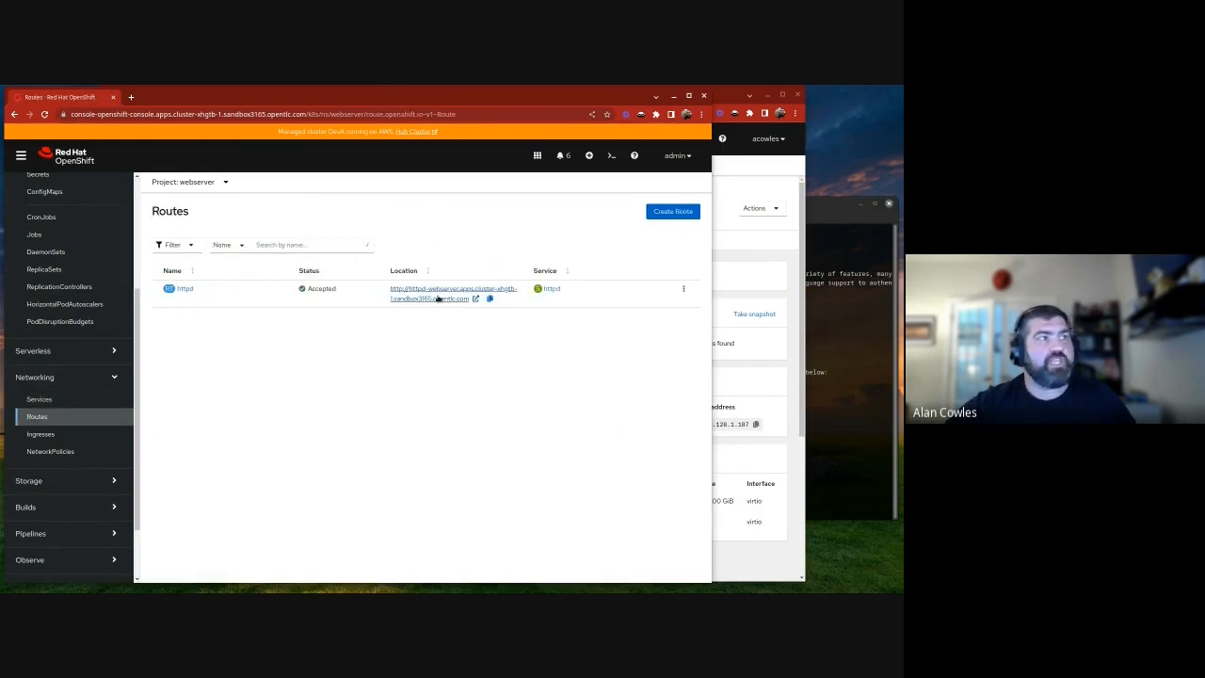
click(429, 293)
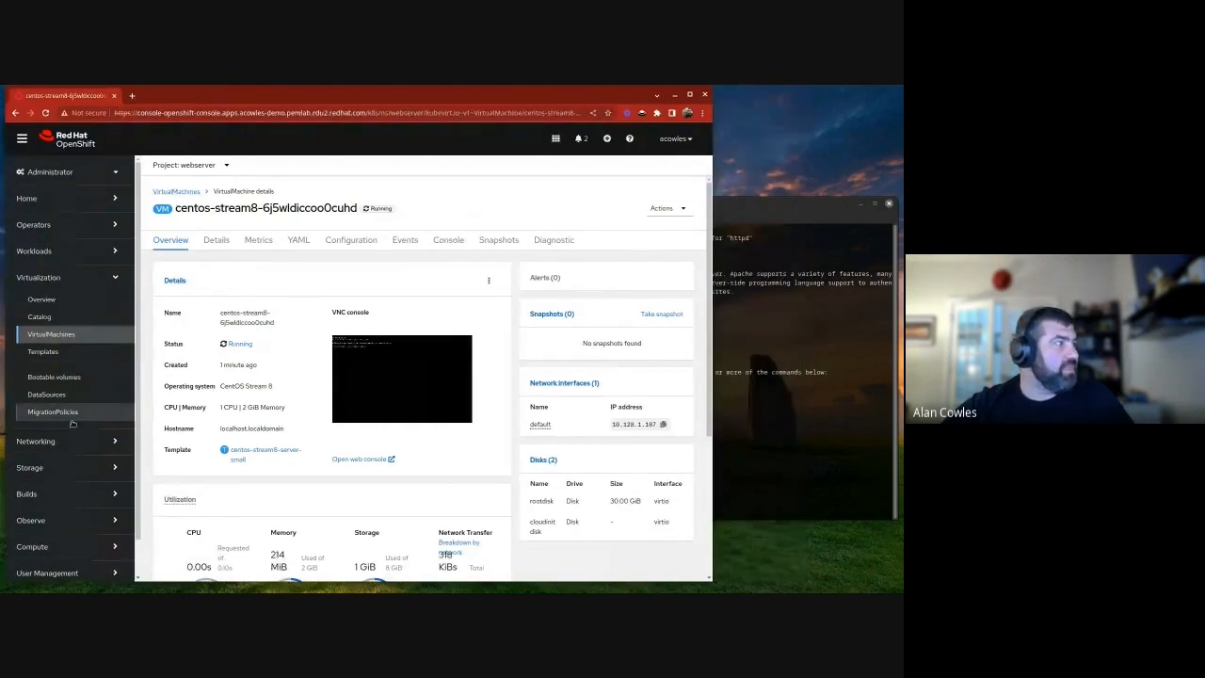
Create an apache service in YAML with name and selector apache, port and targetPort 80
click(34, 441)
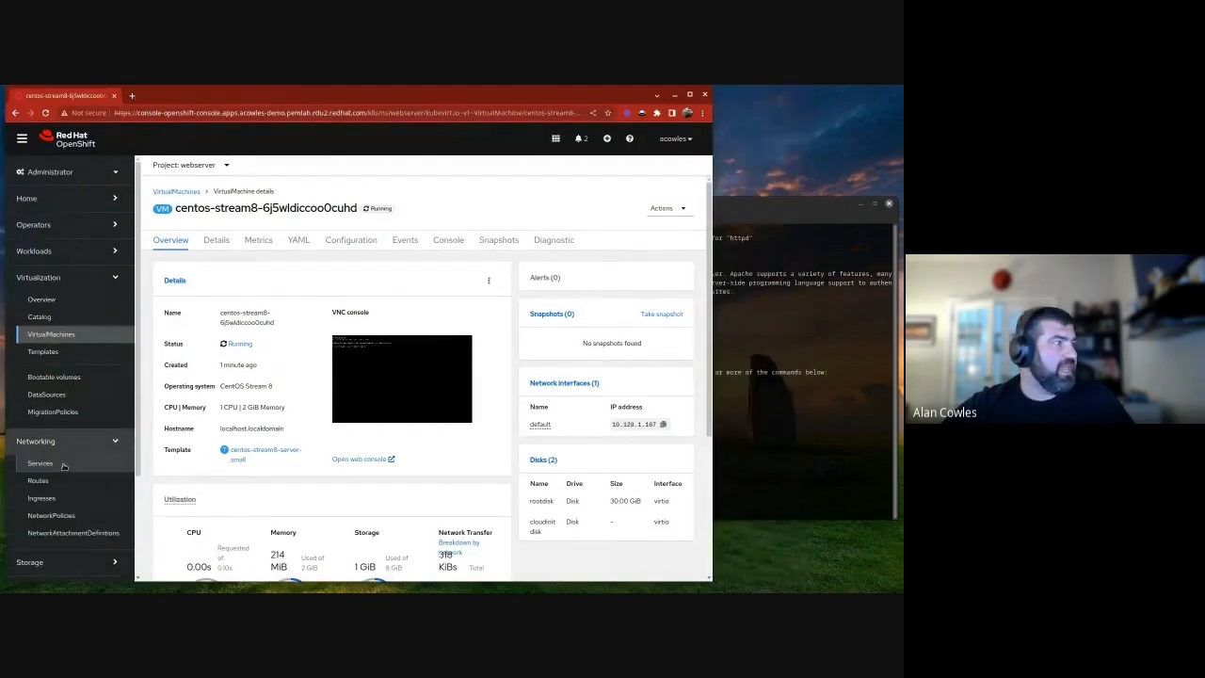
click(40, 463)
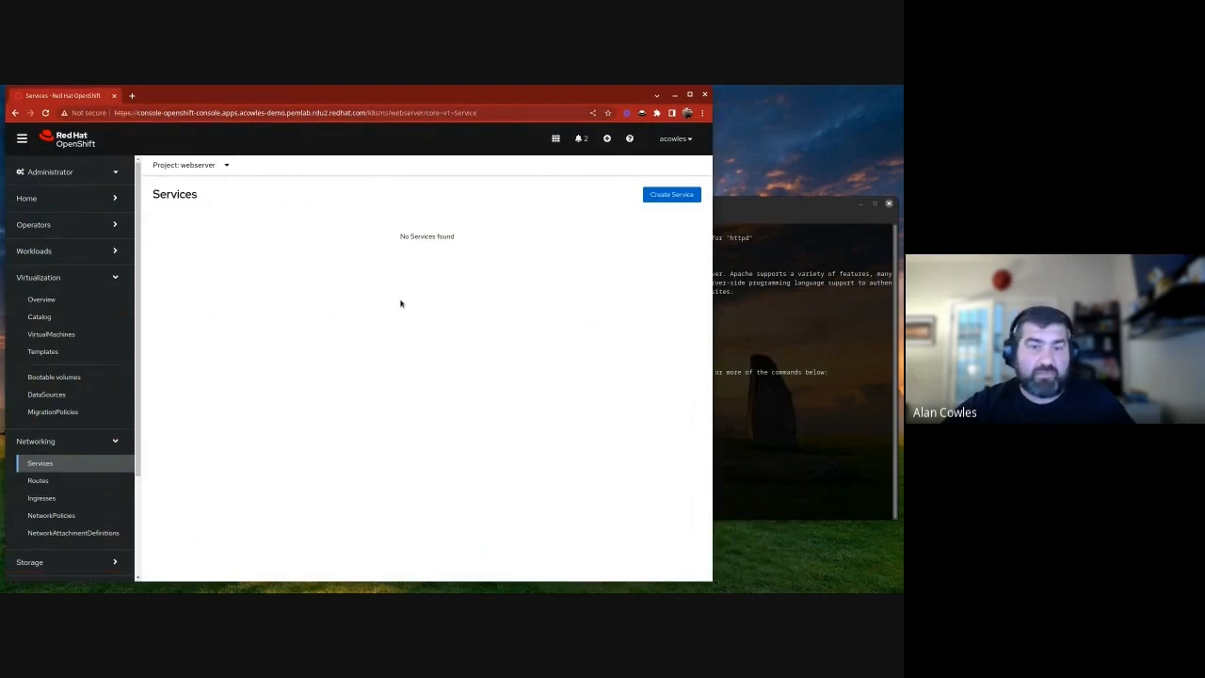
click(670, 194)
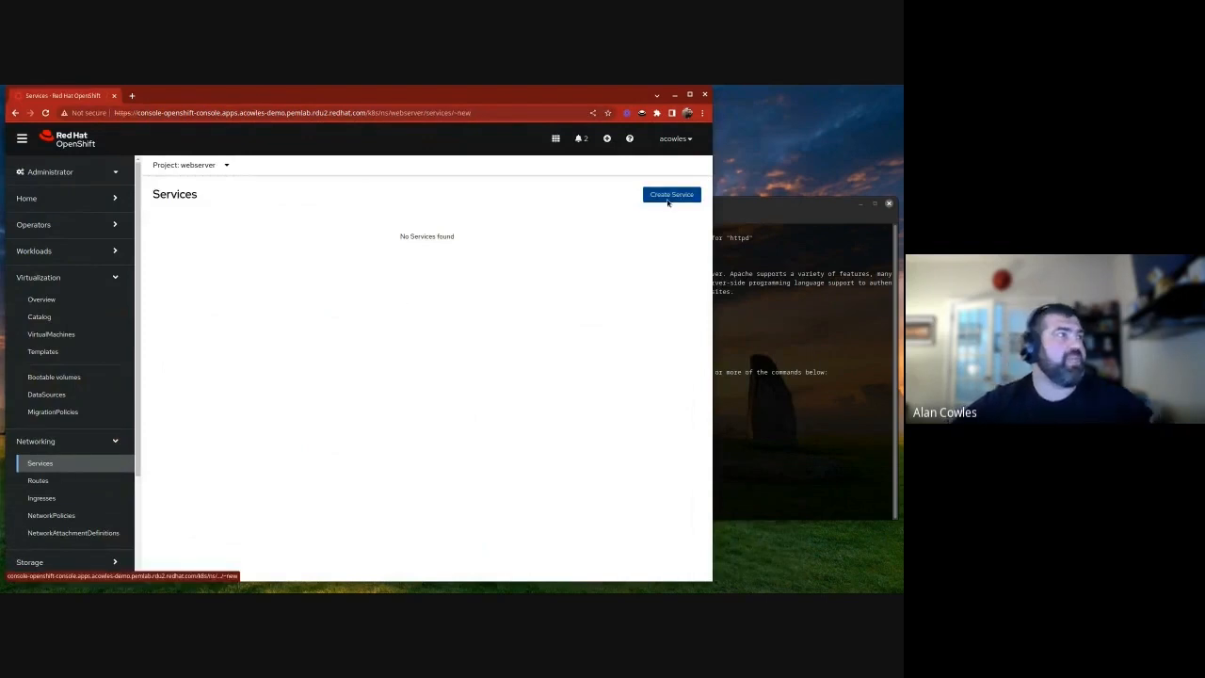
click(670, 194)
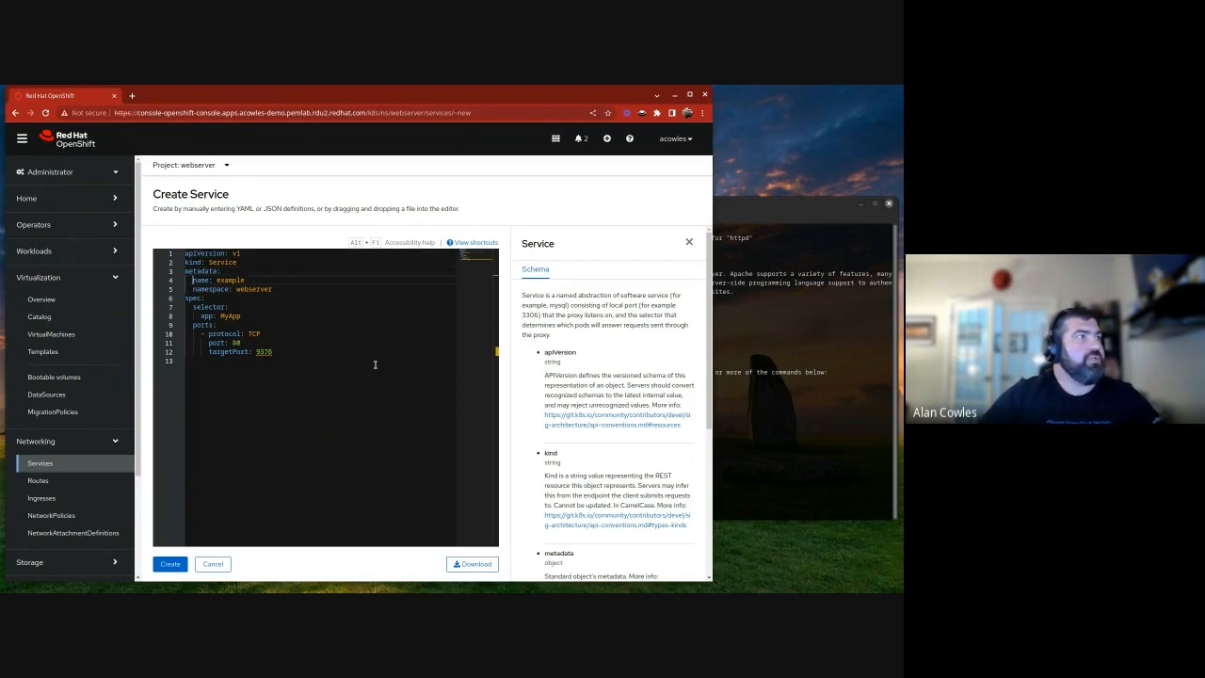
text(apache)
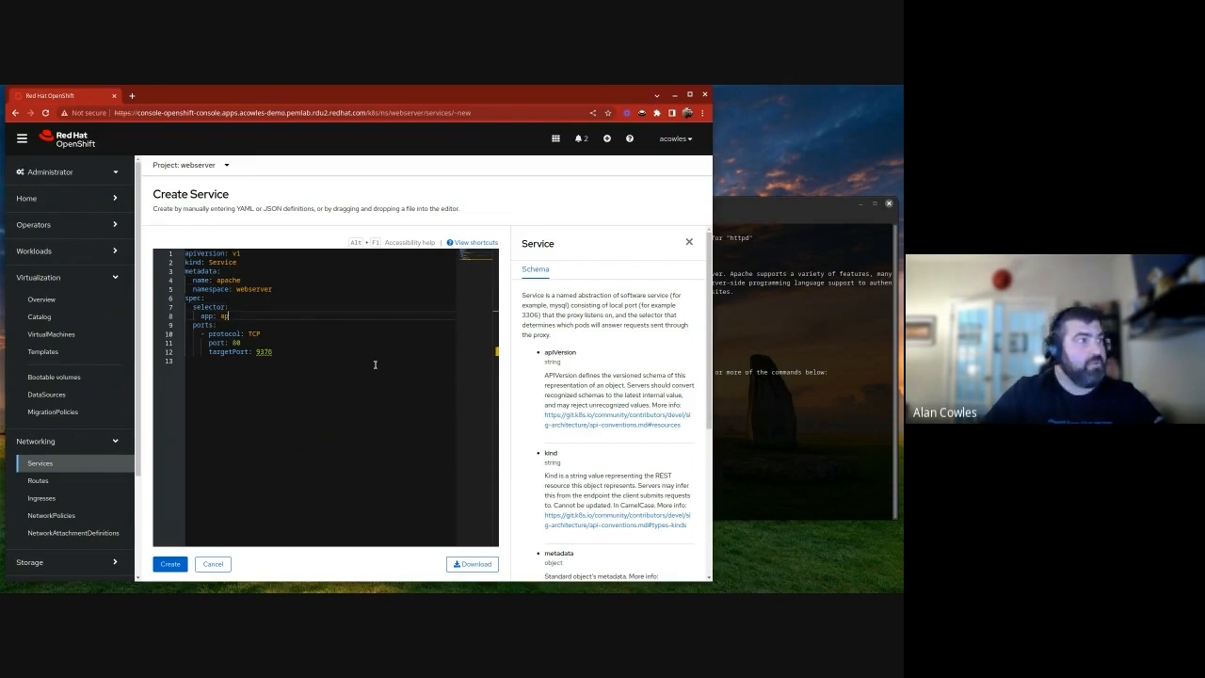
text(pache)
click(320, 350)
text(80)
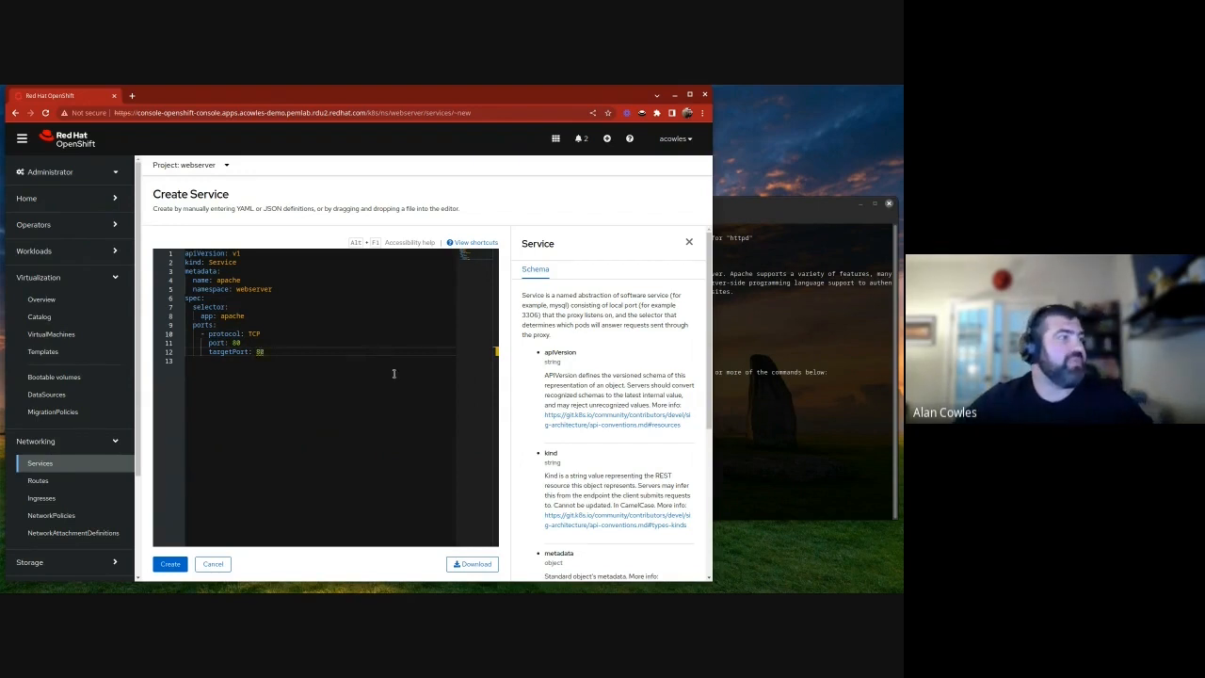
click(170, 565)
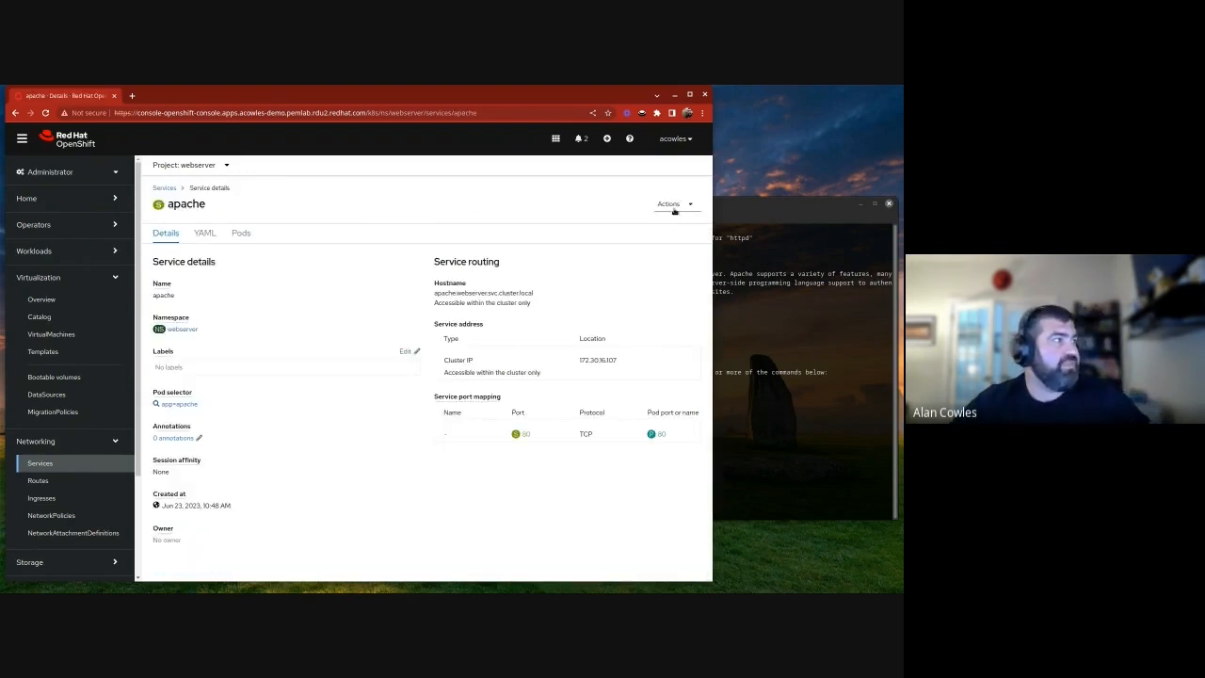
Create a route named webserver targeting the apache service on port 80
click(38, 480)
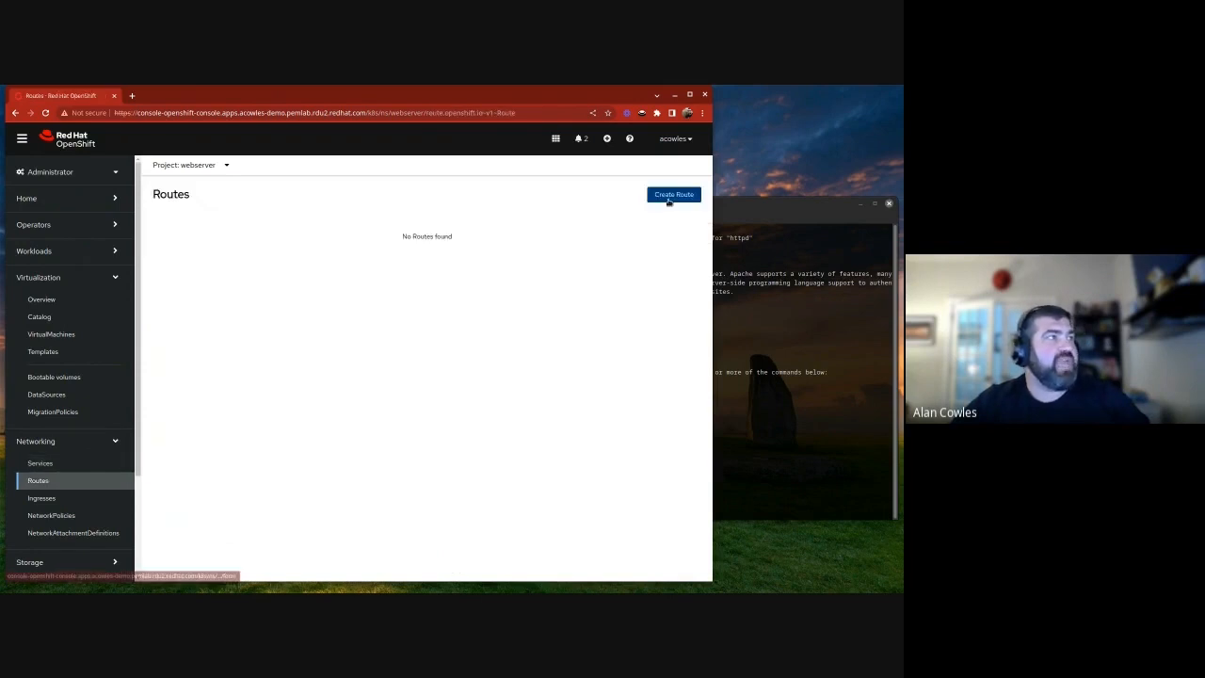
click(673, 193)
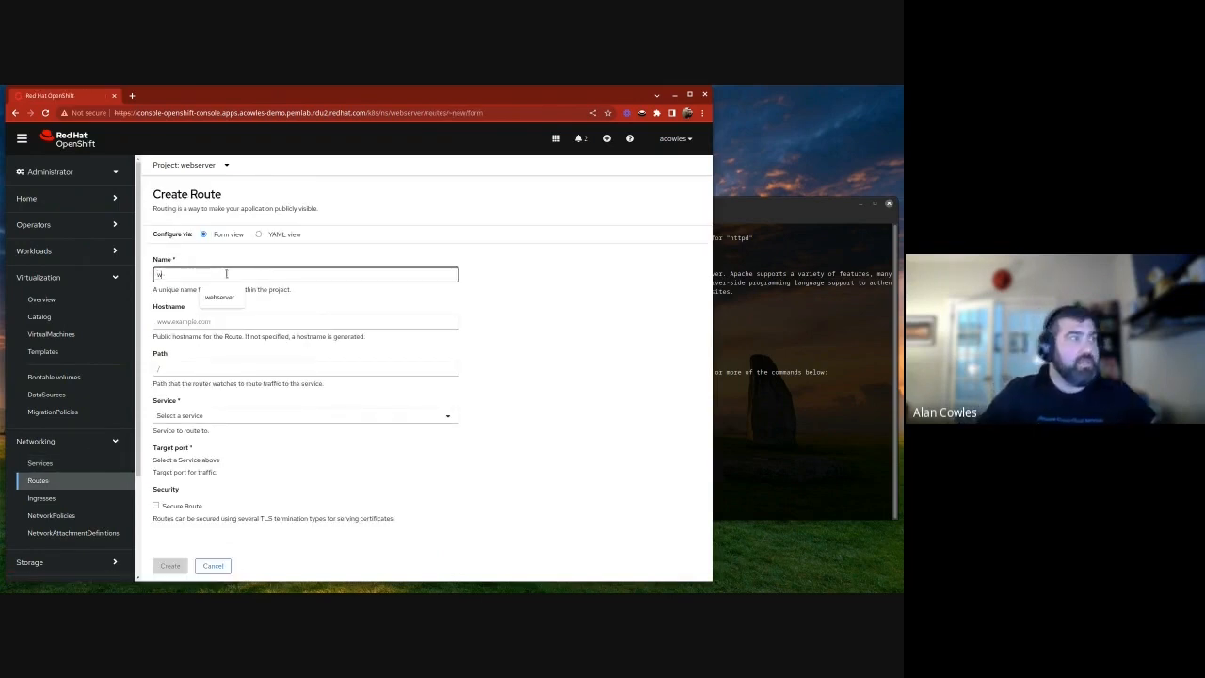
text(ebserver)
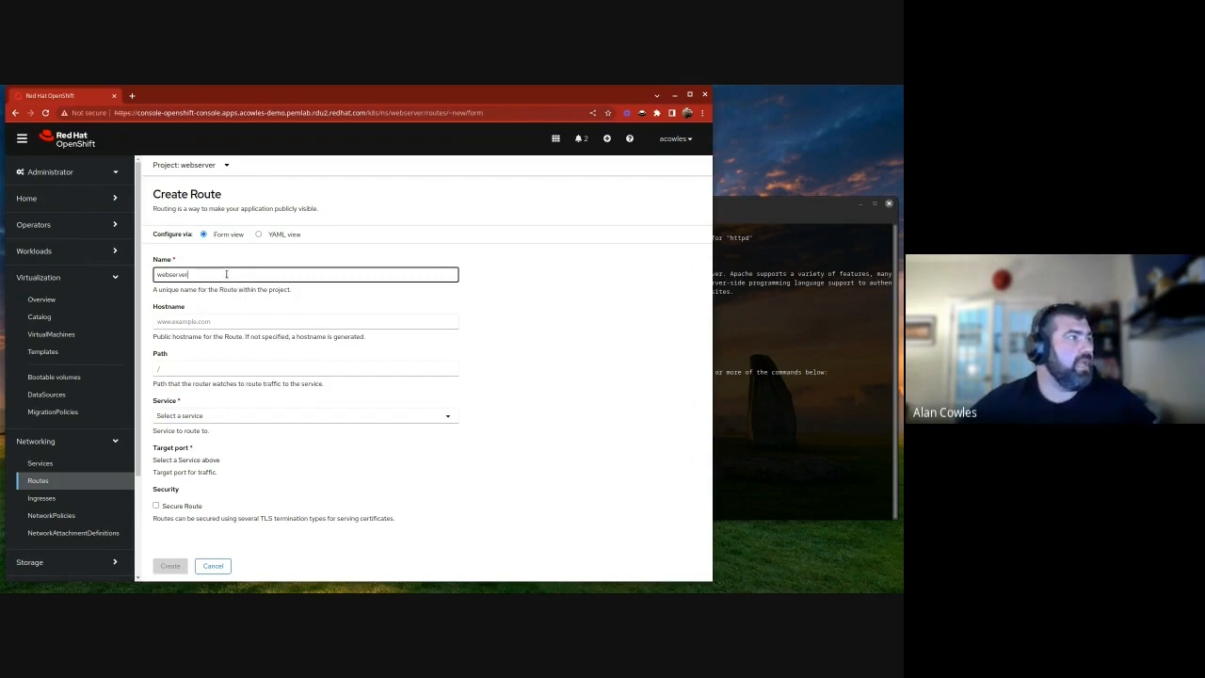
click(305, 416)
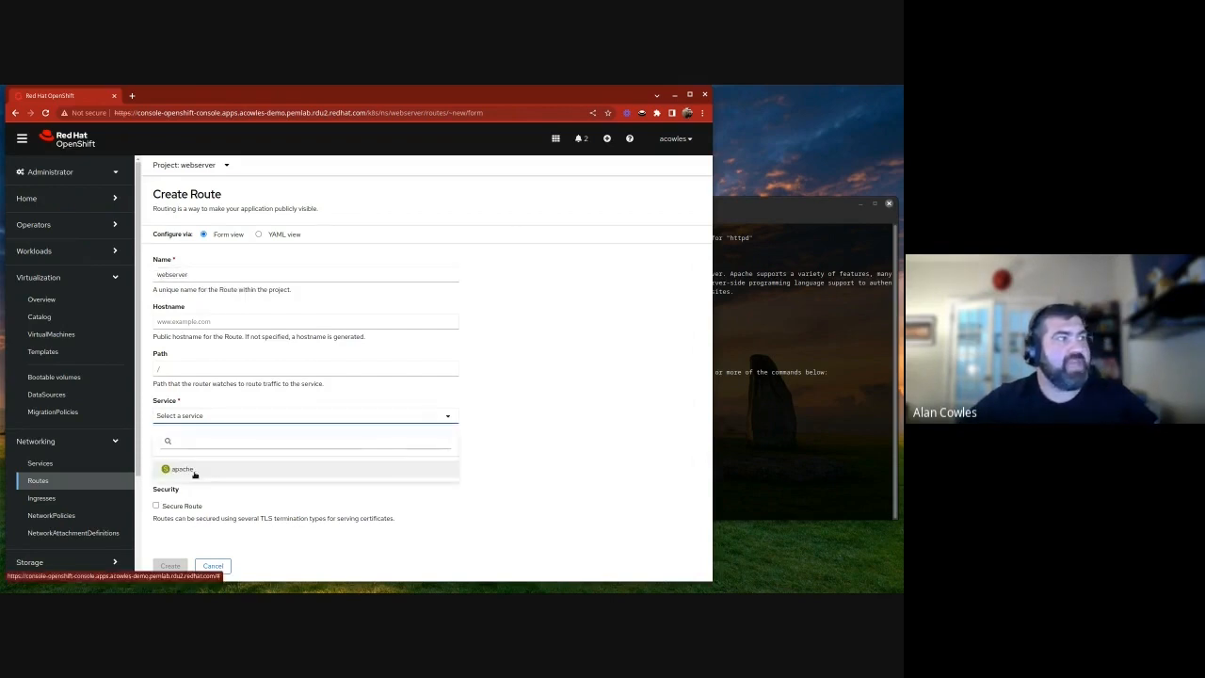
click(181, 469)
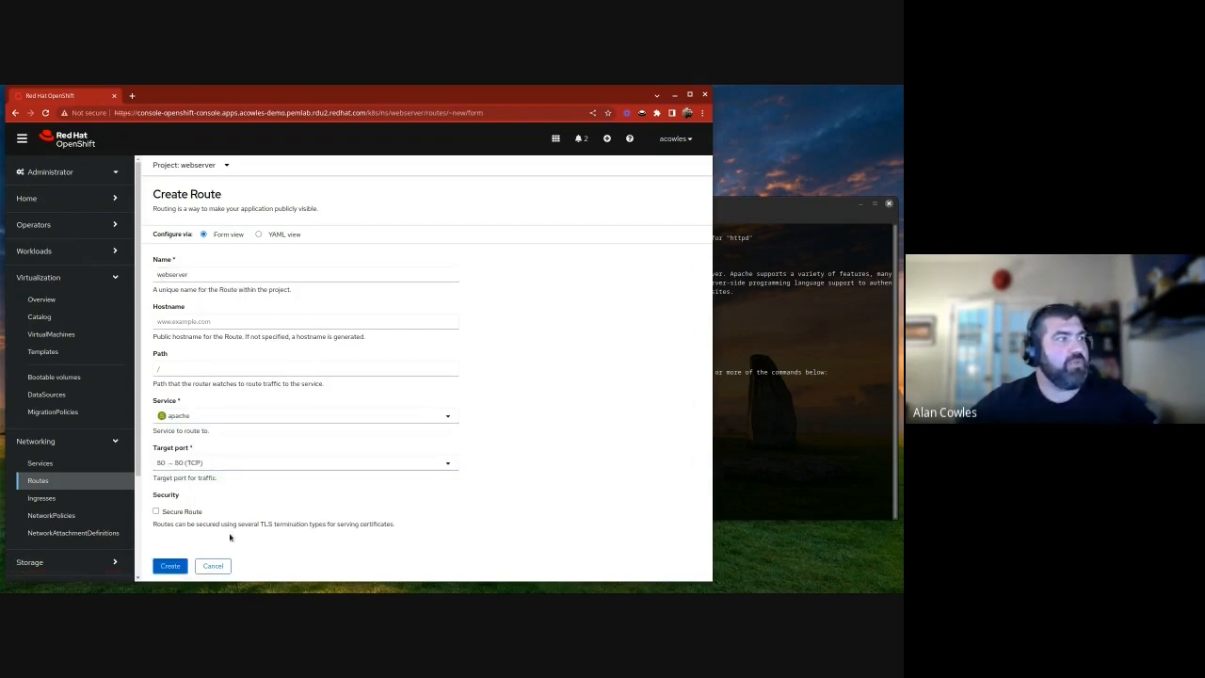
click(169, 565)
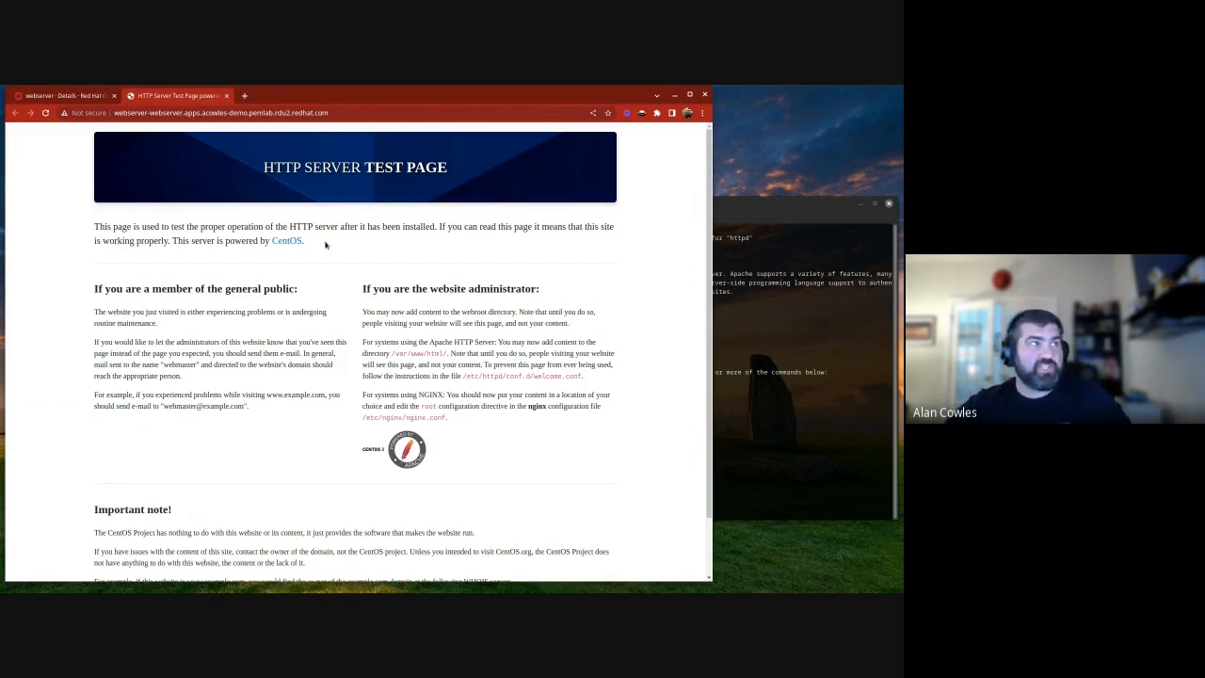
Highlight the 'powered by CentOS' text on the Apache test page served through the webserver route
drag(245, 241, 303, 241)
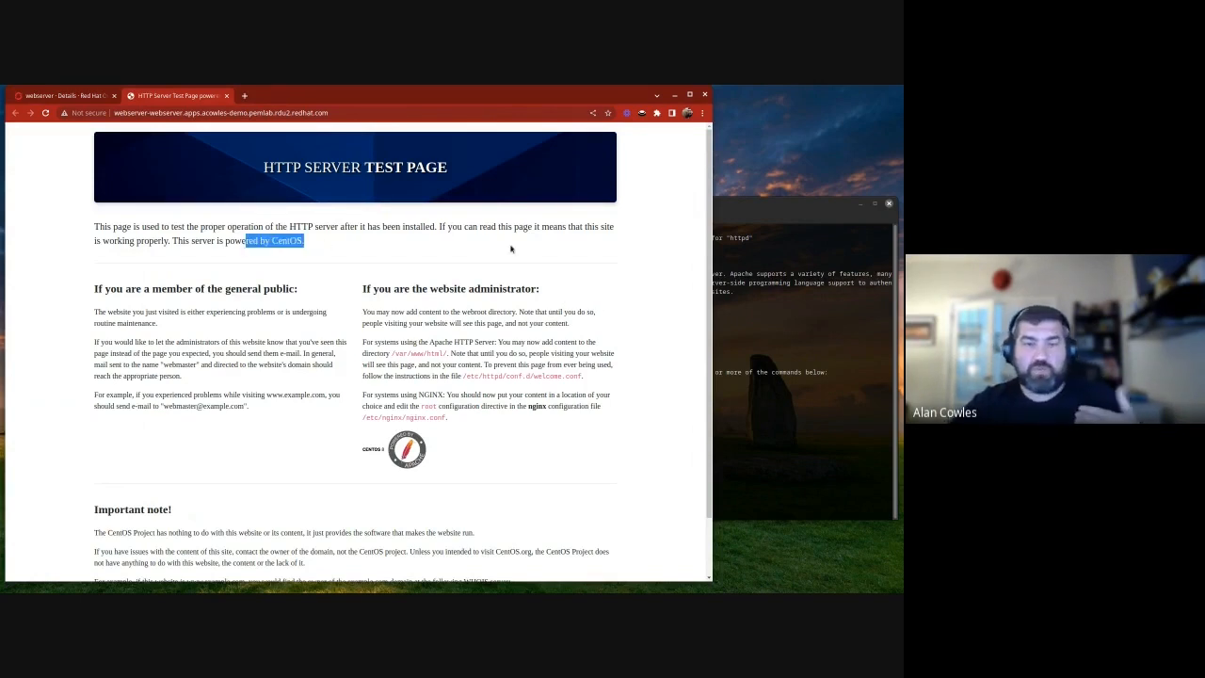
mouse_move(523, 226)
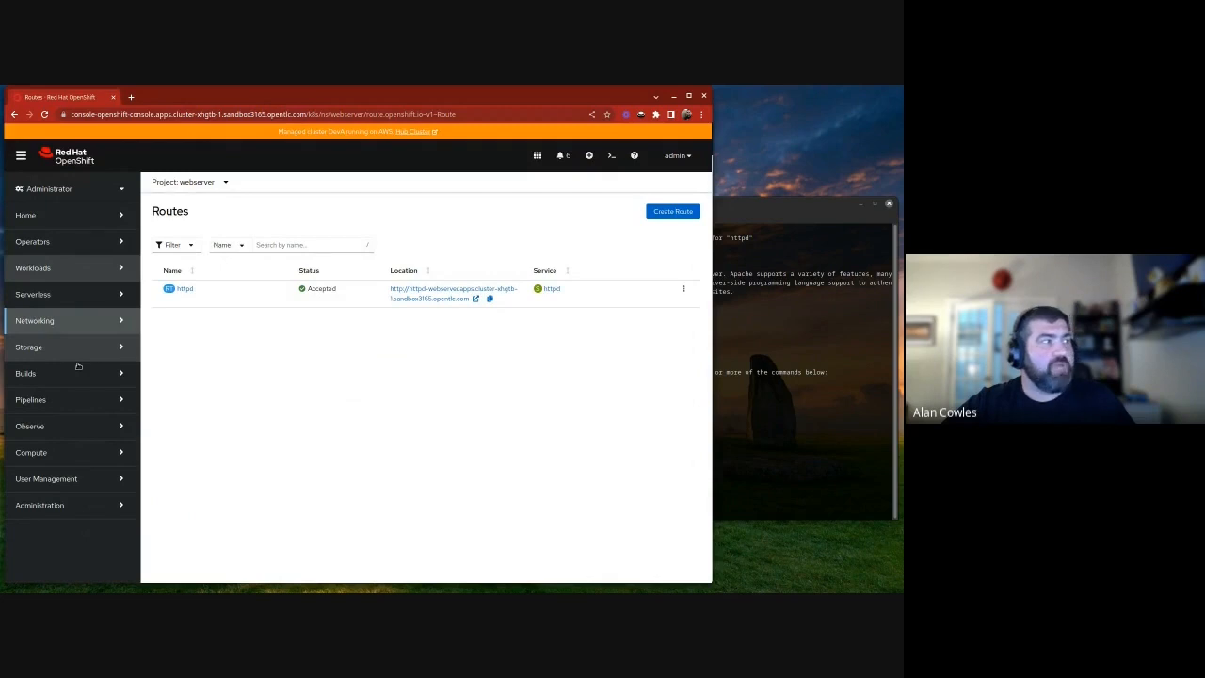
Go to Observe > Alerting to list the cluster's firing platform alerts
click(30, 425)
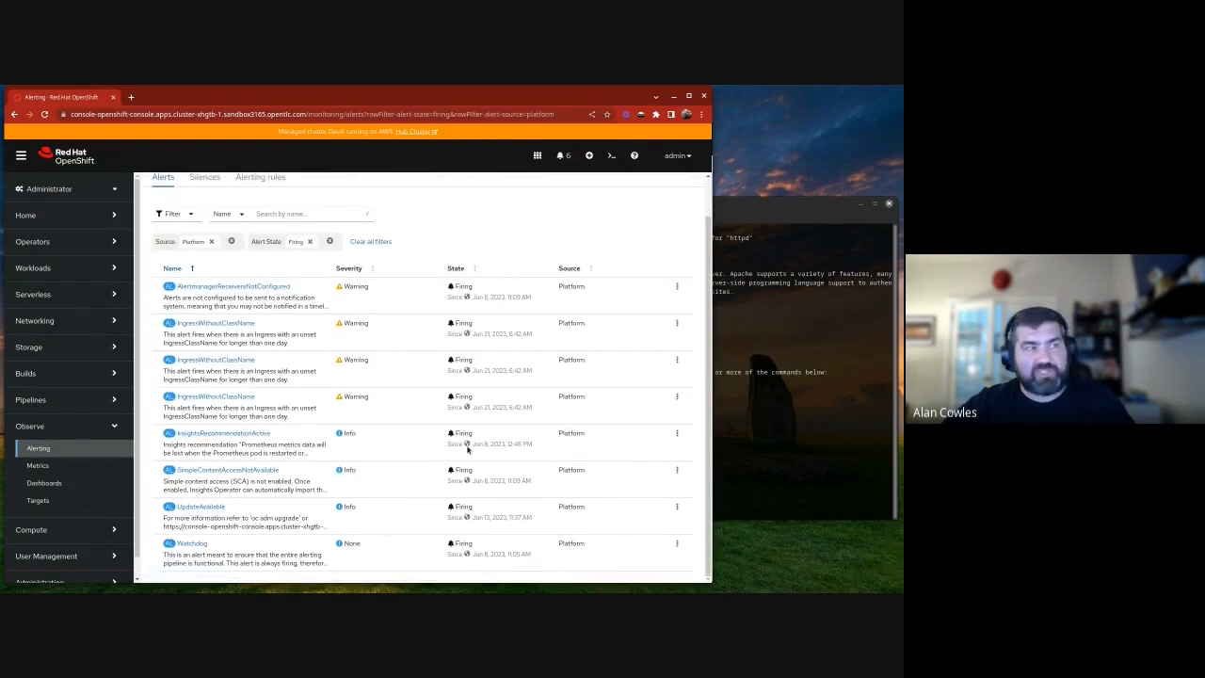
mouse_move(395, 514)
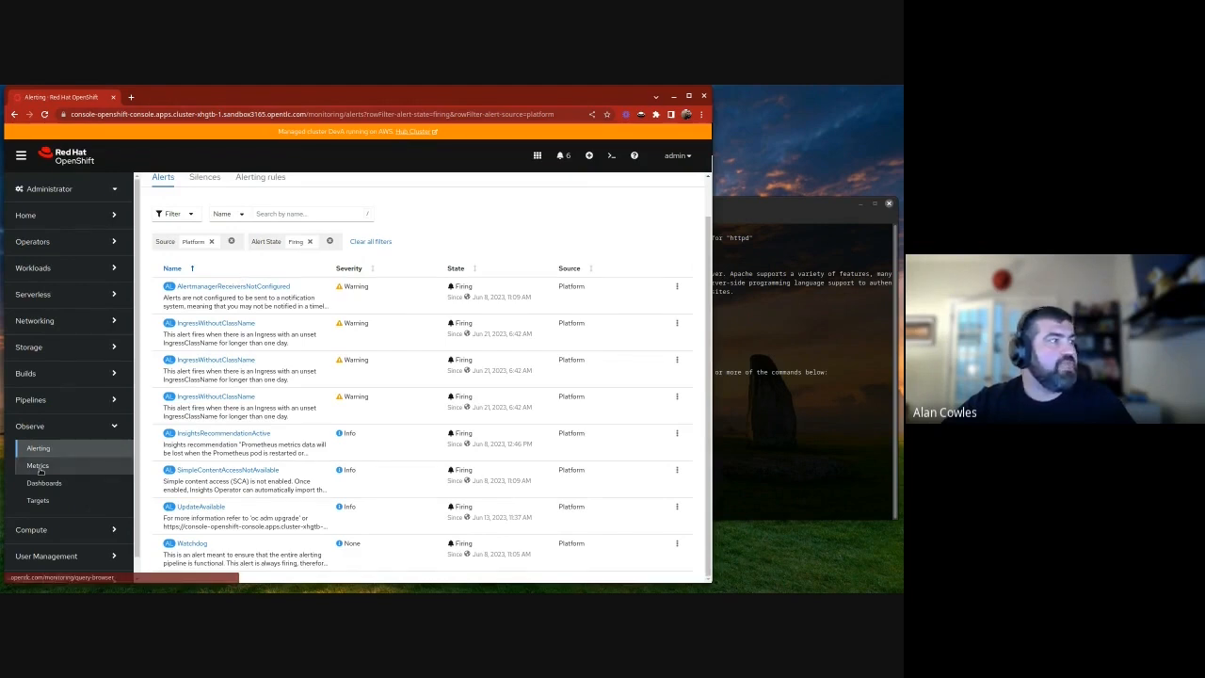
Run a node_memory_MemFree_bytes query on the Metrics page to chart free memory per node
click(38, 465)
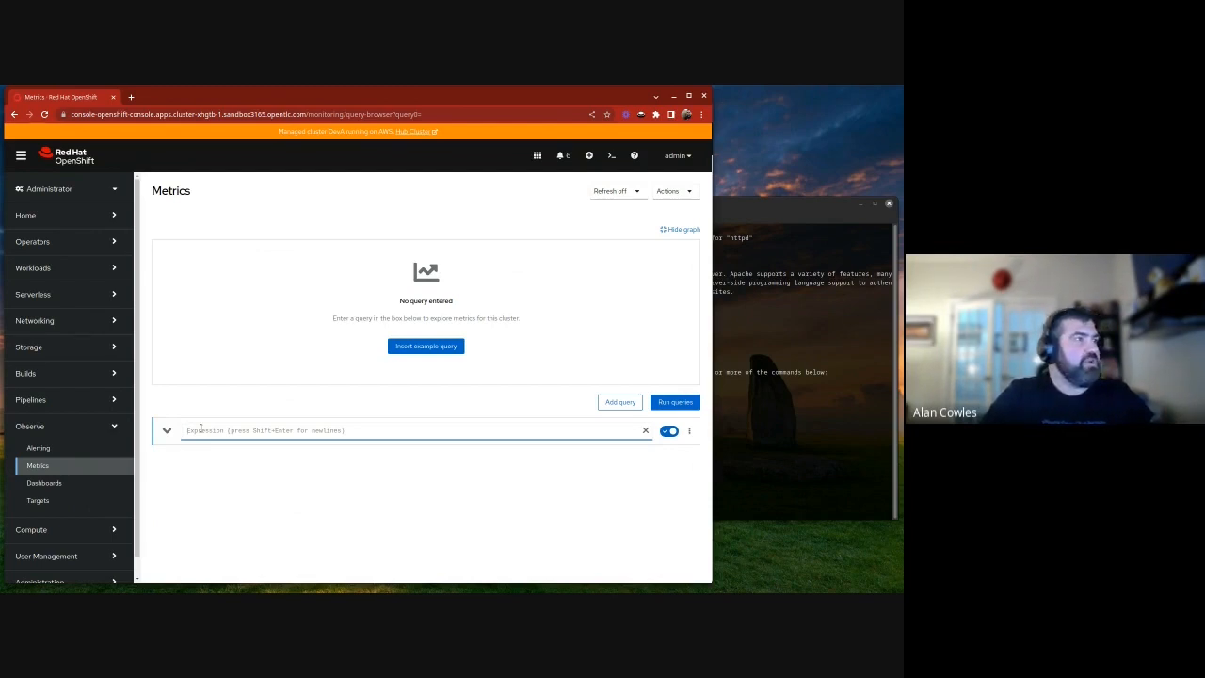
text(node_memo)
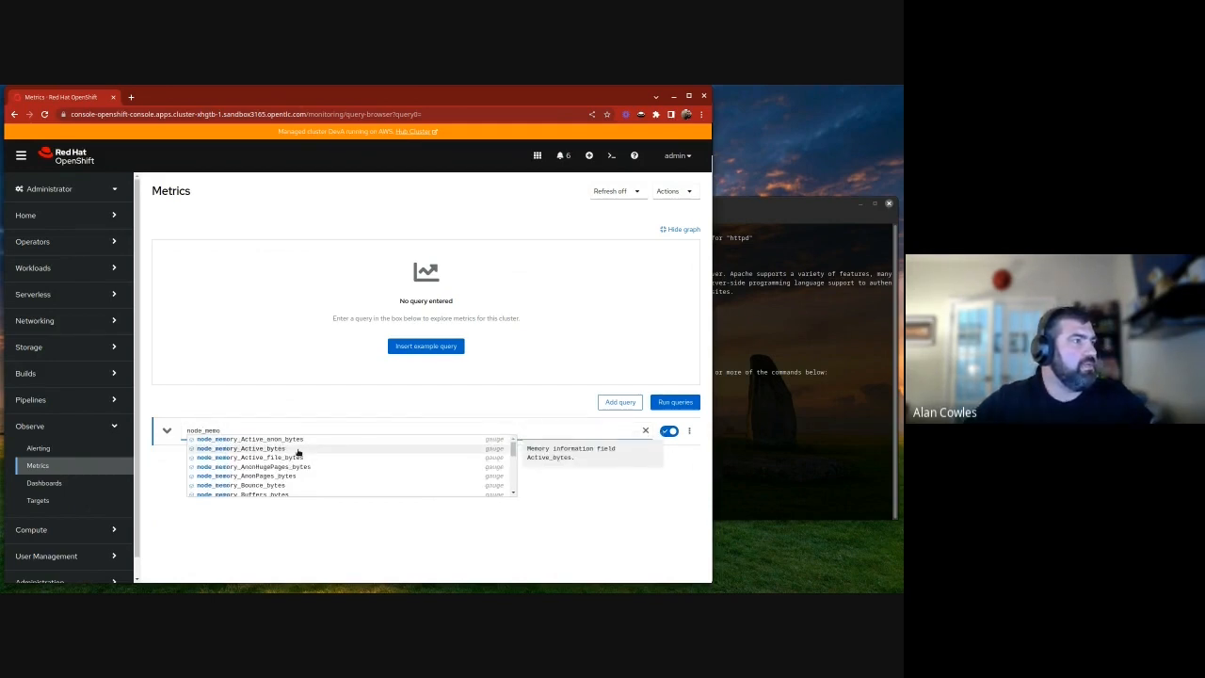
scroll(down, 3)
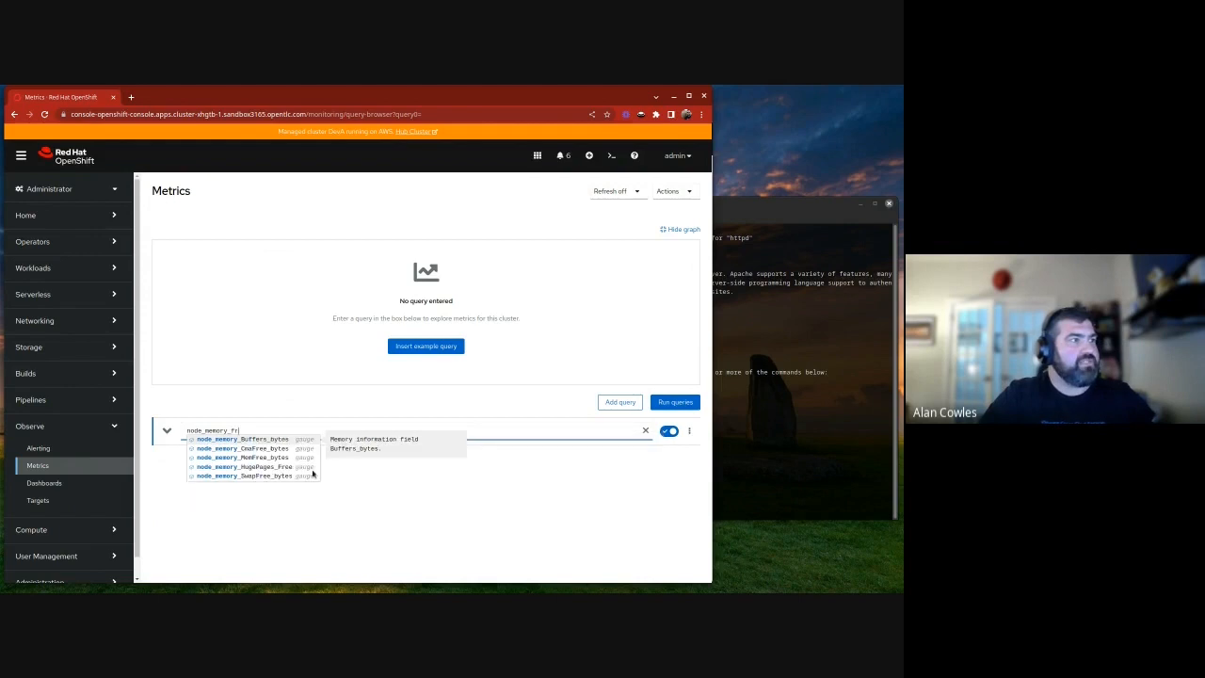
click(241, 457)
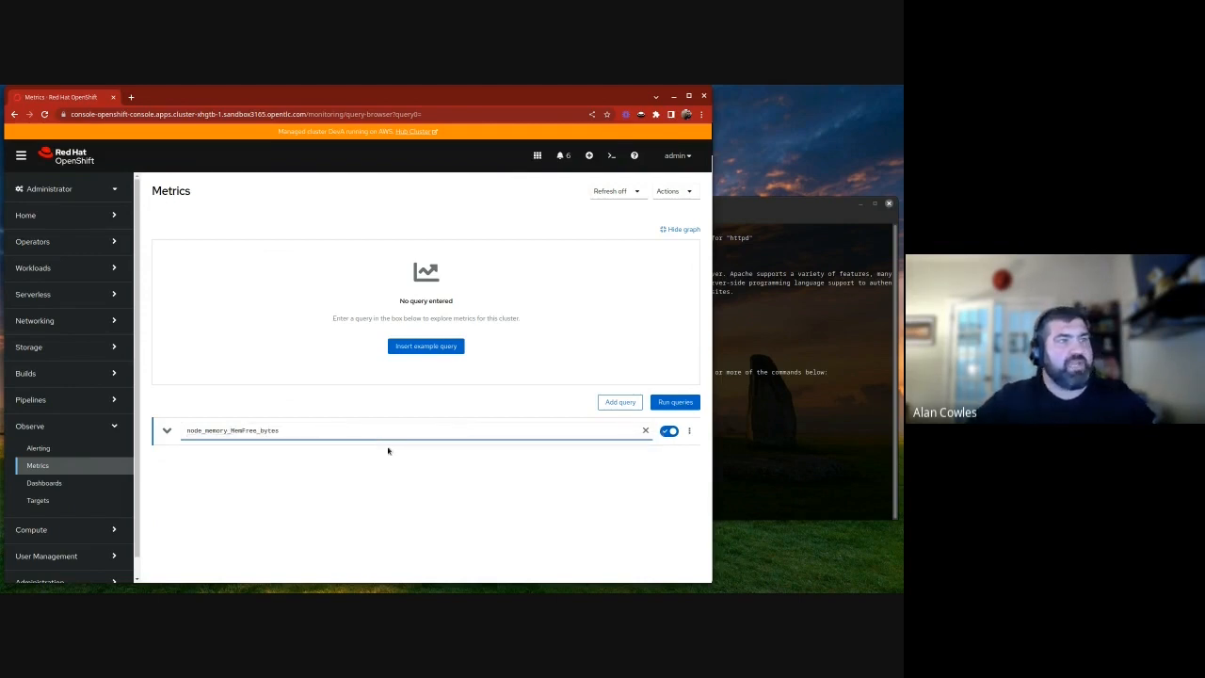
click(674, 401)
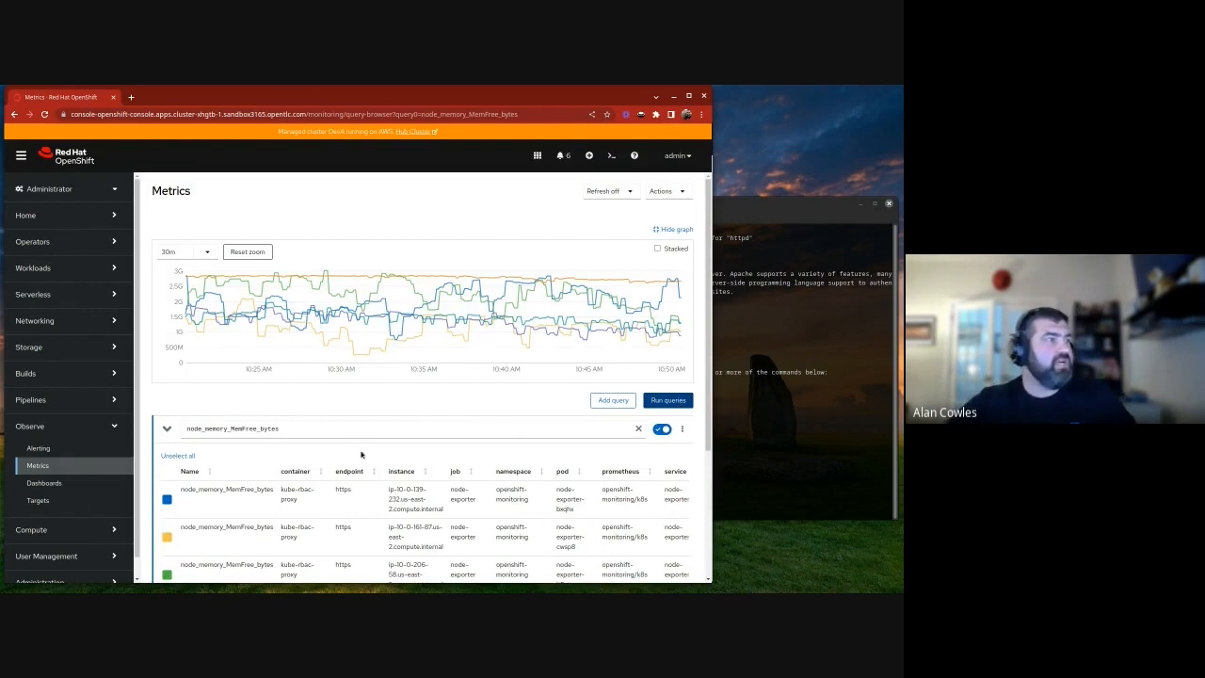
scroll(down, 3)
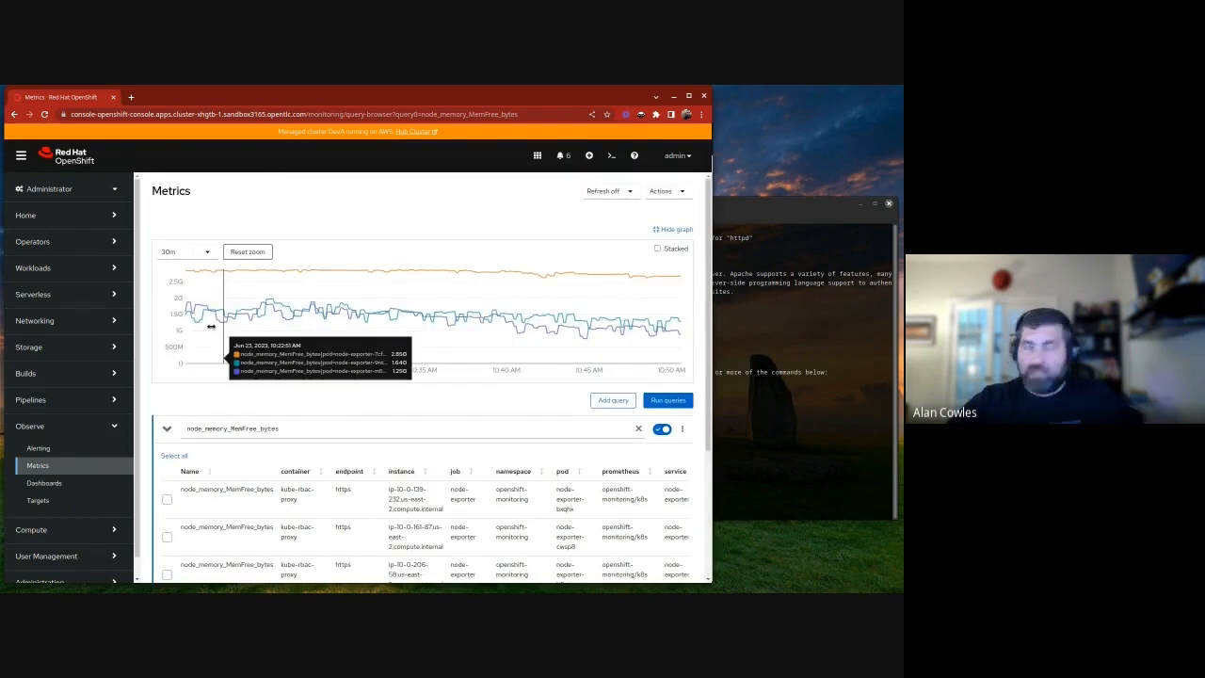
mouse_move(568, 320)
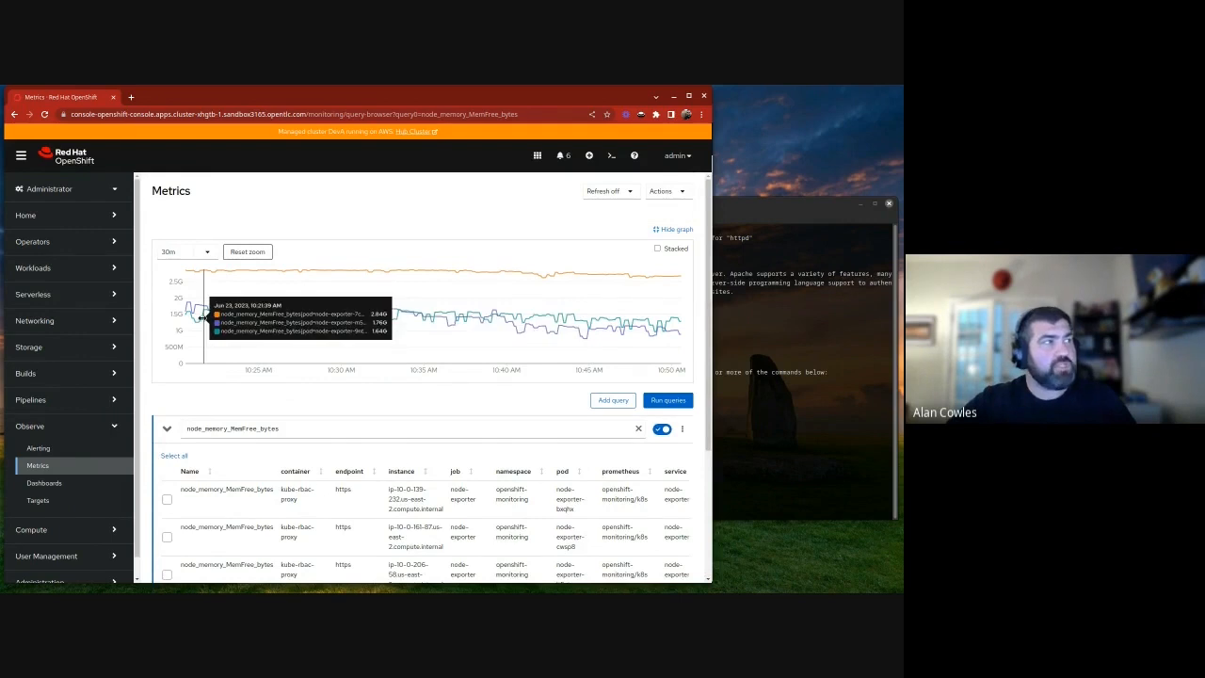
mouse_move(573, 324)
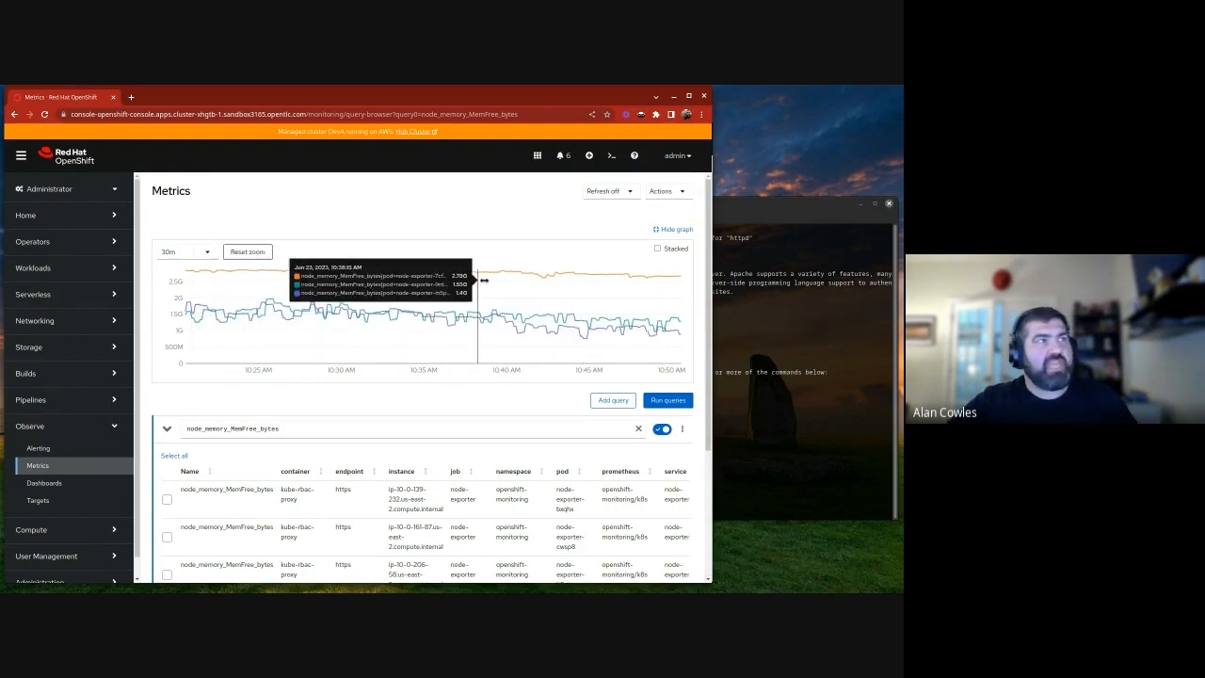
mouse_move(662, 279)
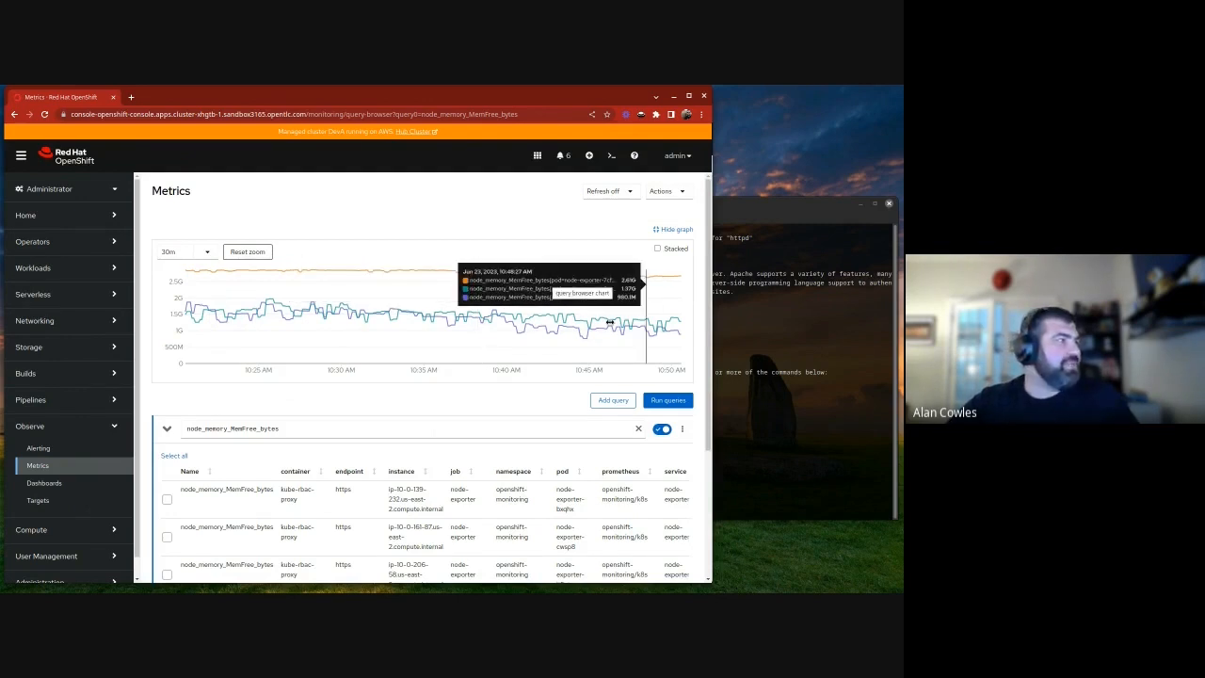
mouse_move(83, 470)
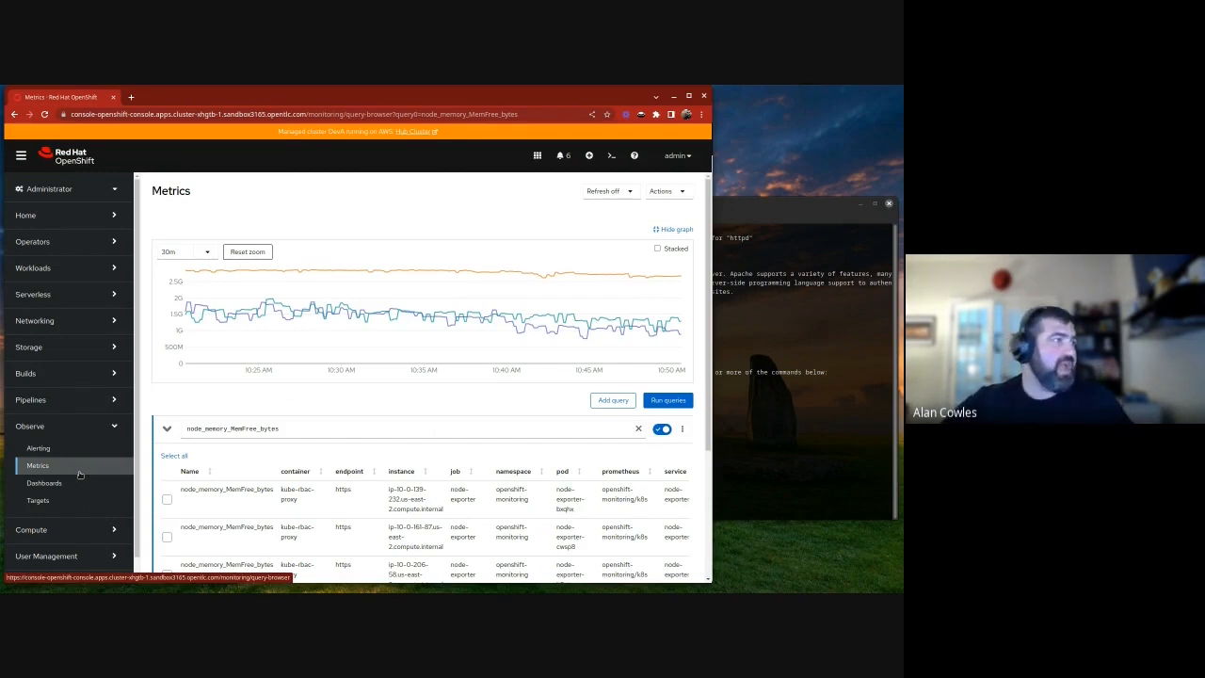
mouse_move(44, 481)
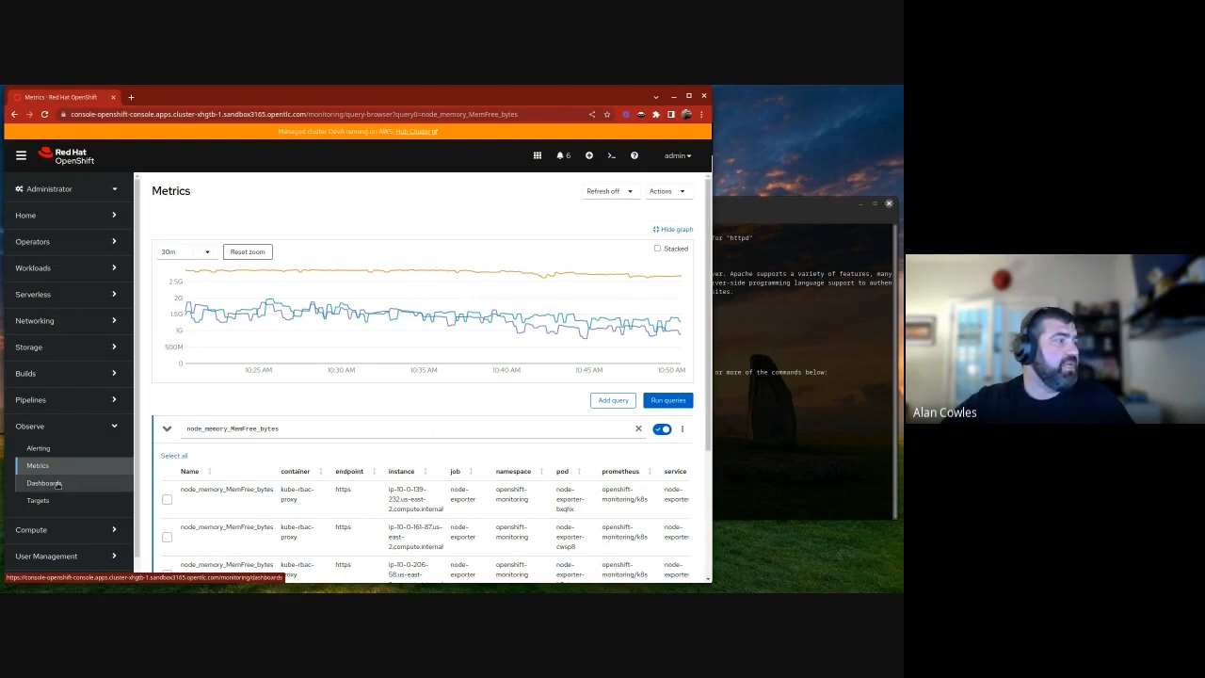
Load the API Performance dashboard and scroll through its request duration and rate charts
click(45, 482)
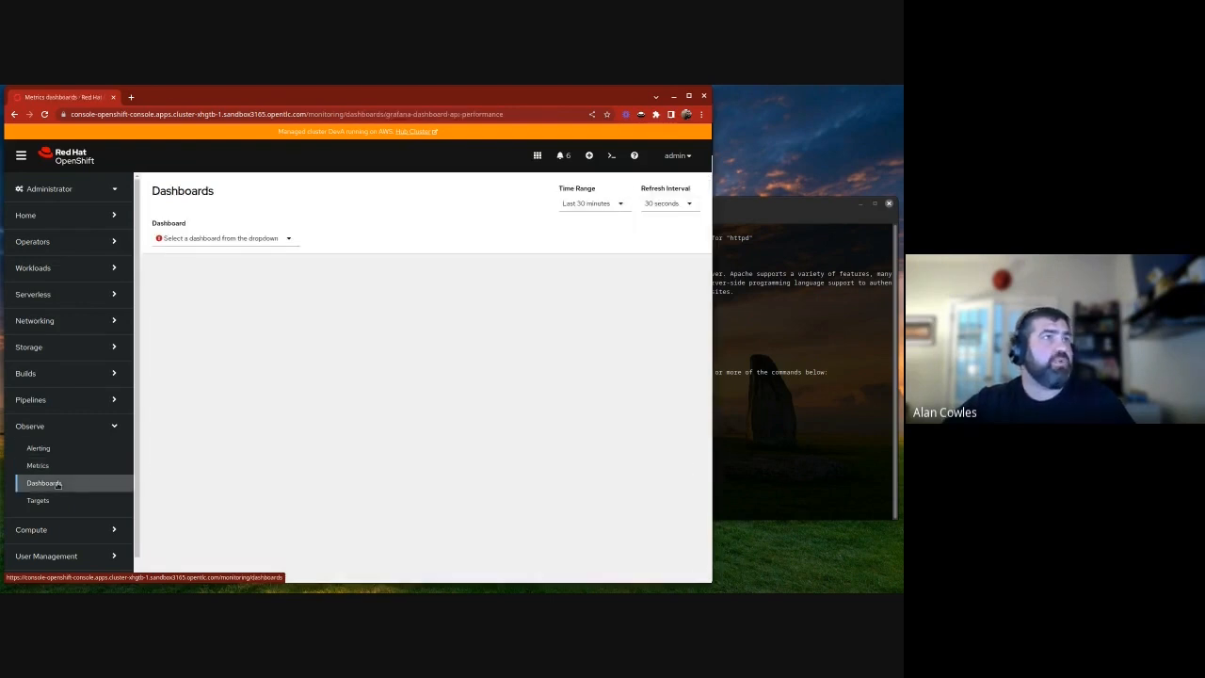
click(224, 237)
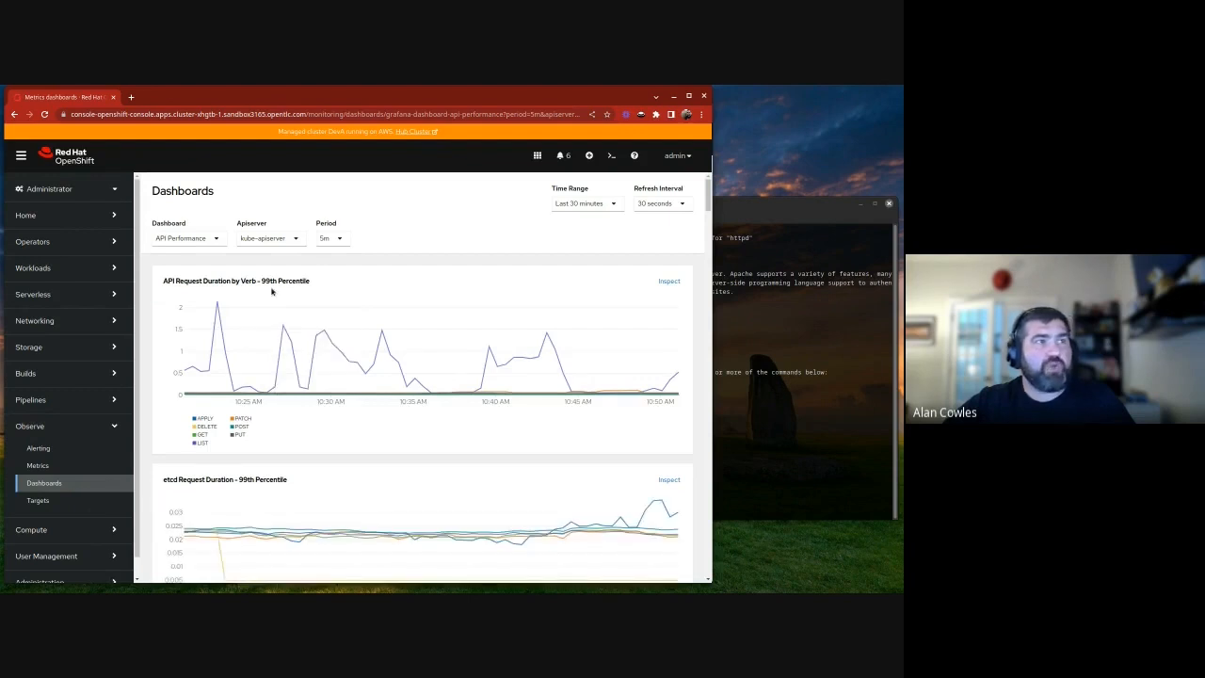
scroll(down, 3)
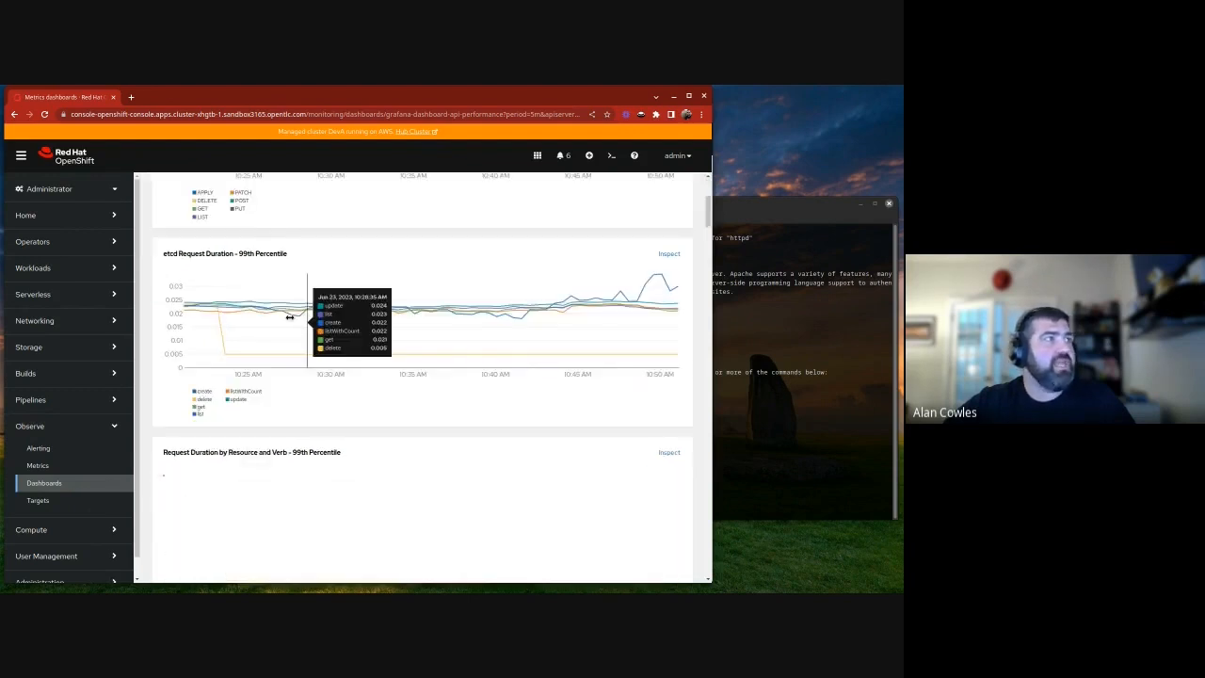
mouse_move(617, 312)
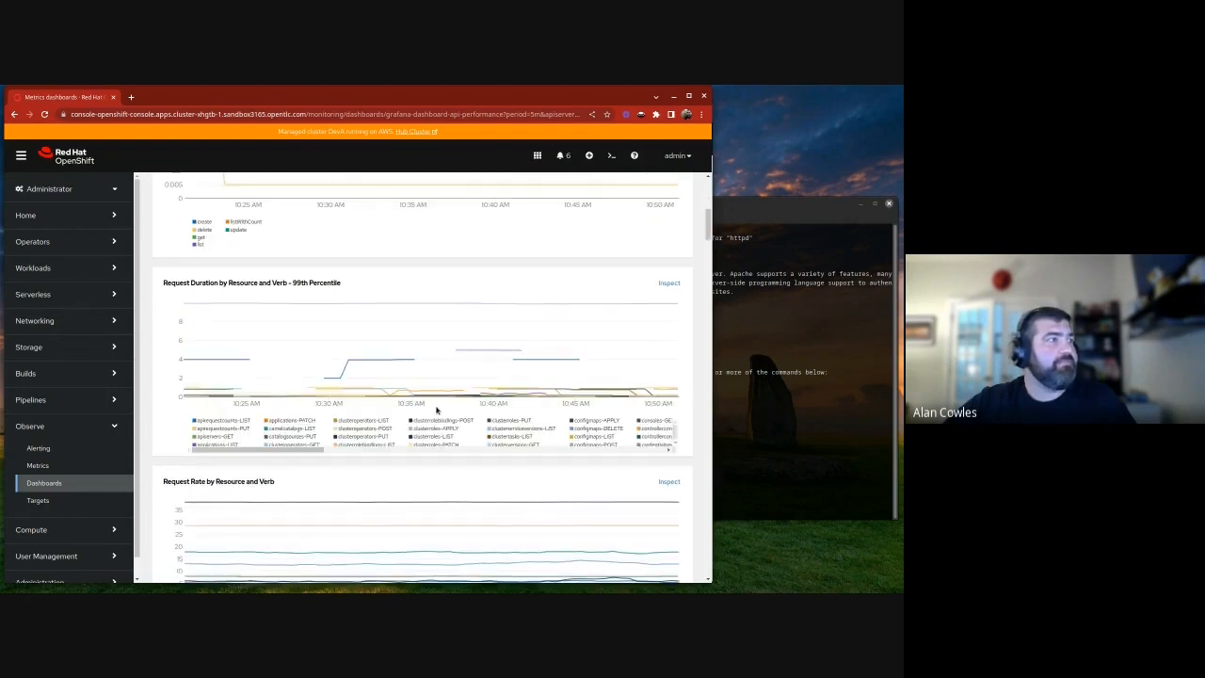
scroll(down, 3)
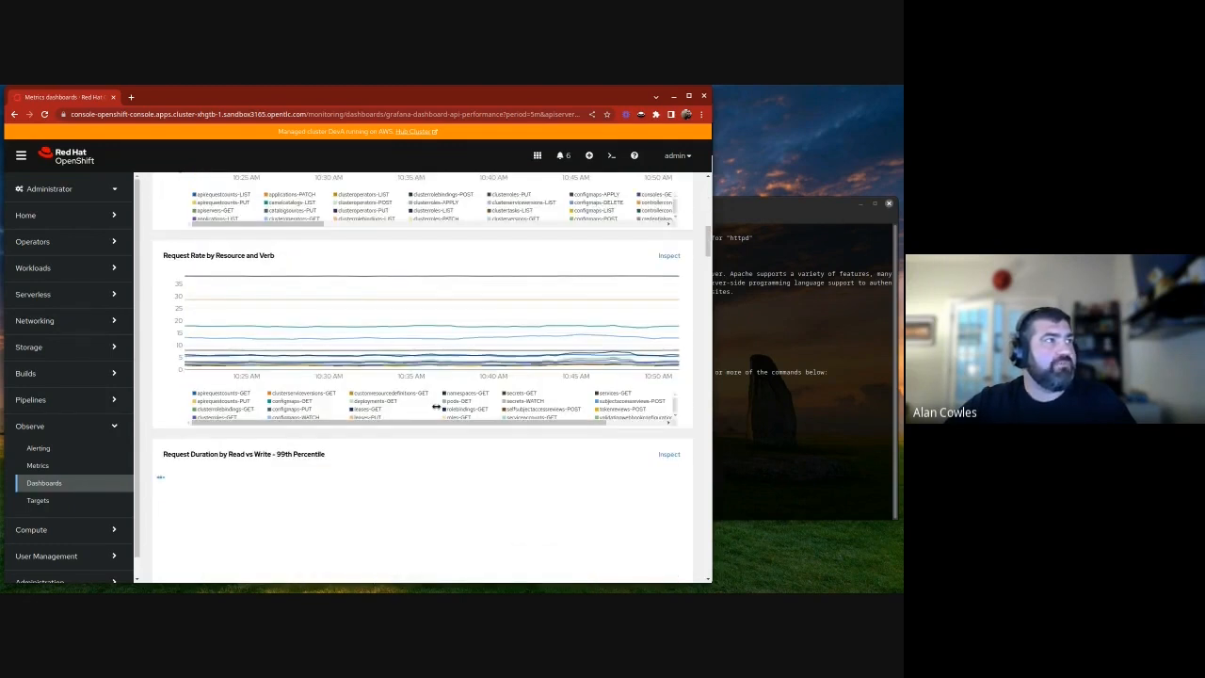
scroll(down, 3)
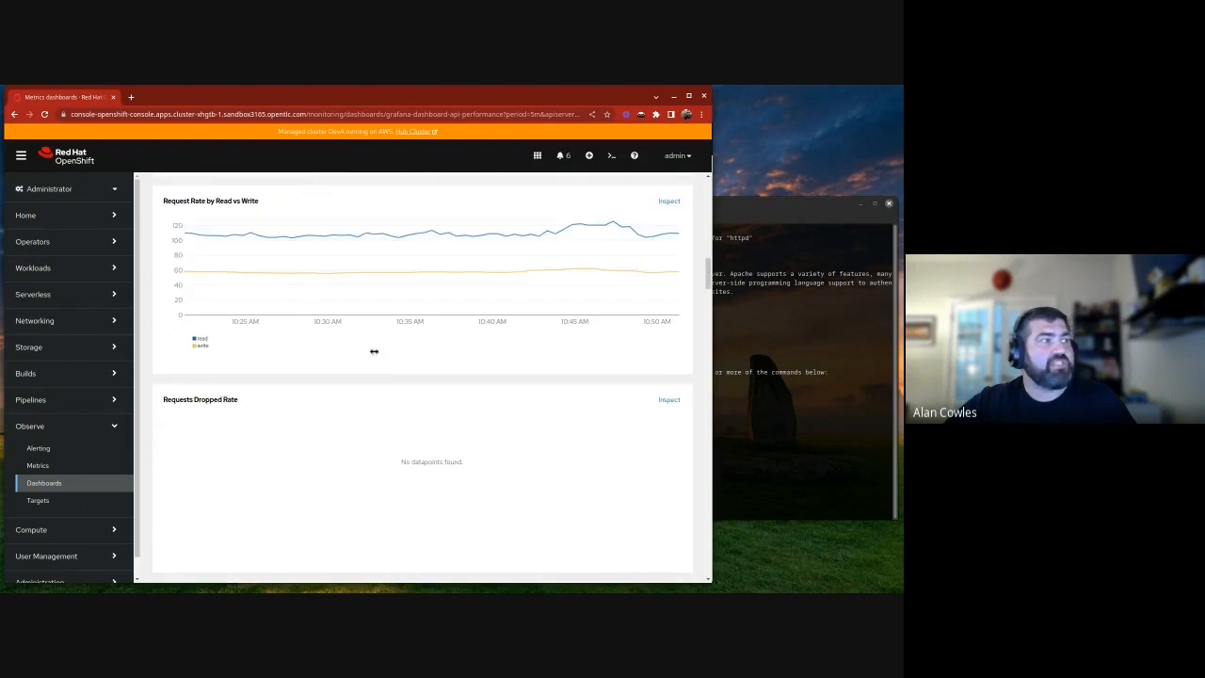
scroll(down, 3)
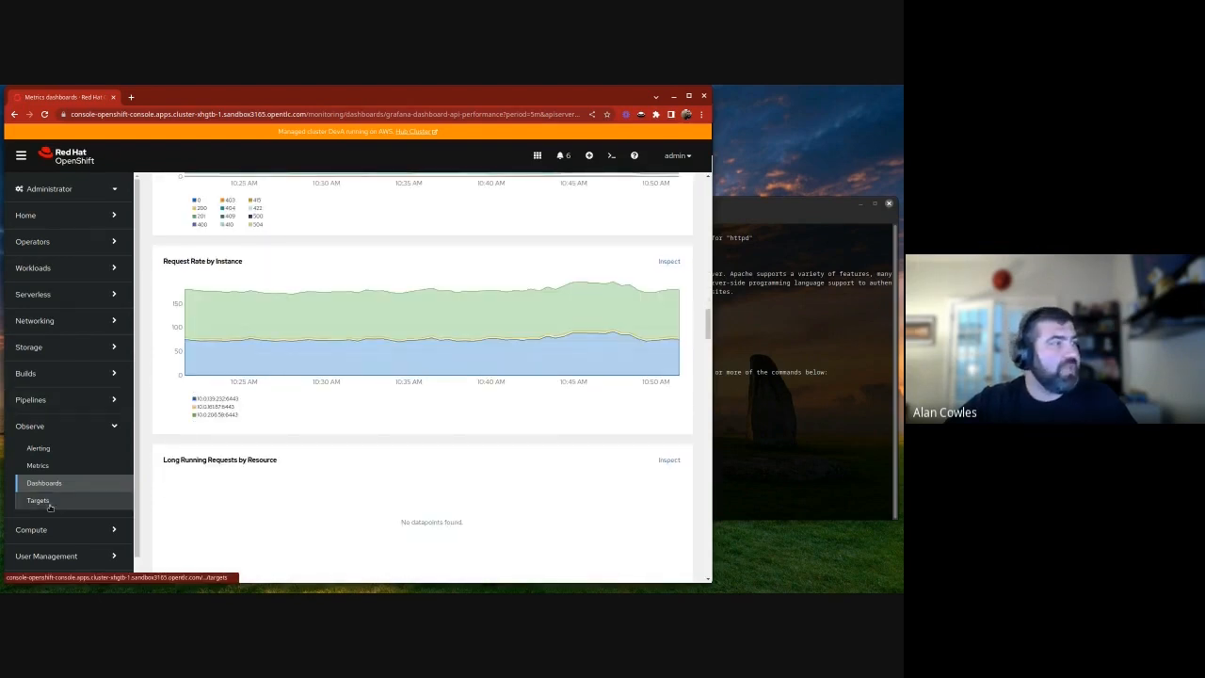
View the Observe > Targets list of metrics scrape targets and their up status
click(37, 501)
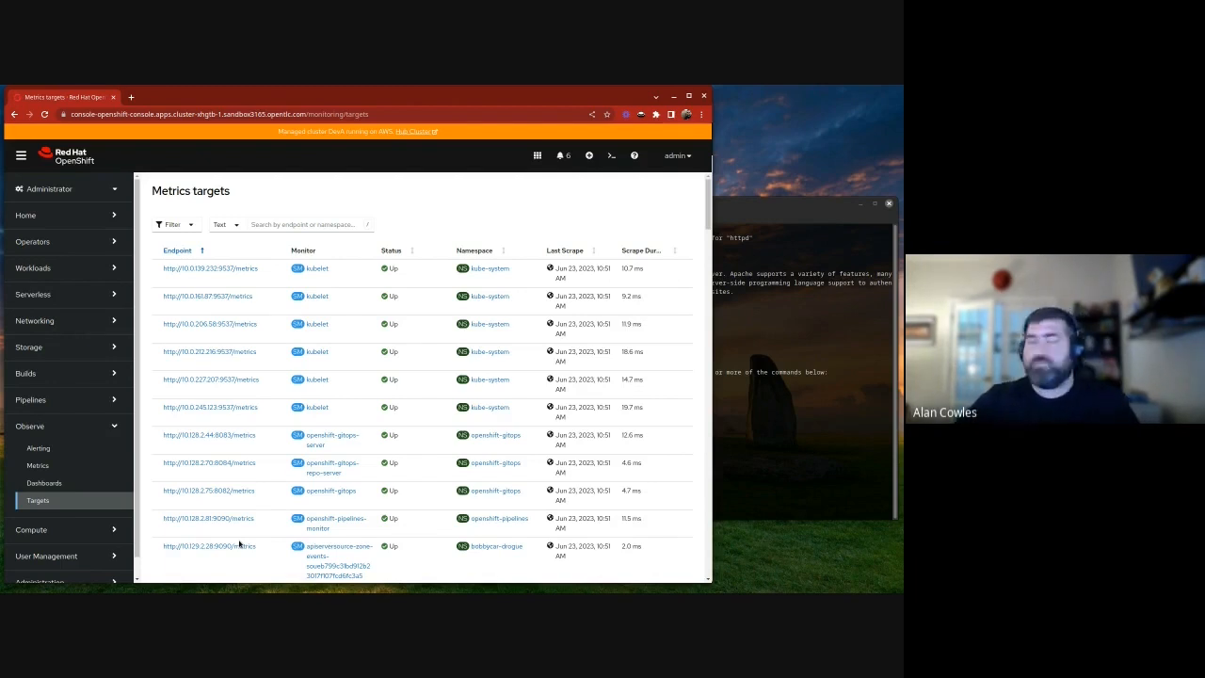
click(31, 426)
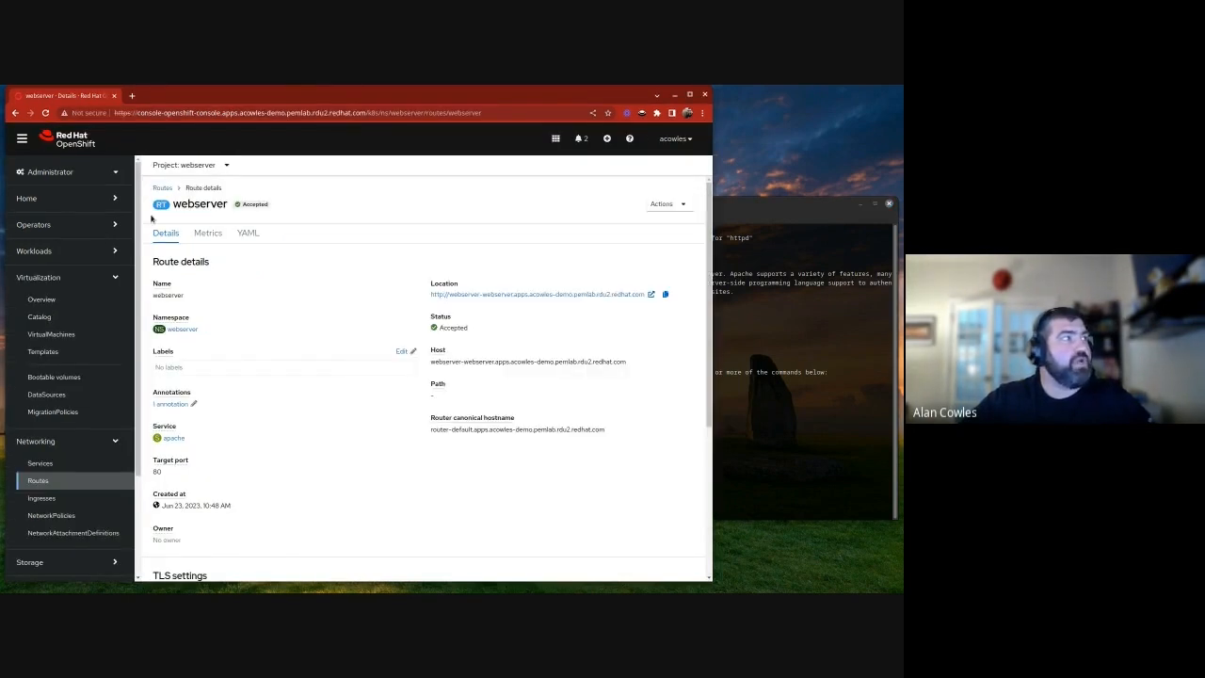
Review the CentOS Stream 8 VM's events, then request a command-line login token via Copy login command
click(41, 220)
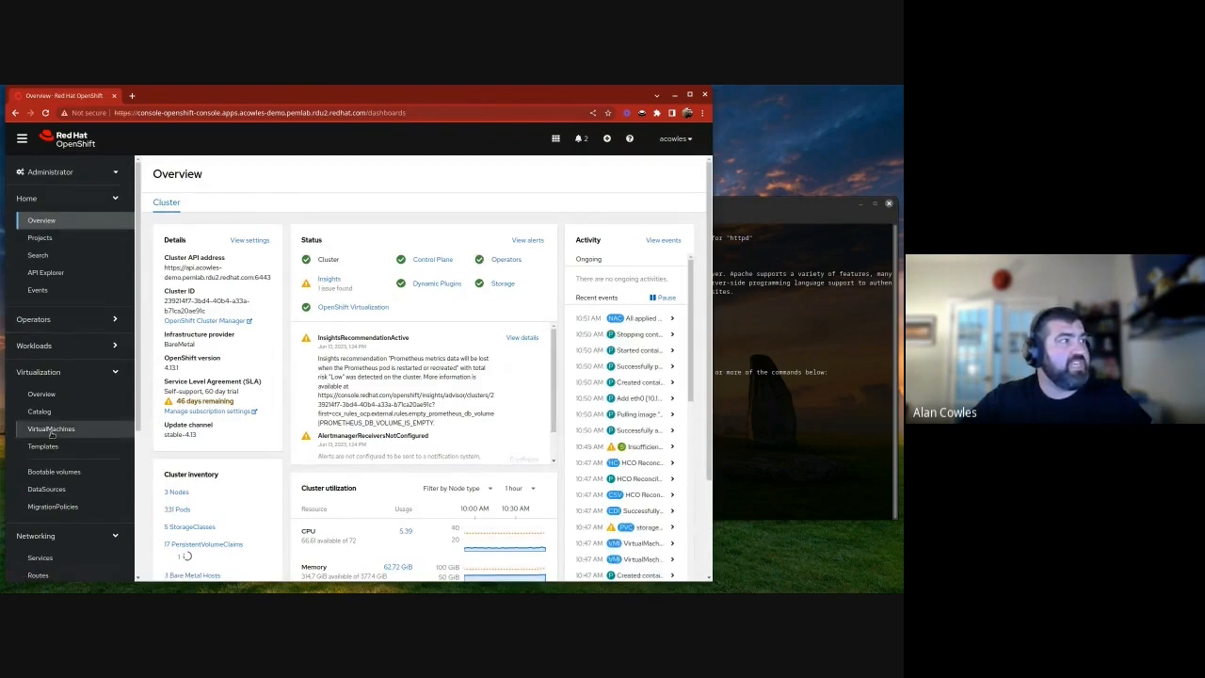
click(51, 429)
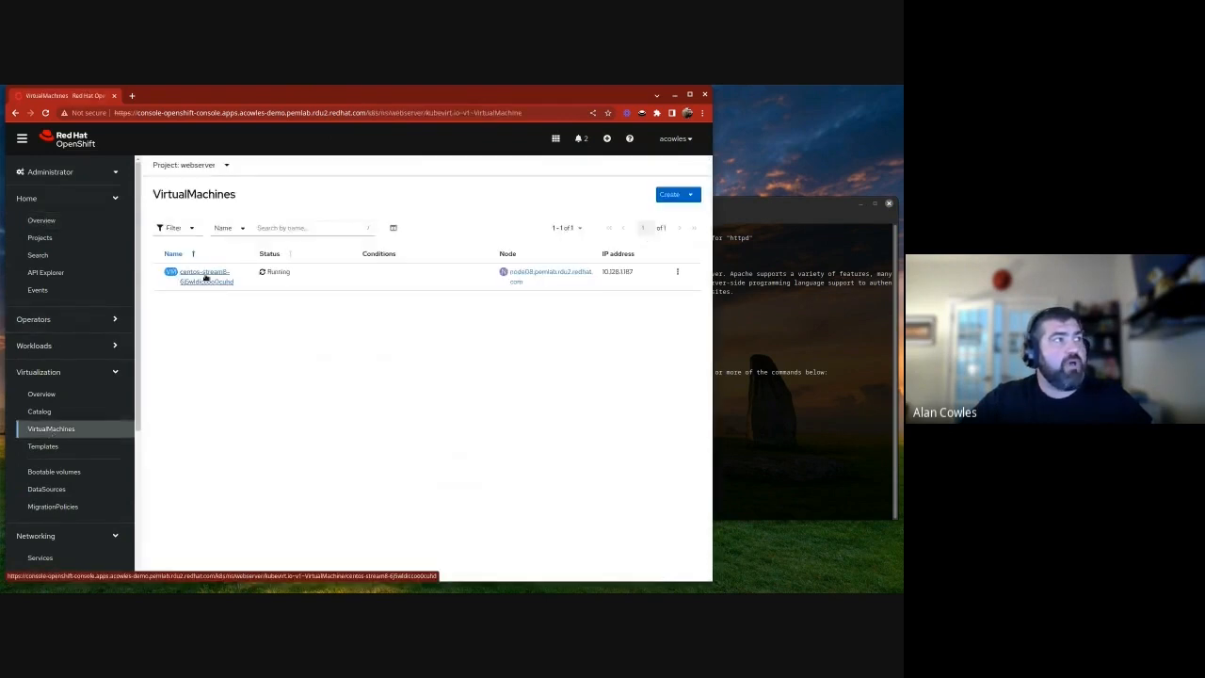
click(203, 271)
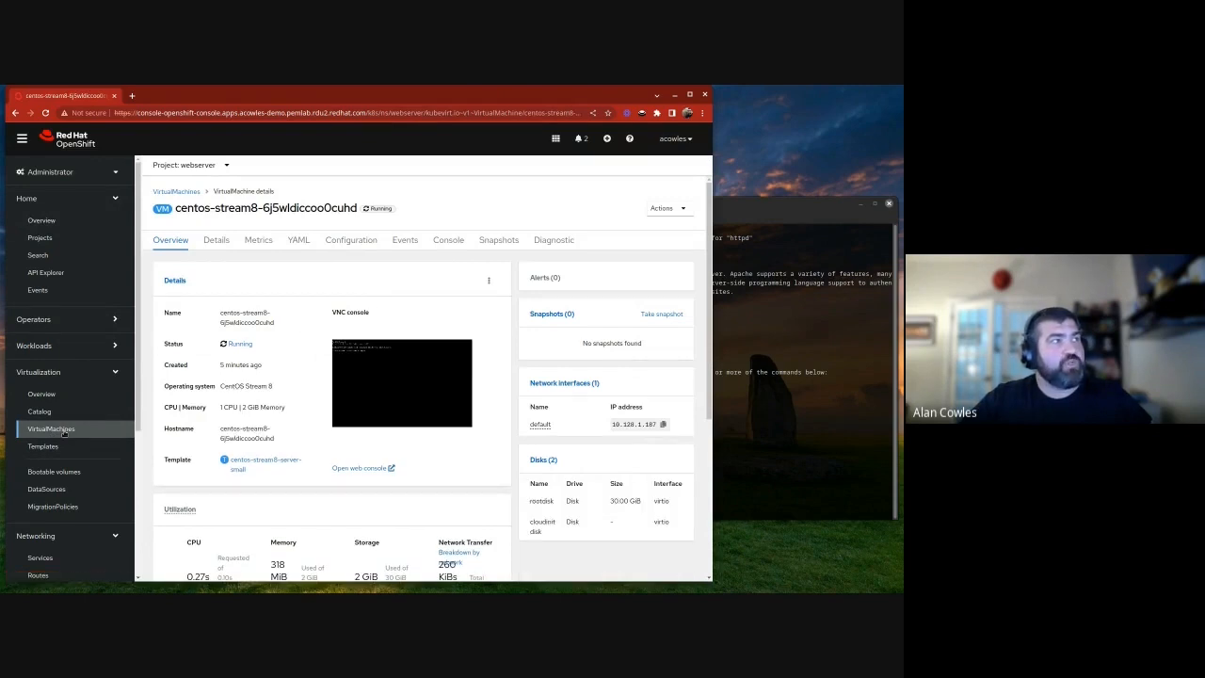
click(405, 241)
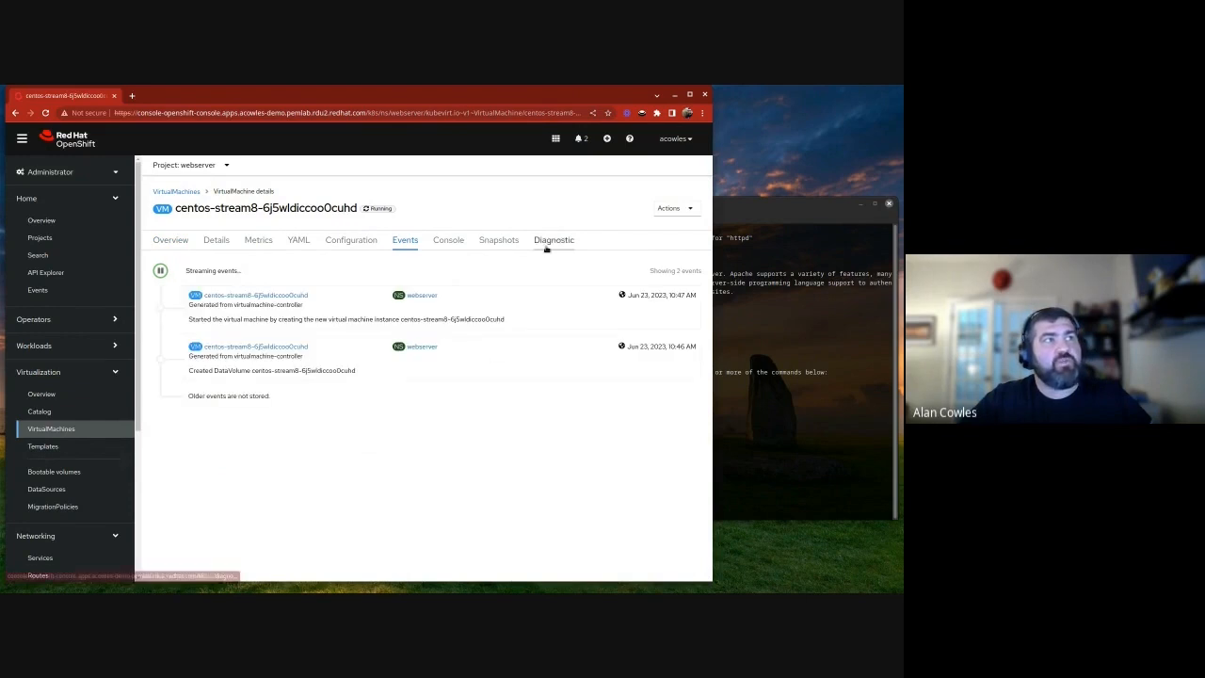
click(554, 239)
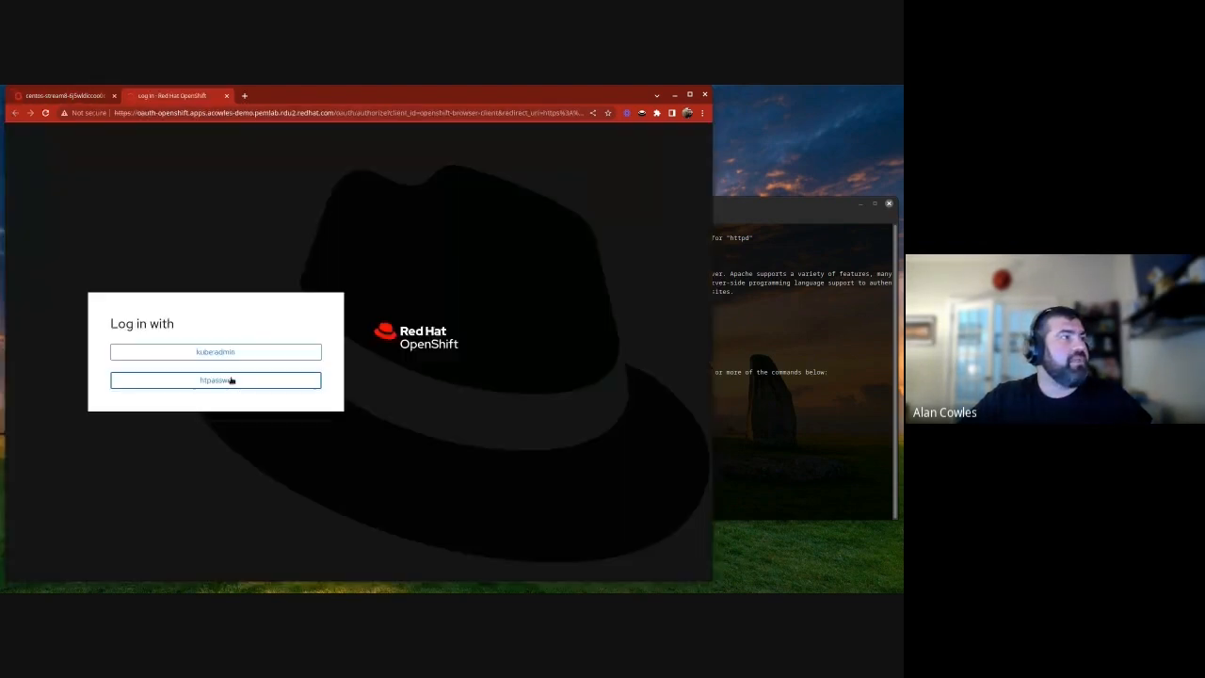
Sign in with htpasswd and display the API token with its oc login command
click(215, 381)
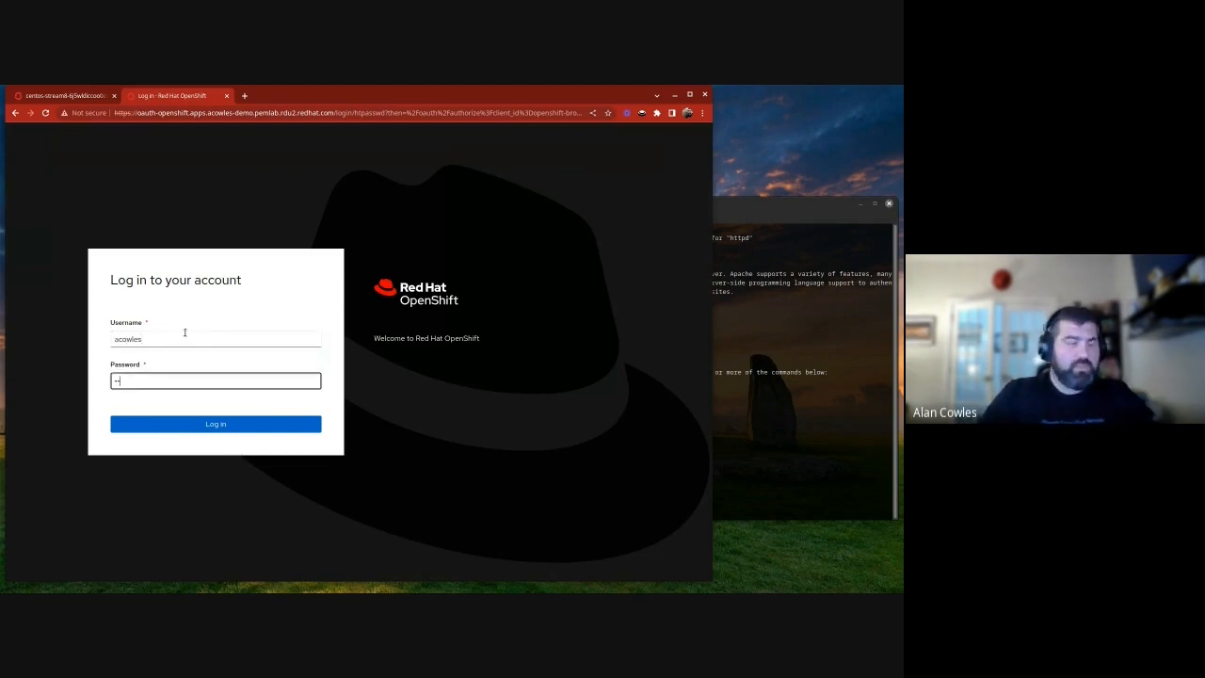
click(215, 424)
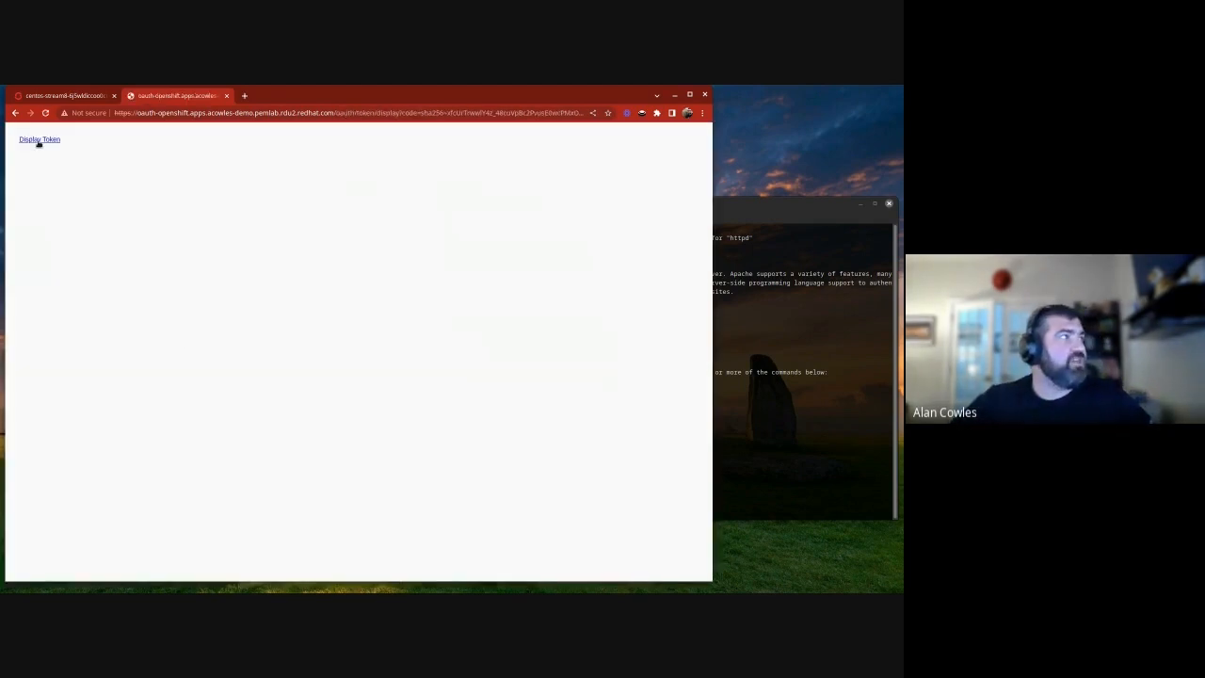
click(37, 139)
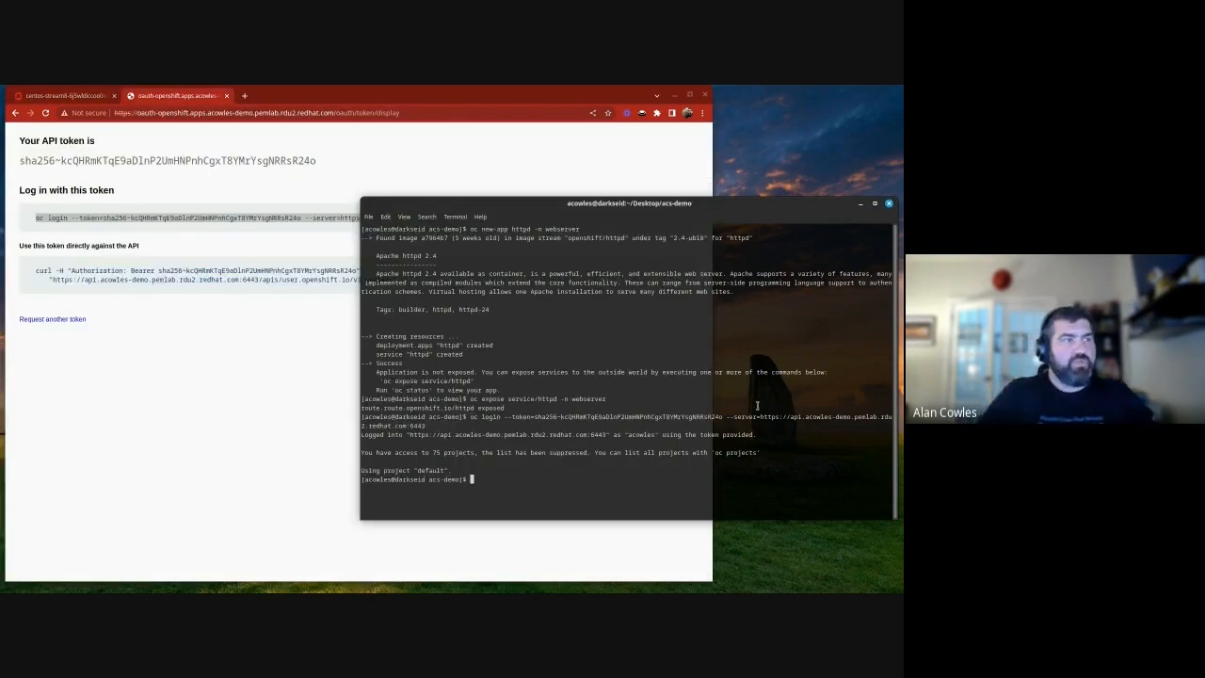
List the webserver project's pods and delete the CentOS VM's virt-launcher pod
text(oc get pods -n webserver)
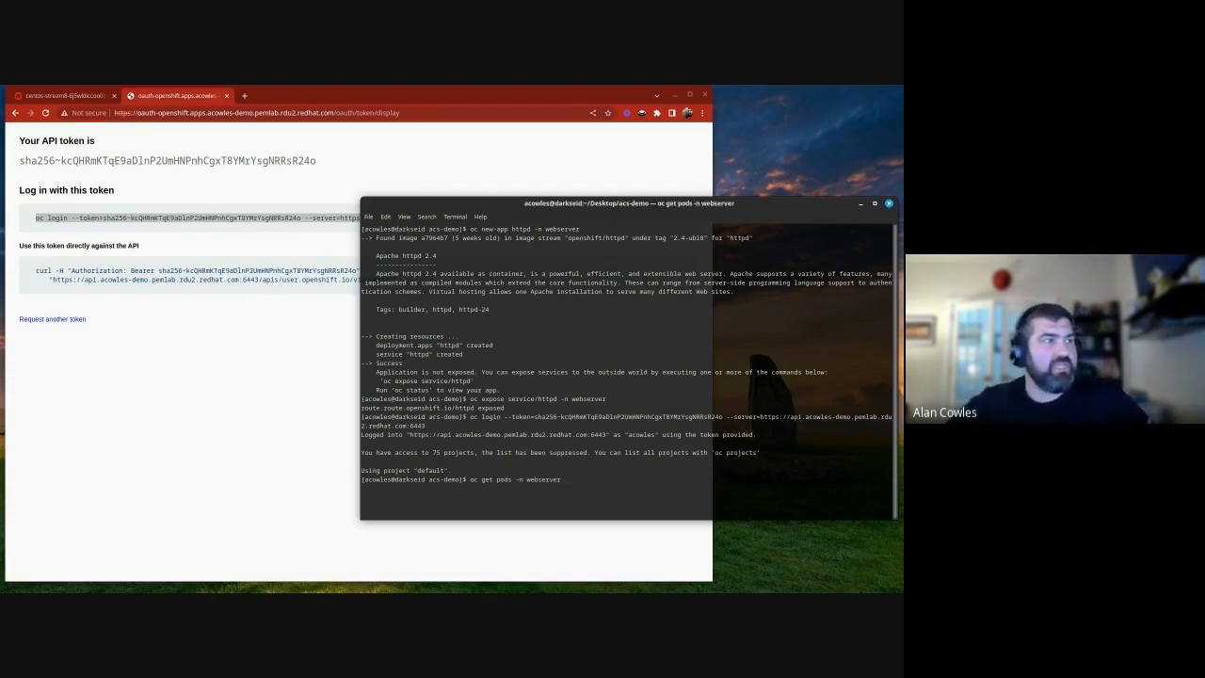
key(Return)
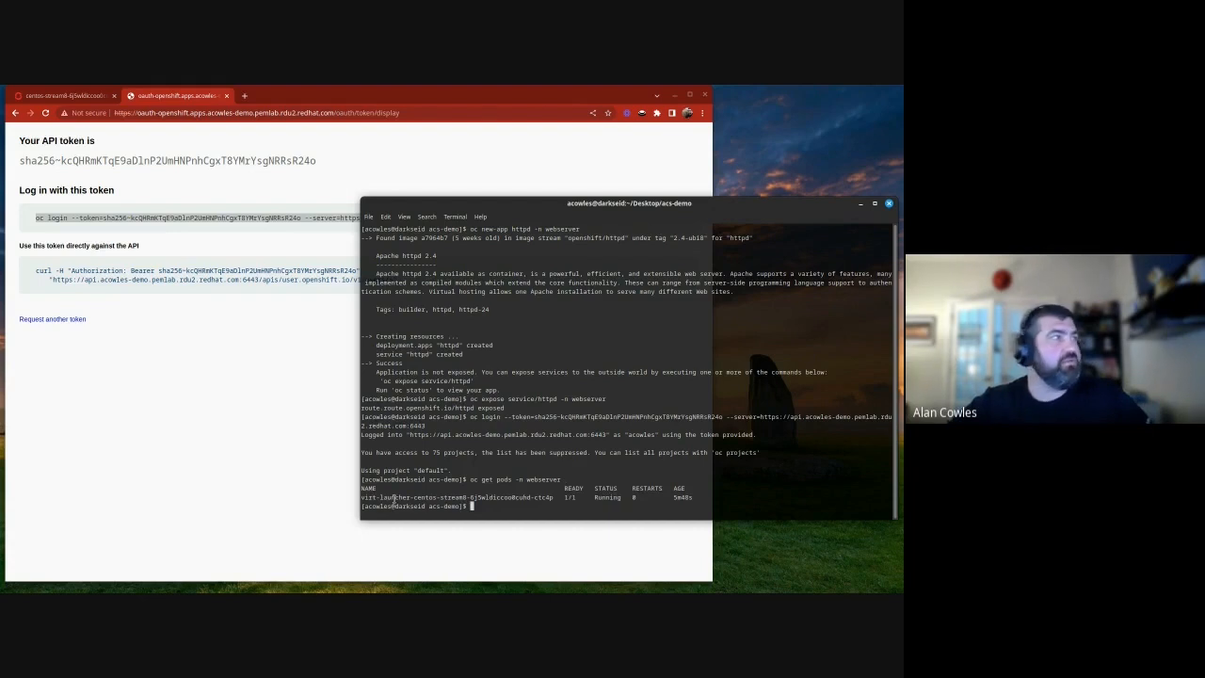
click(64, 94)
text(oc delete pod -n webserver virt-launcher-centos-stream8-6j5wldiccoo0cuhd-ctc4p)
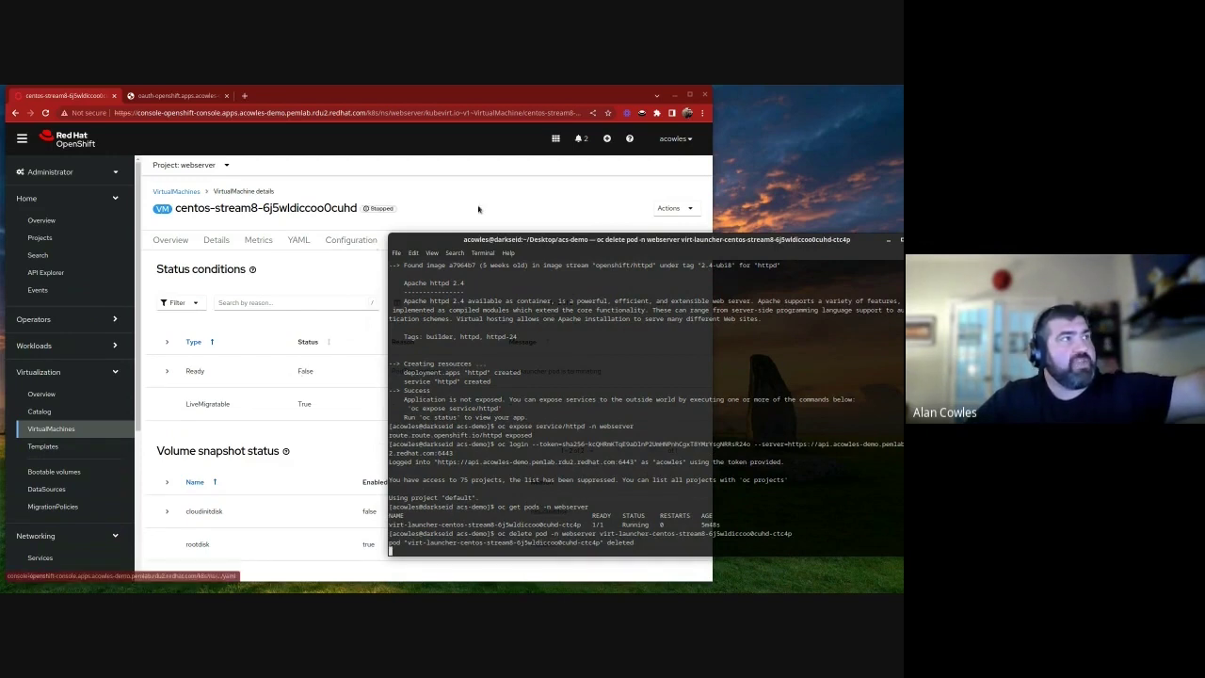
Check the CentOS VM's events showing it stopped and restarted, then return to the cluster overview
click(403, 239)
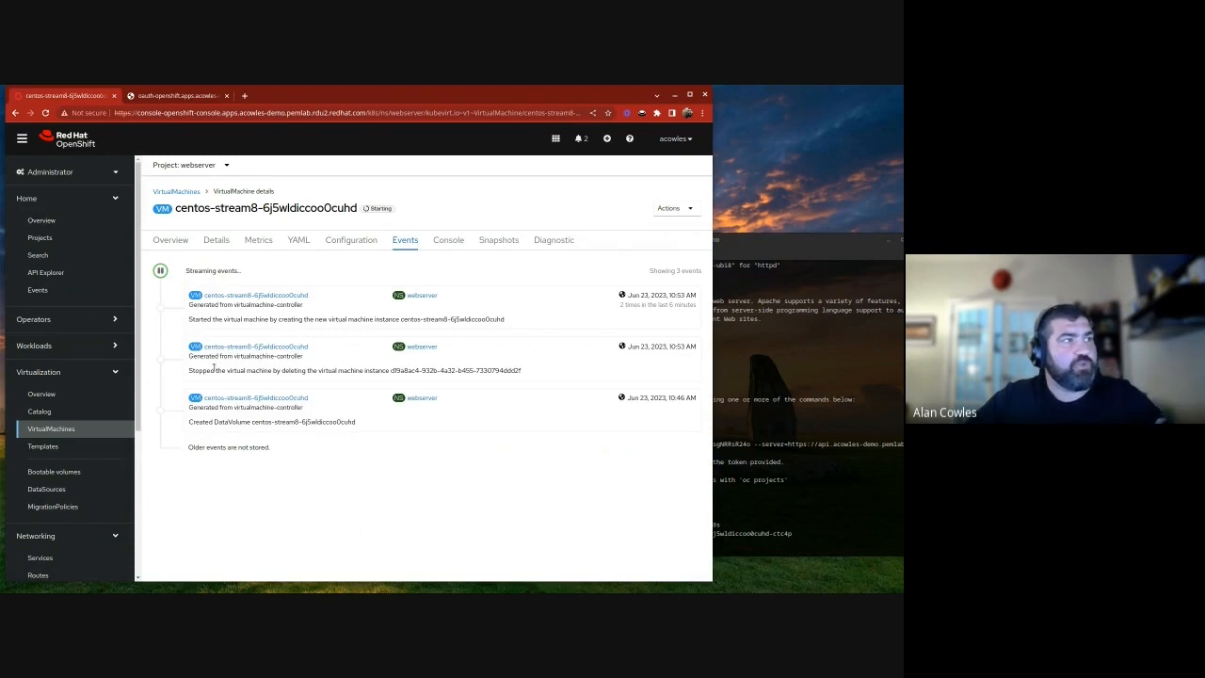
triple_click(377, 373)
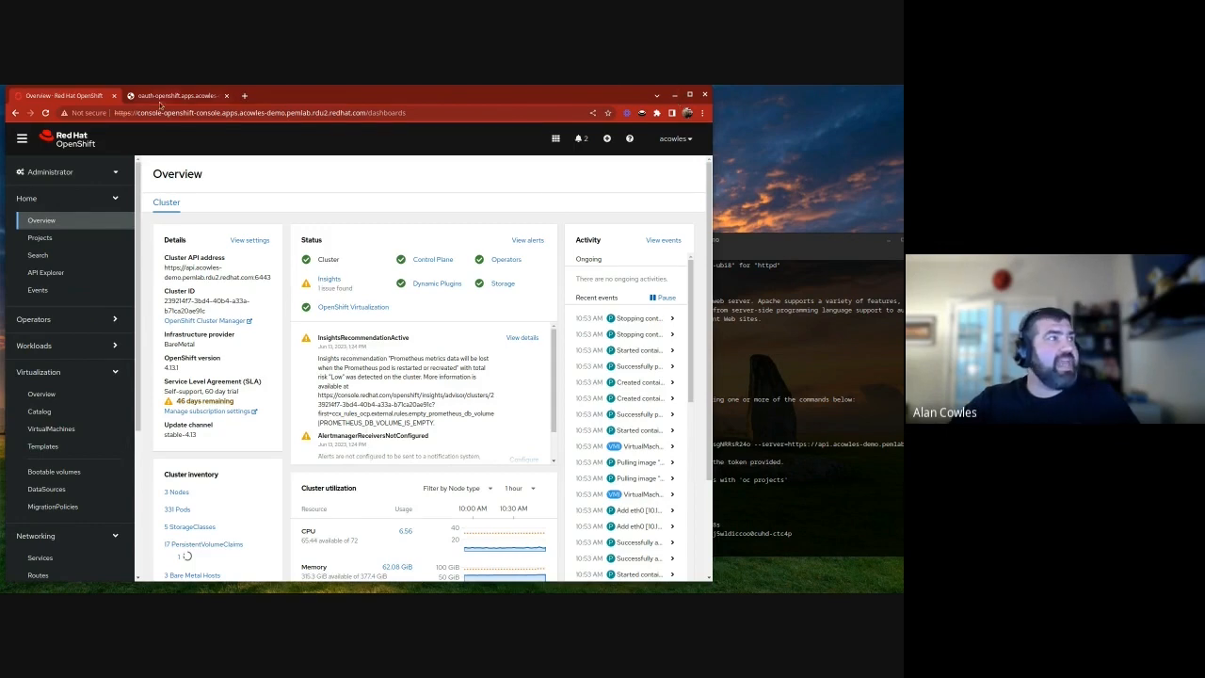
Follow the Cost Management link to the Hybrid Cloud Console's OpenShift cost overview
click(233, 94)
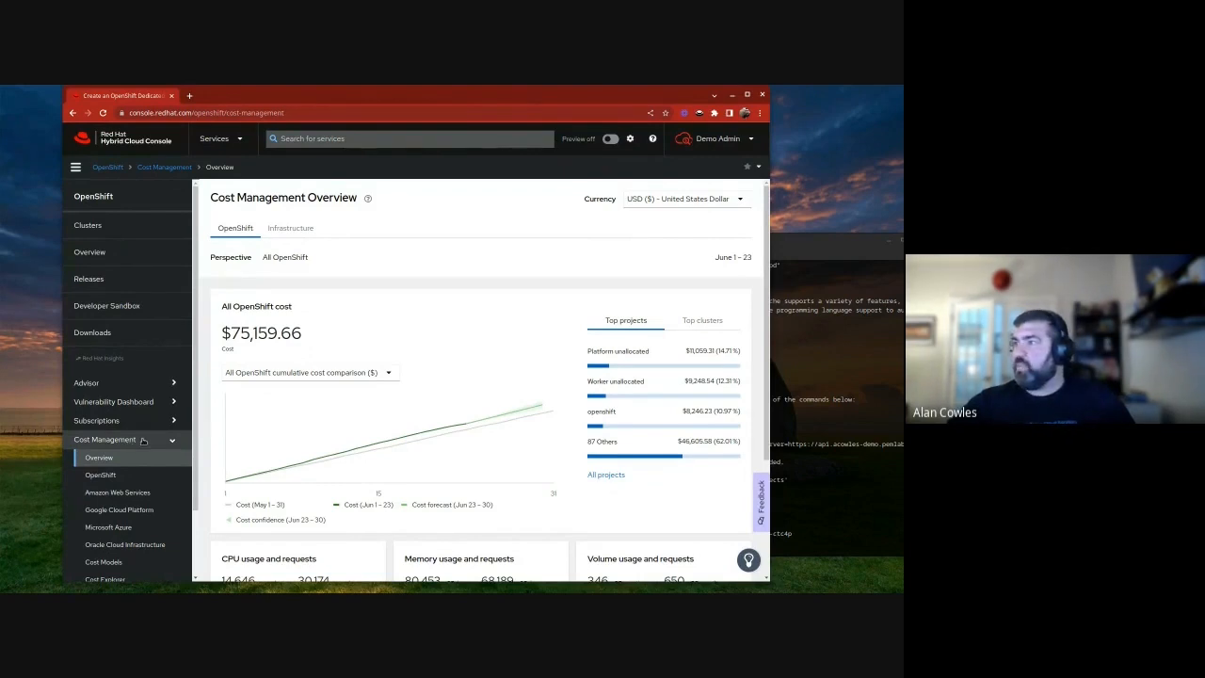
mouse_move(283, 450)
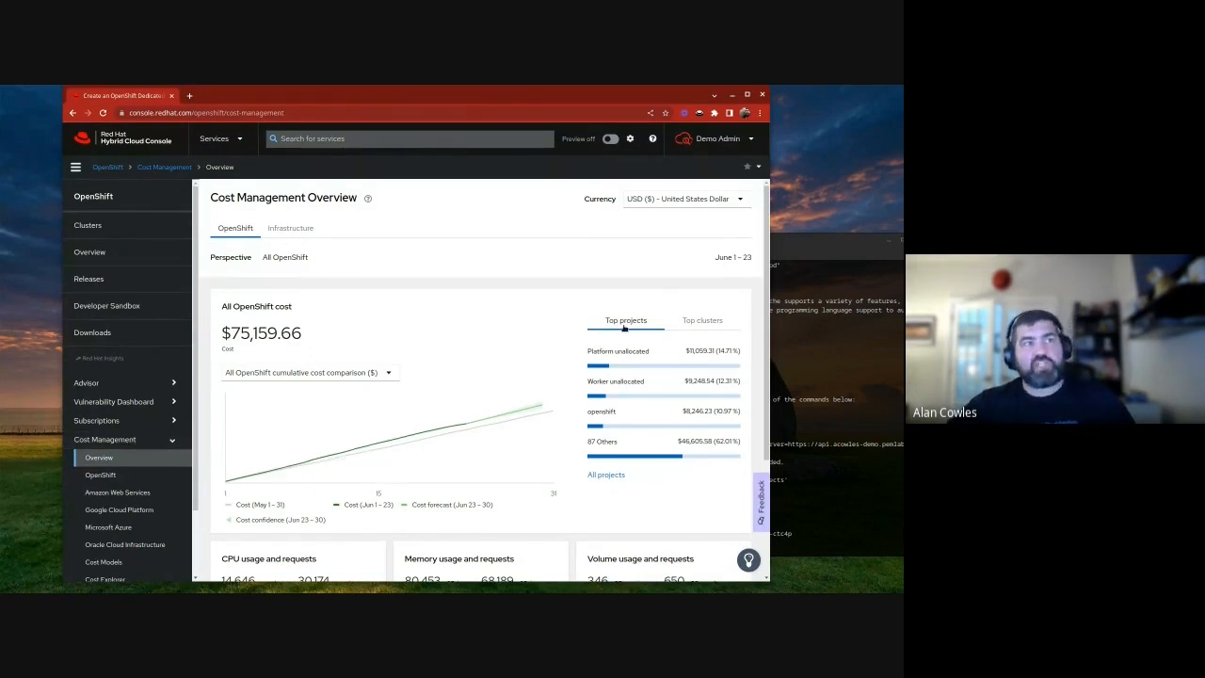
mouse_move(628, 475)
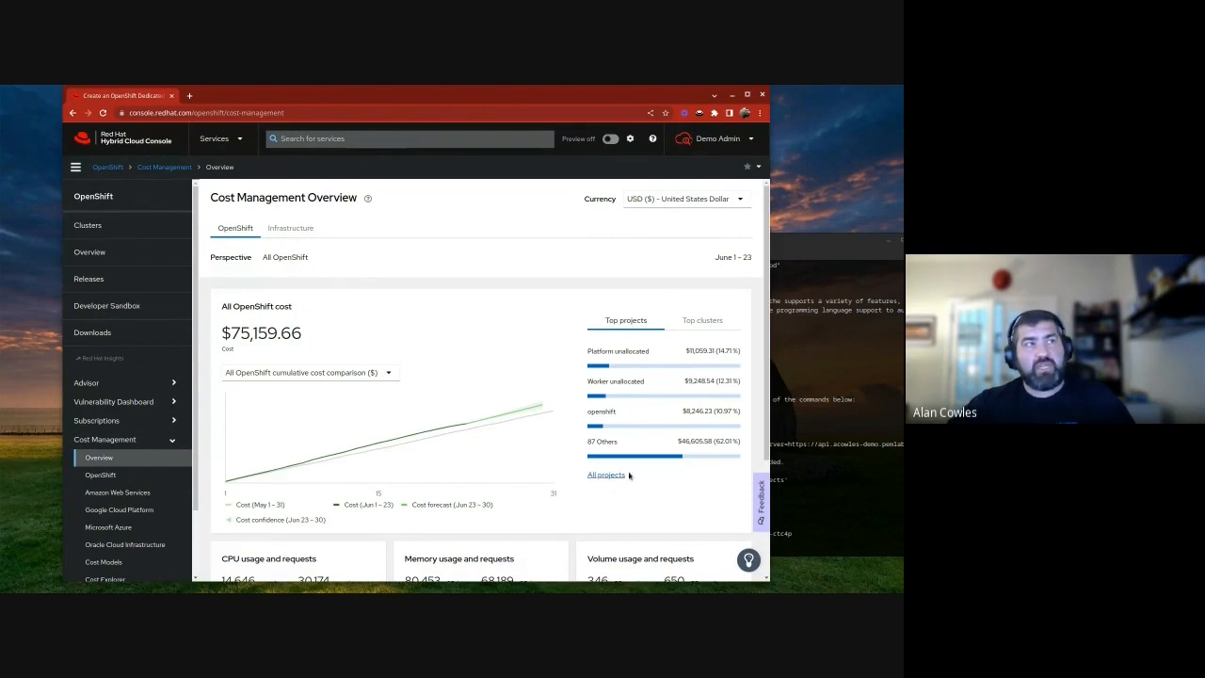
View costs by top clusters, then switch to infrastructure costs for Amazon Web Services
click(702, 320)
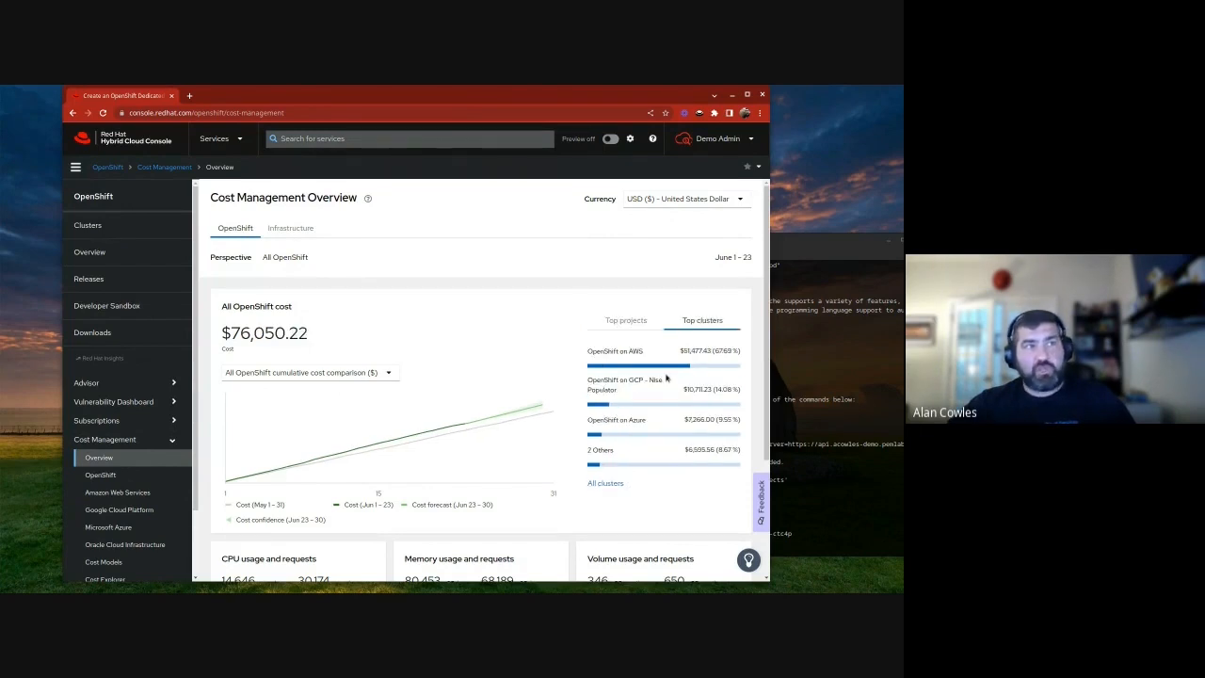
mouse_move(704, 467)
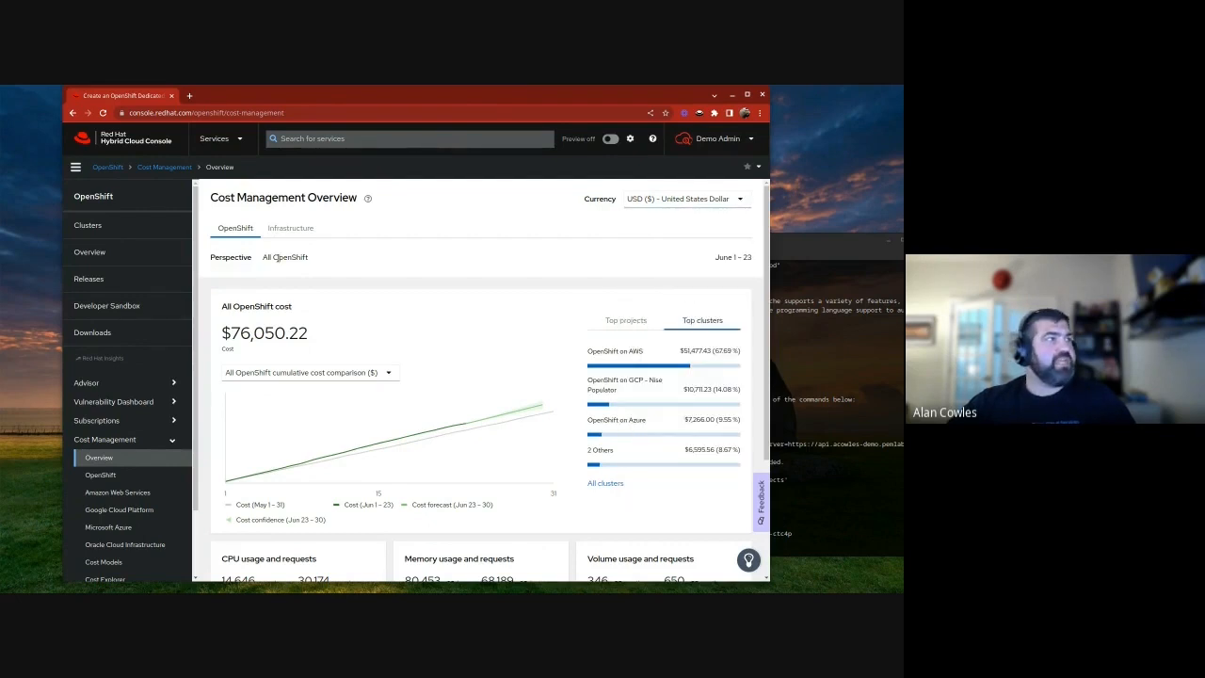
click(290, 227)
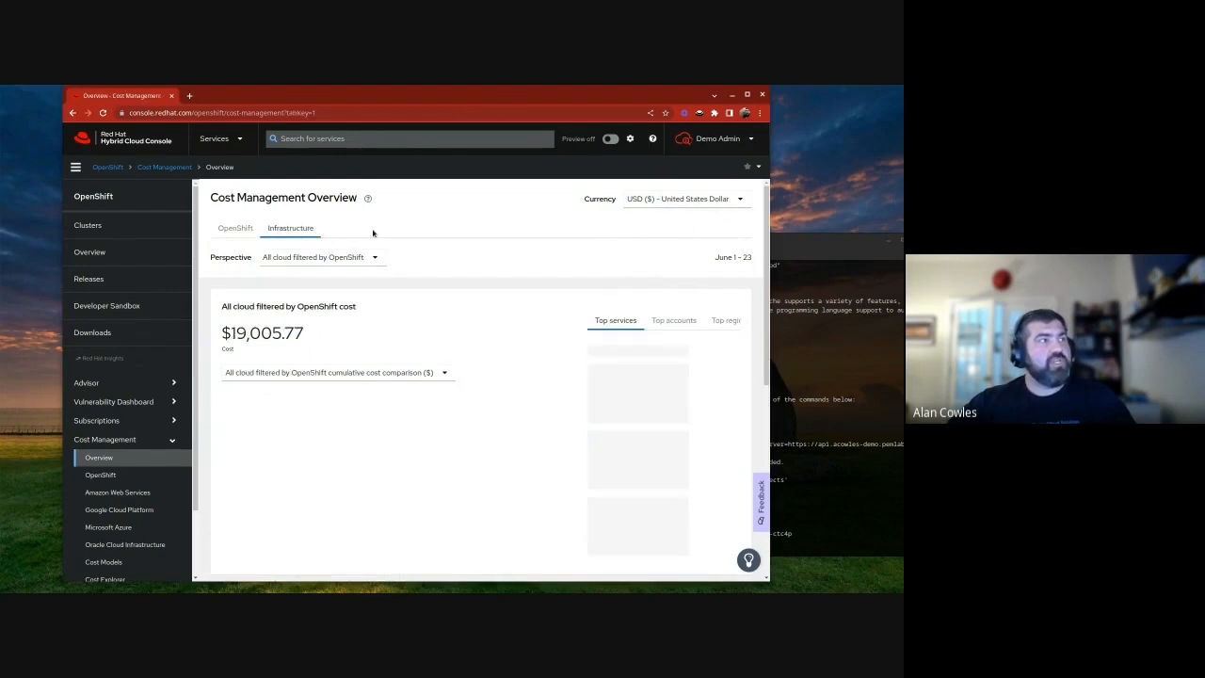
click(320, 256)
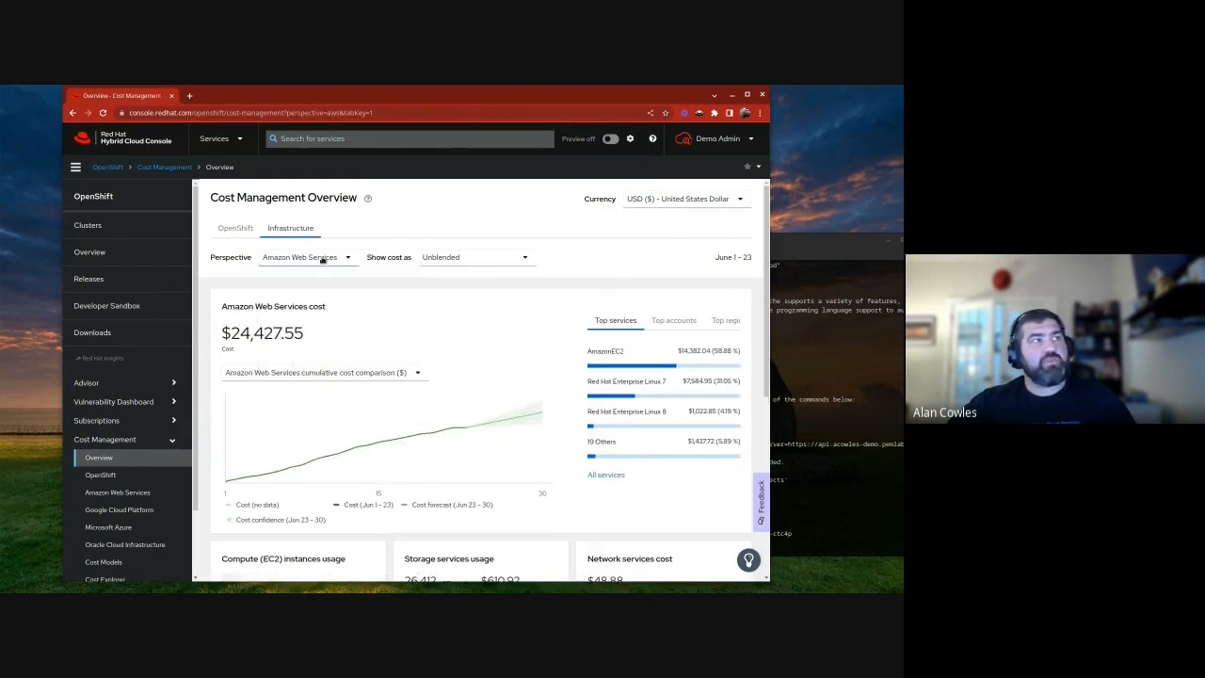
click(305, 256)
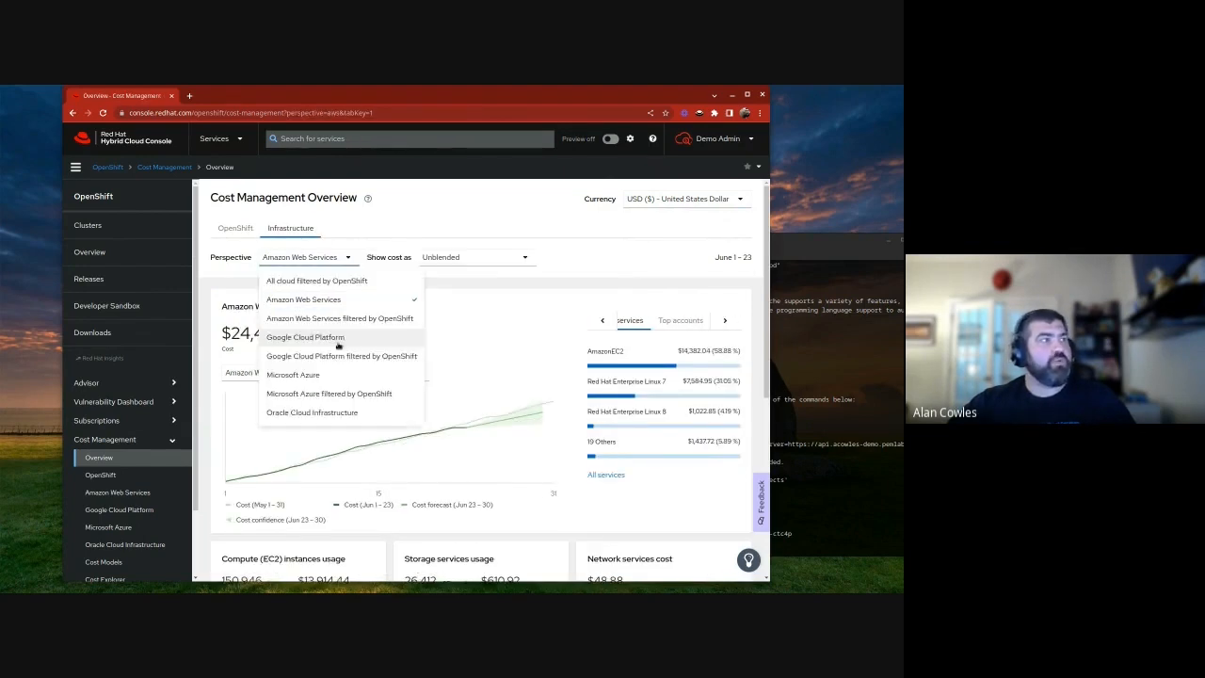
Compare Microsoft Azure costs, then settle on AWS costs filtered by OpenShift with service breakdowns
click(294, 374)
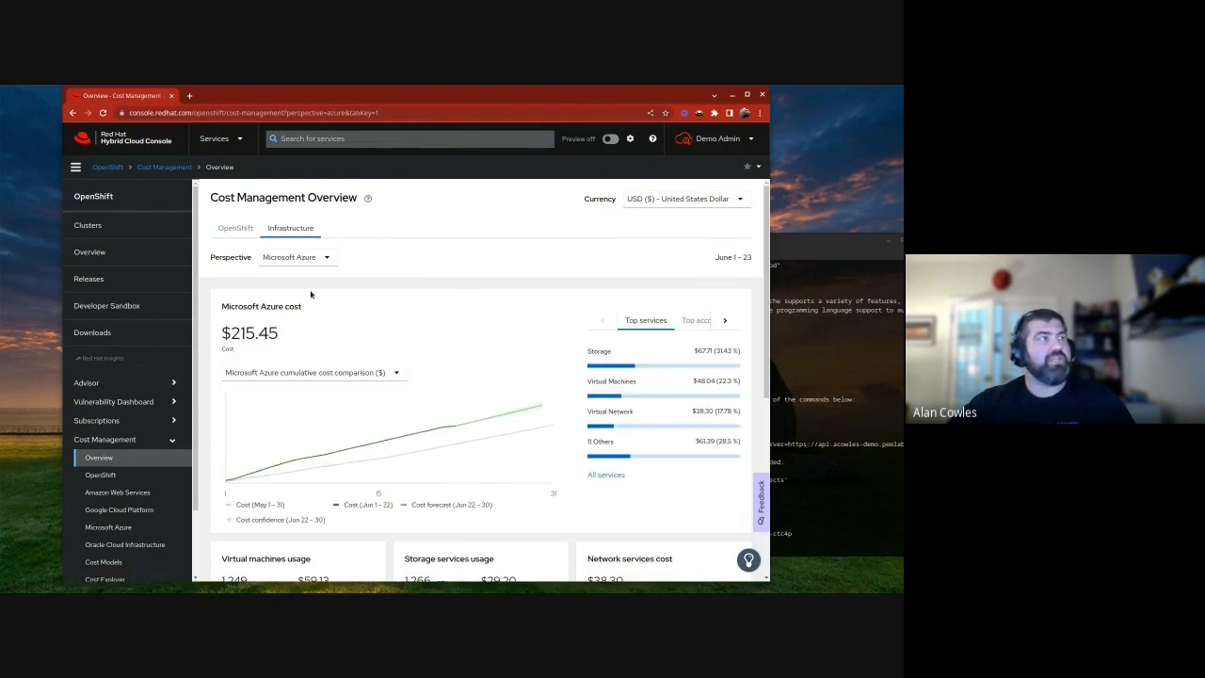
click(298, 256)
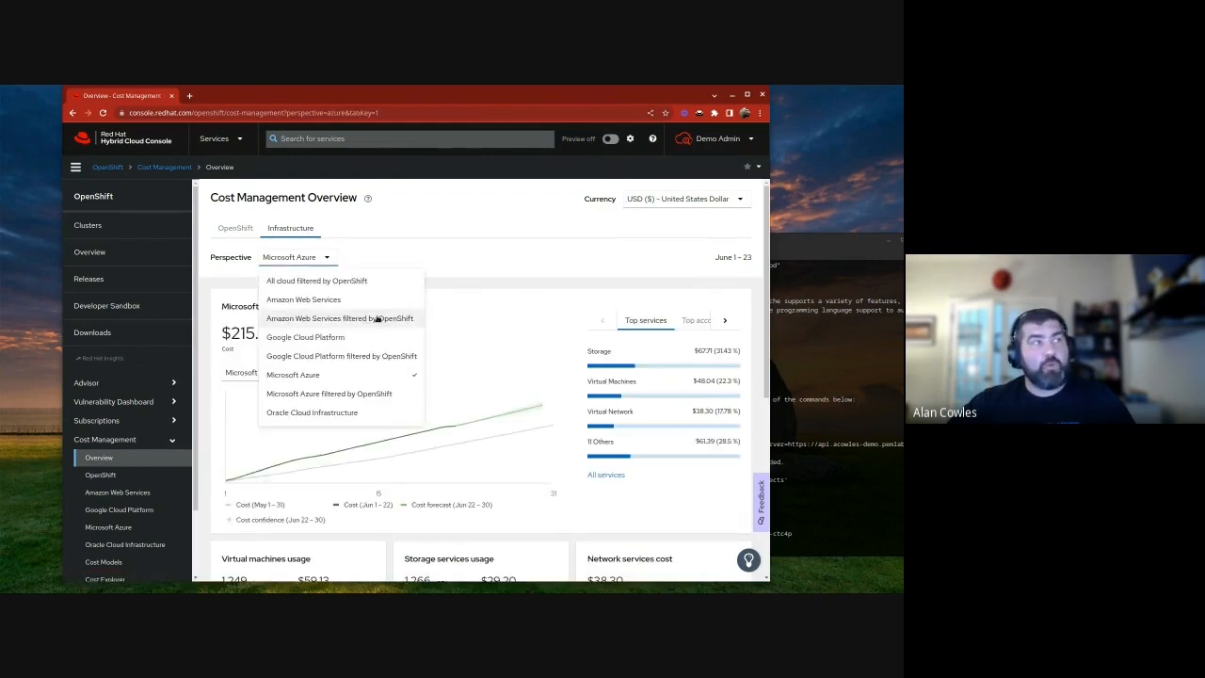
click(338, 318)
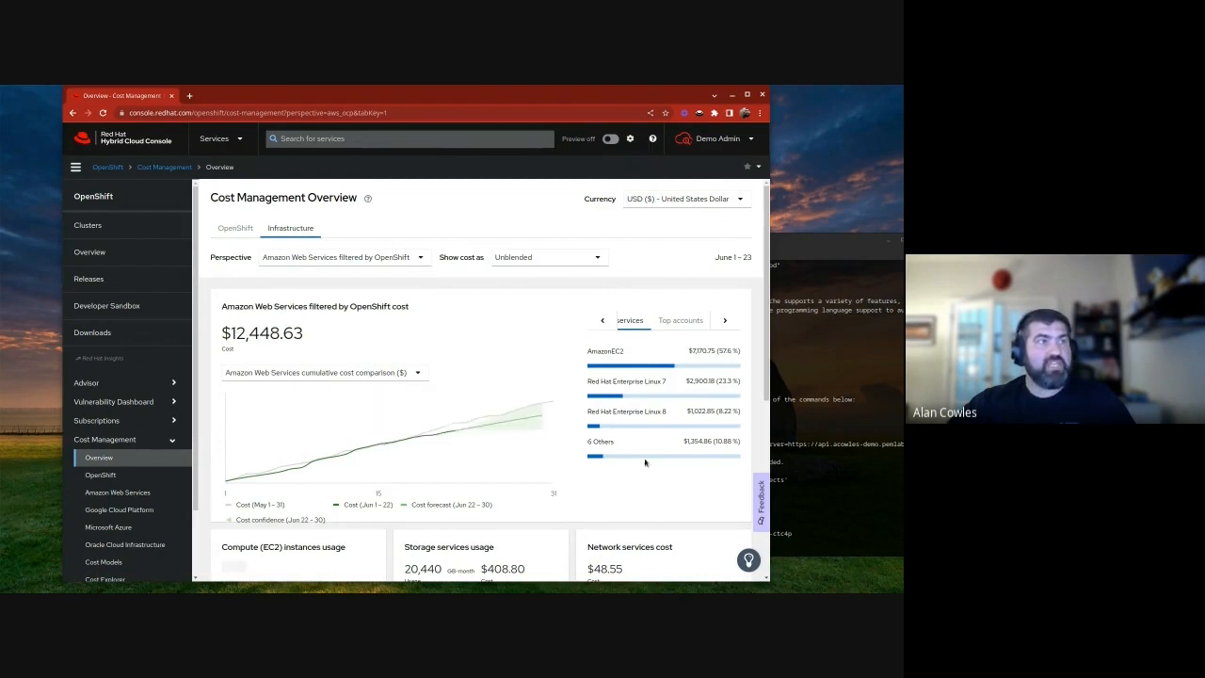
mouse_move(358, 312)
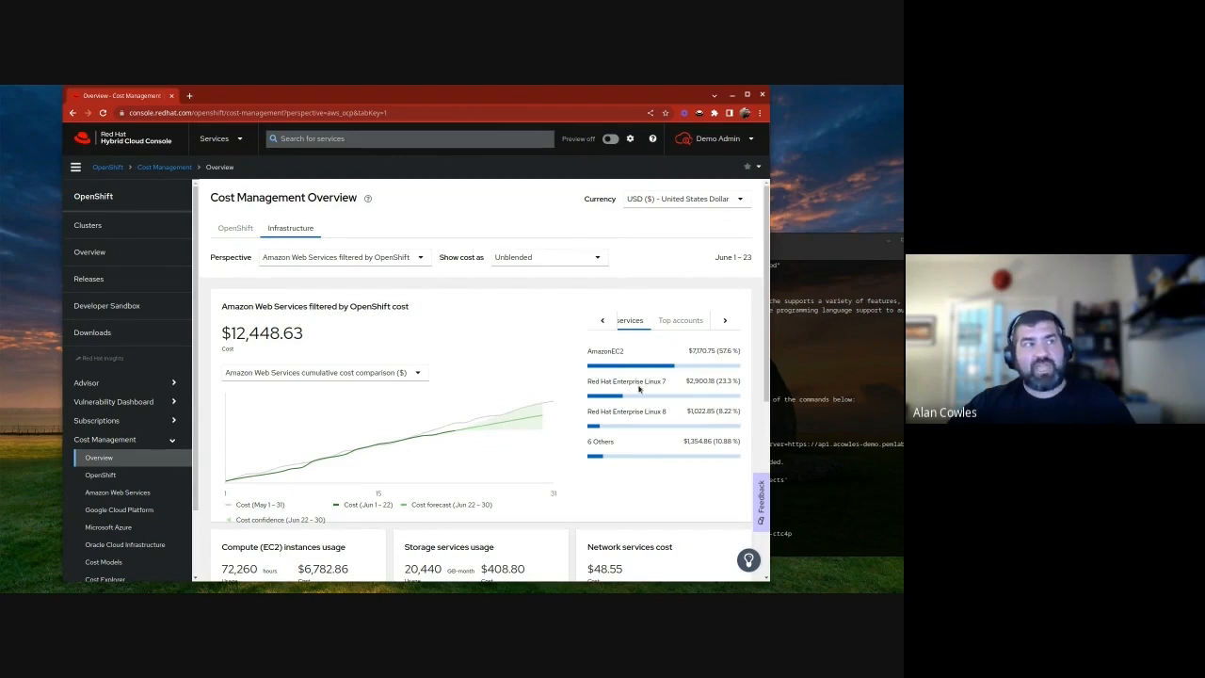
mouse_move(659, 388)
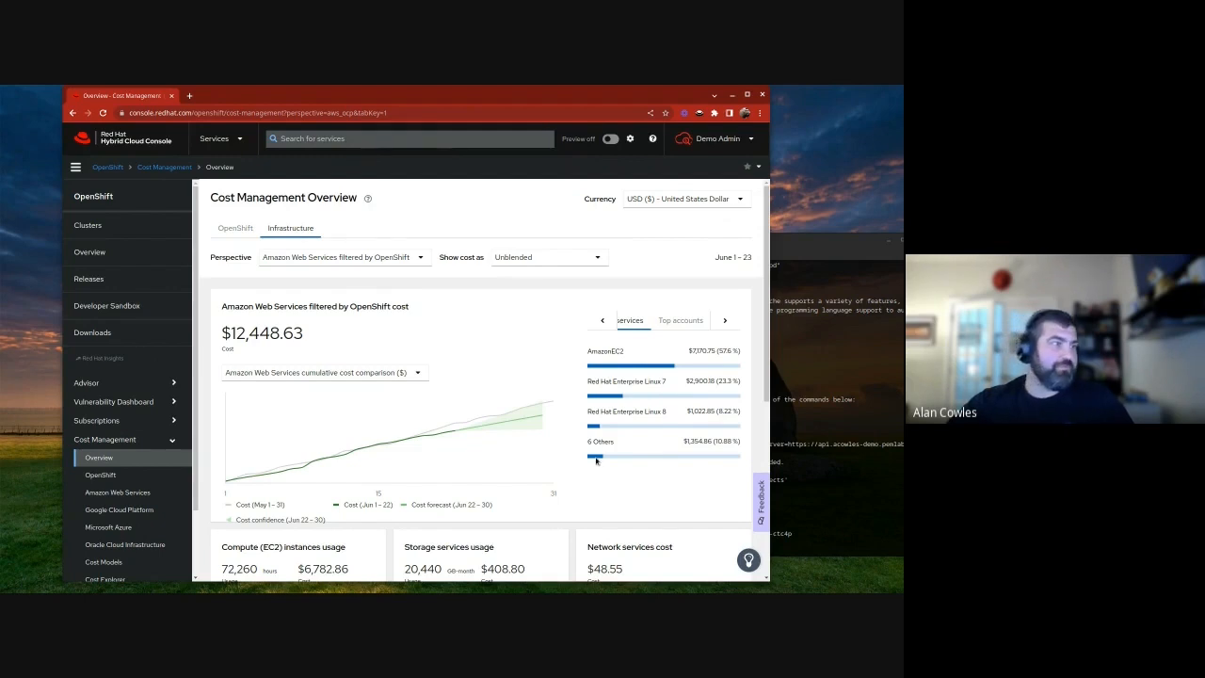
scroll(down, 3)
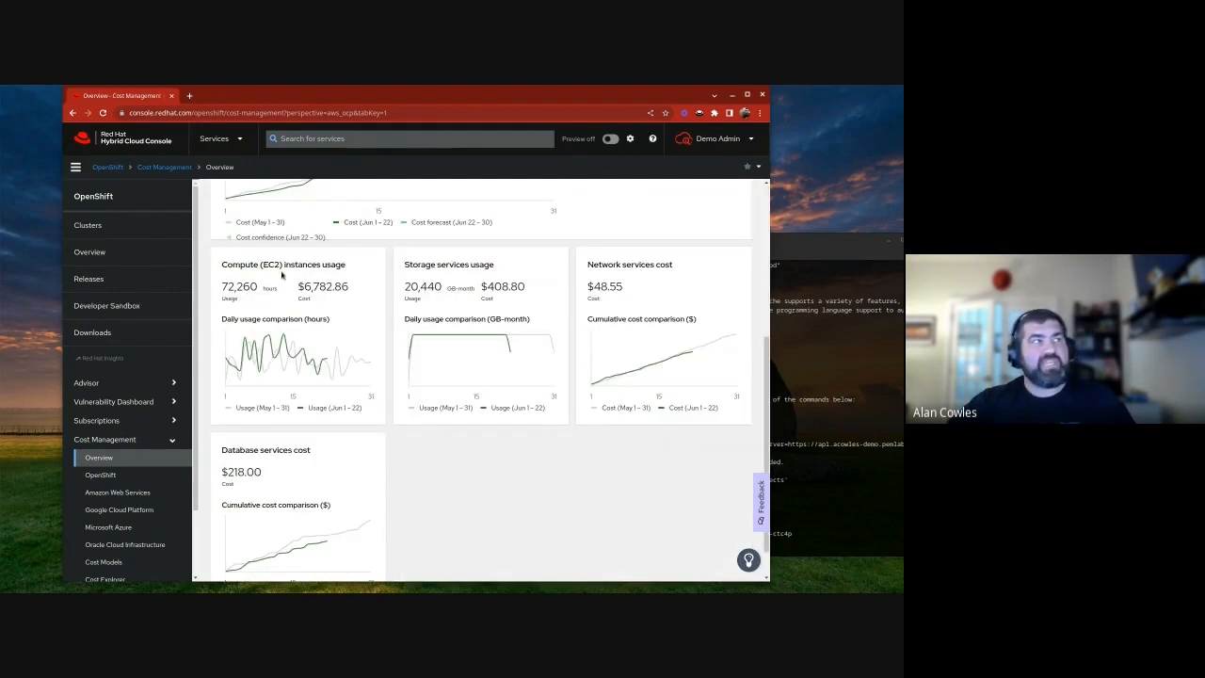
mouse_move(433, 275)
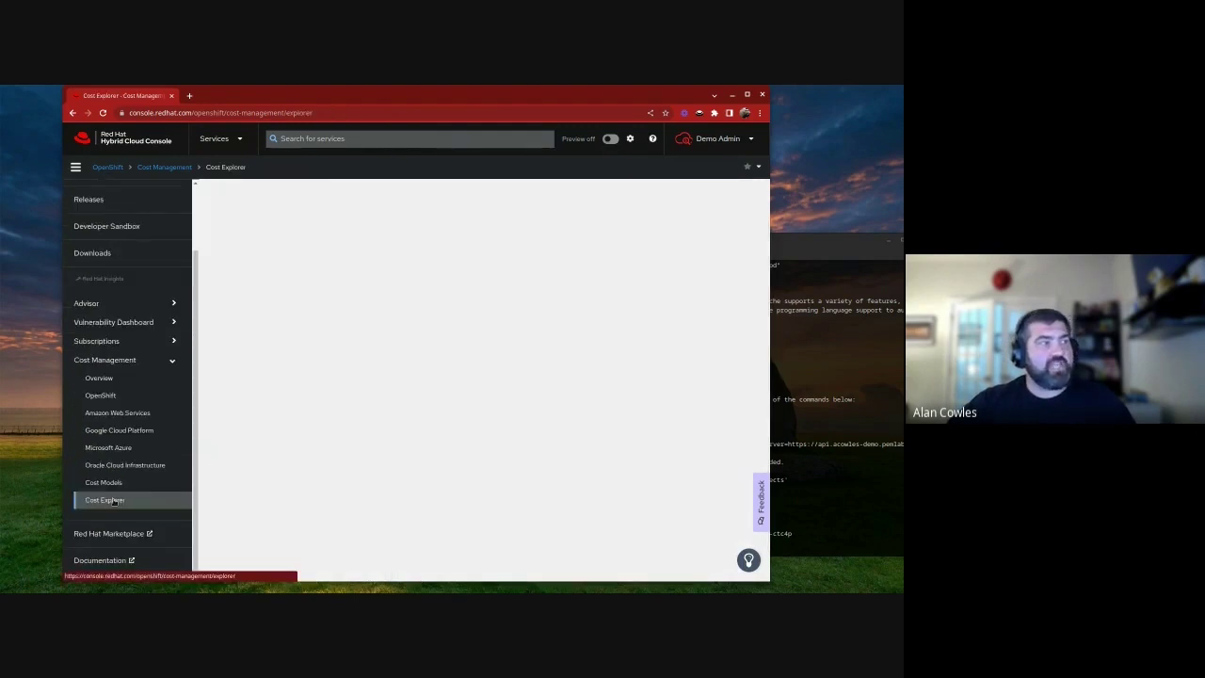
In Cost Explorer, browse the project table, marking and unmarking Platform unallocated
click(105, 500)
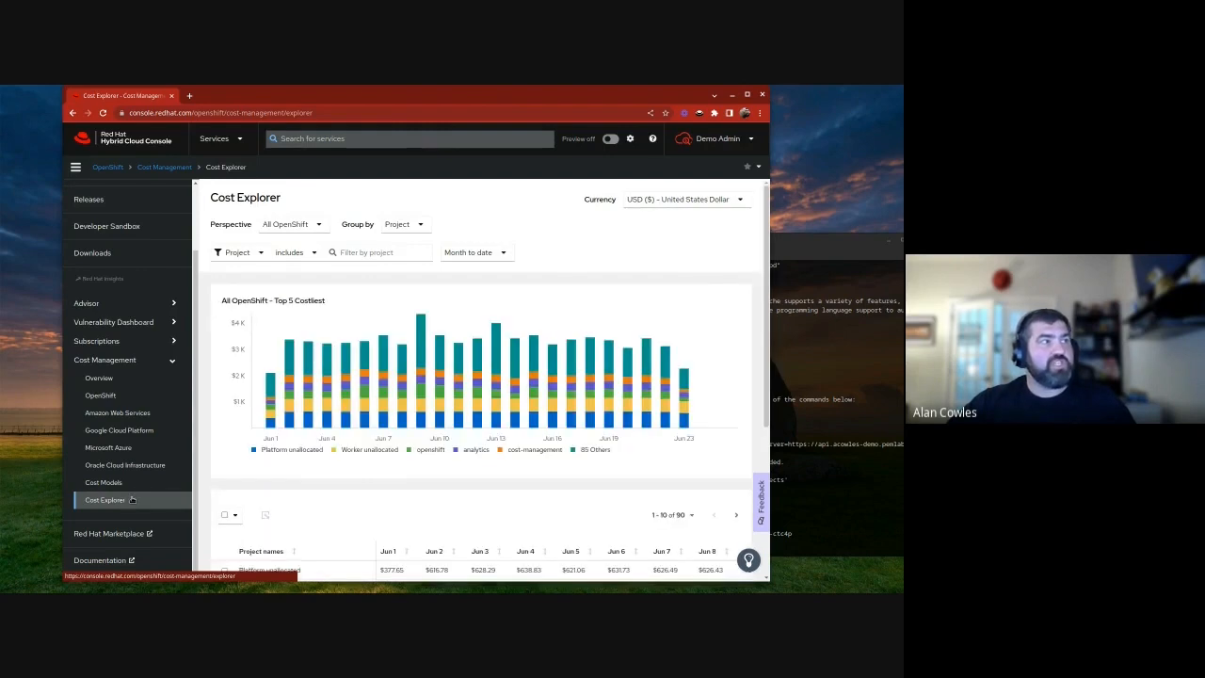
mouse_move(343, 407)
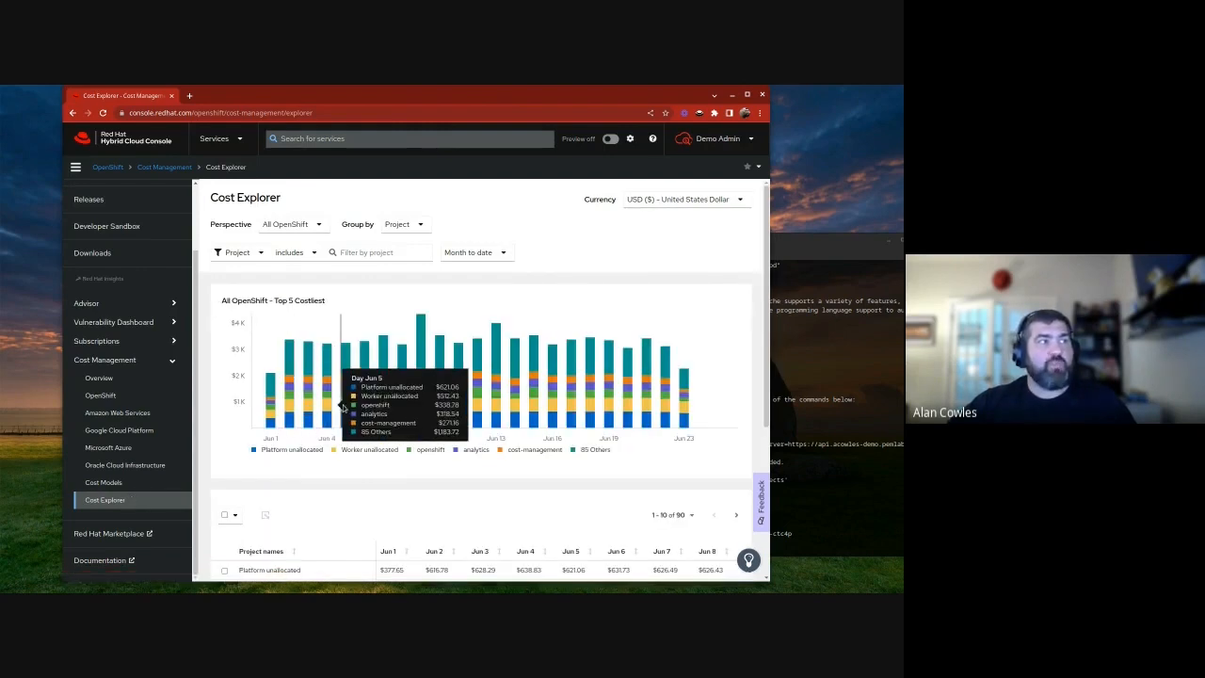
mouse_move(631, 405)
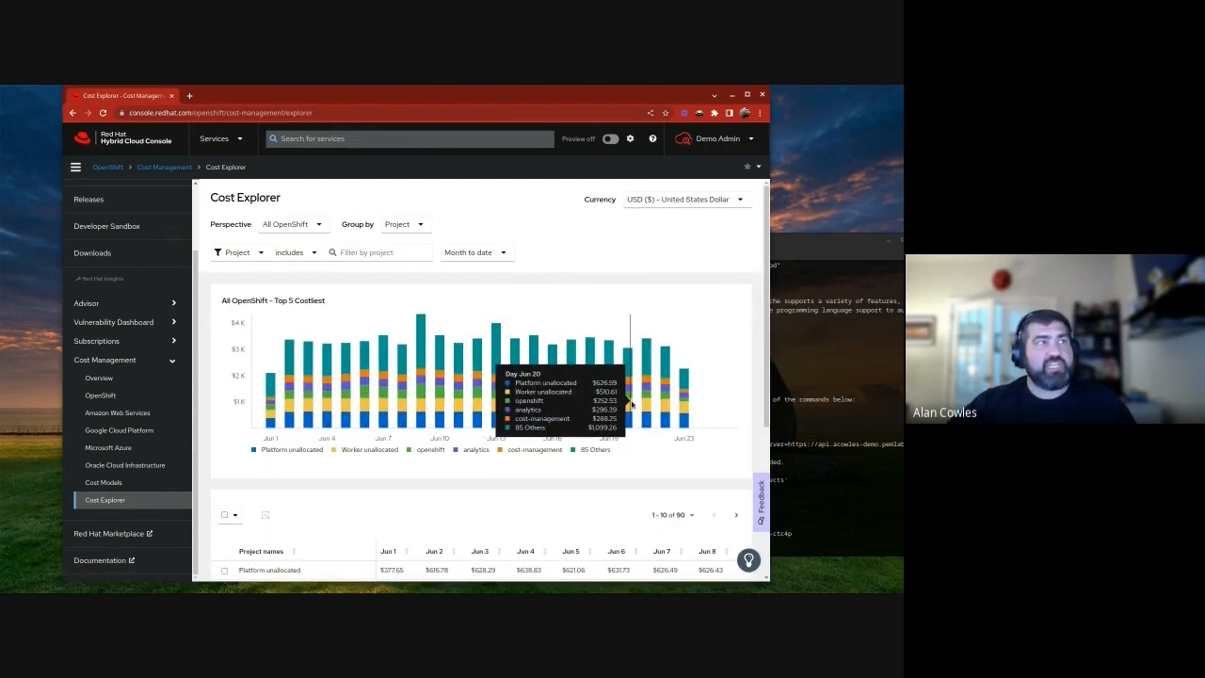
scroll(down, 3)
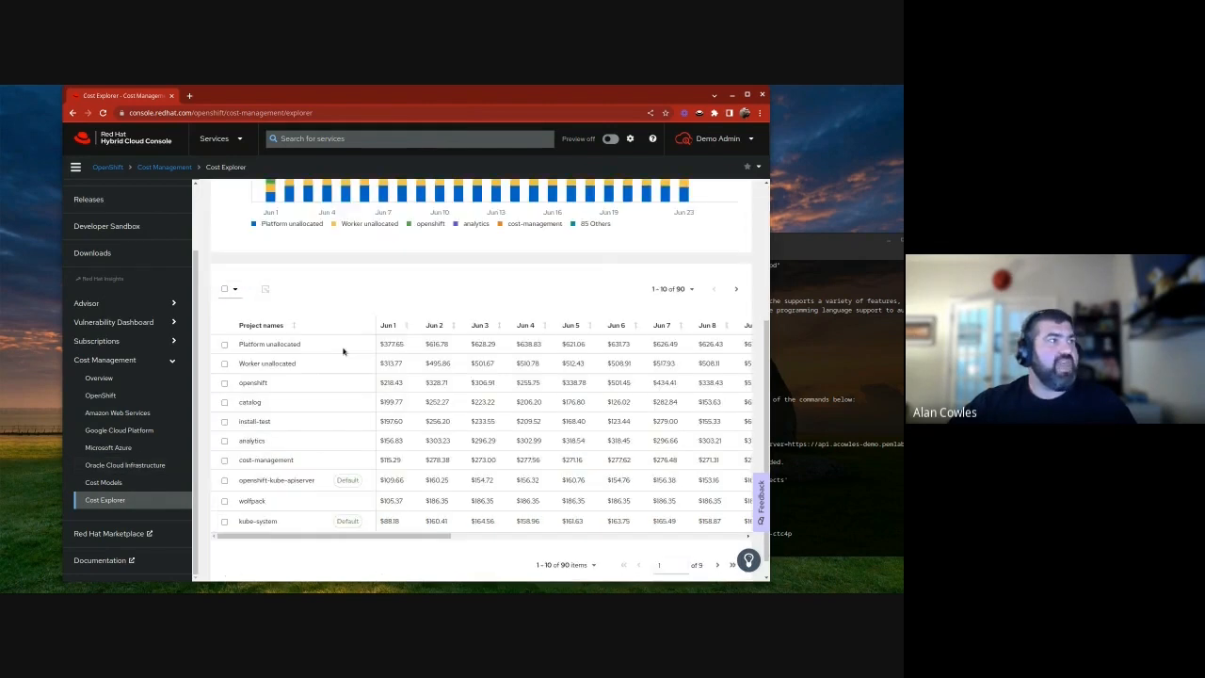
click(224, 343)
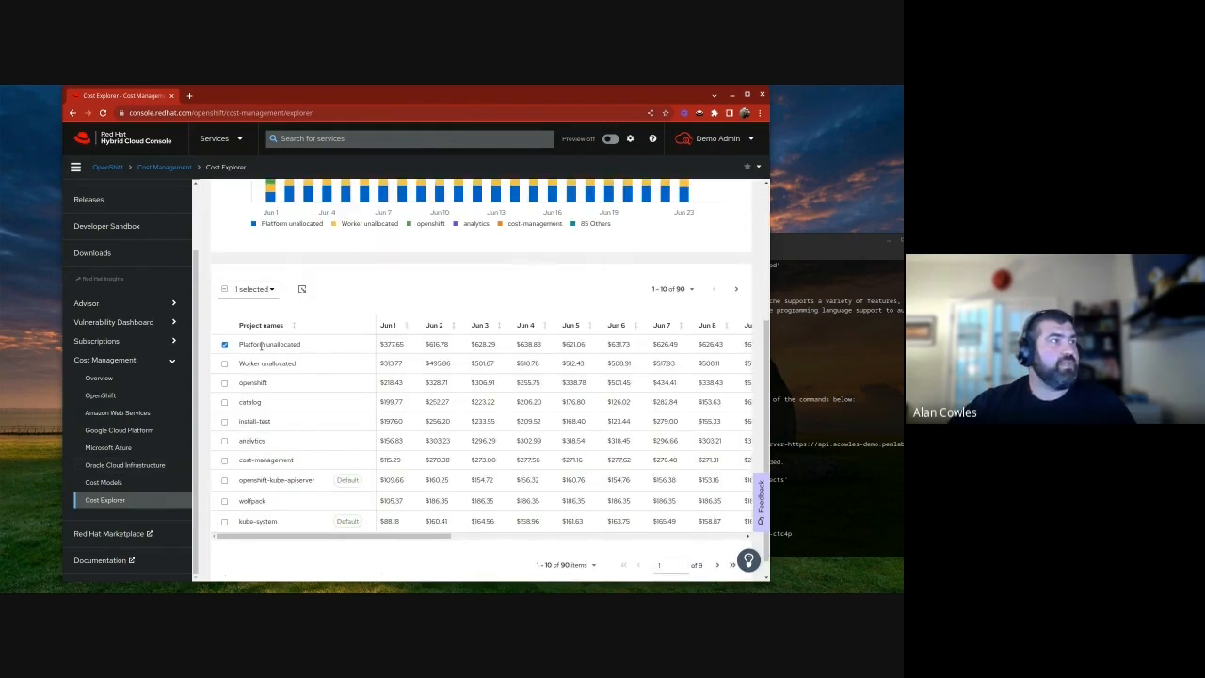
click(224, 343)
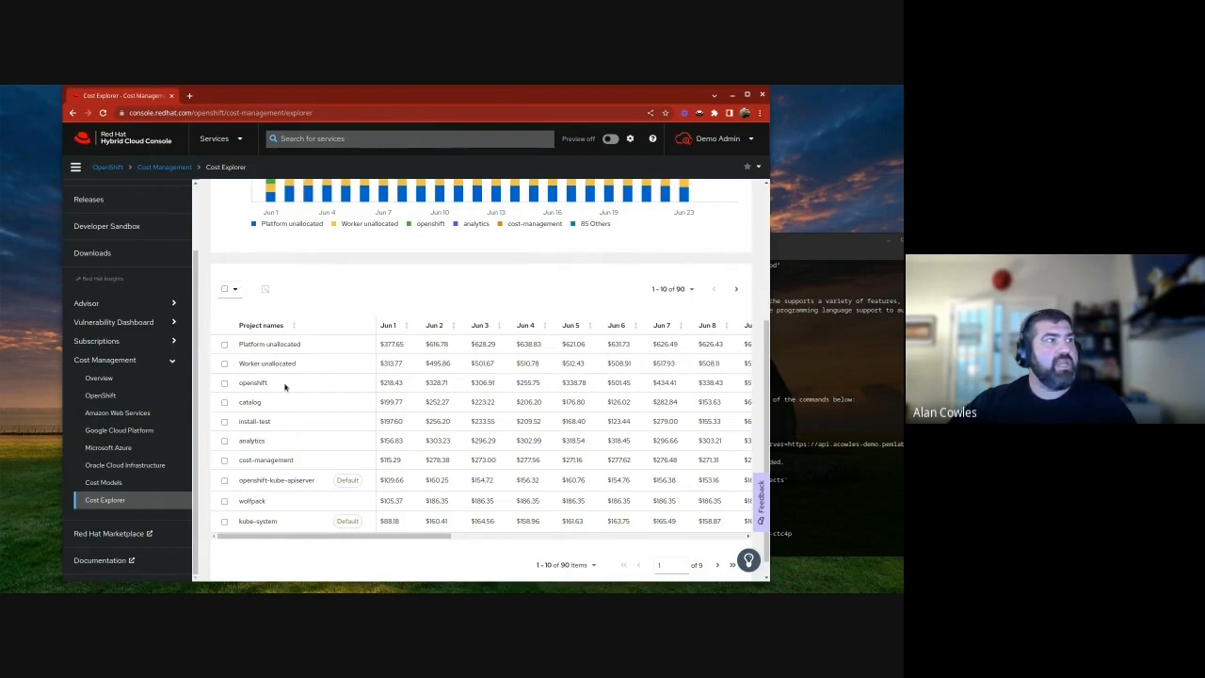
Select the openshift project, review the Daily export option and close the dialog
click(226, 382)
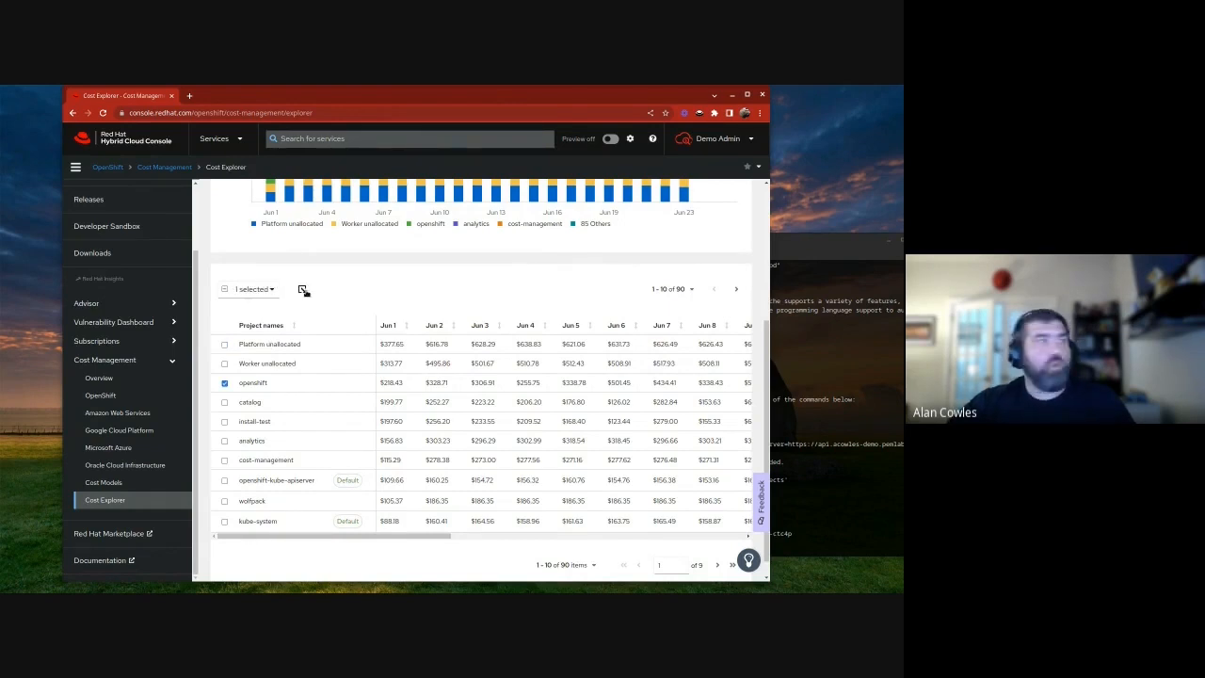
click(303, 290)
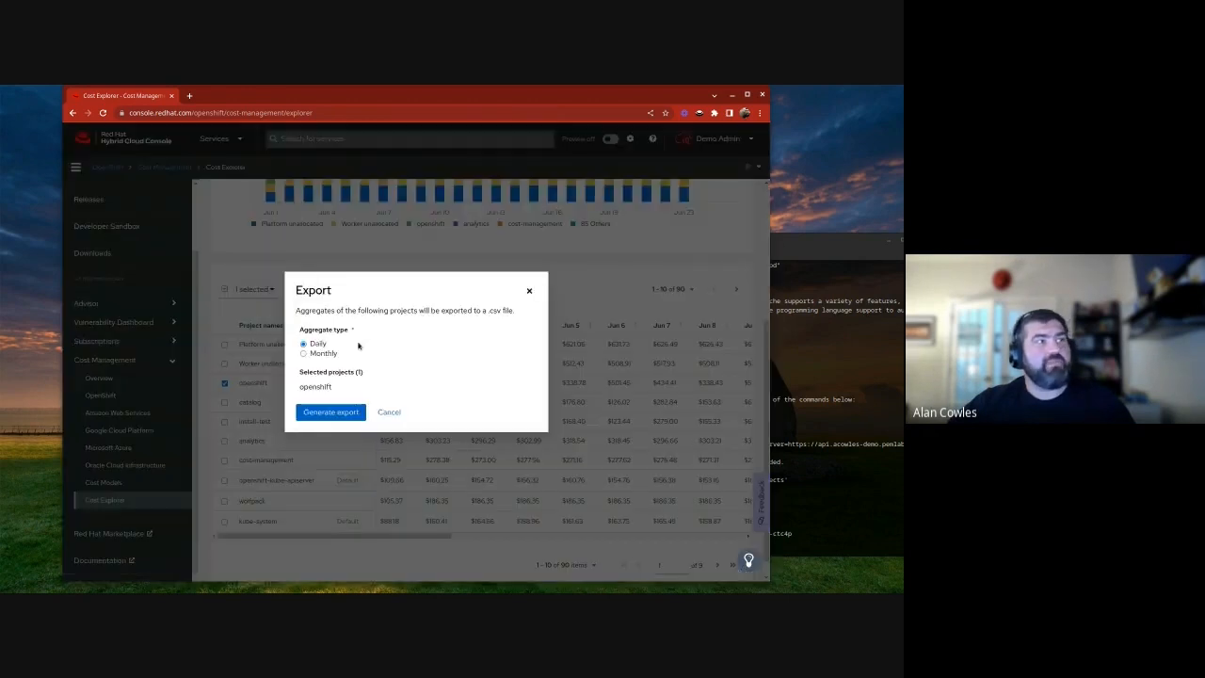
mouse_move(357, 396)
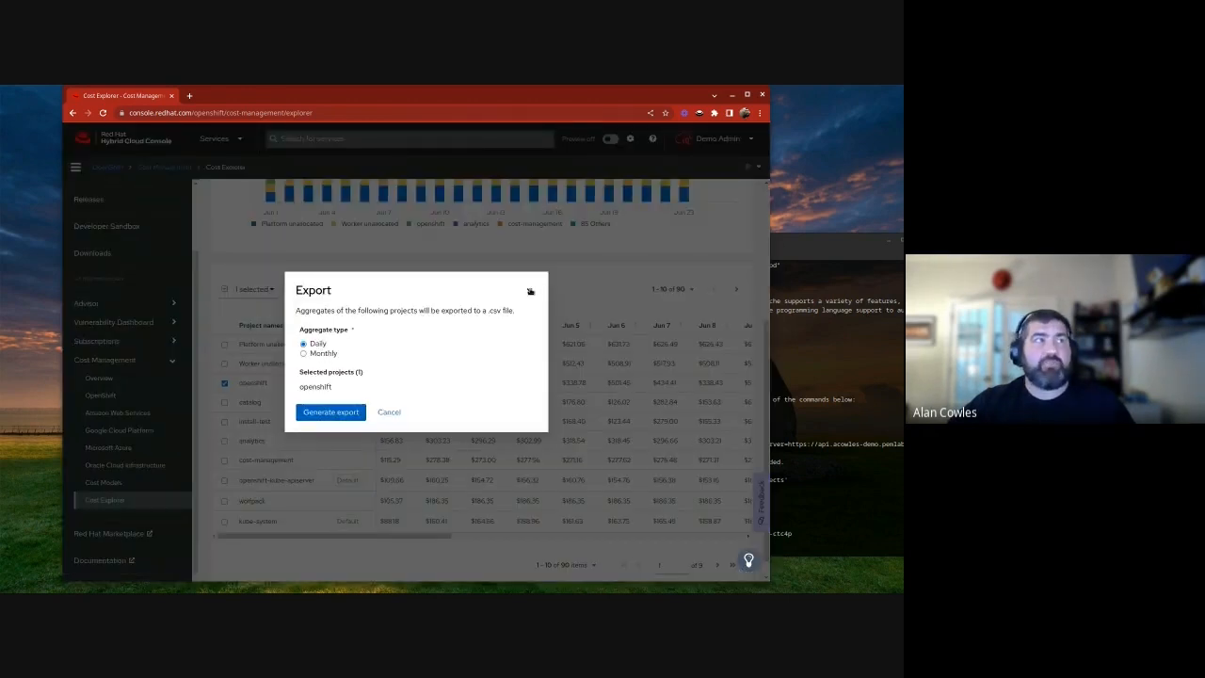
click(388, 410)
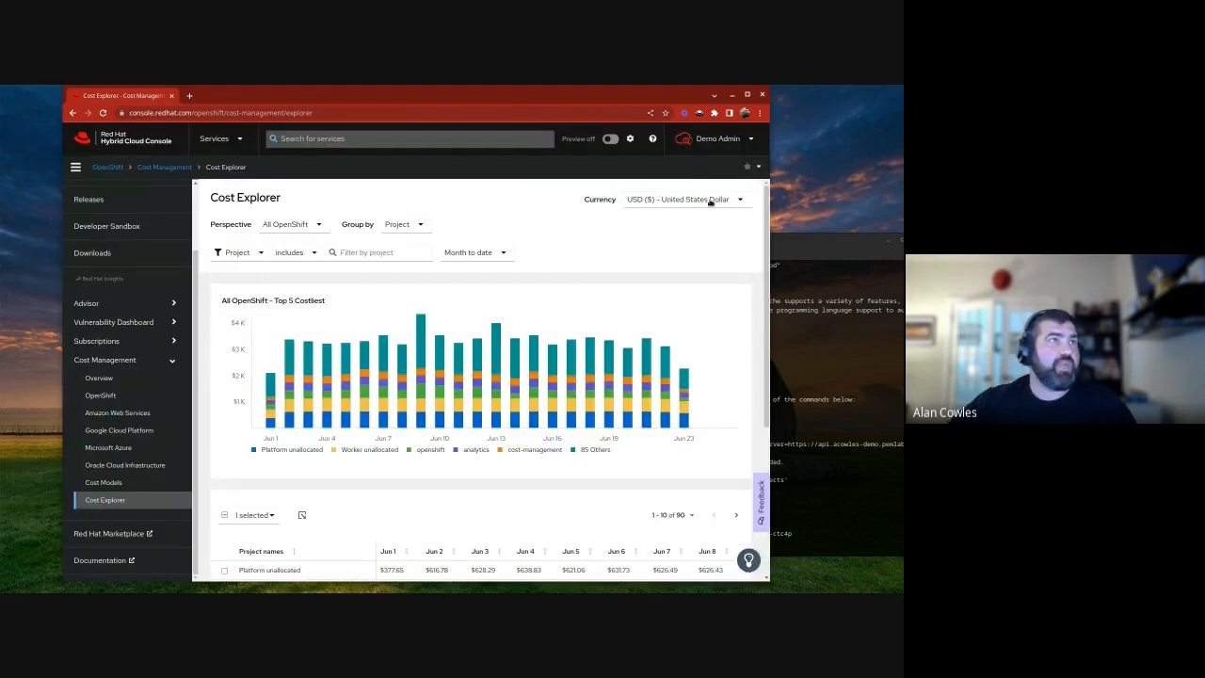
Browse the Cost Management API documentation's report endpoints, then bring up the services catalog
click(651, 139)
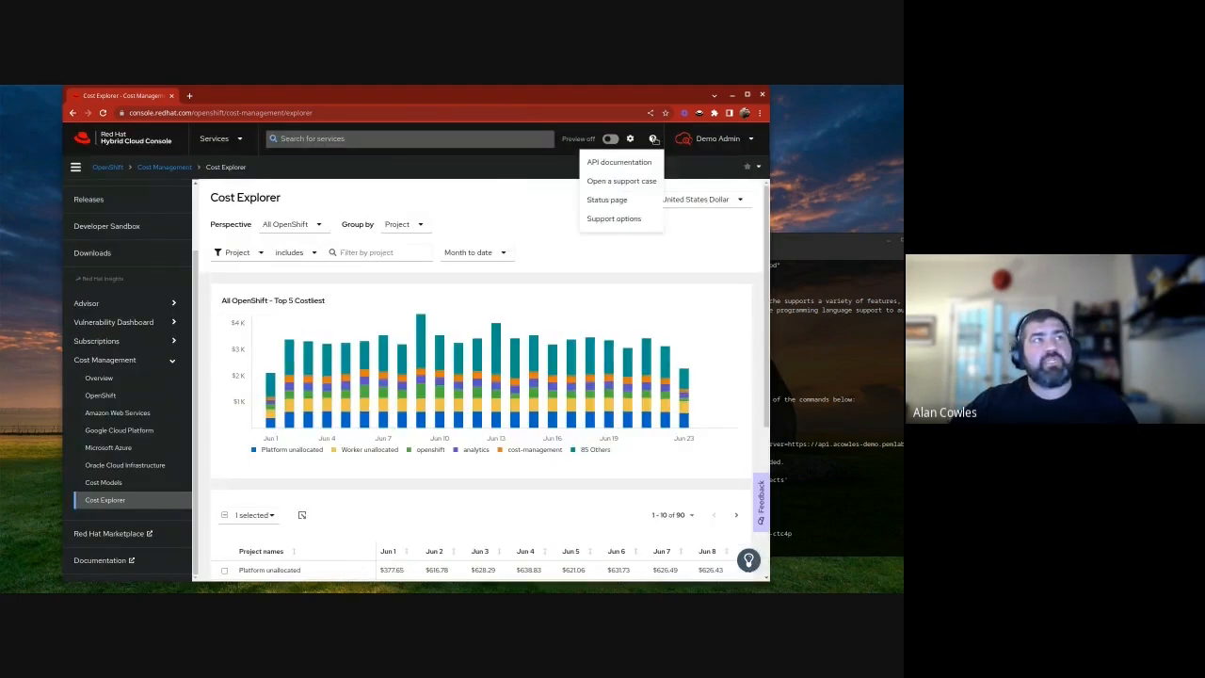
click(617, 162)
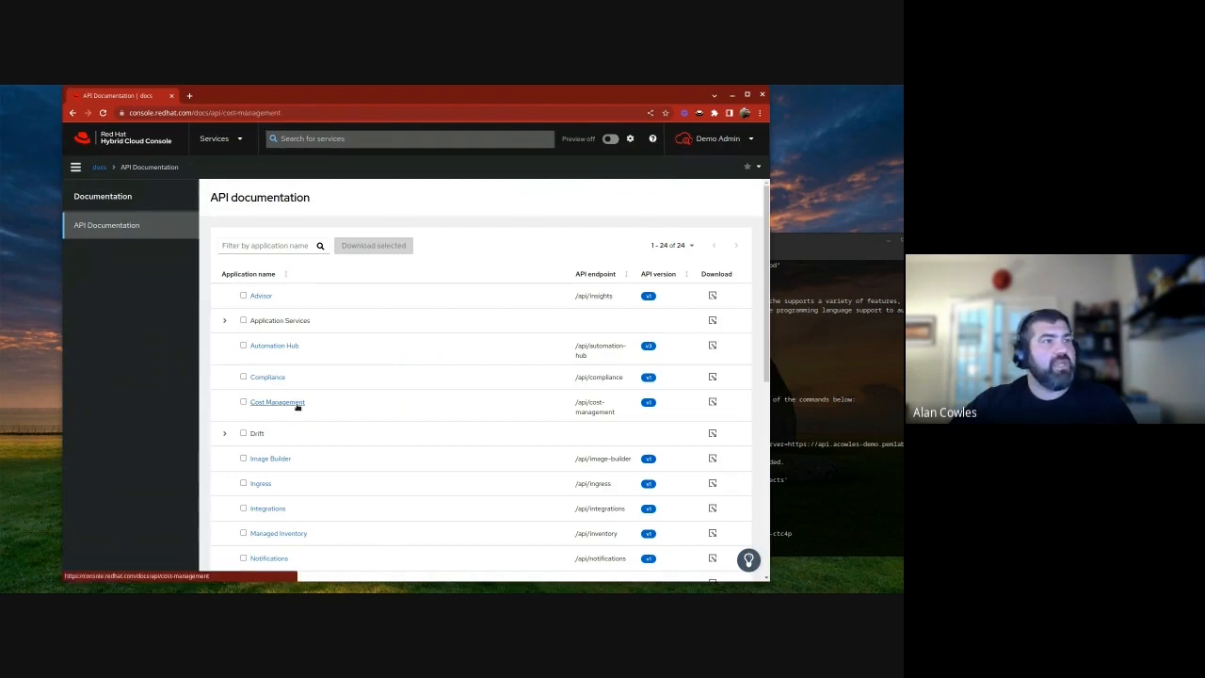
click(275, 403)
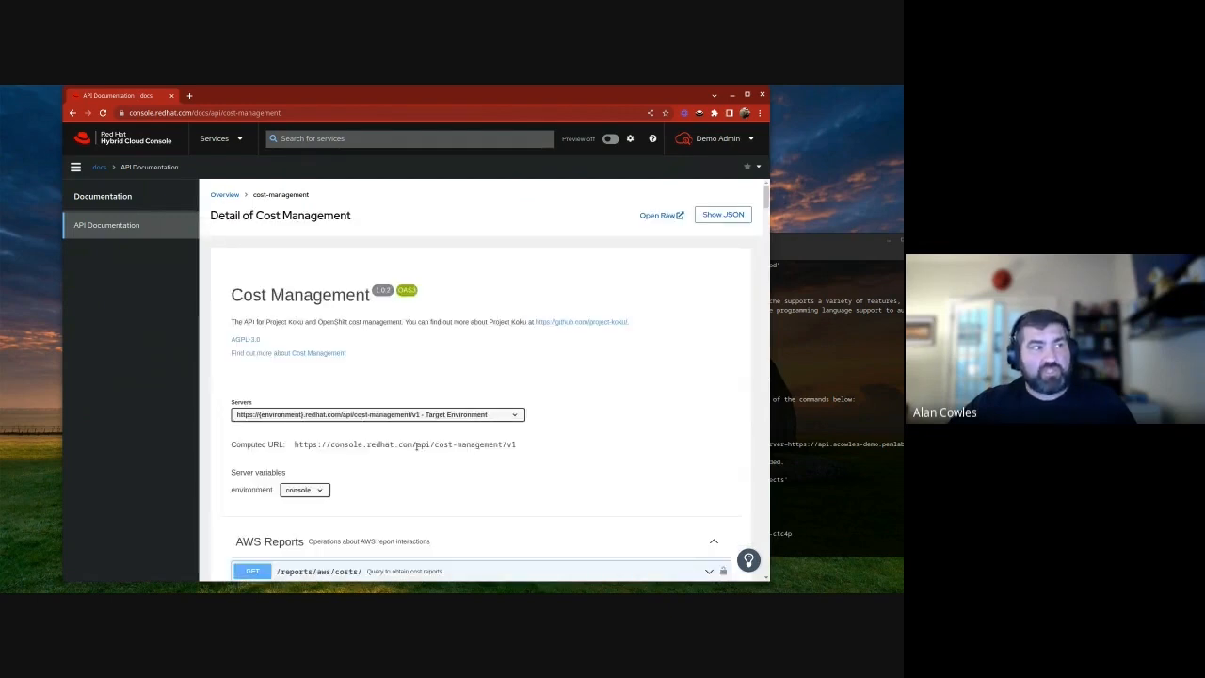
scroll(down, 3)
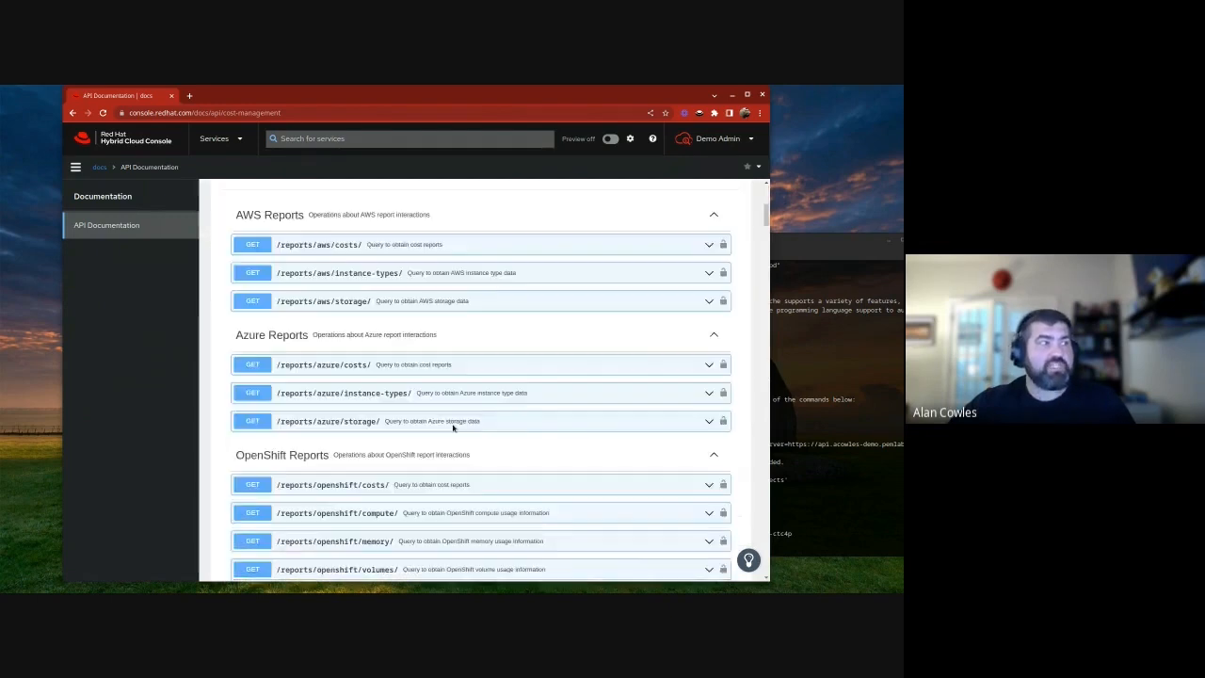
scroll(down, 3)
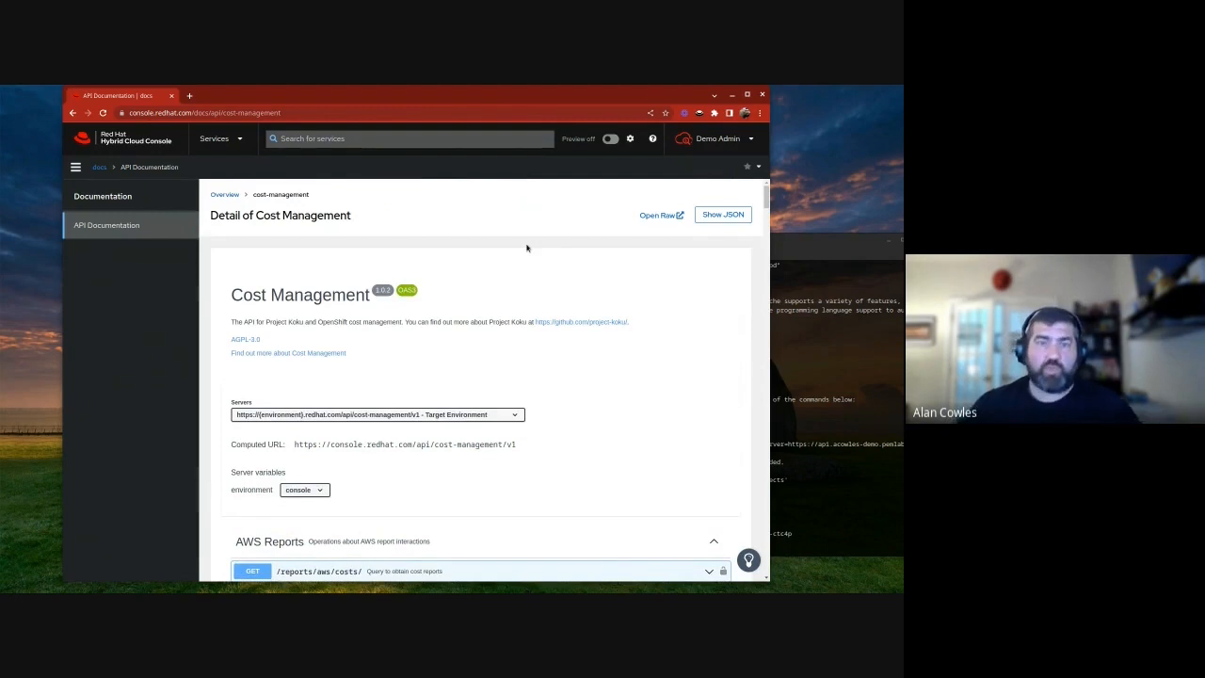
mouse_move(493, 271)
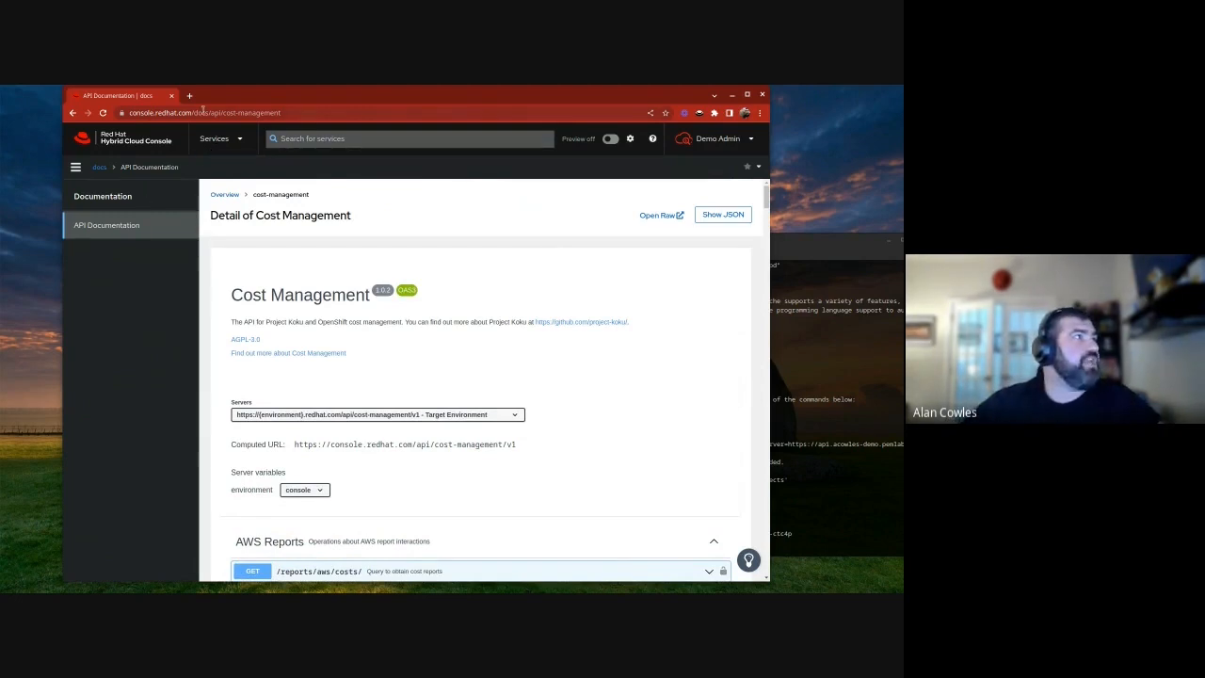
click(75, 166)
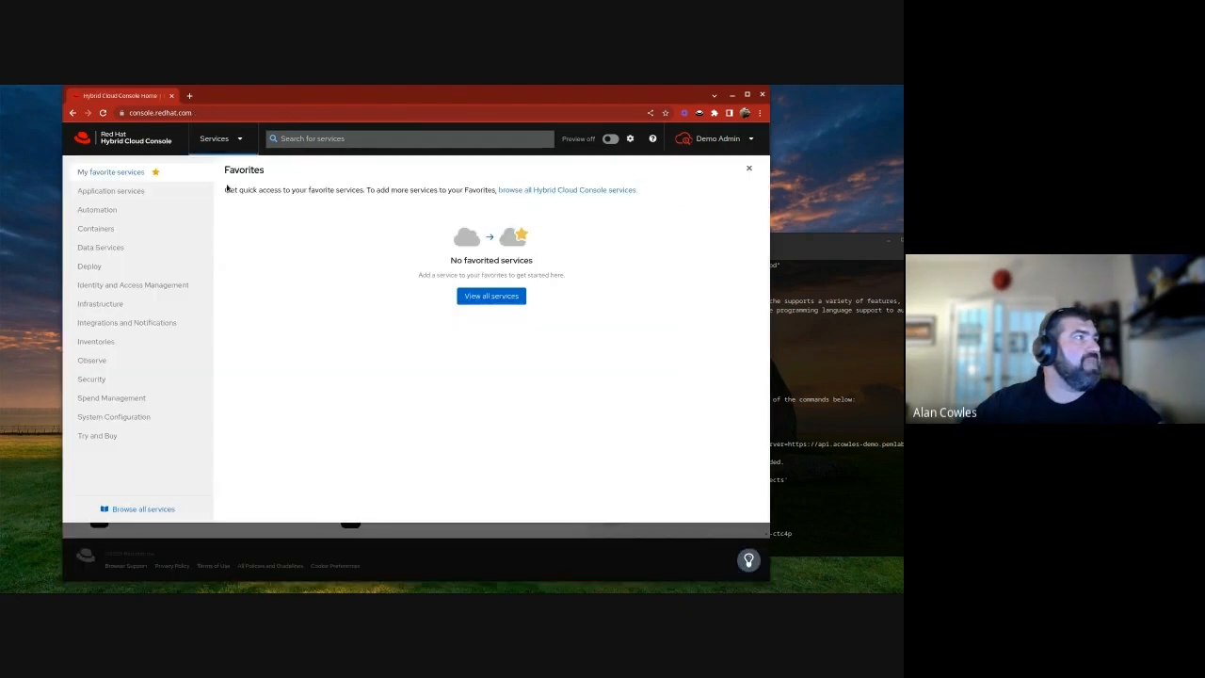
Via Containers > Clusters, return to the Cost Management Overview with $76,050.22 total OpenShift cost
click(94, 228)
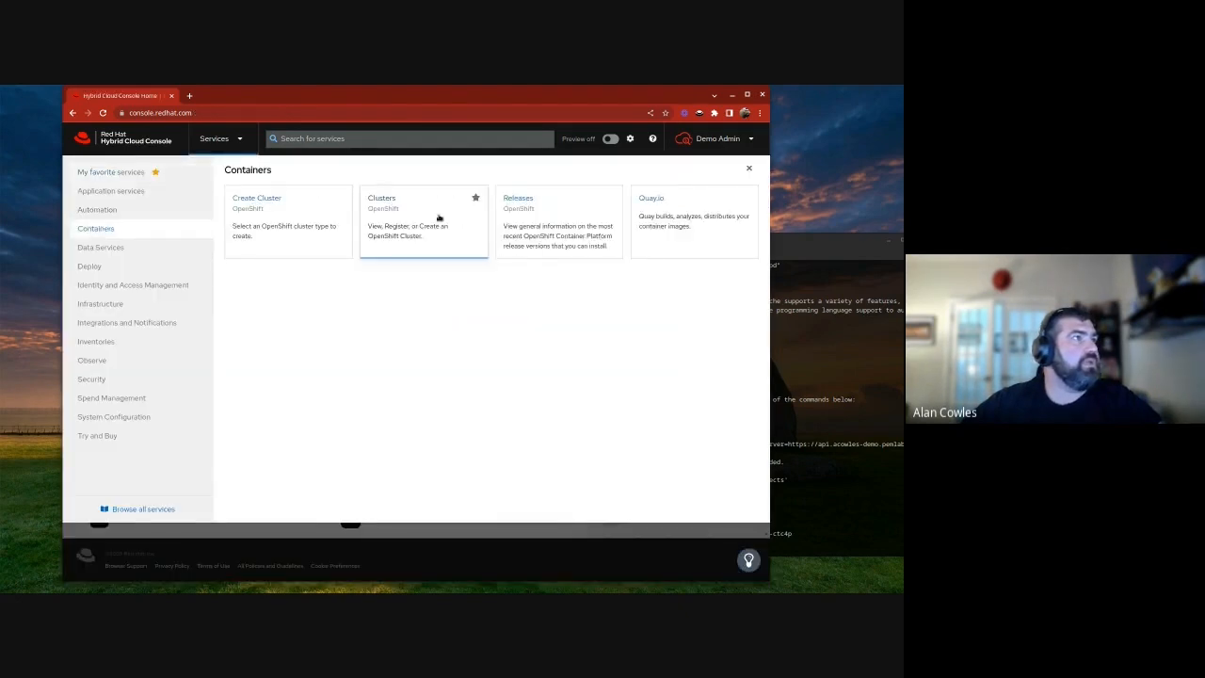
click(380, 197)
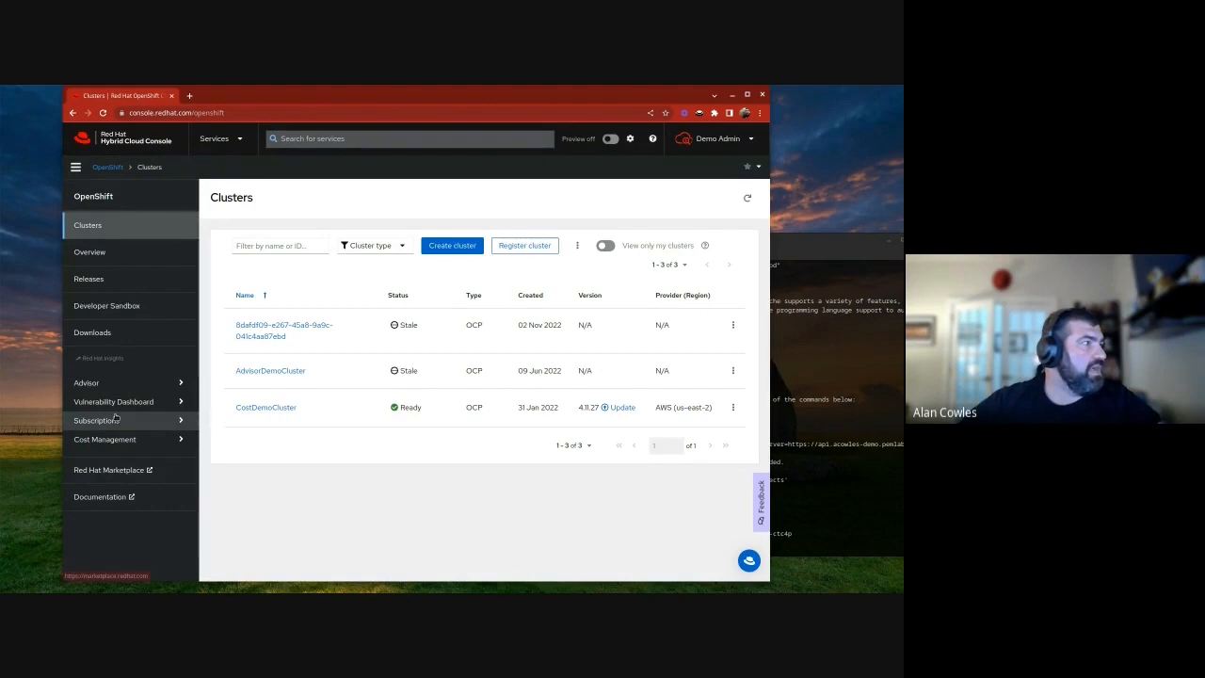
click(105, 439)
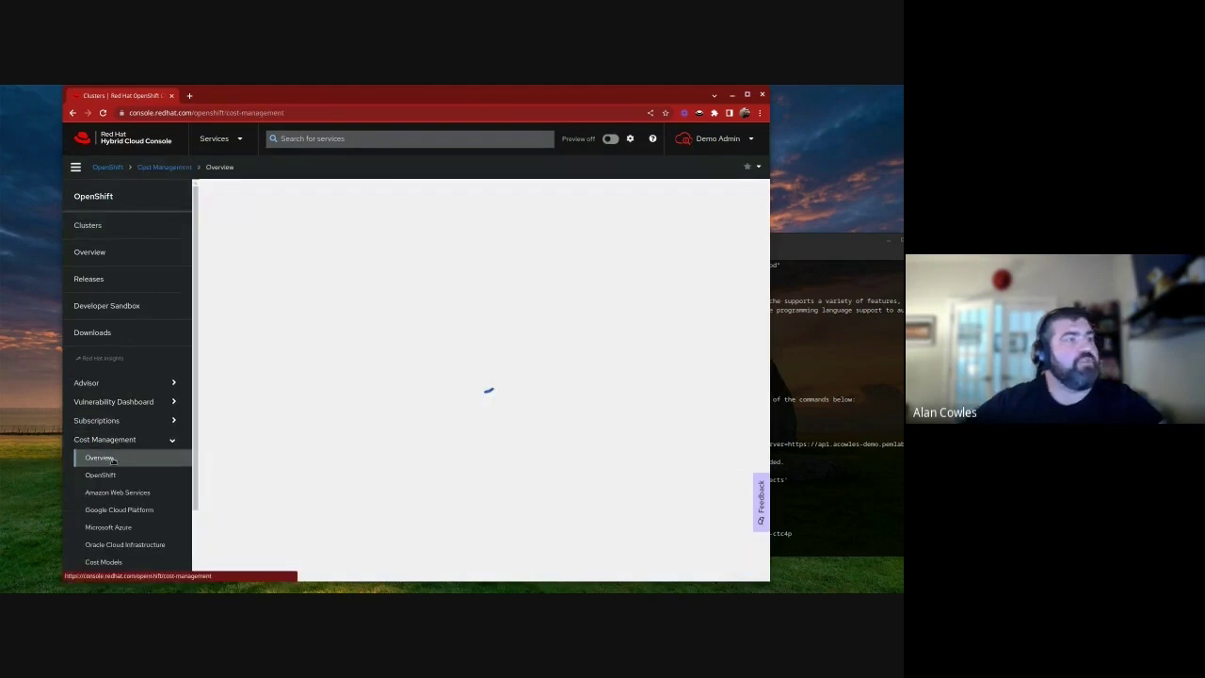
click(98, 457)
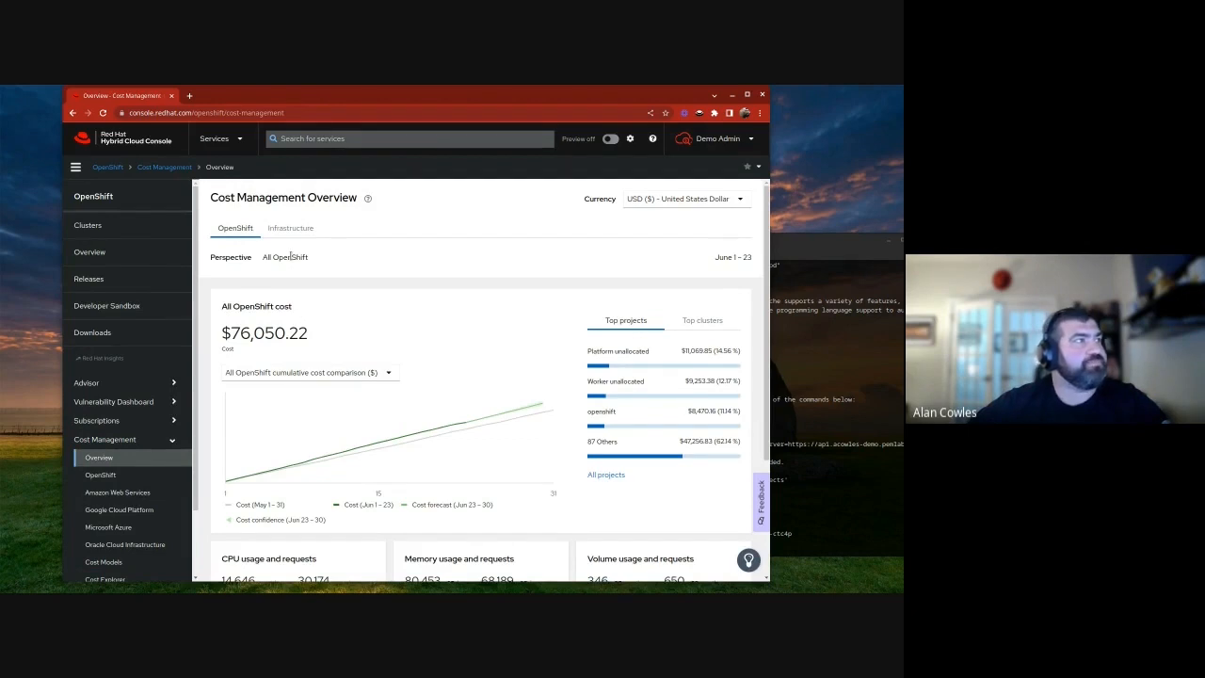
Show infrastructure costs filtered by OpenShift at $19,005.77 with service usage cards
click(289, 228)
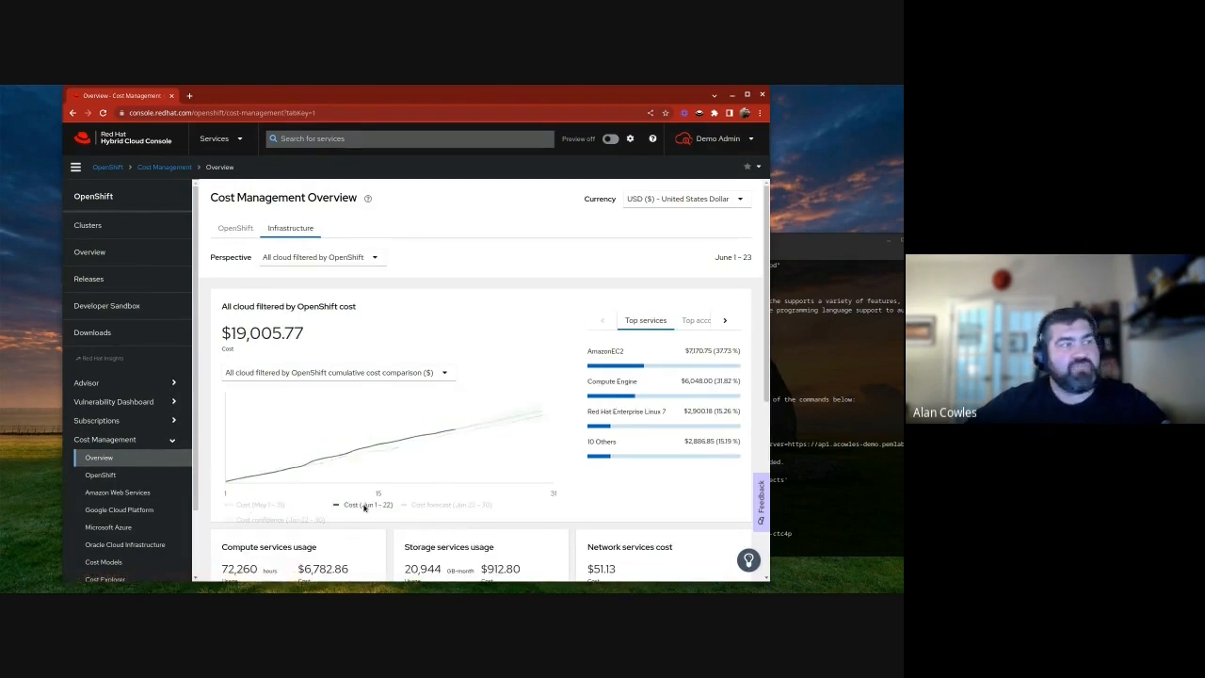
mouse_move(384, 507)
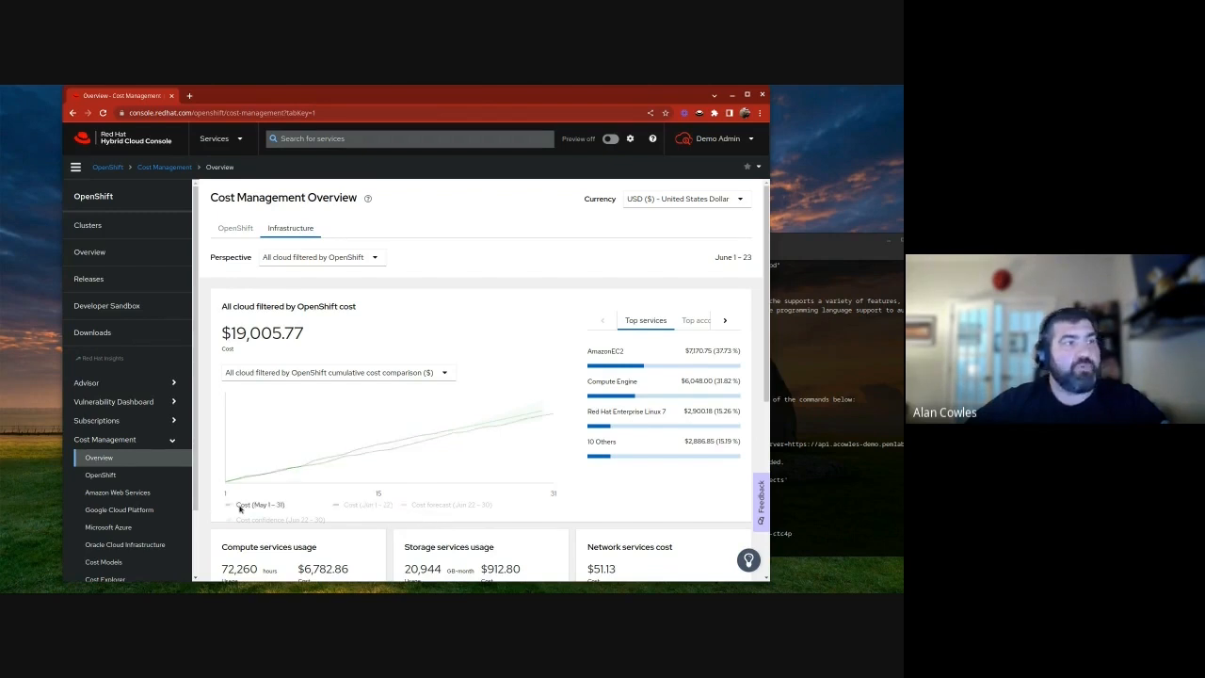
mouse_move(278, 505)
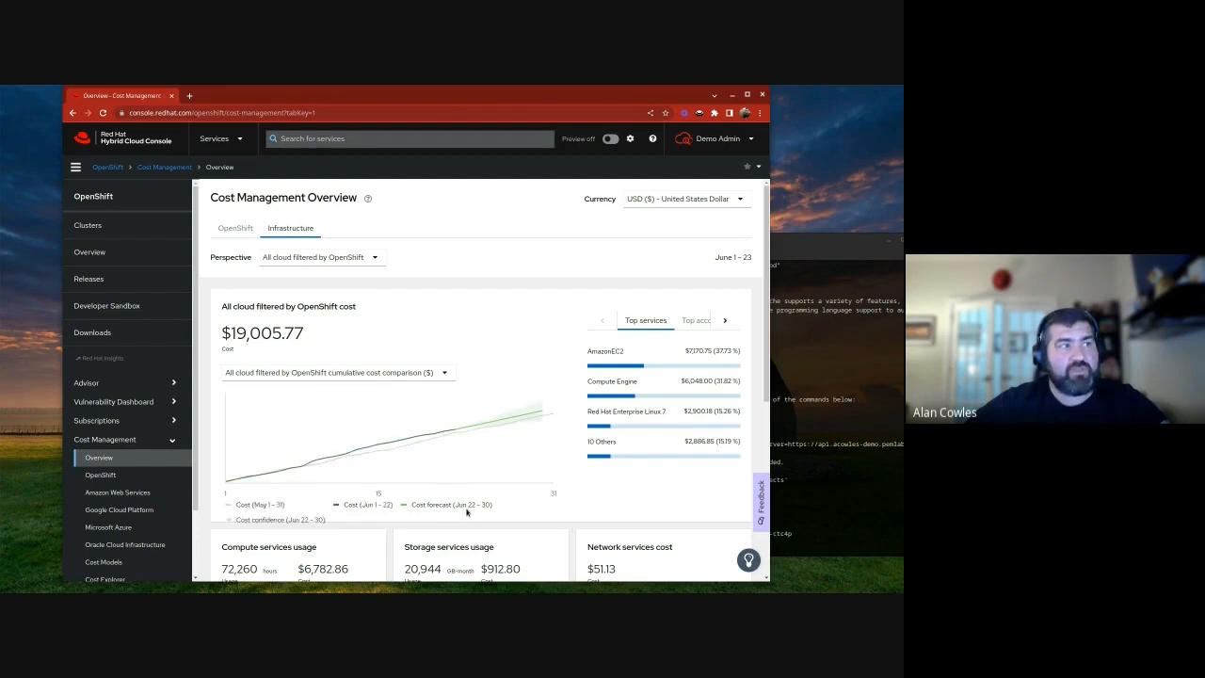
mouse_move(467, 512)
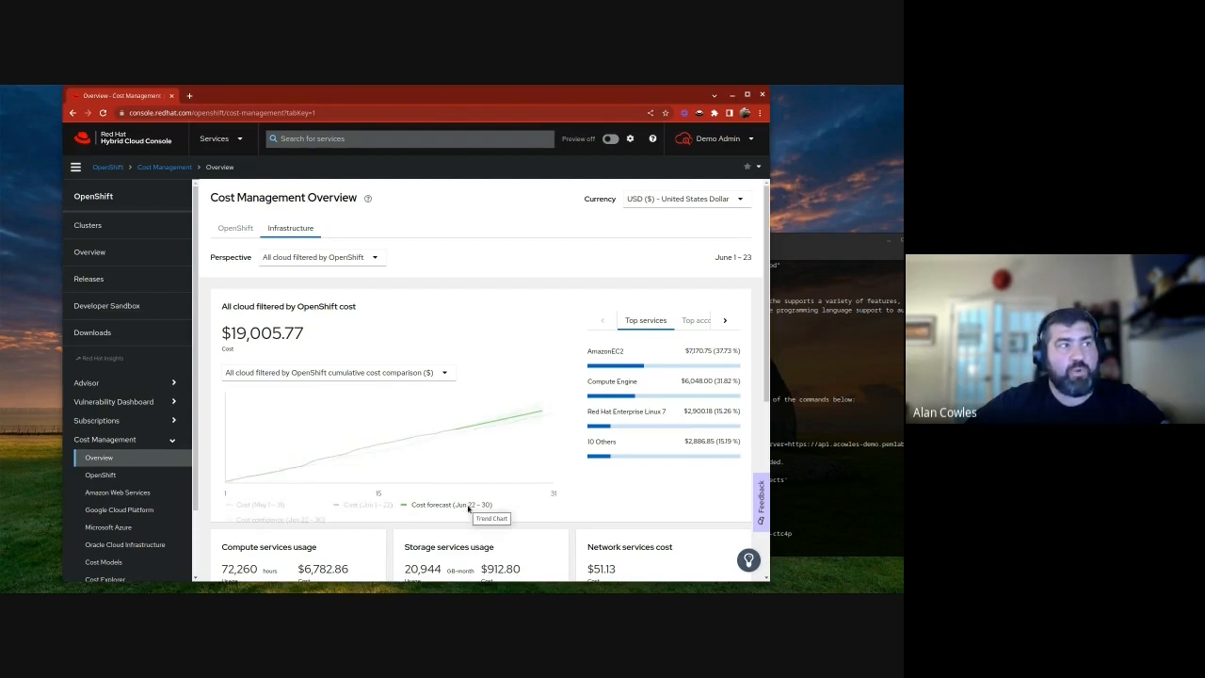
scroll(down, 3)
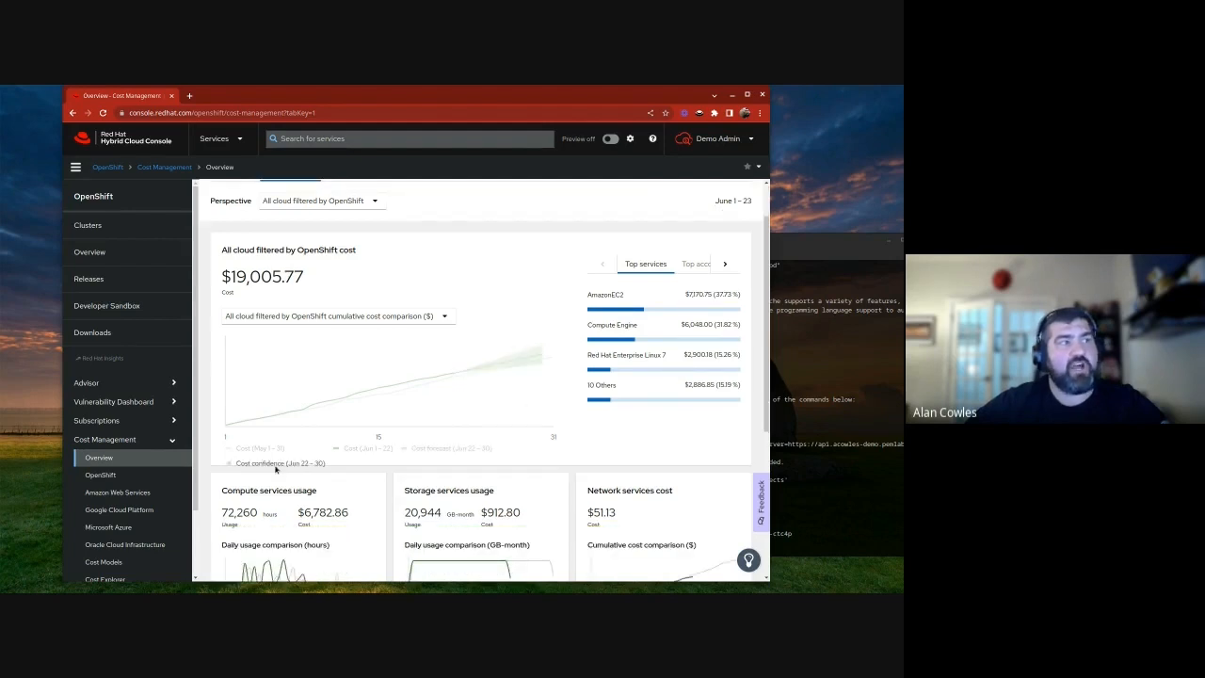
mouse_move(273, 463)
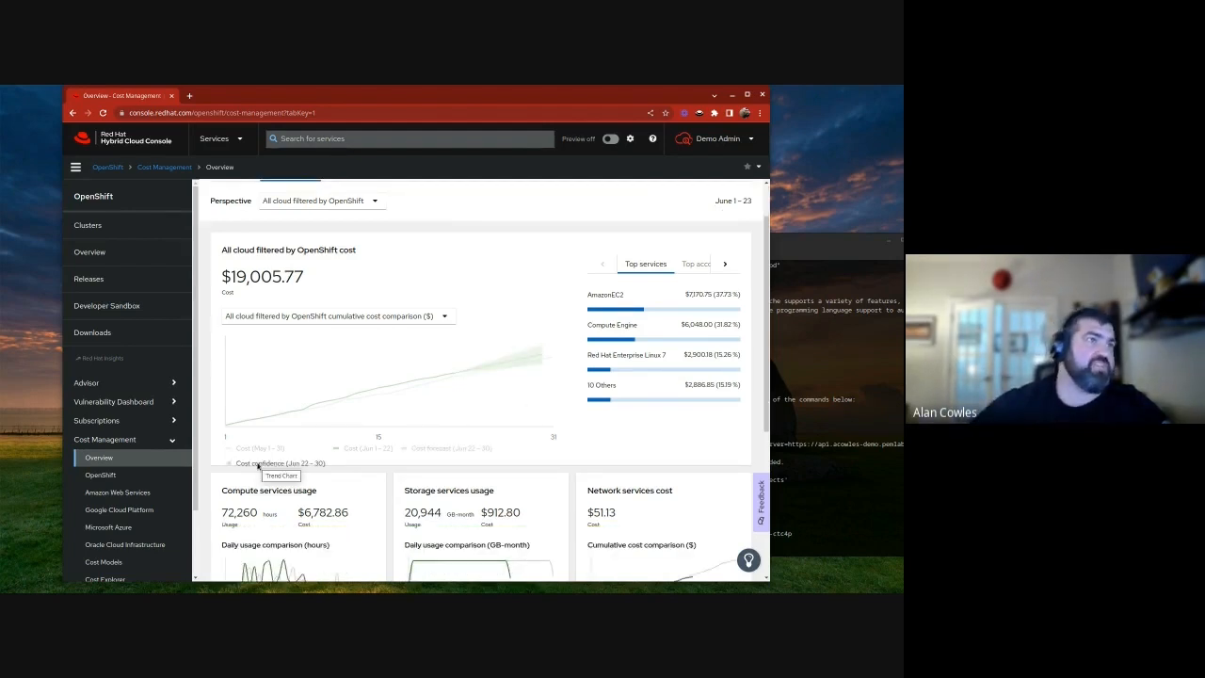
mouse_move(478, 335)
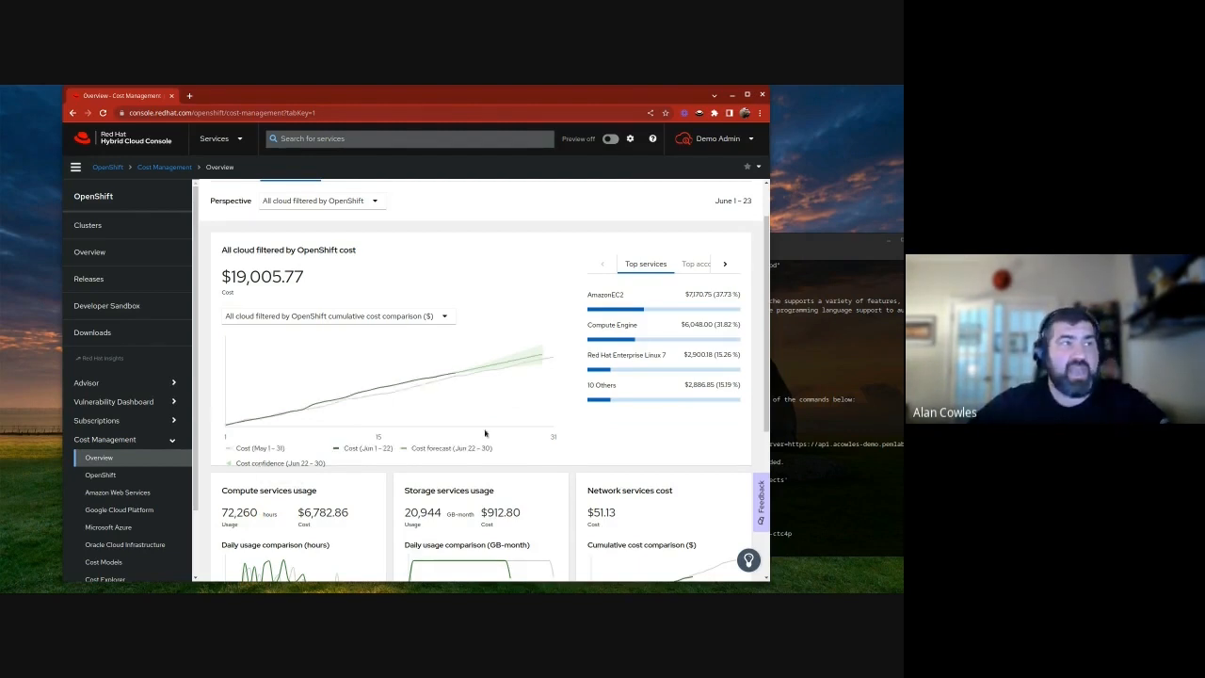
mouse_move(518, 414)
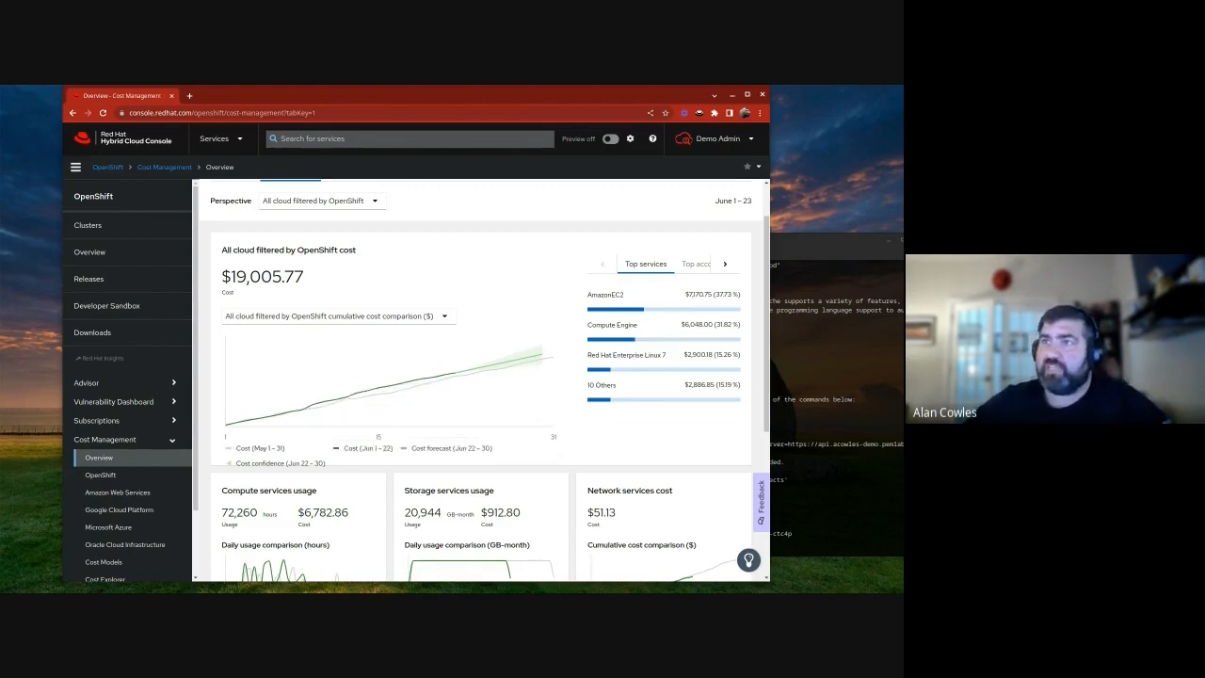
mouse_move(471, 247)
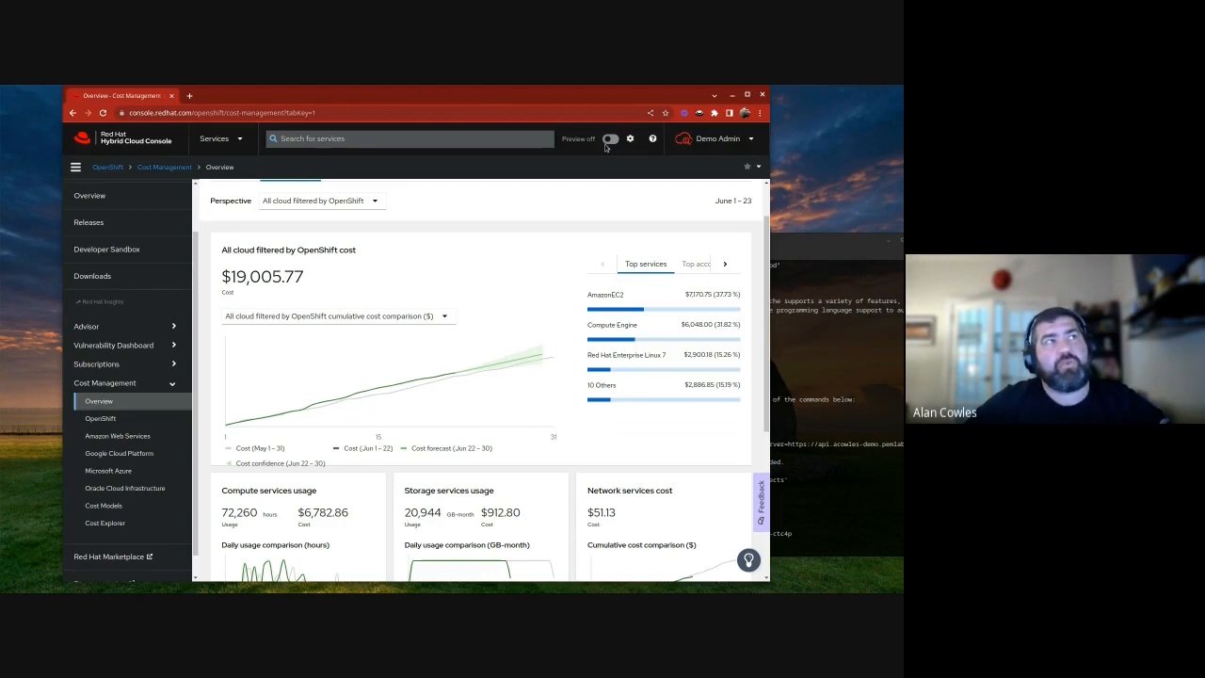
Turn on the header Preview toggle and go to Cost Management > Optimizations
click(610, 140)
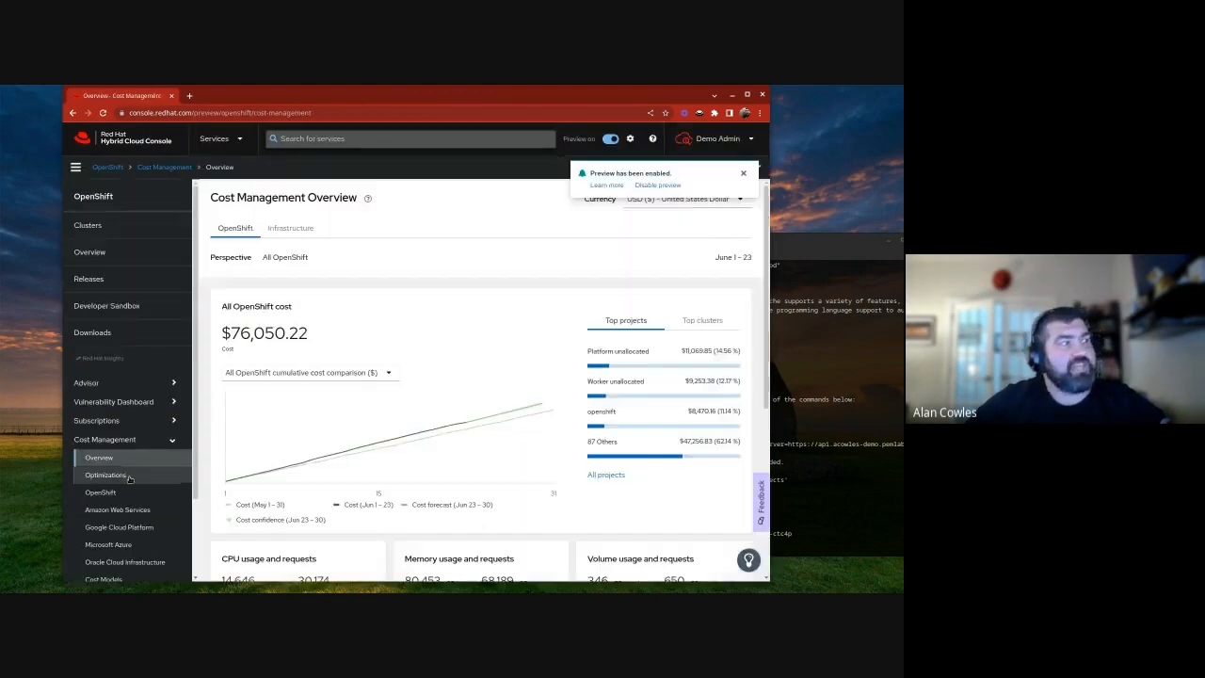
click(105, 474)
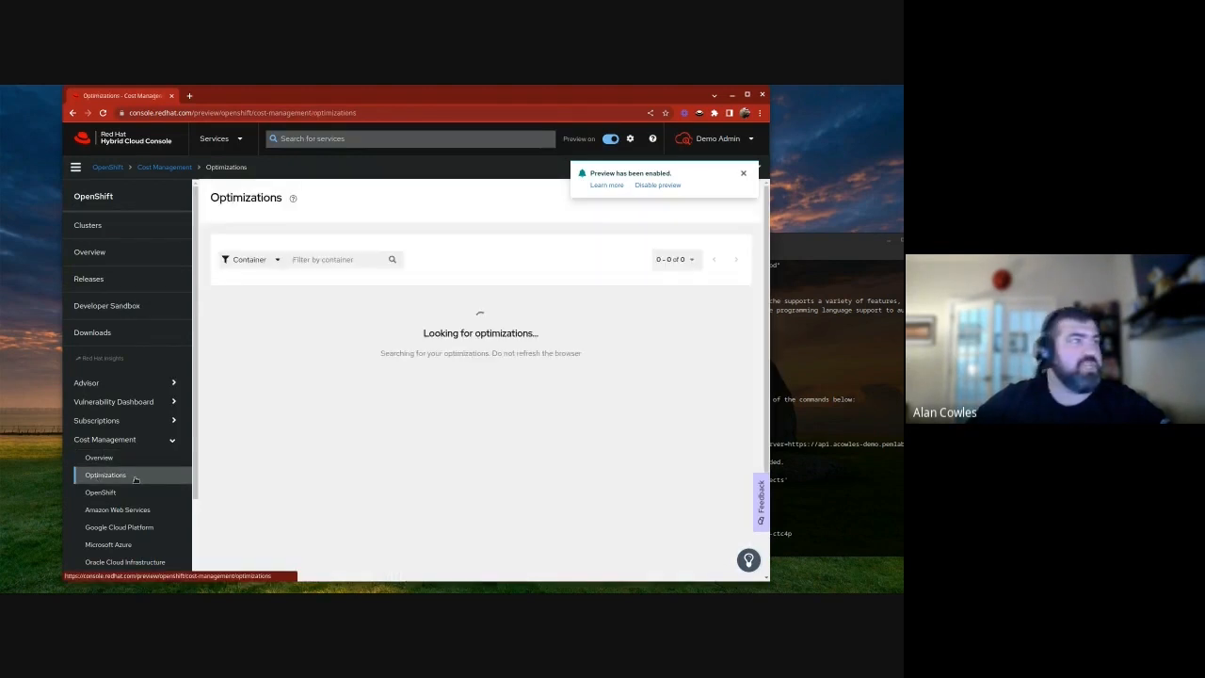
click(742, 173)
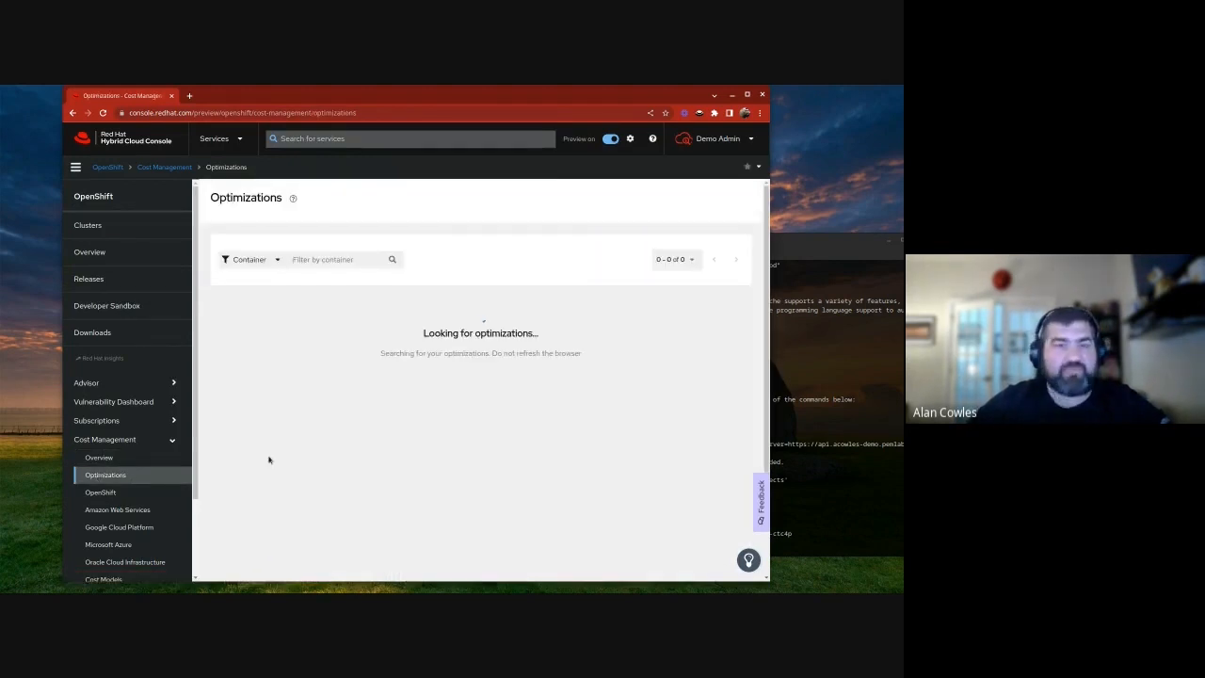
mouse_move(249, 452)
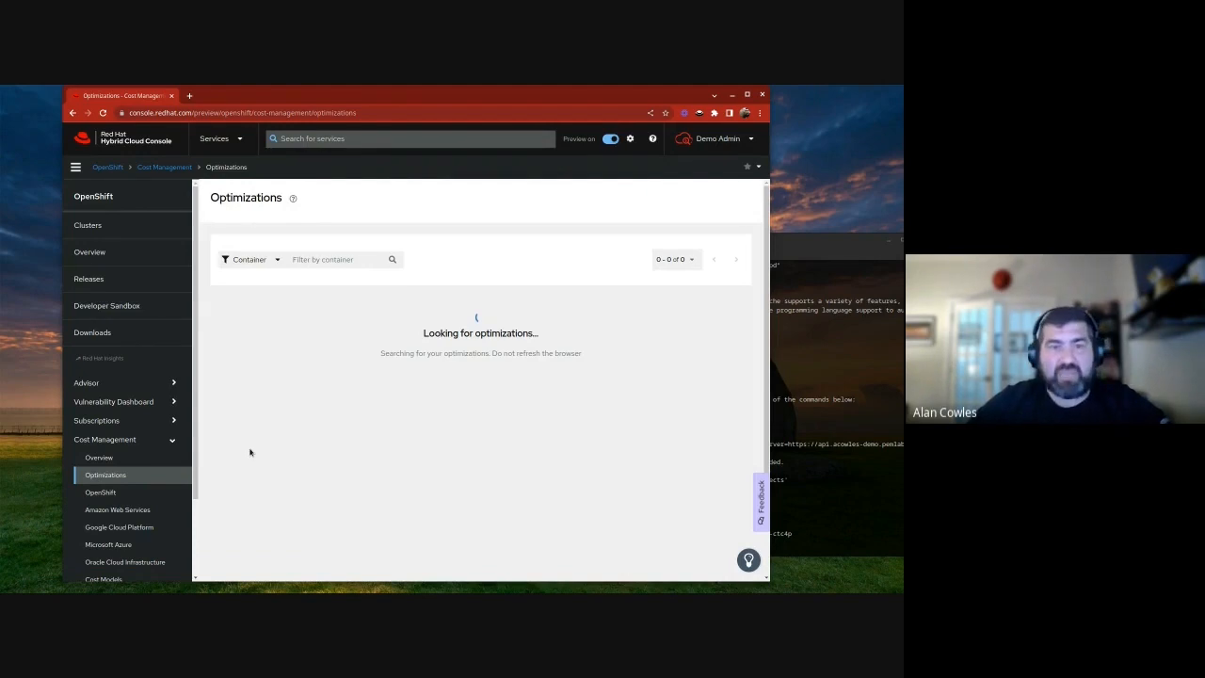
mouse_move(488, 328)
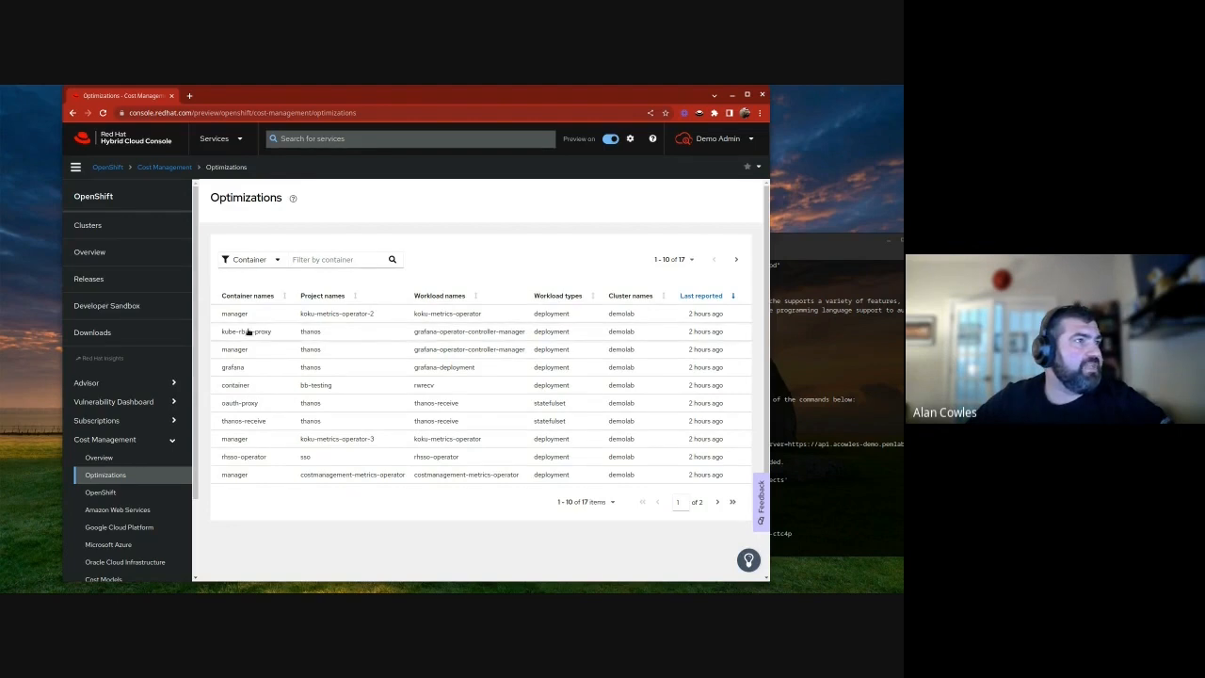
Inspect the thanos manager container's request and limit changes, then the grafana container's
click(234, 348)
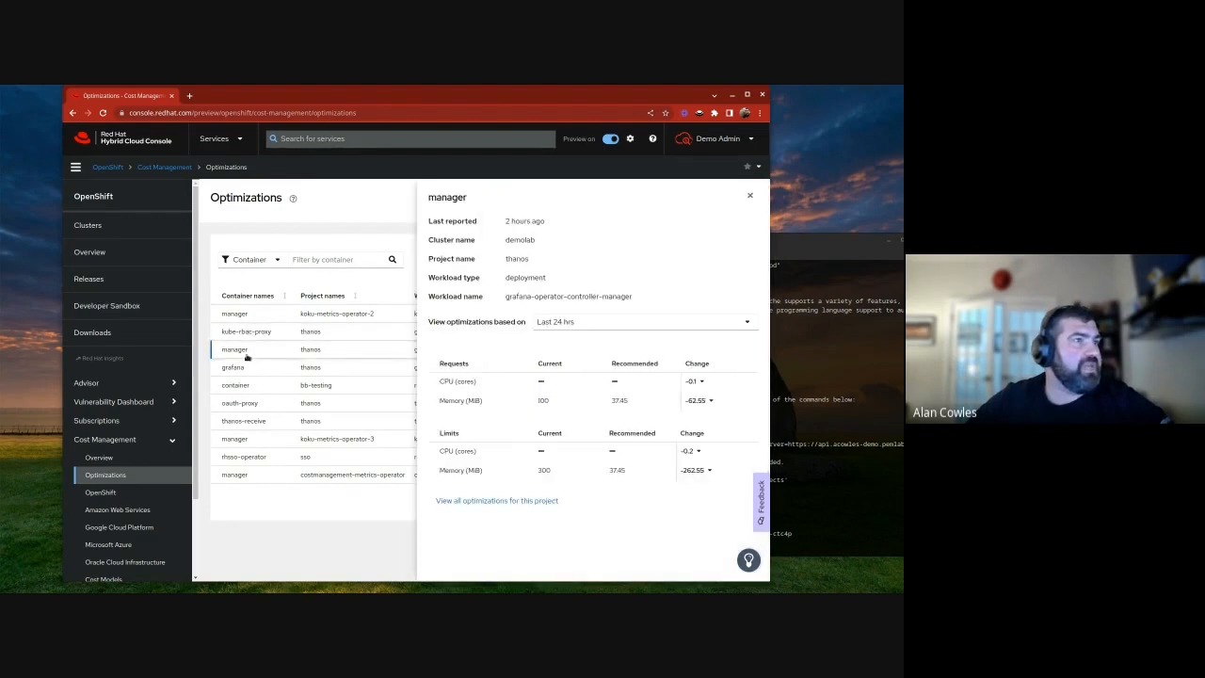
mouse_move(495, 388)
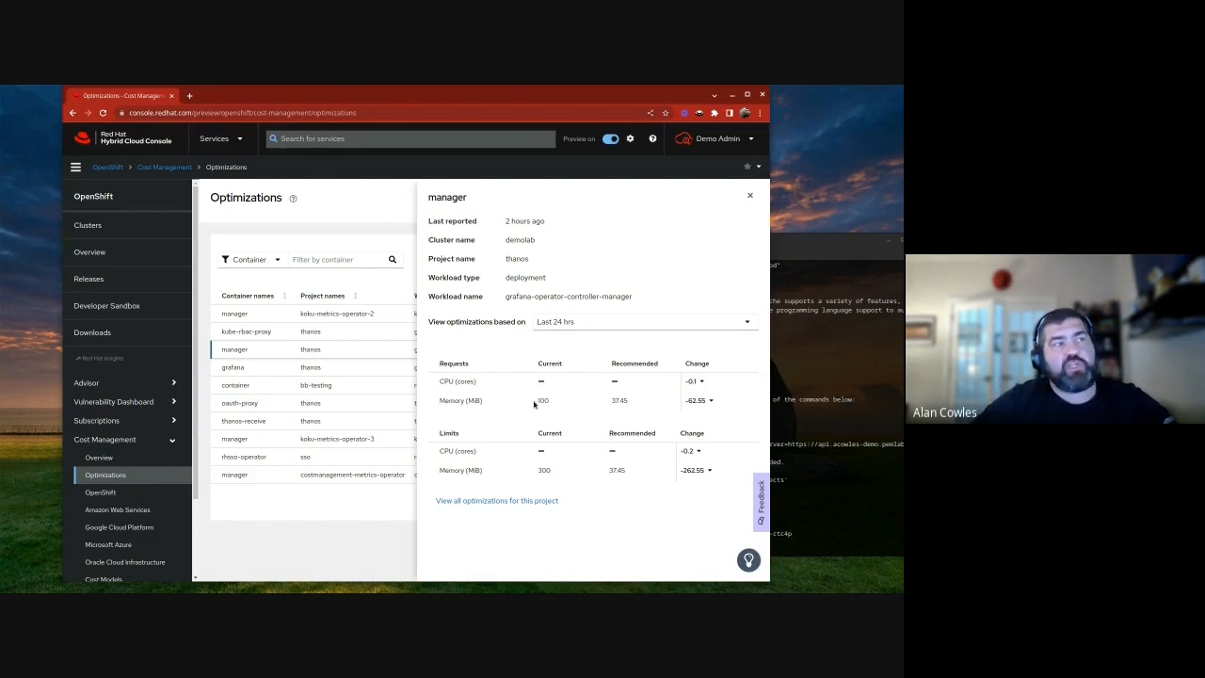
double_click(542, 401)
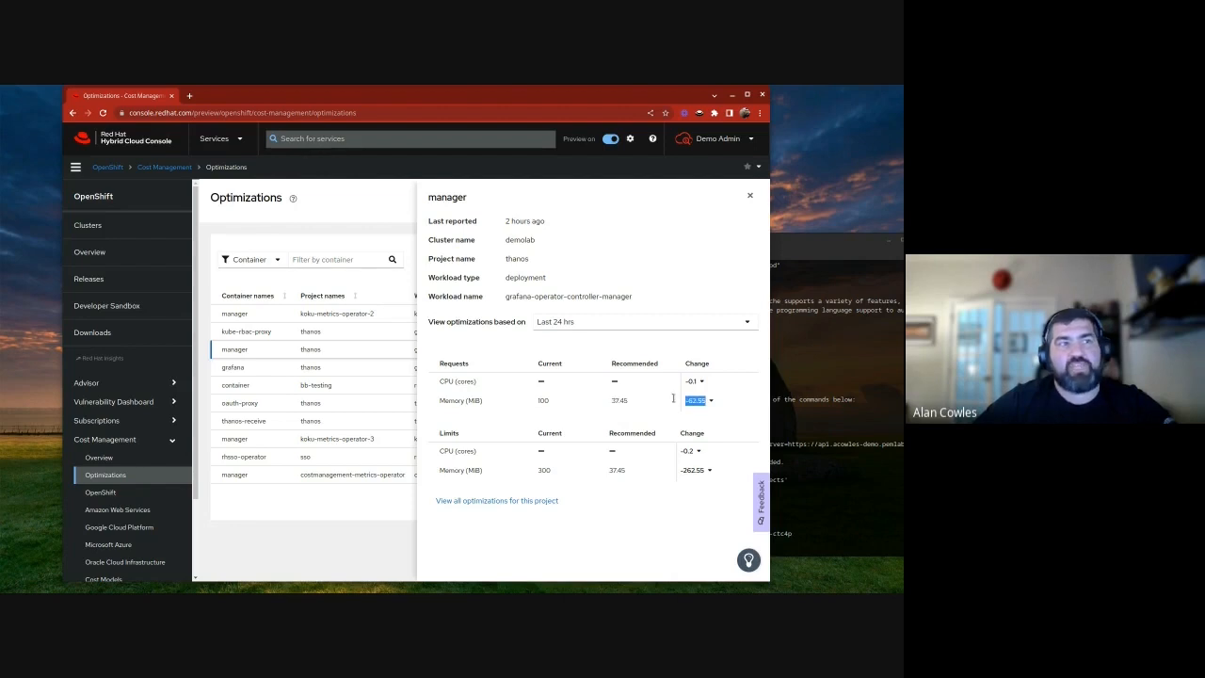
mouse_move(553, 470)
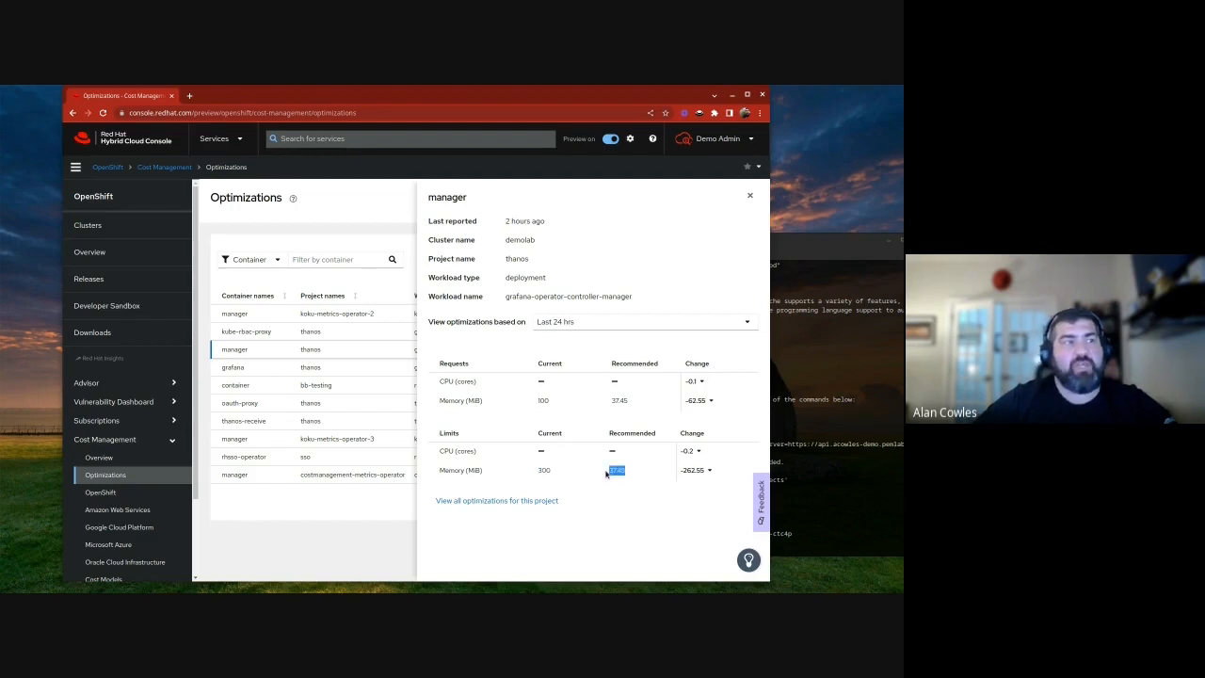
mouse_move(222, 405)
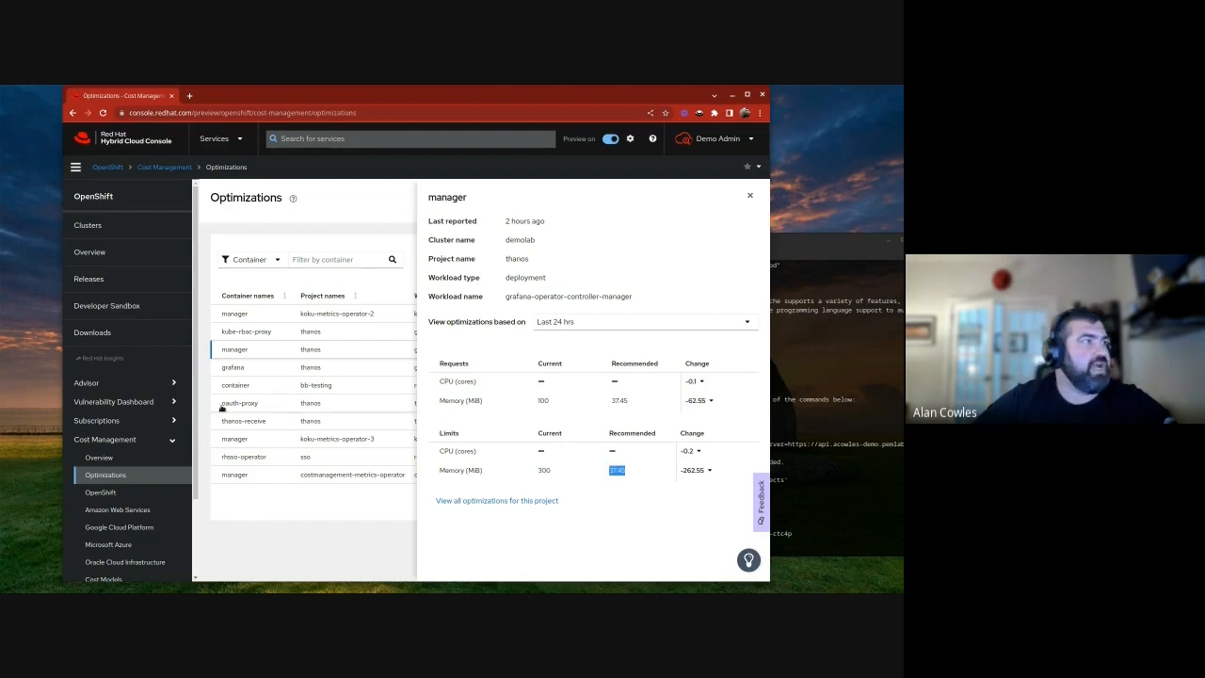
click(234, 367)
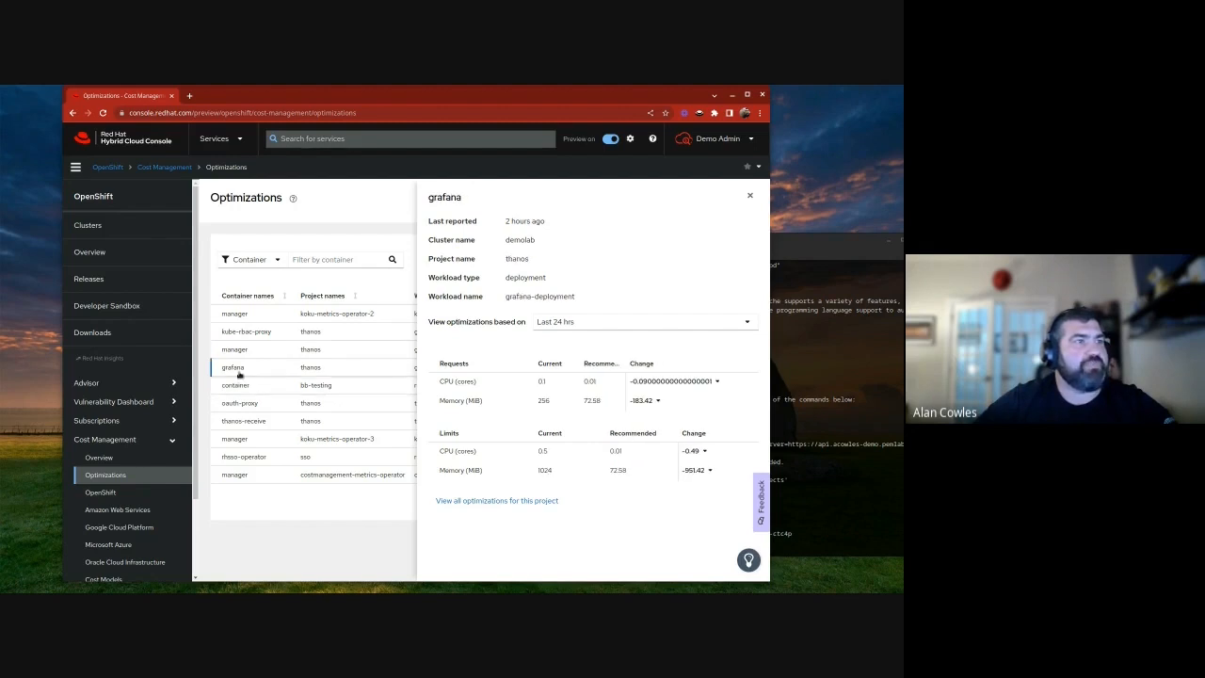